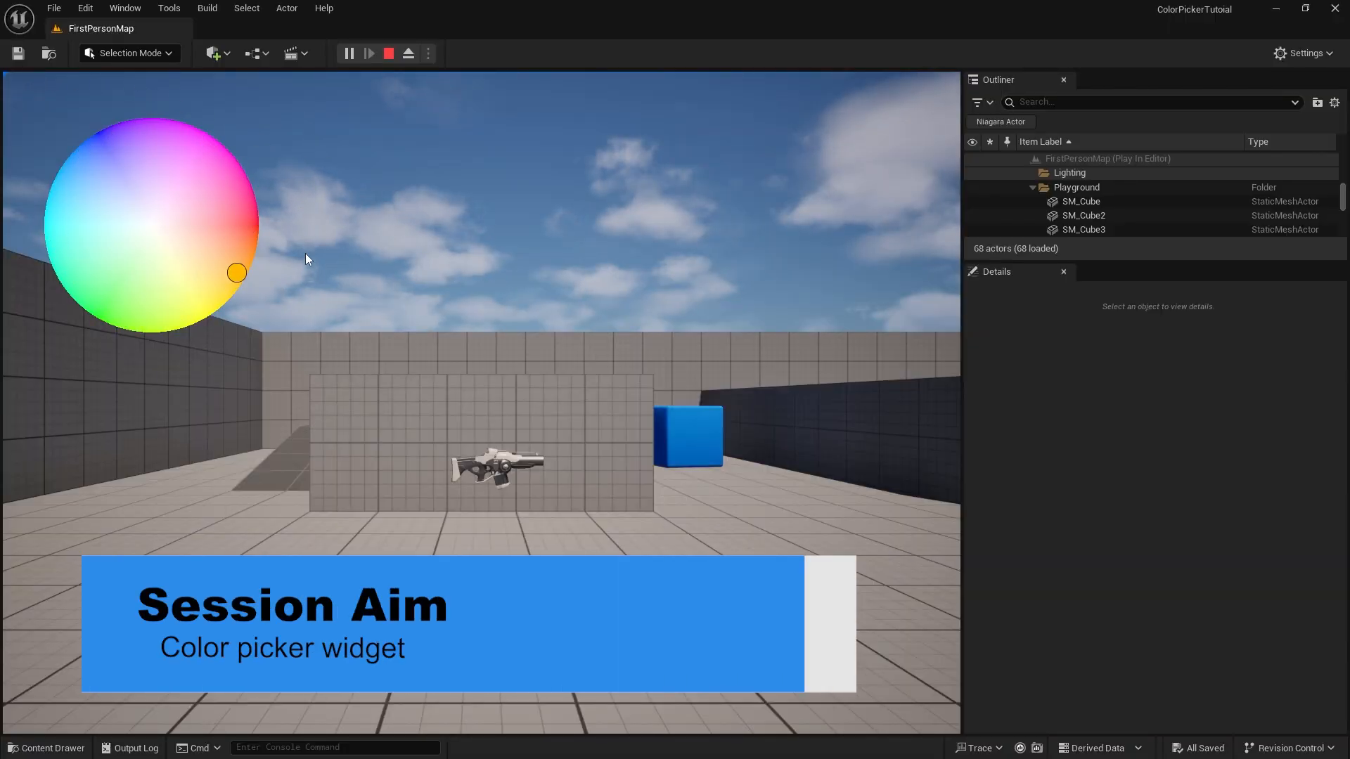
Stop the running Play In Editor session and return to the level editor
click(182, 225)
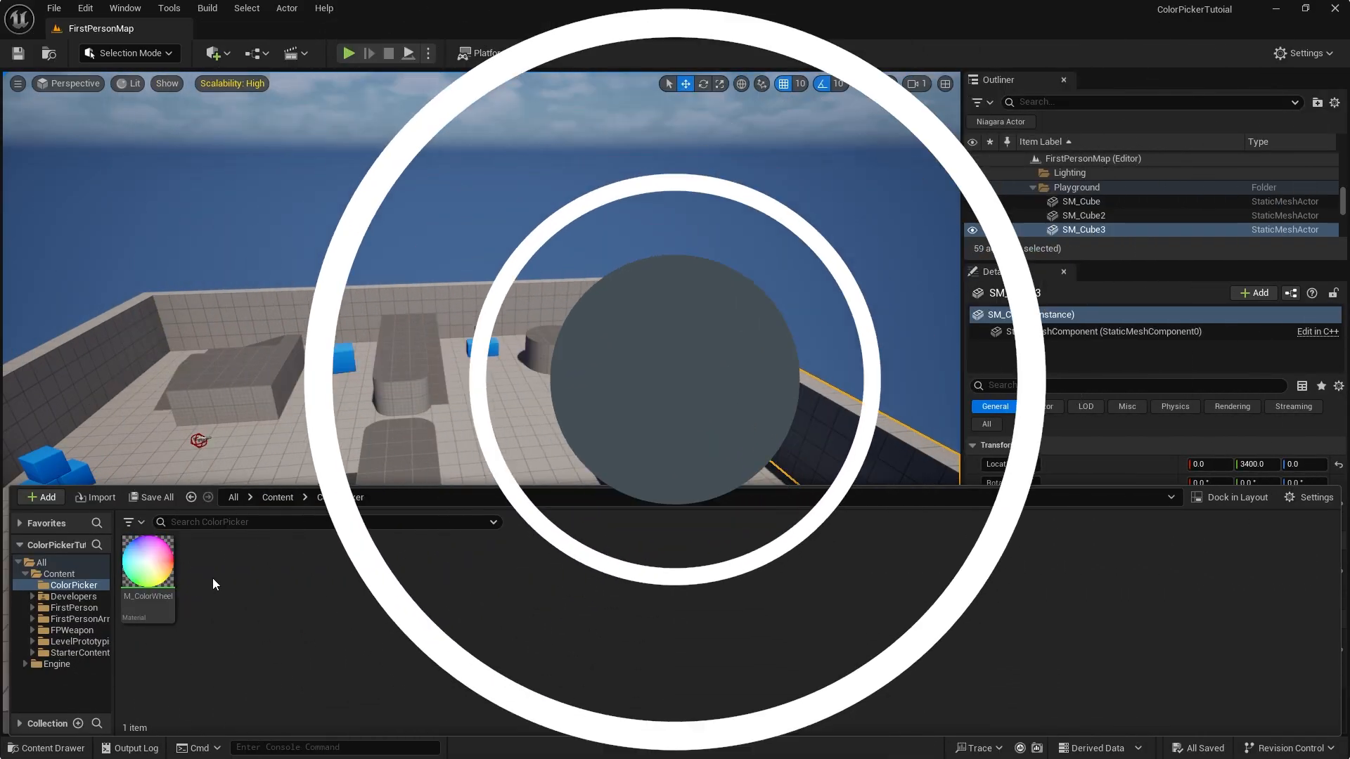
Create a Widget Blueprint named W_ColorWheel in the ColorPicker folder and open it
click(39, 497)
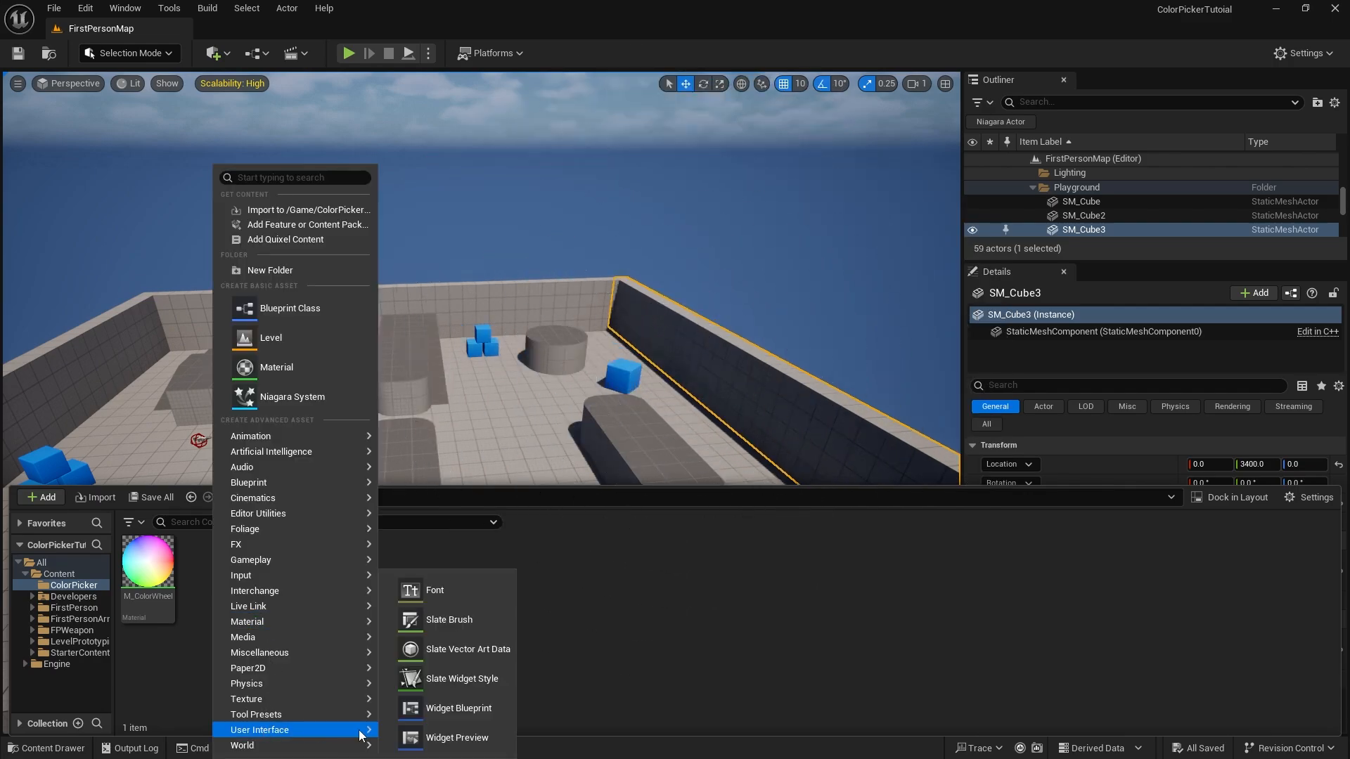
click(753, 436)
text(W_ColorWheel)
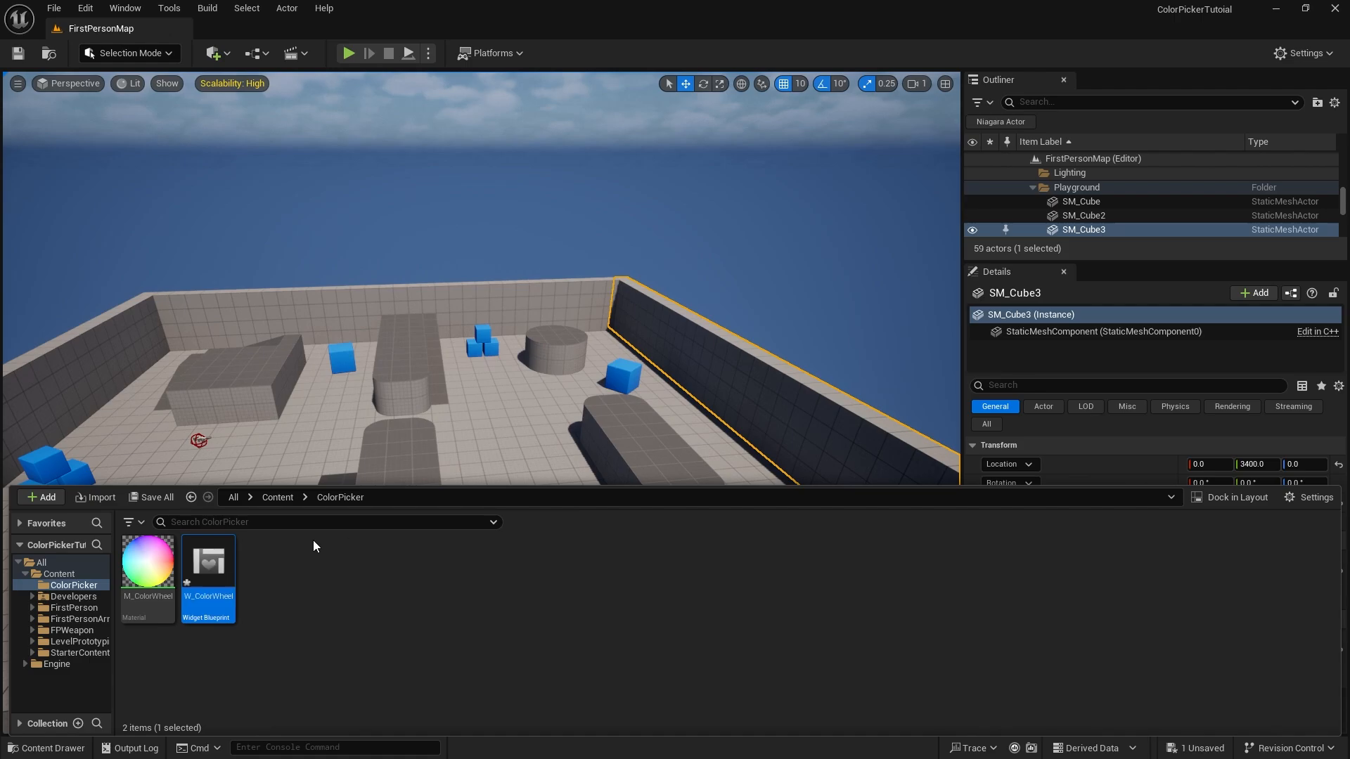
double_click(207, 564)
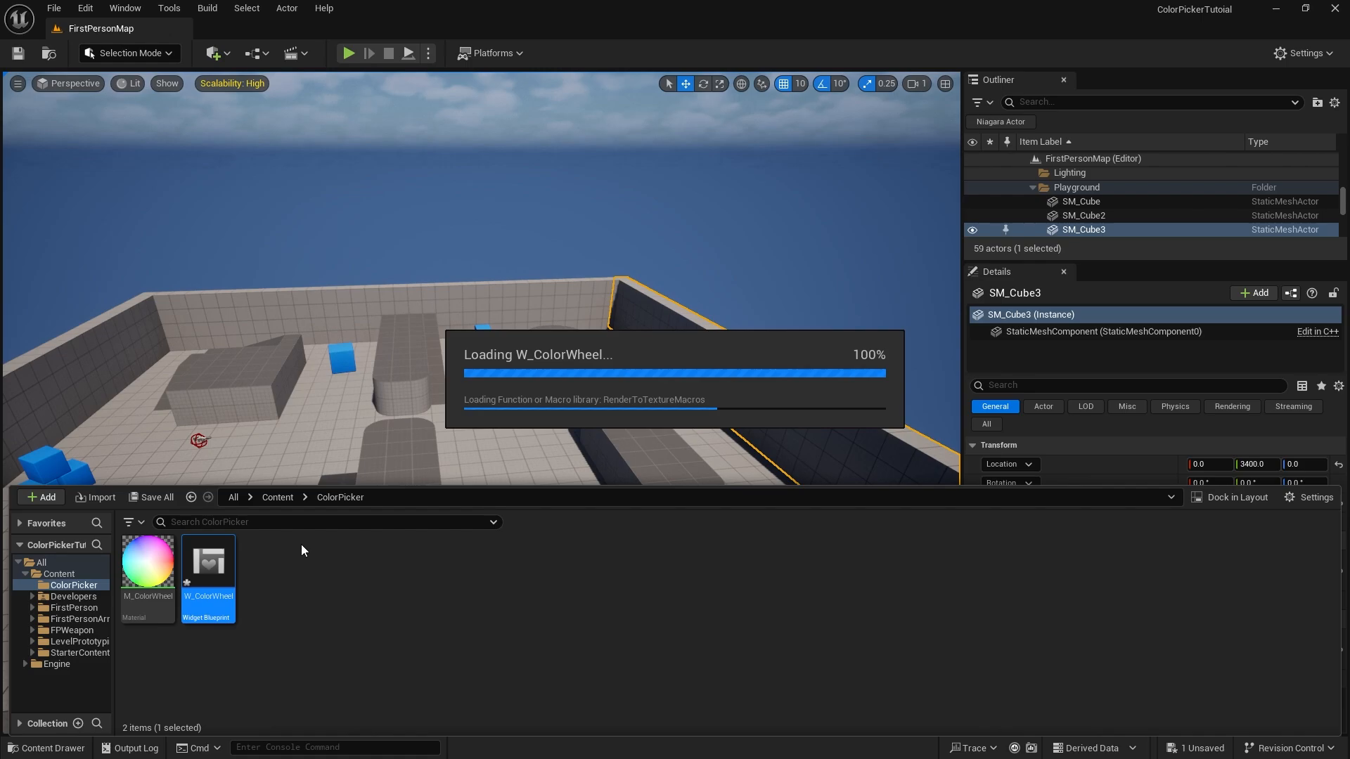
mouse_move(334, 561)
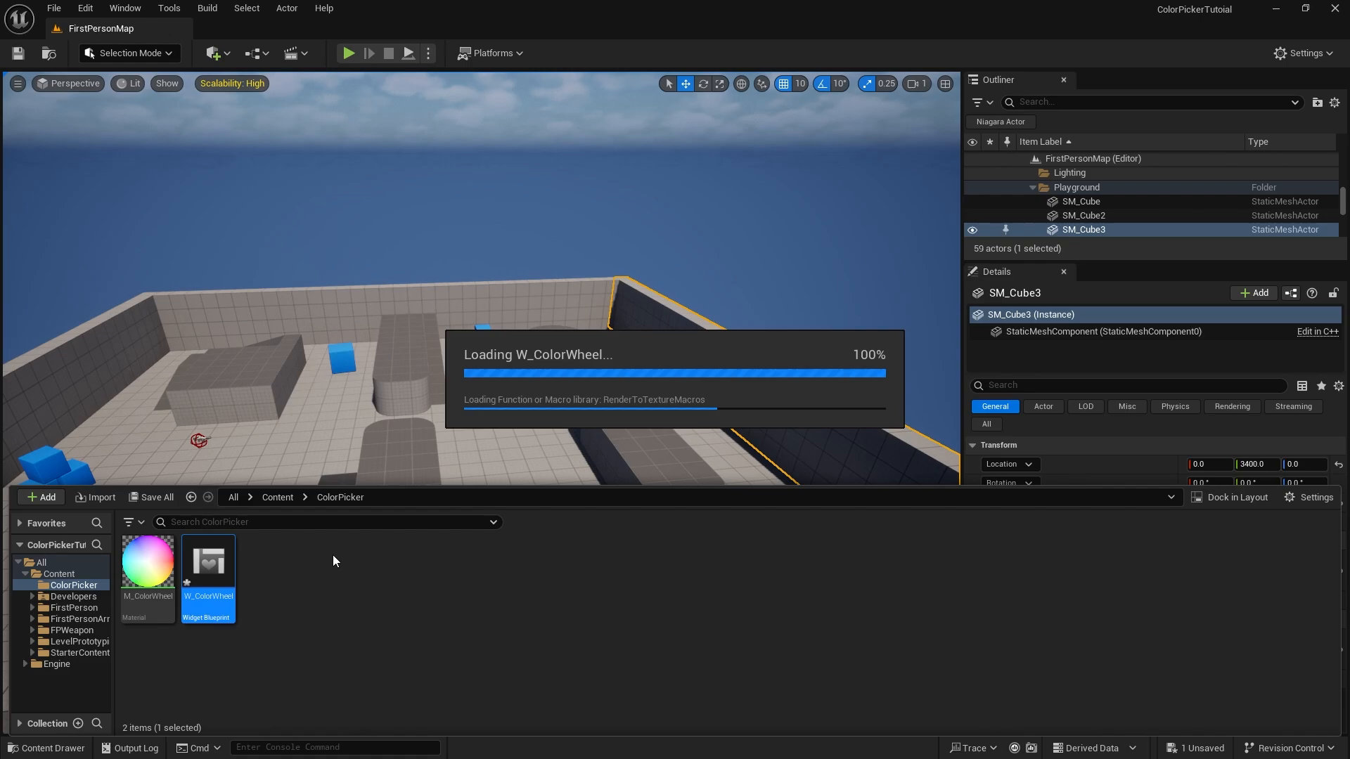
mouse_move(785, 398)
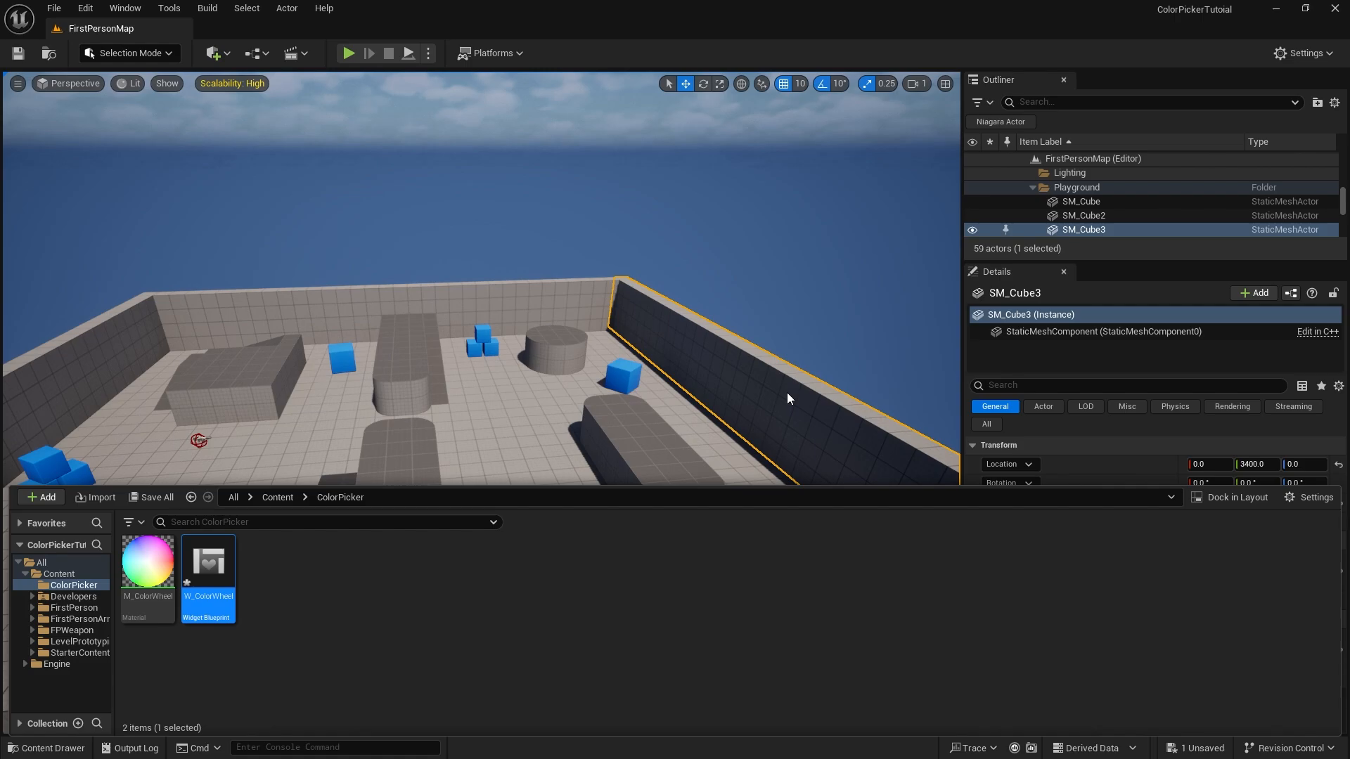
mouse_move(225, 569)
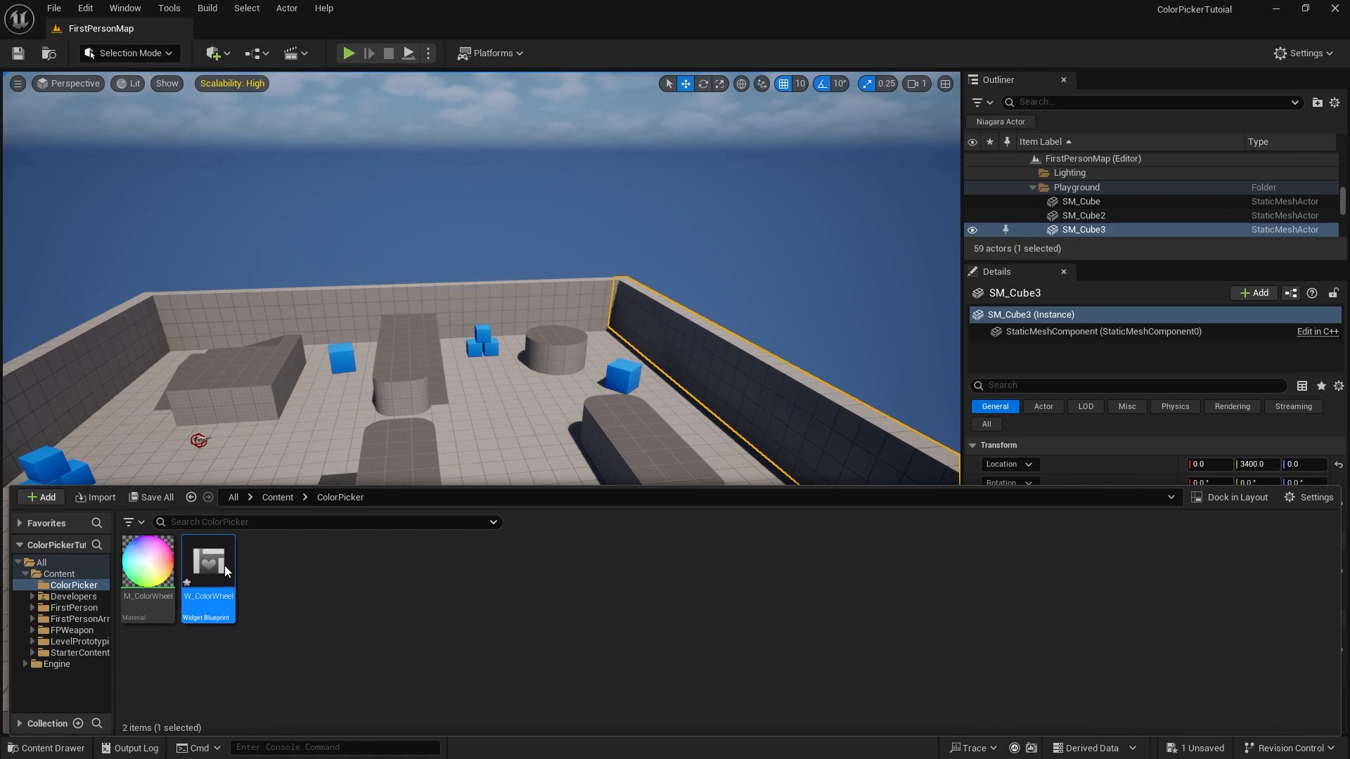
Open W_ColorWheel and add a Synth 2D Slider found via the Palette search 'slider'
double_click(207, 561)
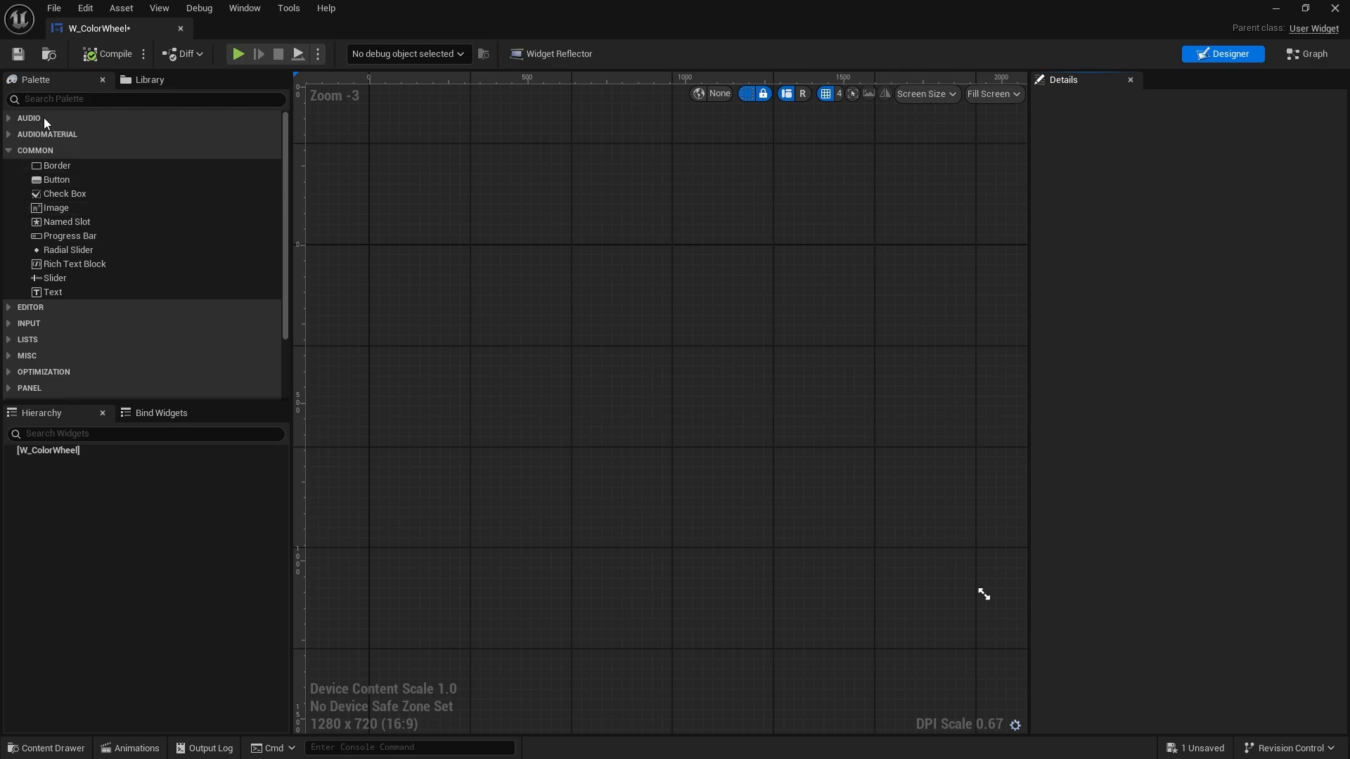
text(slider)
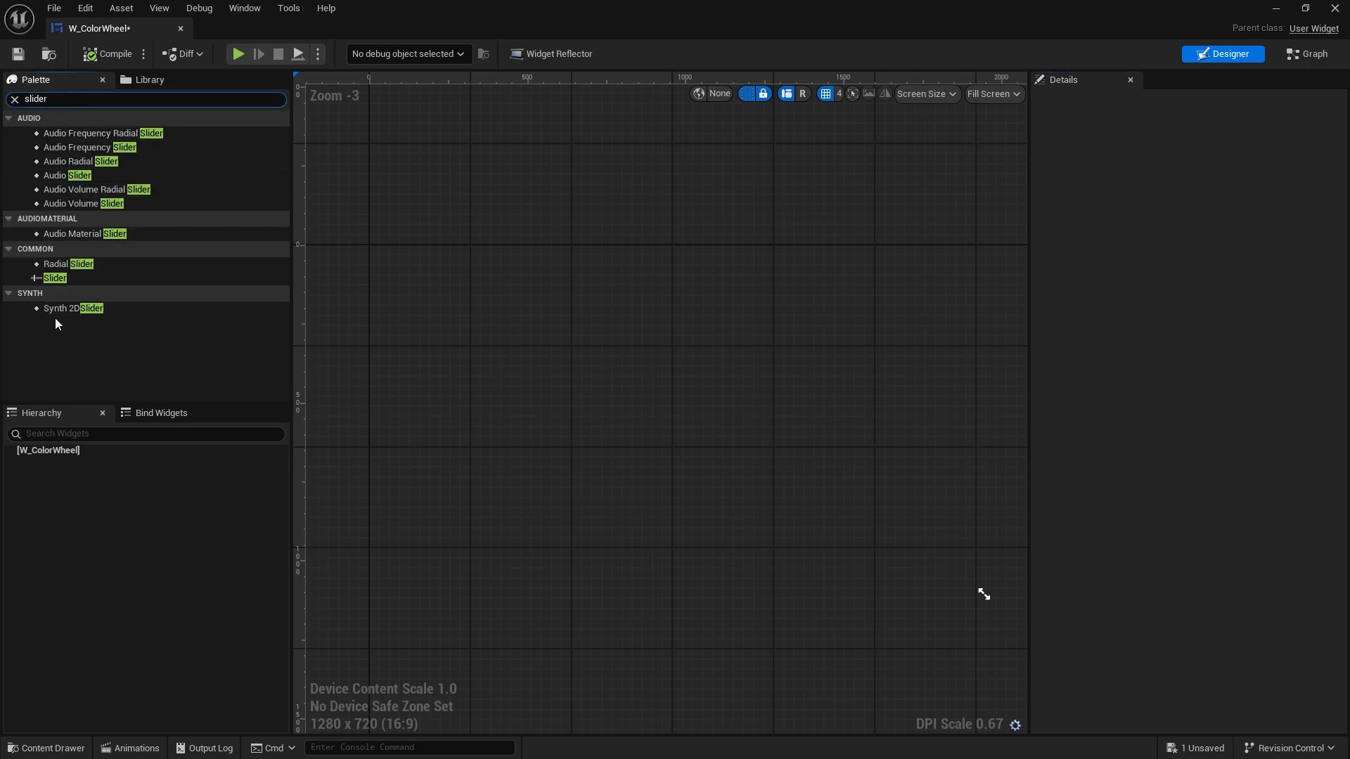
mouse_move(73, 308)
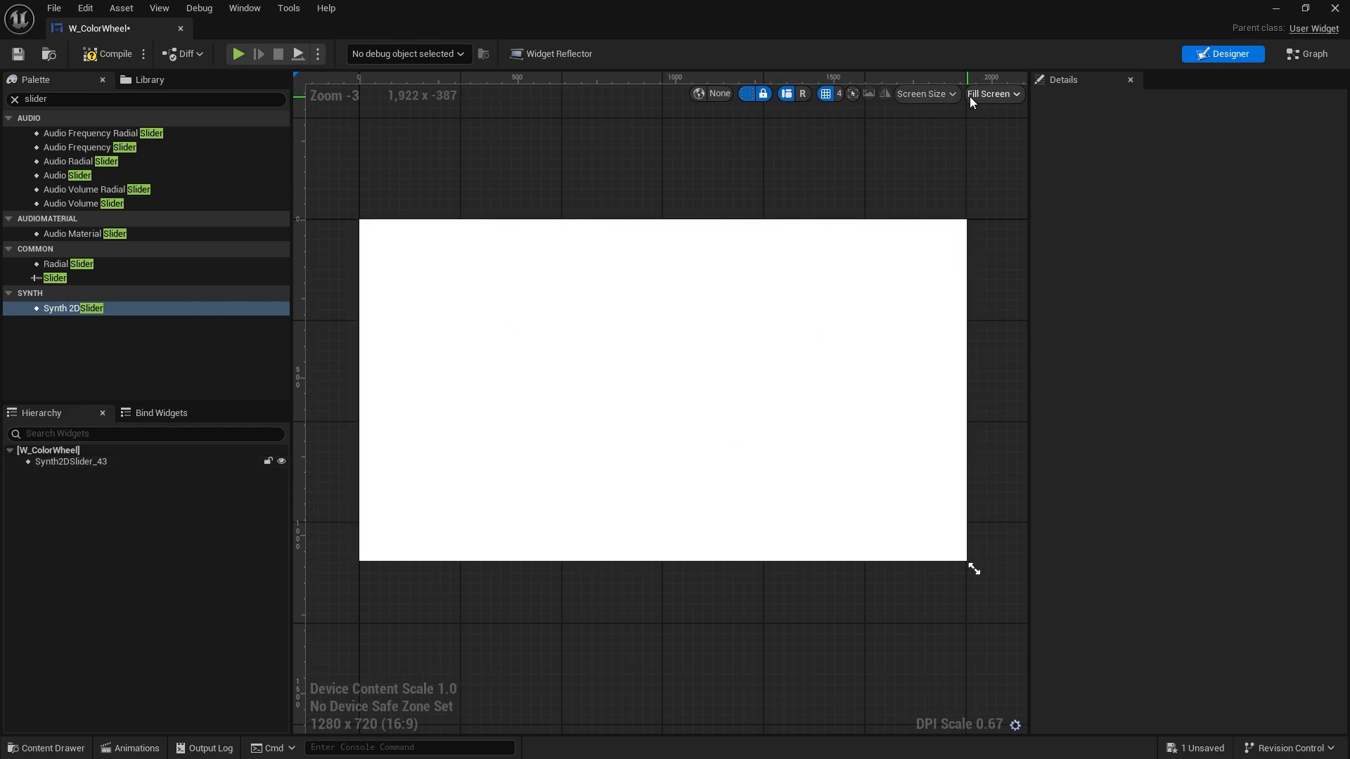
Set the preview to Custom on Screen size 500 by 500
click(991, 94)
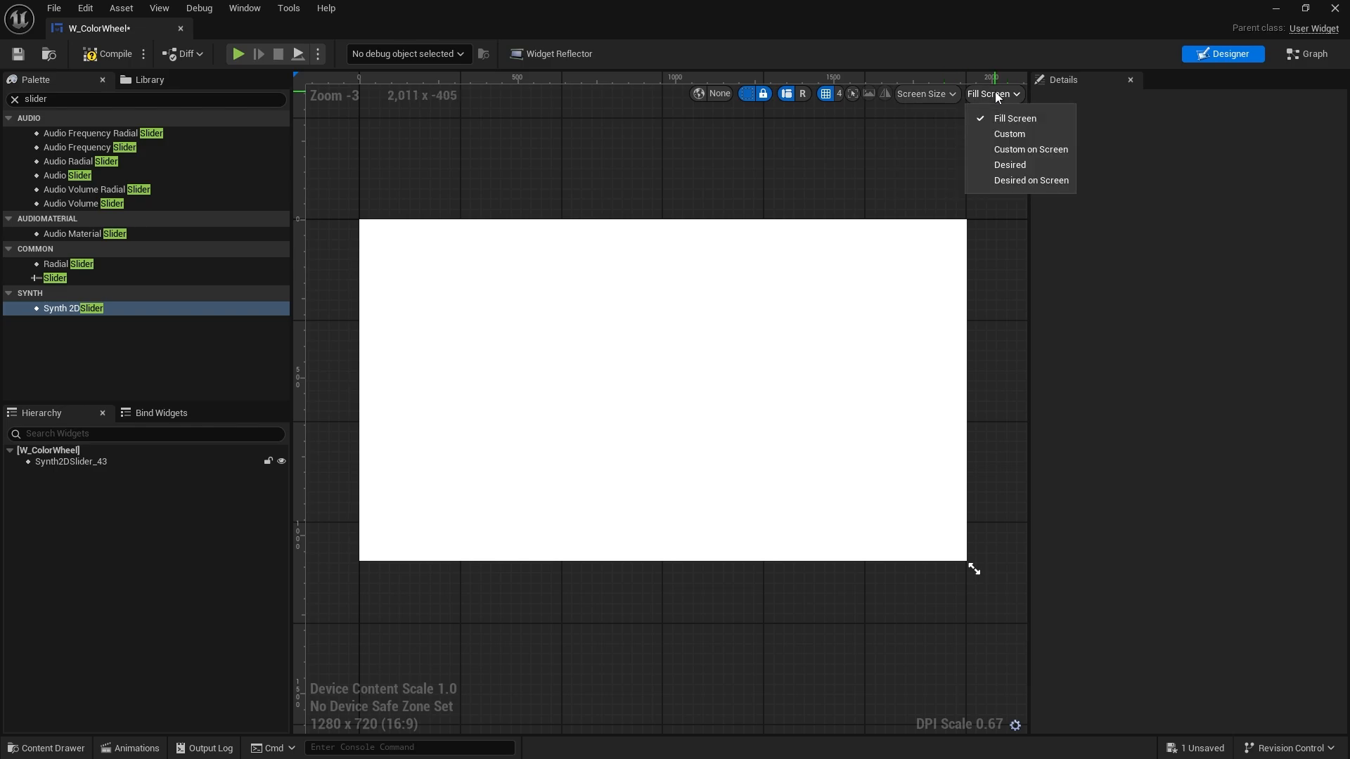
click(1030, 149)
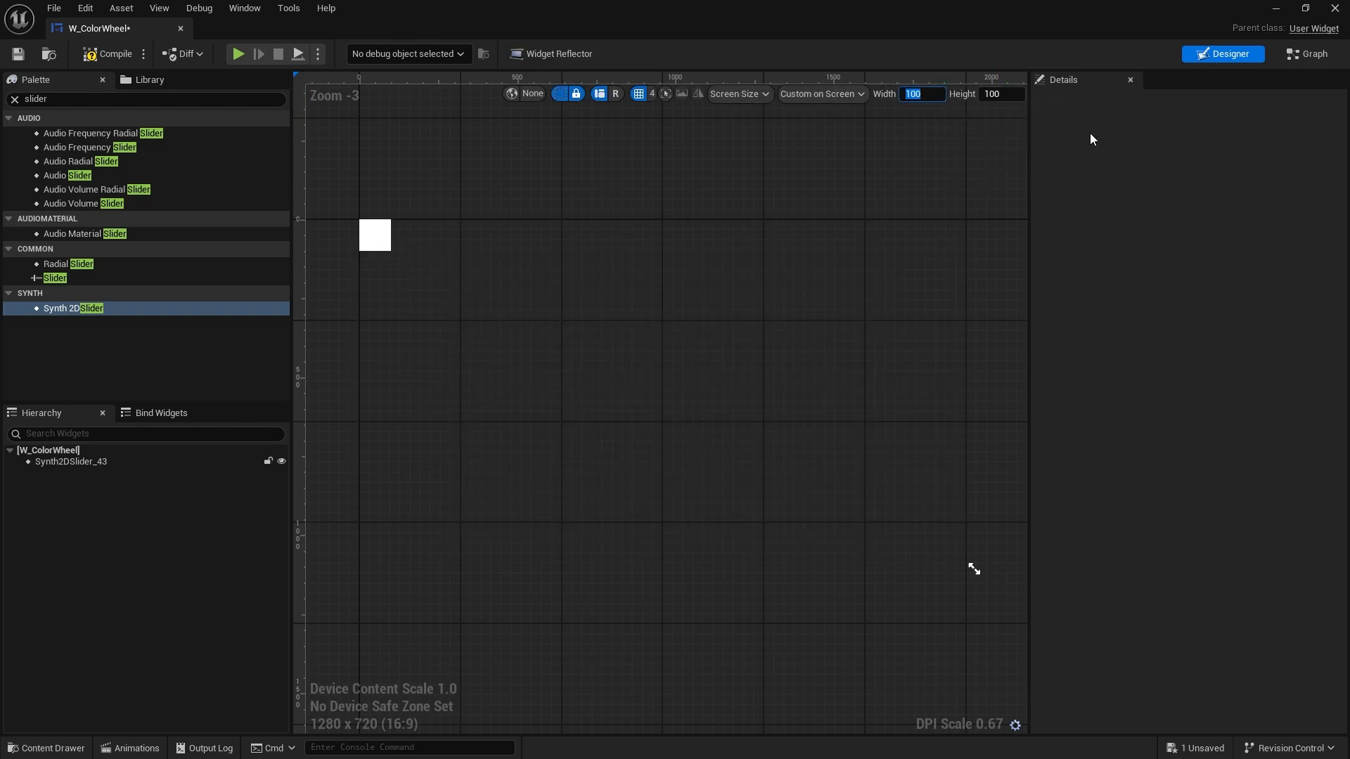
text(500)
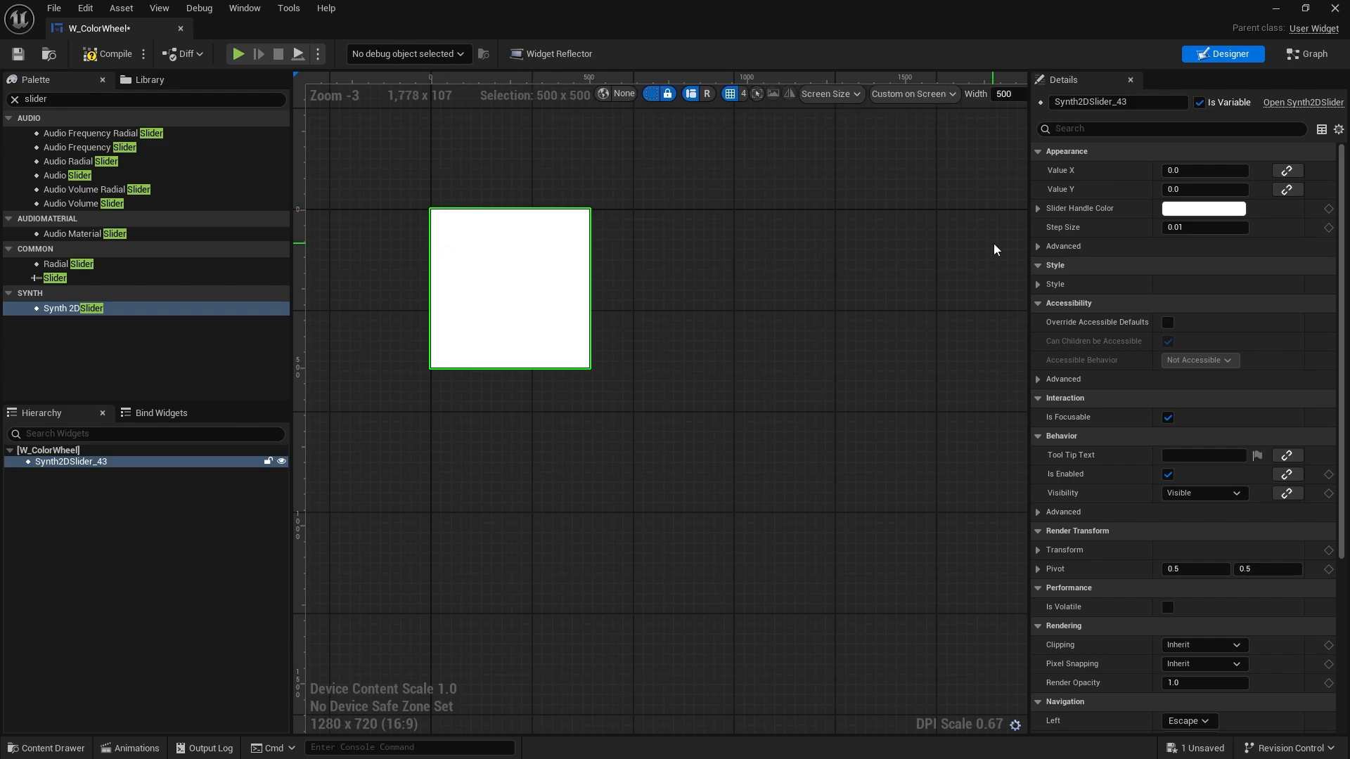
Set the slider handle colour to orange and use M_ColorWheel as the background image
click(1204, 208)
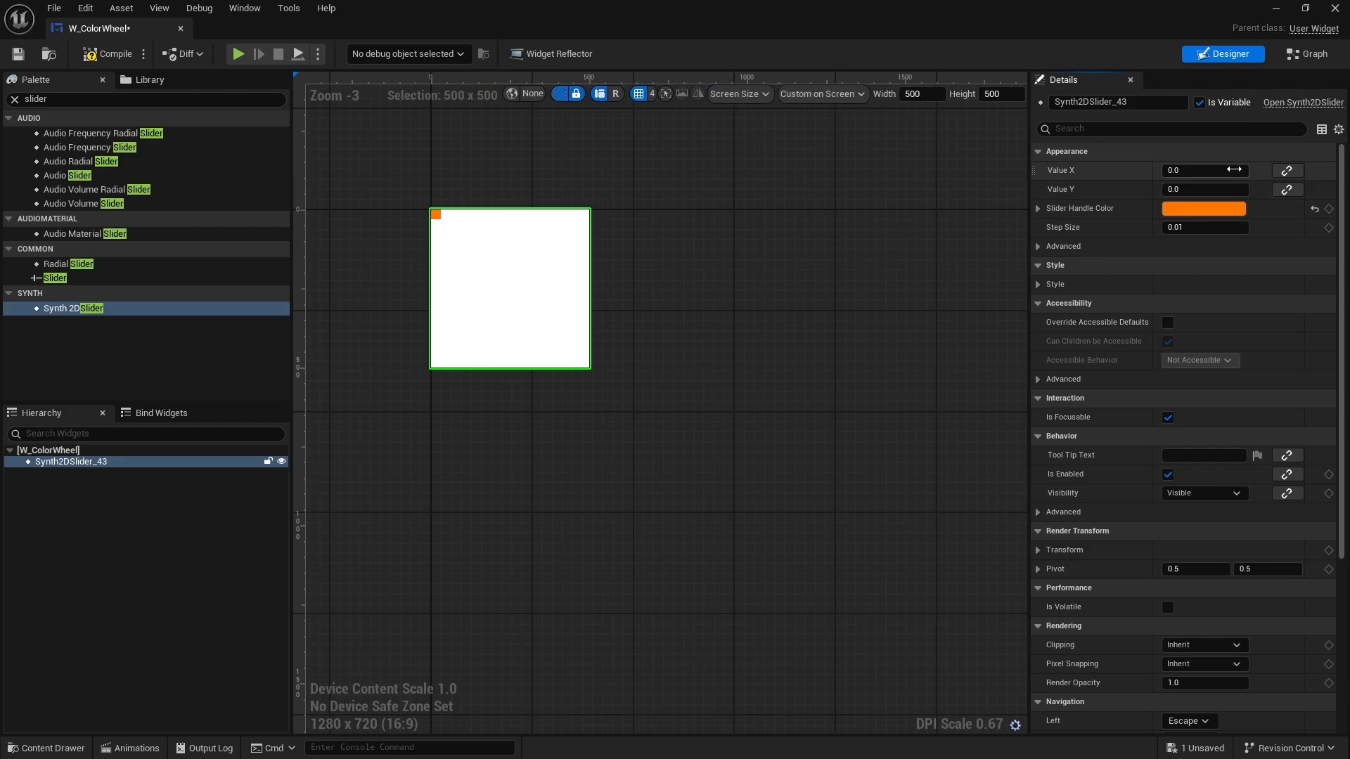
drag(434, 214, 455, 245)
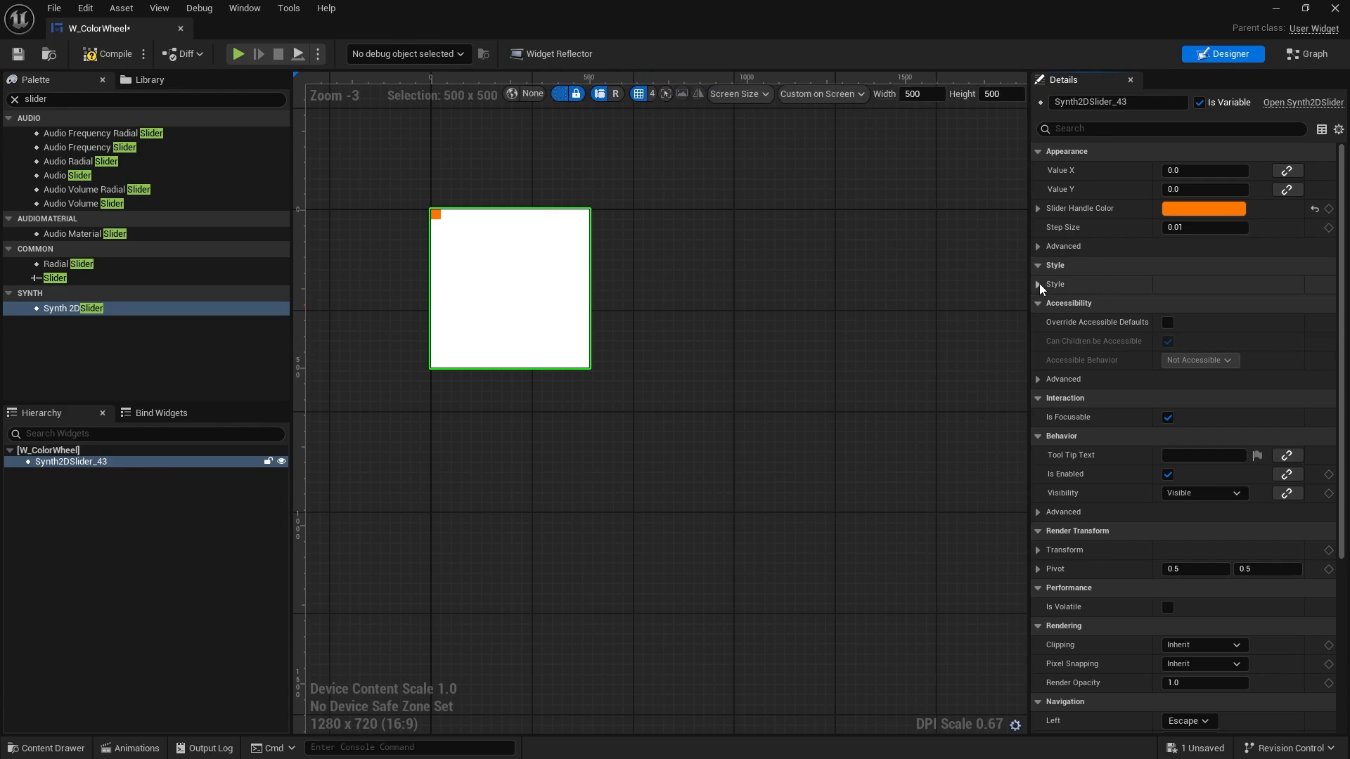
click(1037, 284)
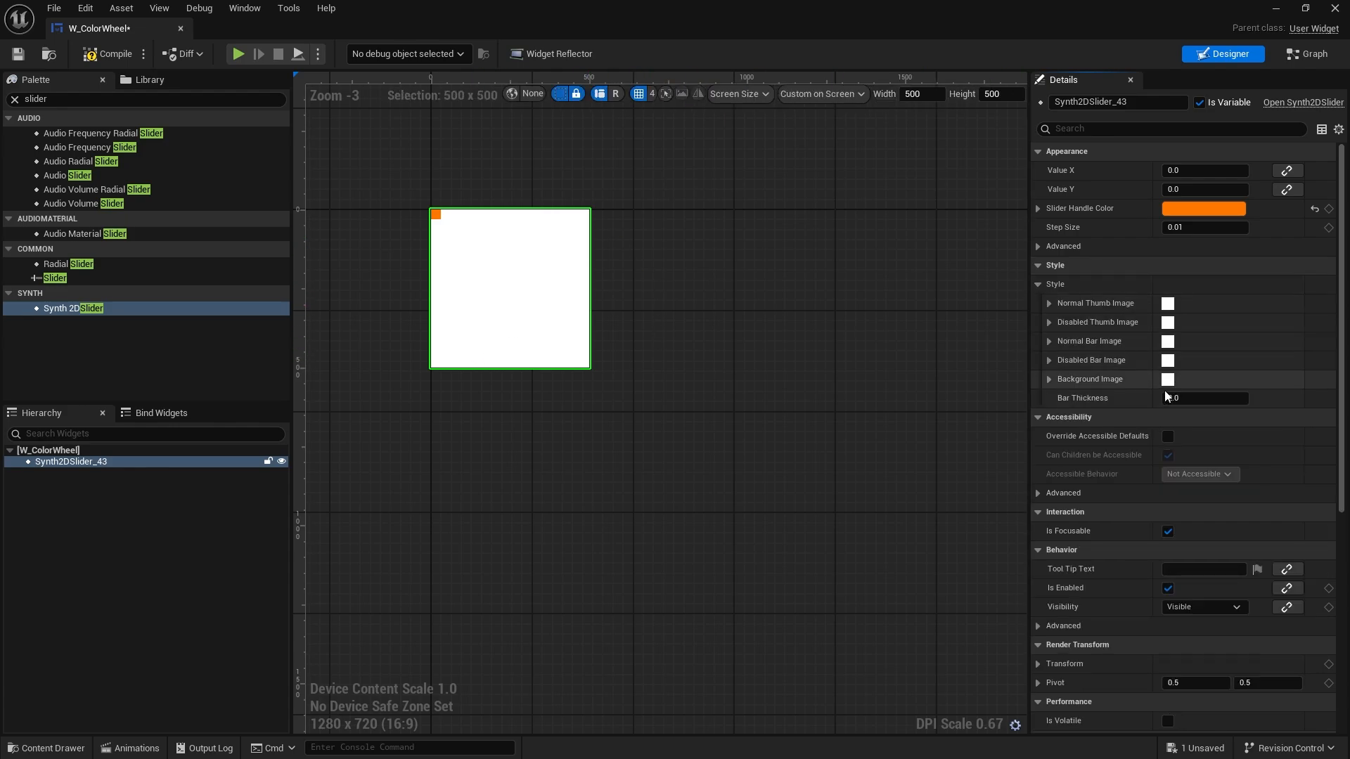
click(1050, 379)
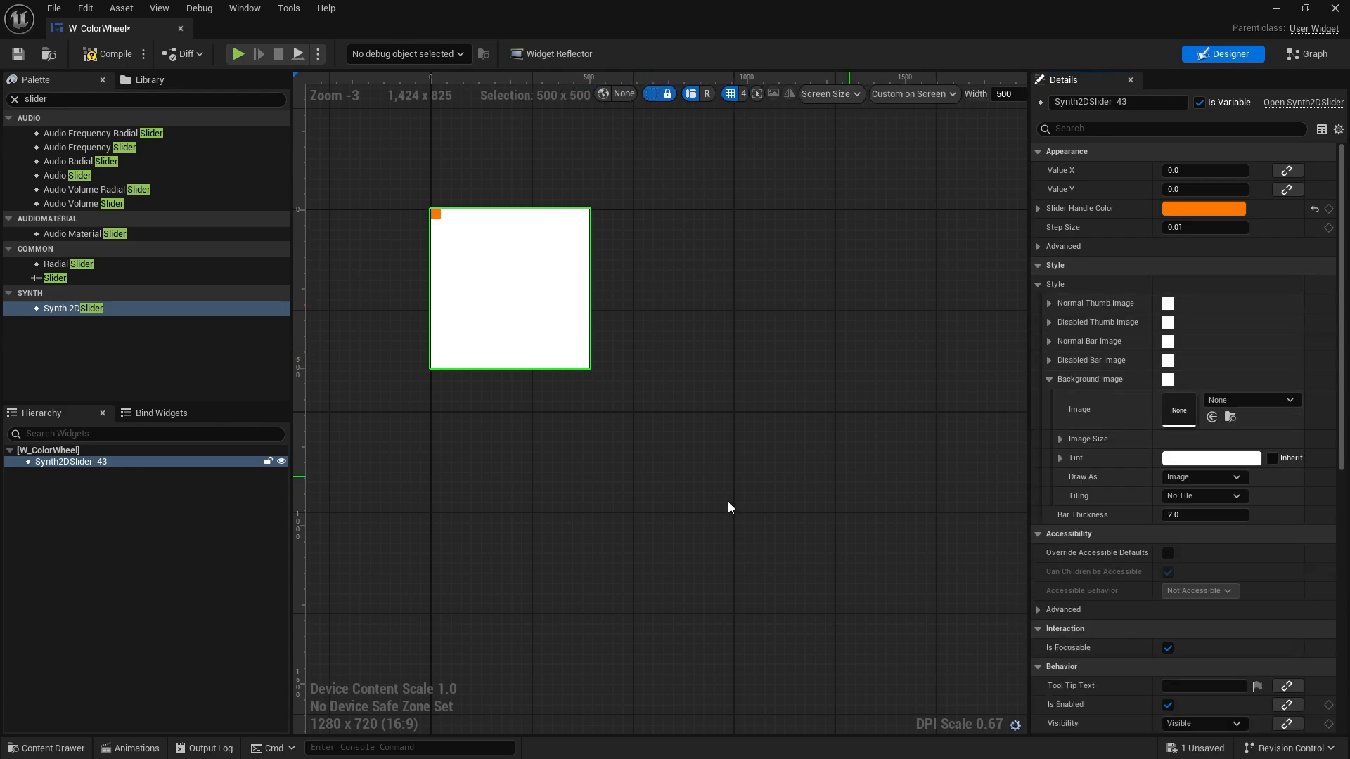
click(45, 747)
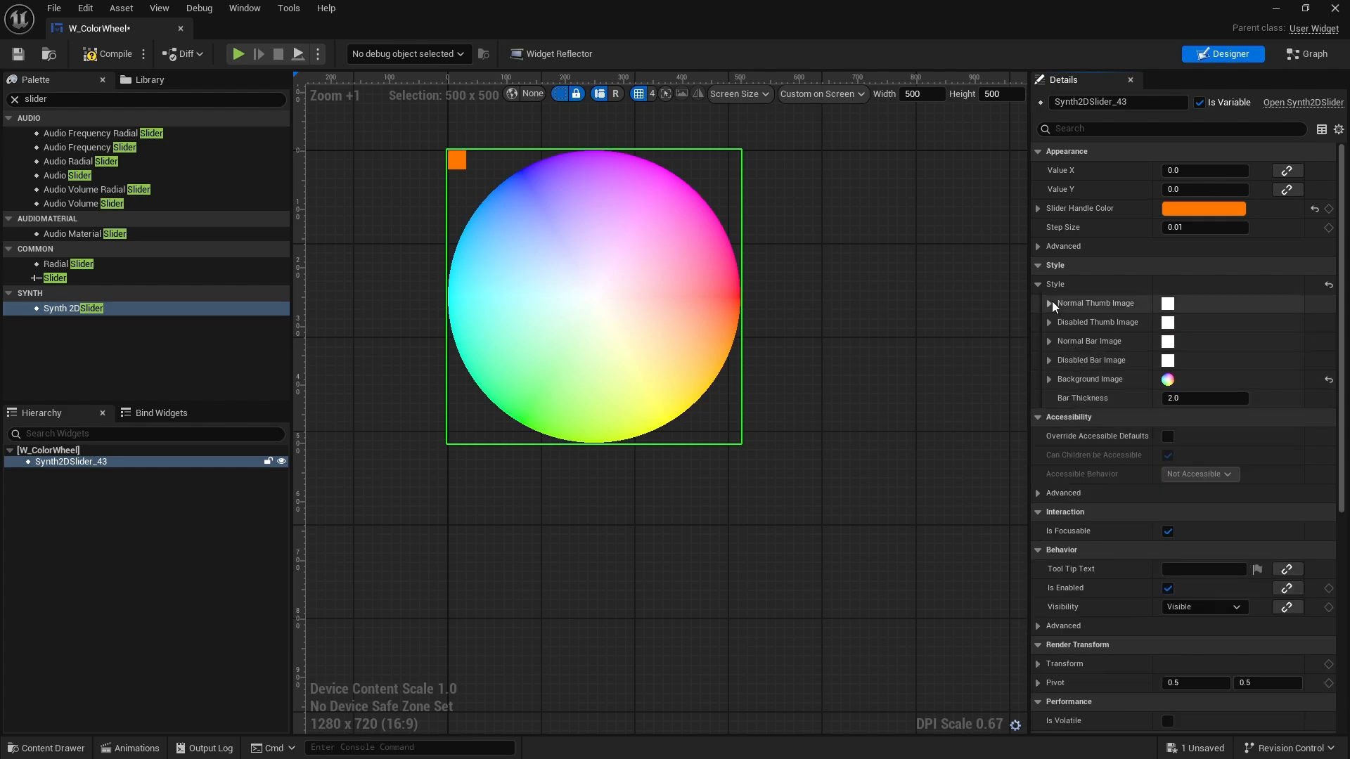
Draw the normal thumb as a Rounded Box and adjust its outline colour transparency
click(1049, 304)
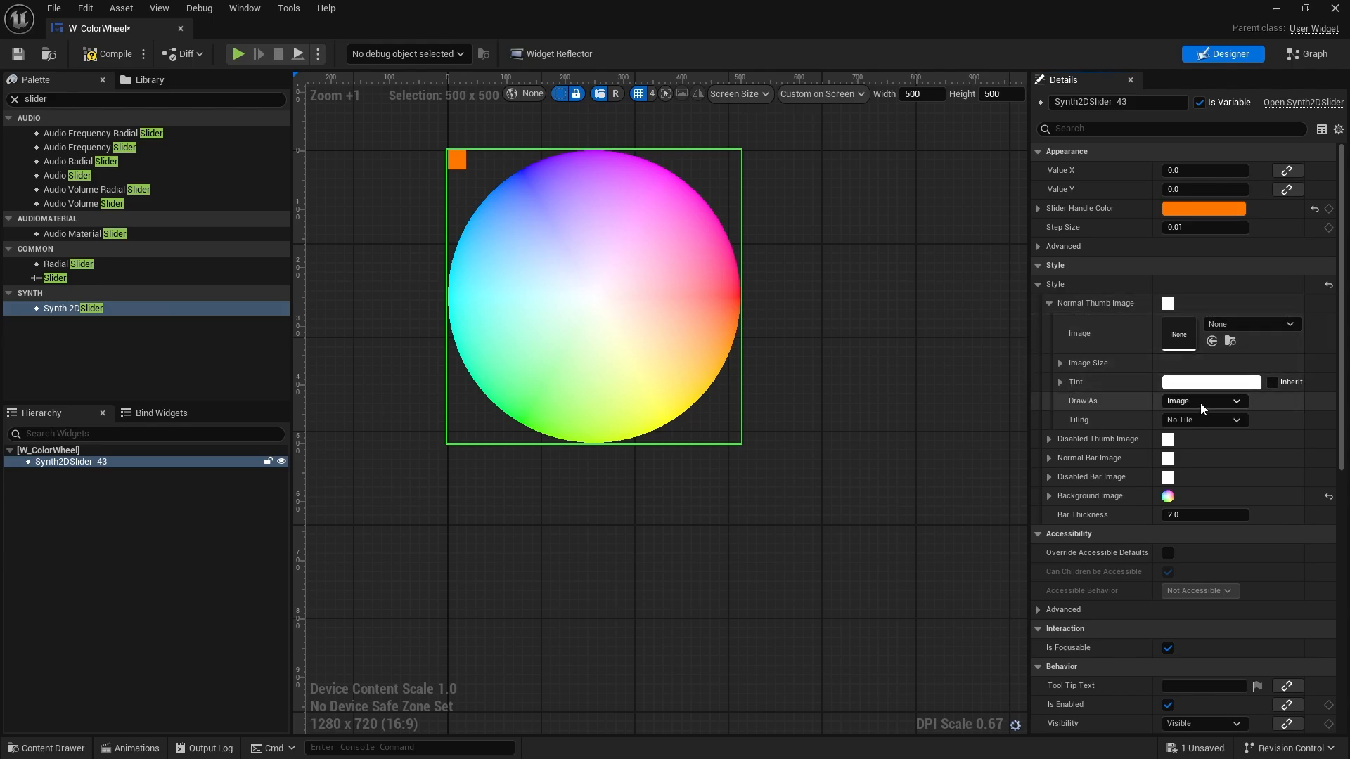
click(1203, 400)
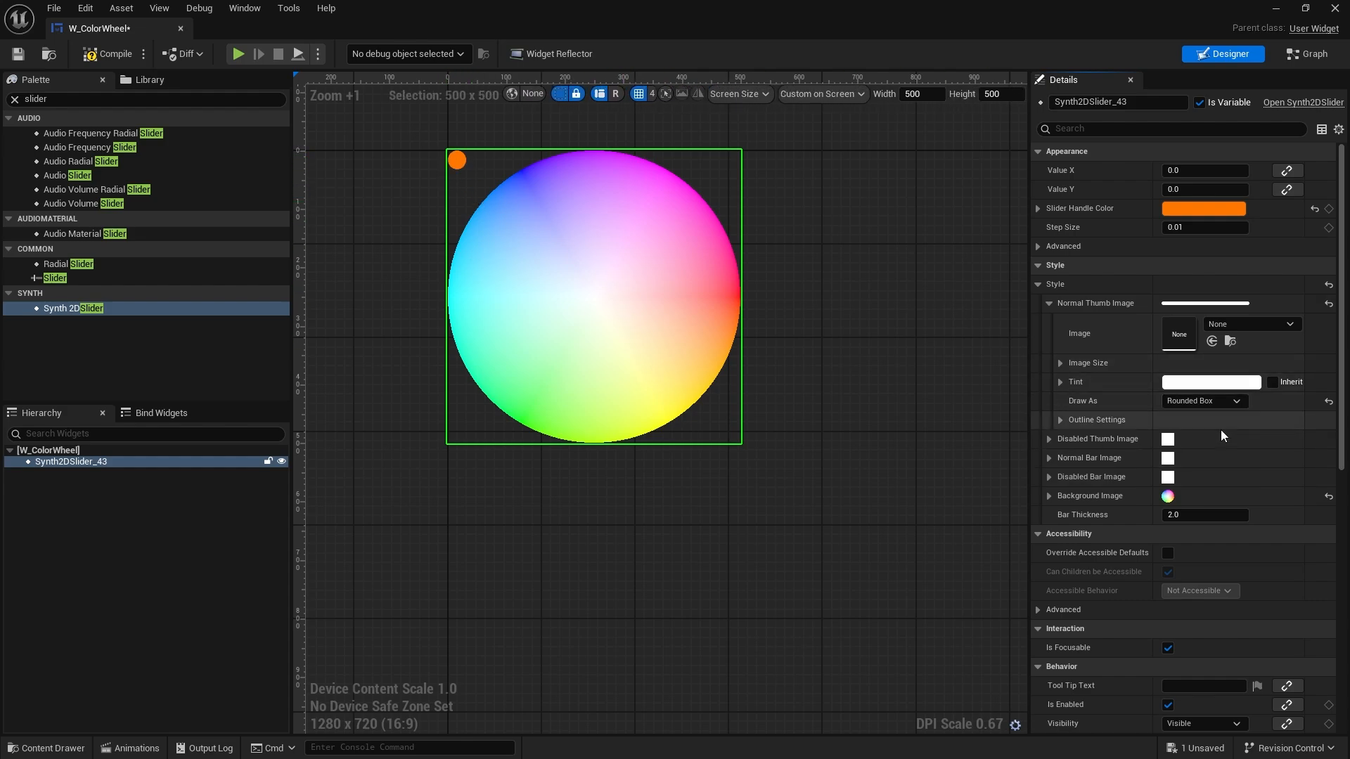
click(1060, 421)
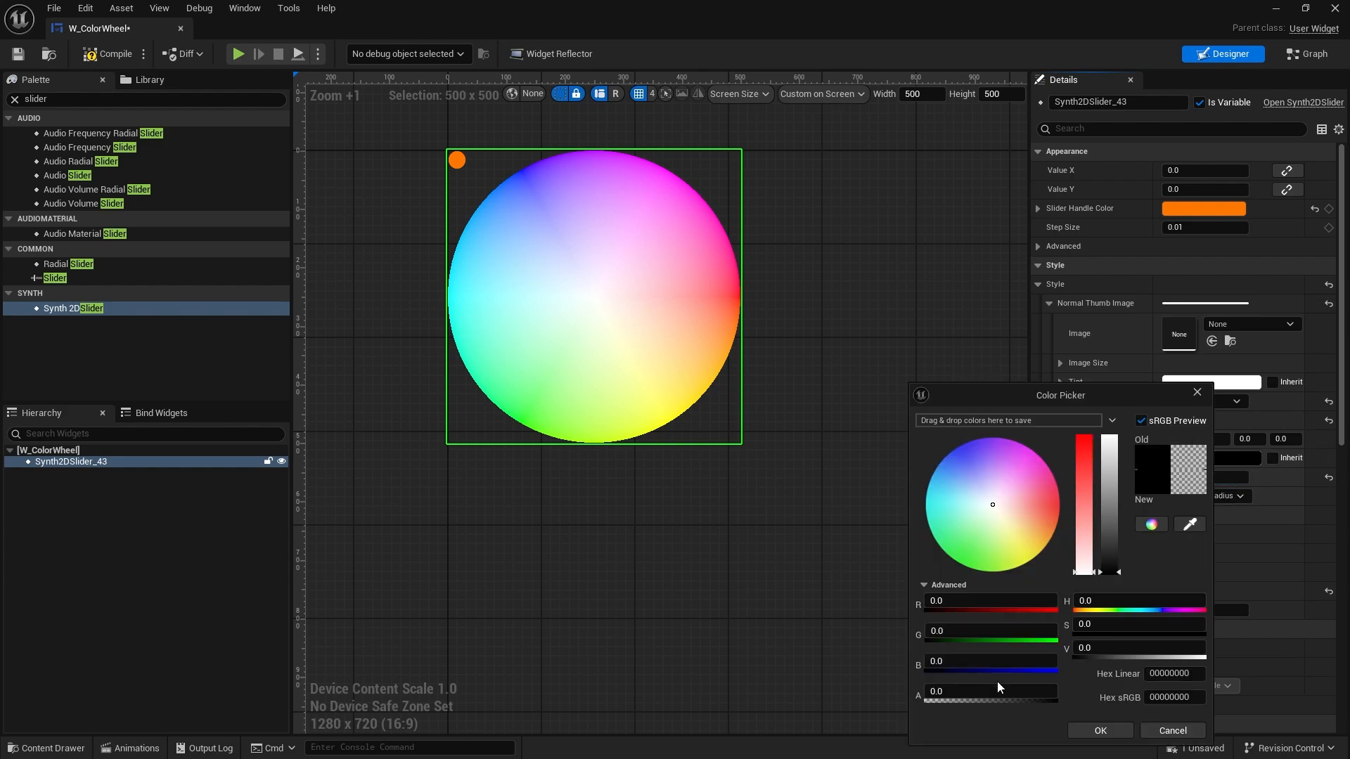
drag(933, 692, 999, 692)
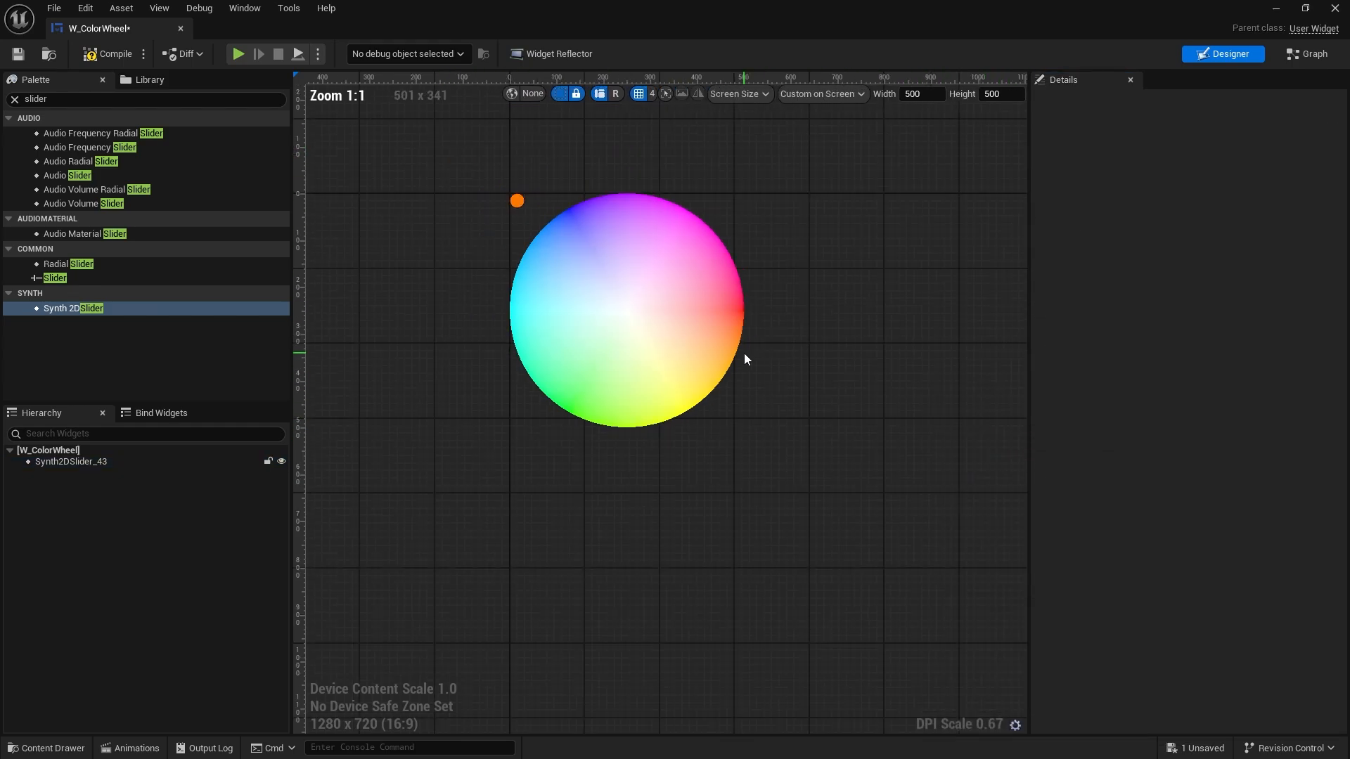
click(624, 309)
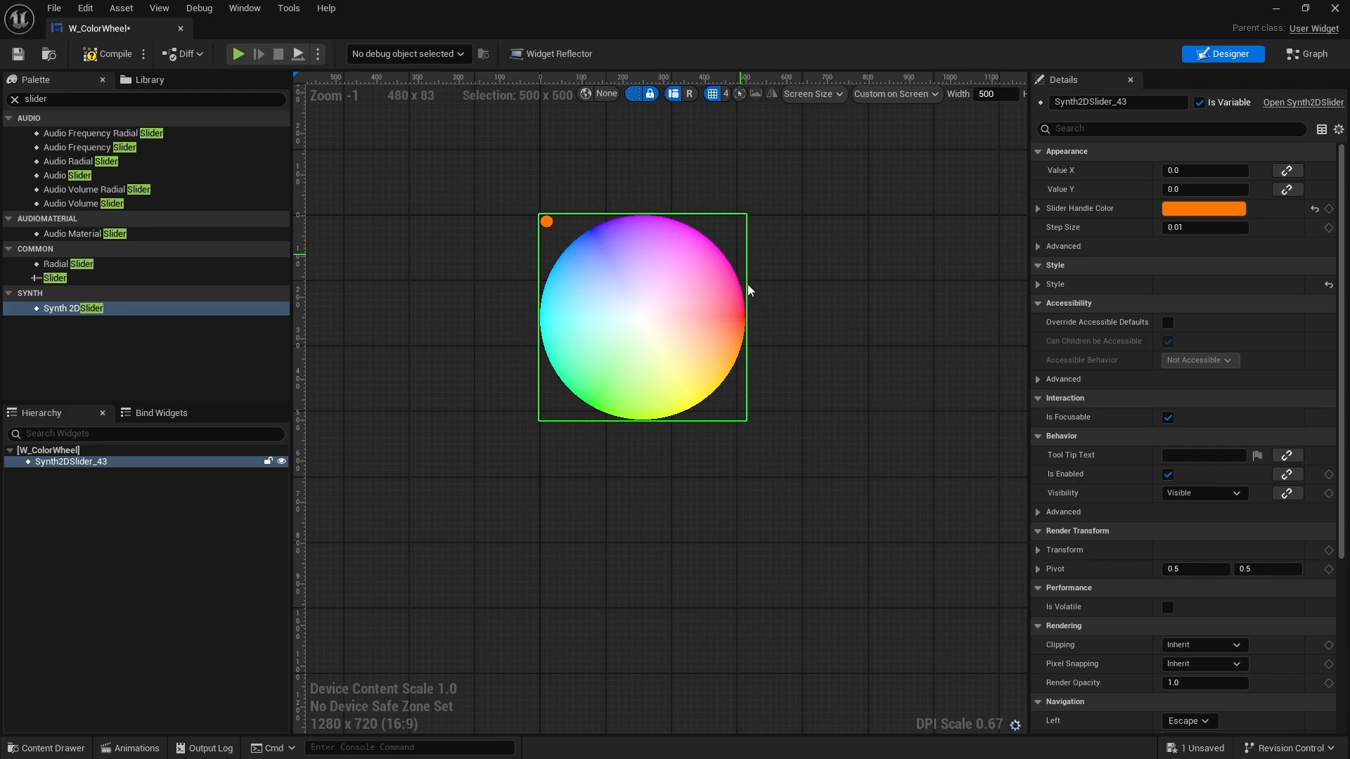
mouse_move(571, 265)
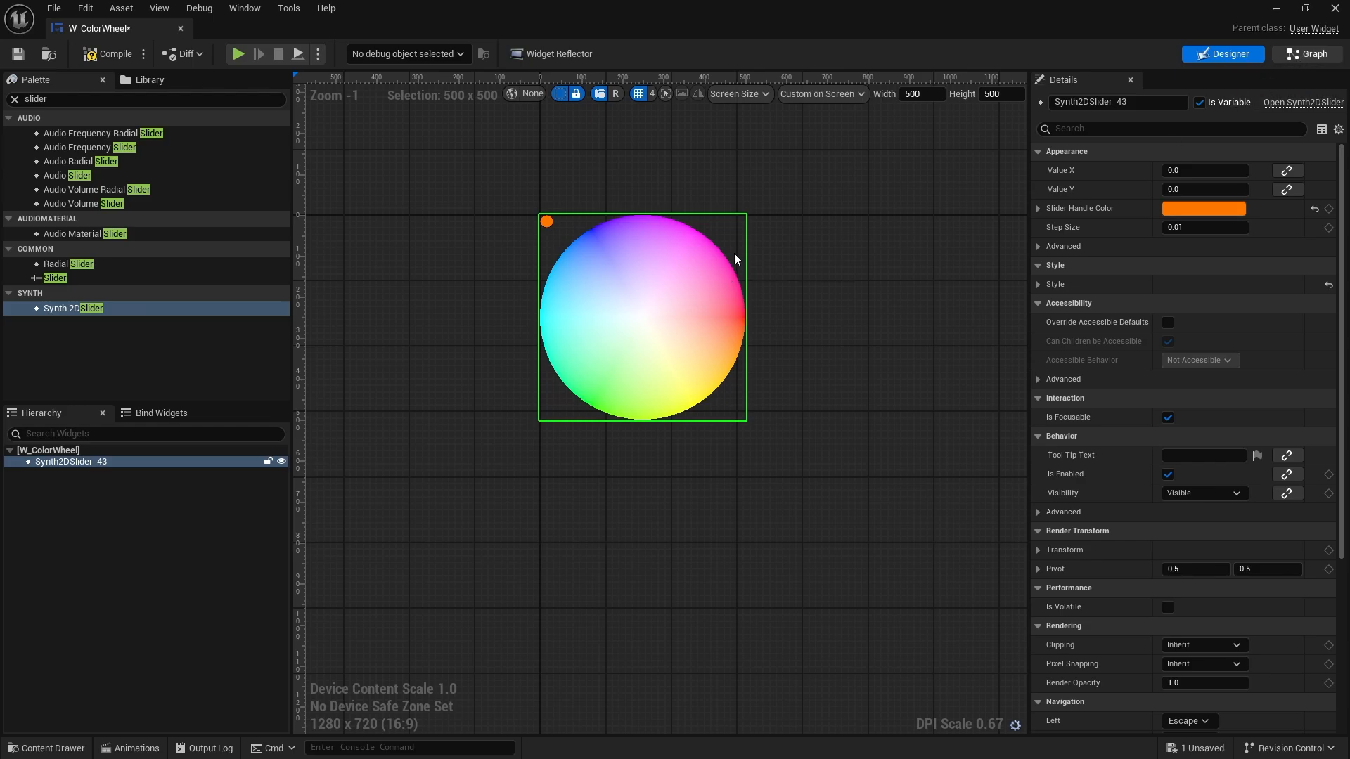
Add an On Value Changed X event and a Get Value node for the slider in the graph
click(1305, 54)
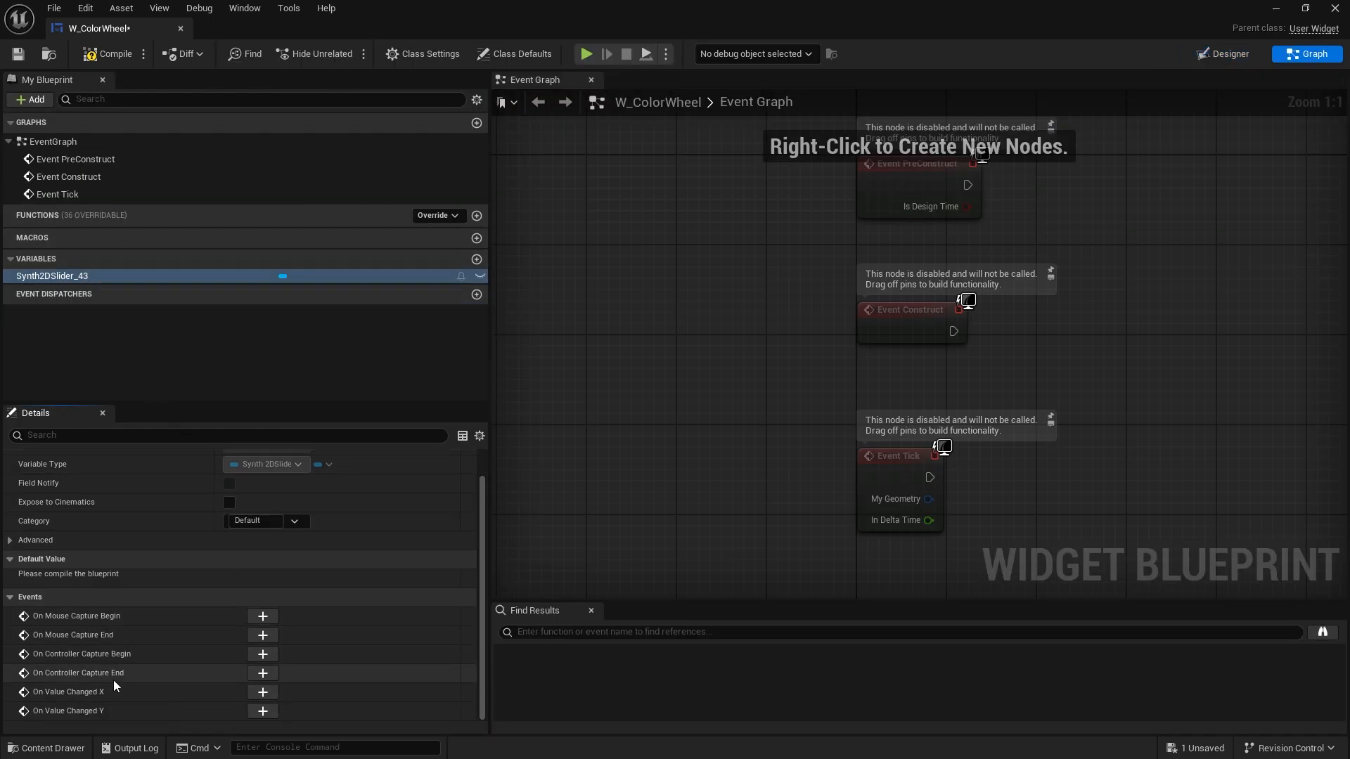
mouse_move(68, 710)
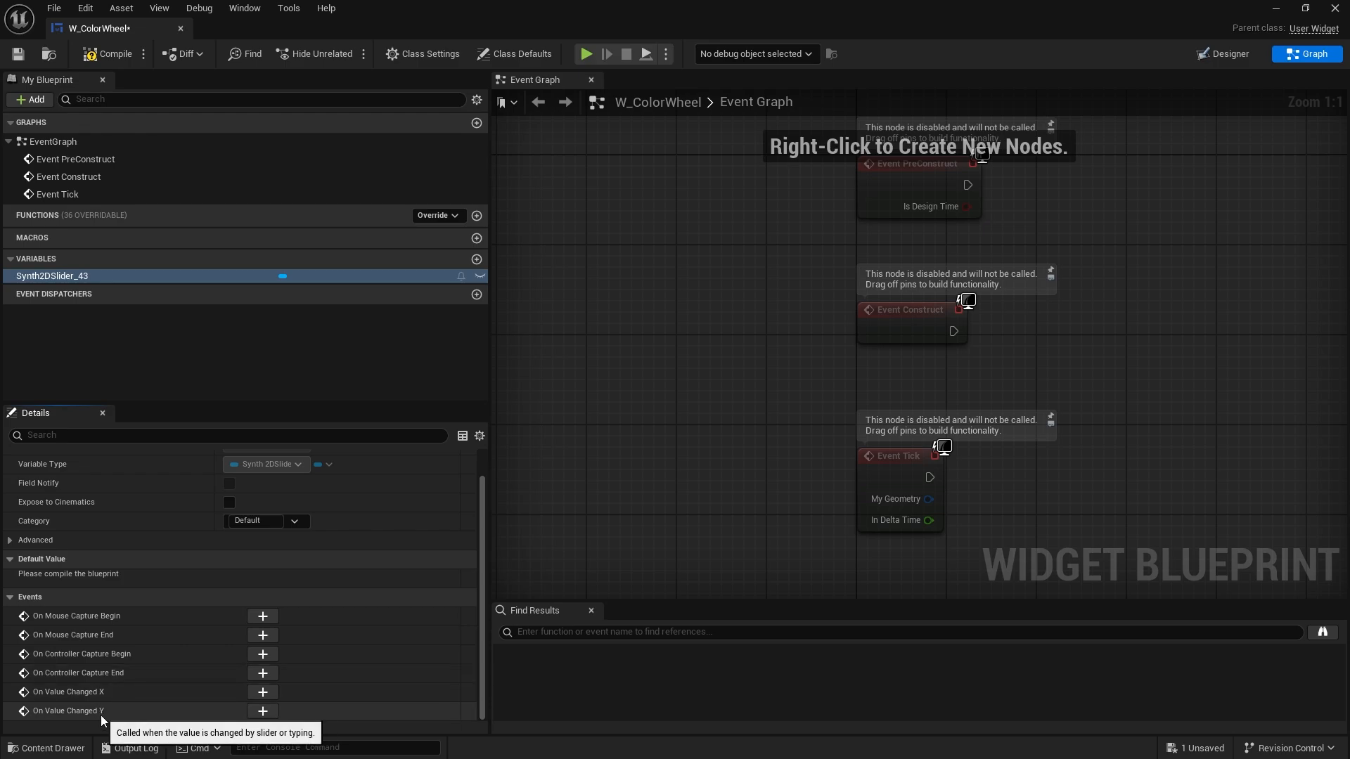
mouse_move(263, 692)
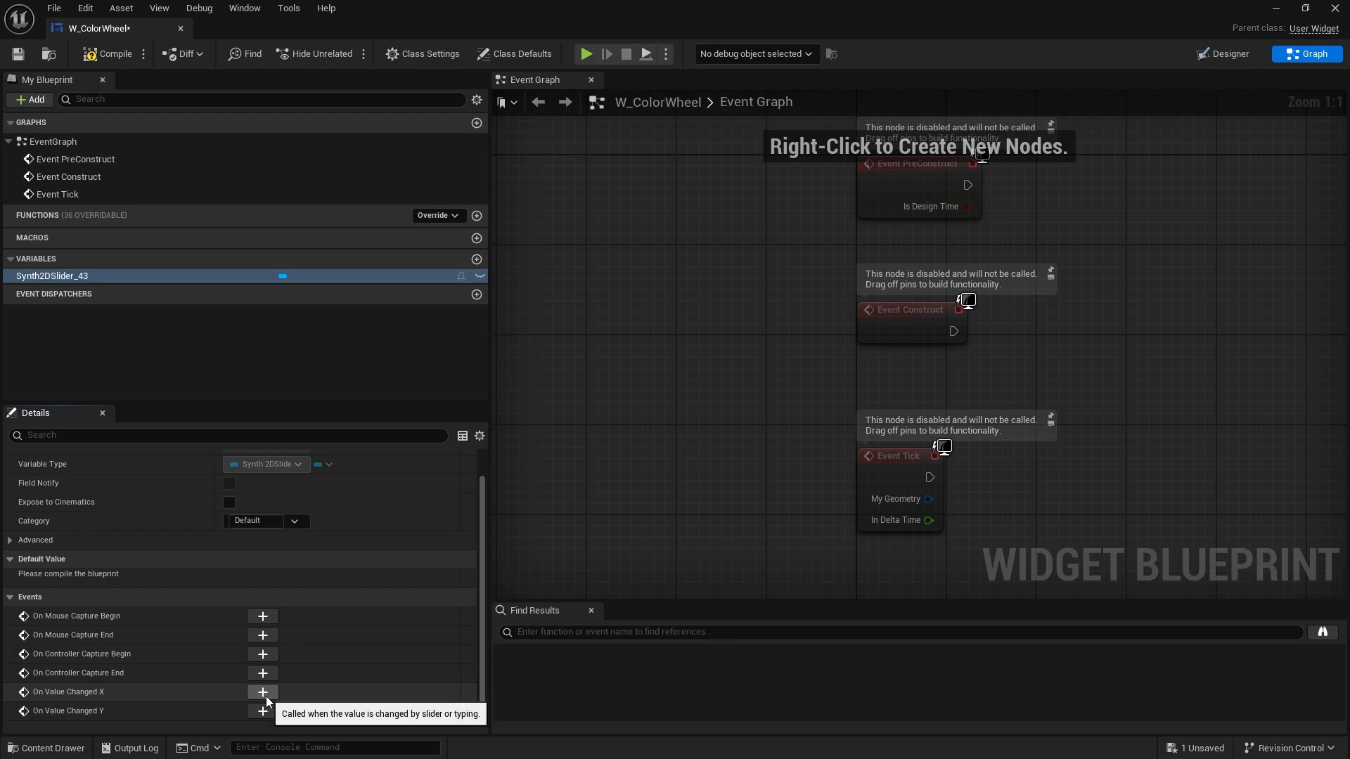
mouse_move(836, 335)
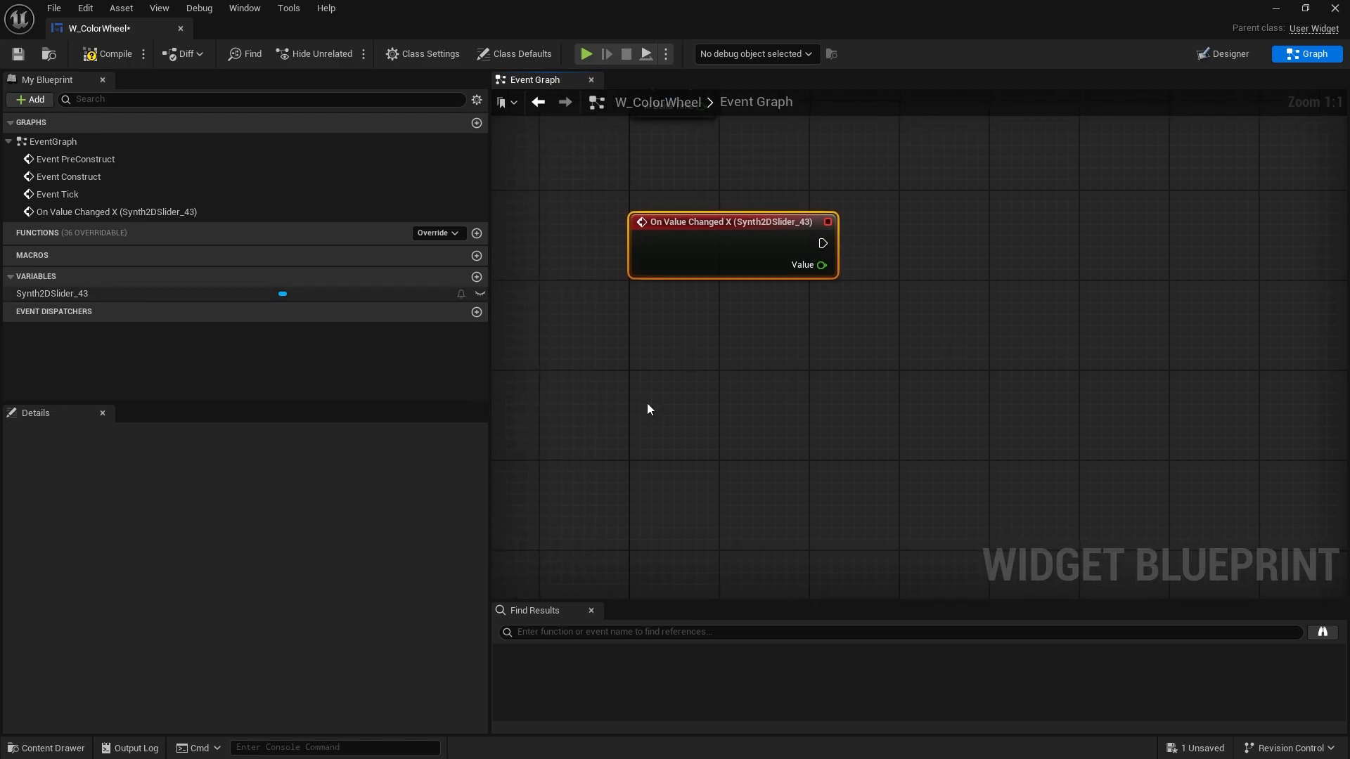
click(52, 294)
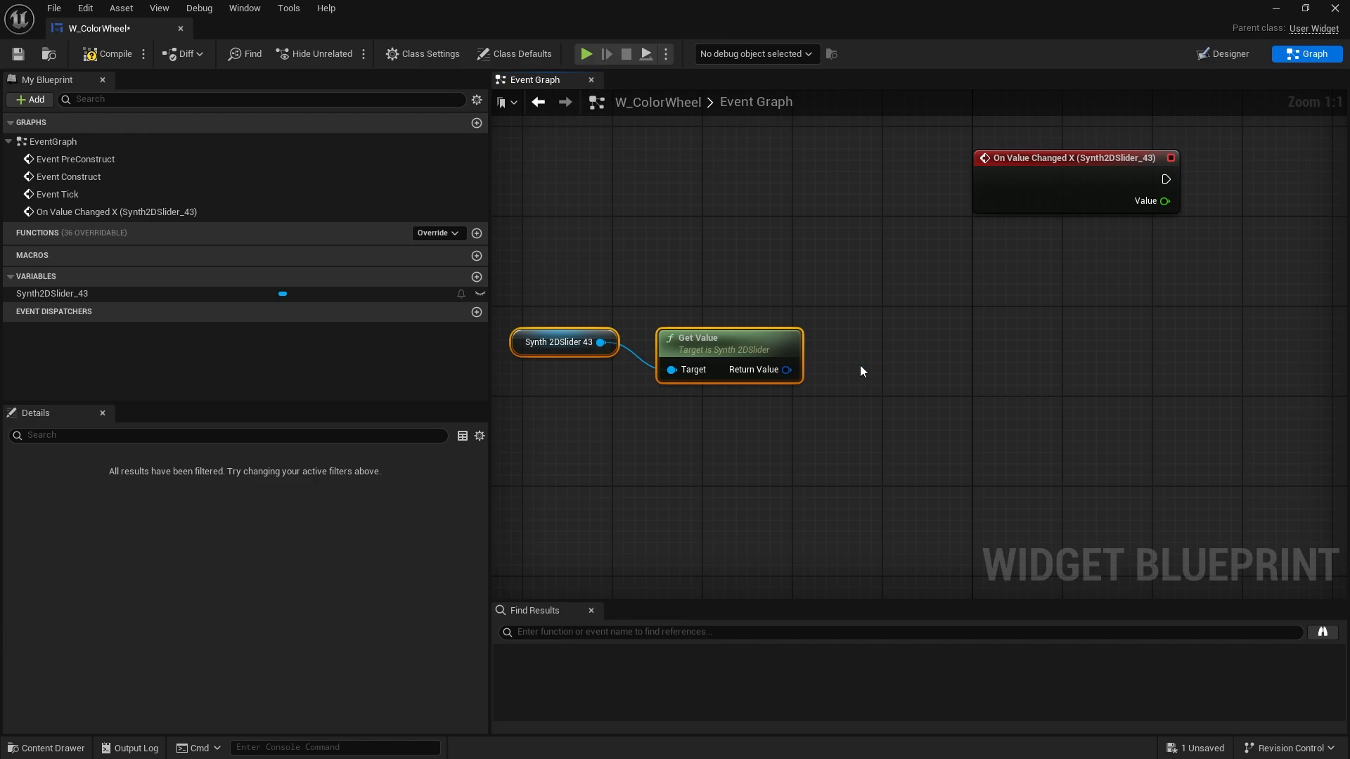
mouse_move(1173, 390)
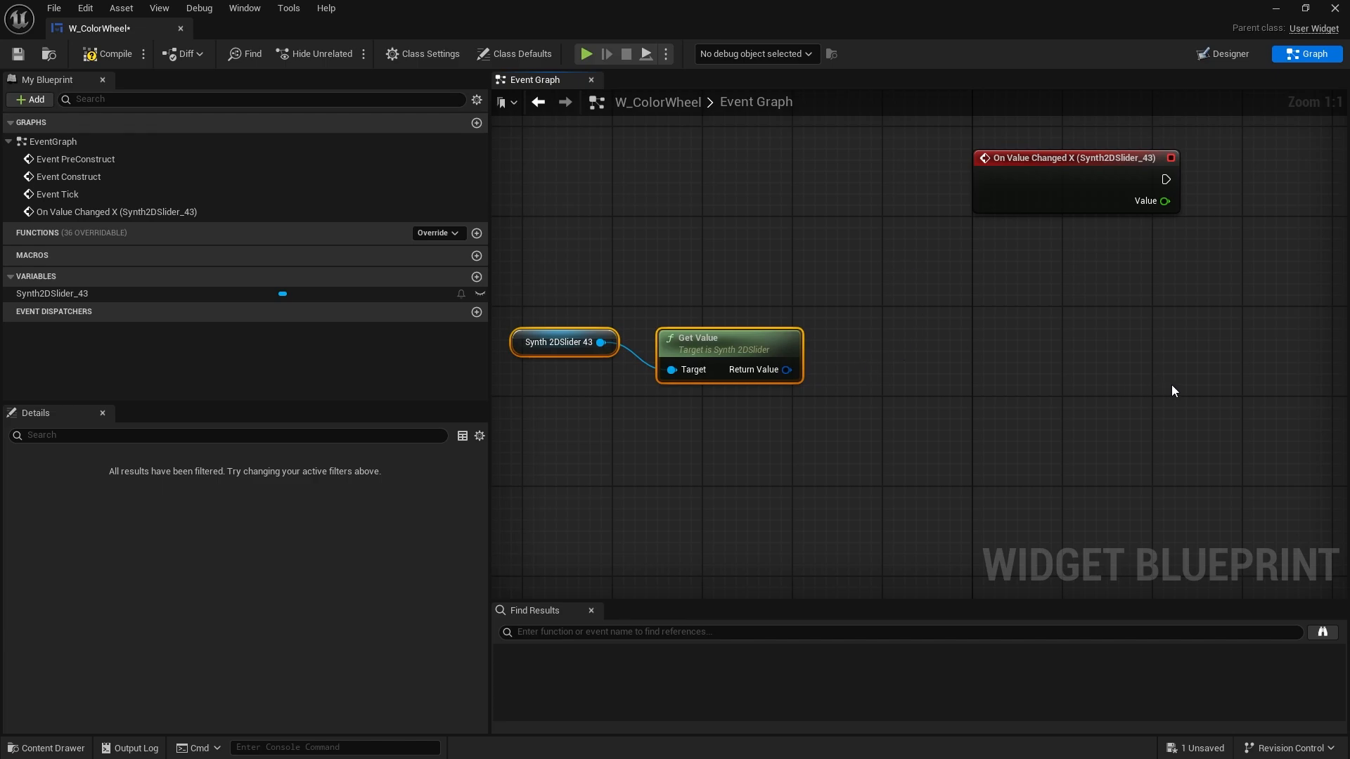
mouse_move(1060, 322)
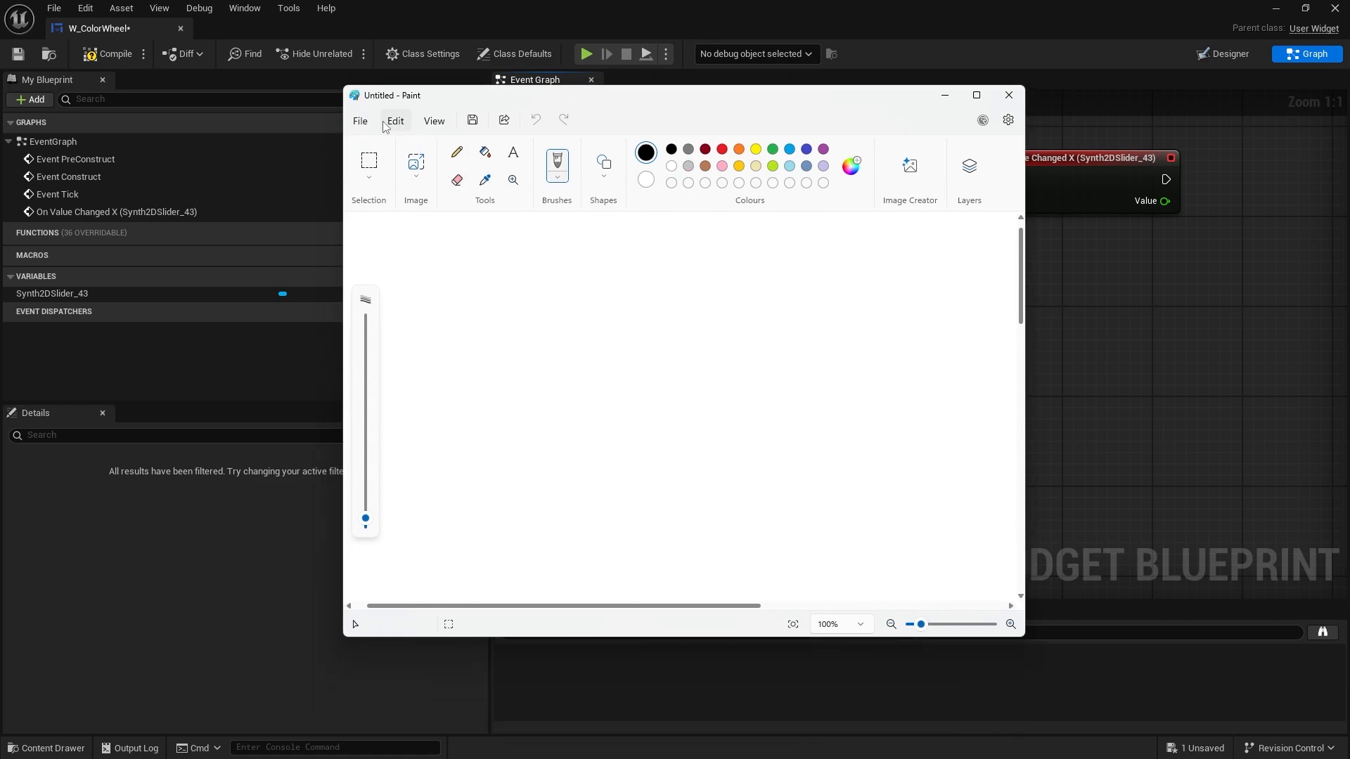
mouse_move(750, 158)
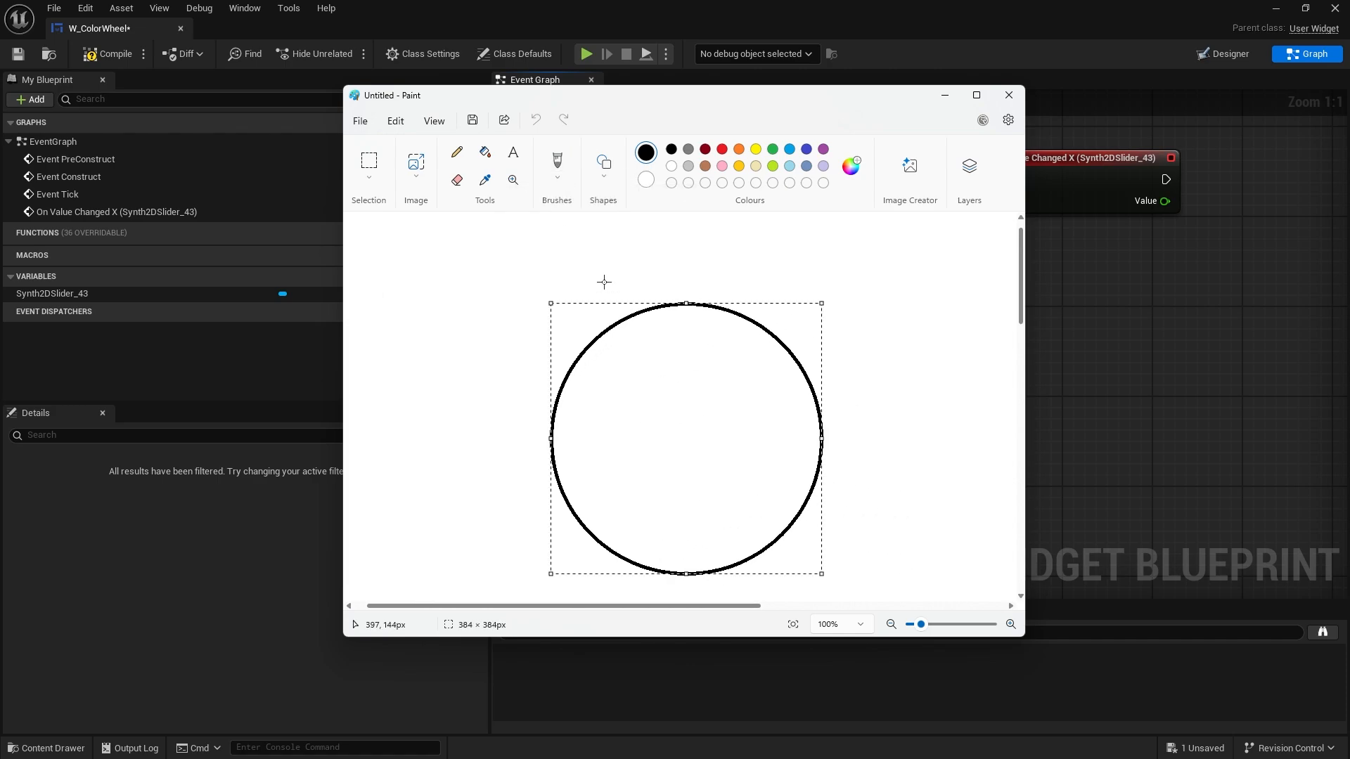
Commit the circle and draw a red line from the centre toward the edge mark
click(456, 152)
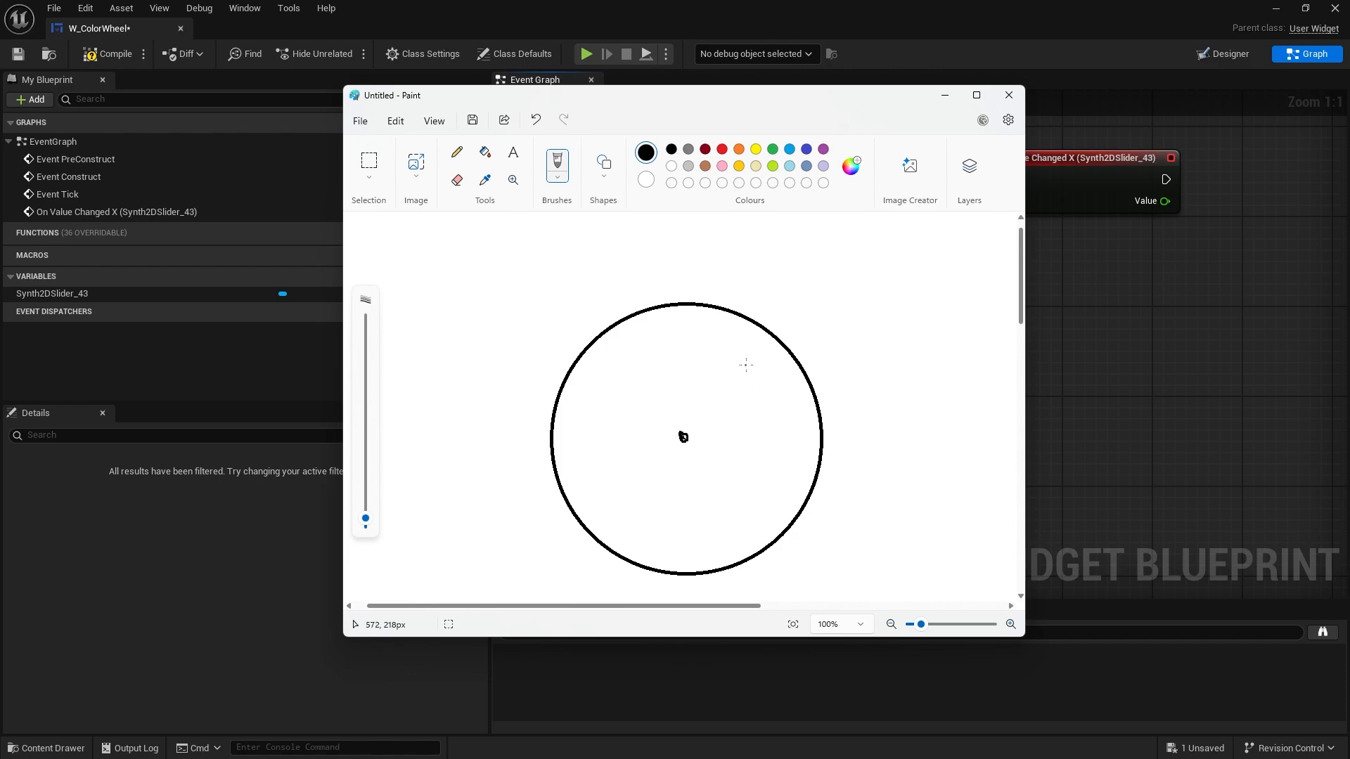
mouse_move(753, 425)
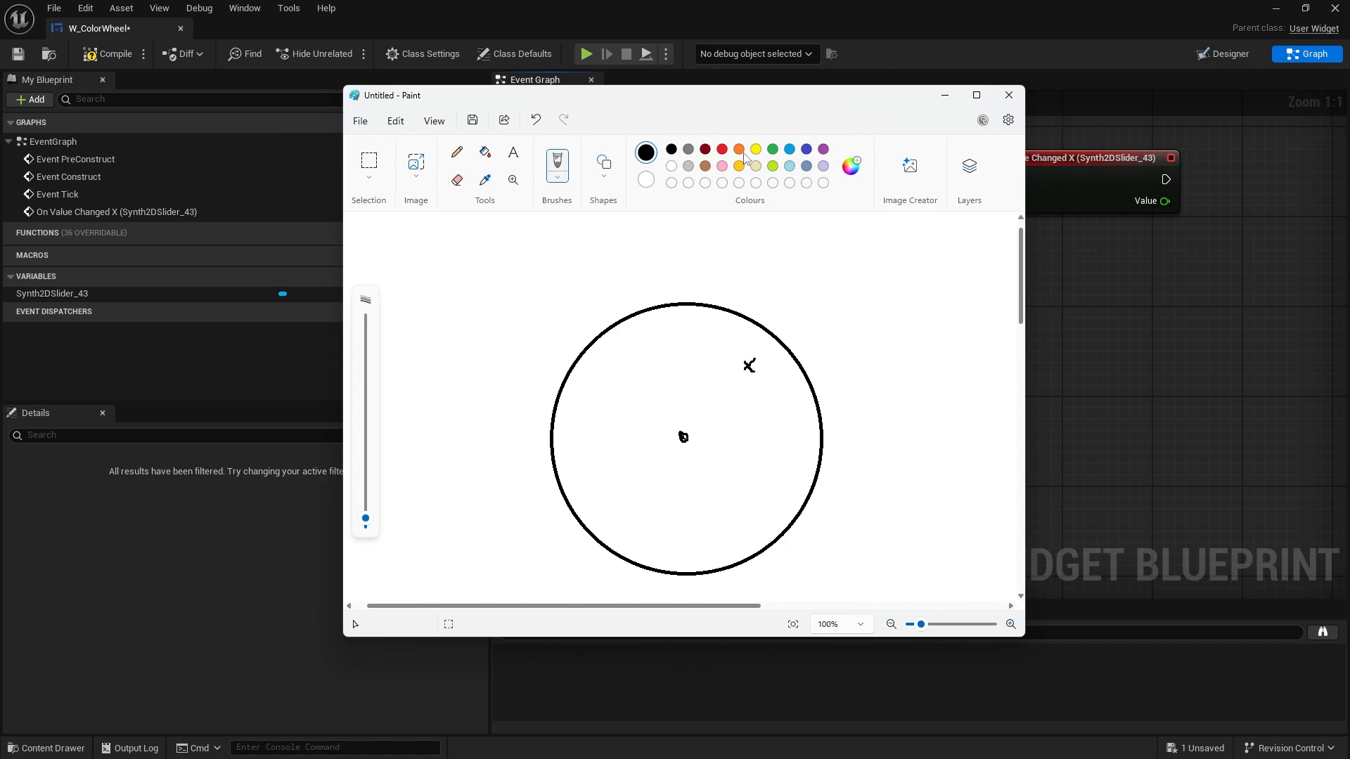
click(646, 149)
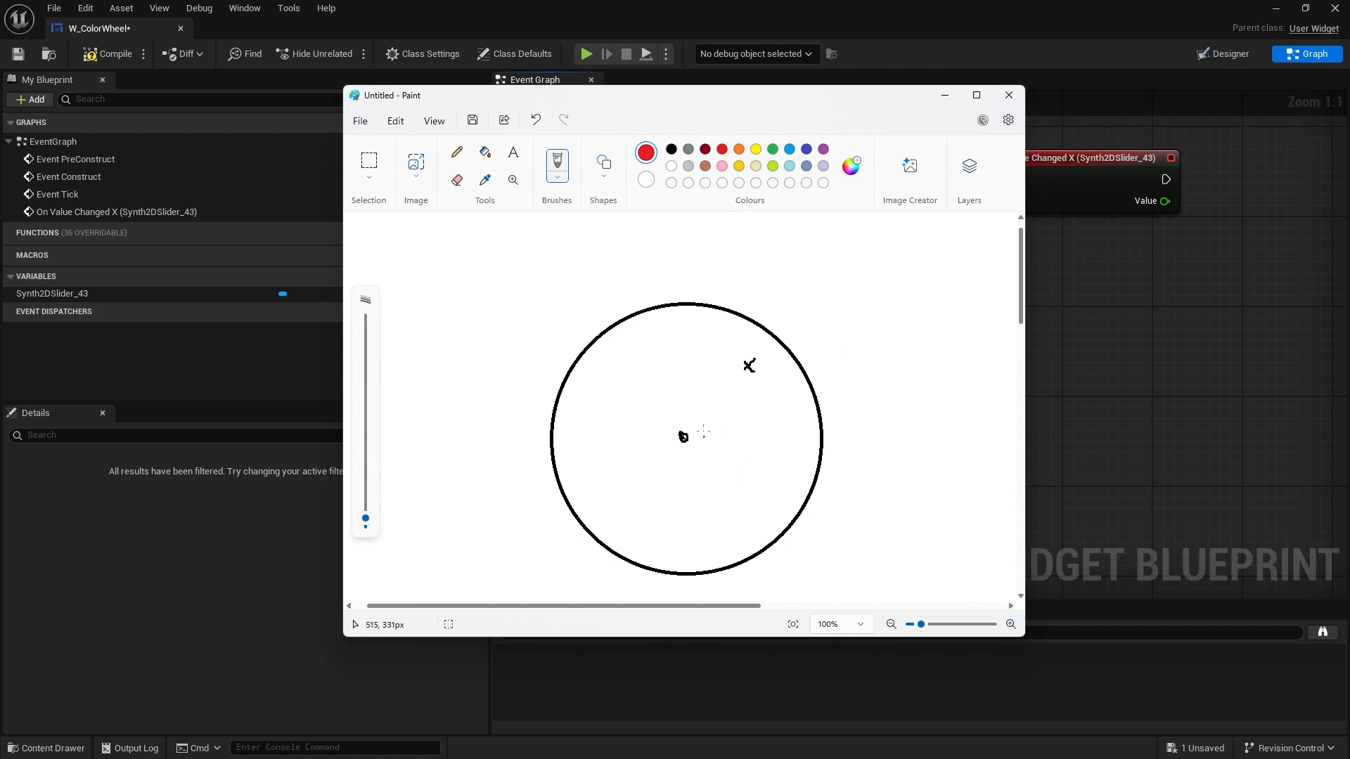
mouse_move(684, 435)
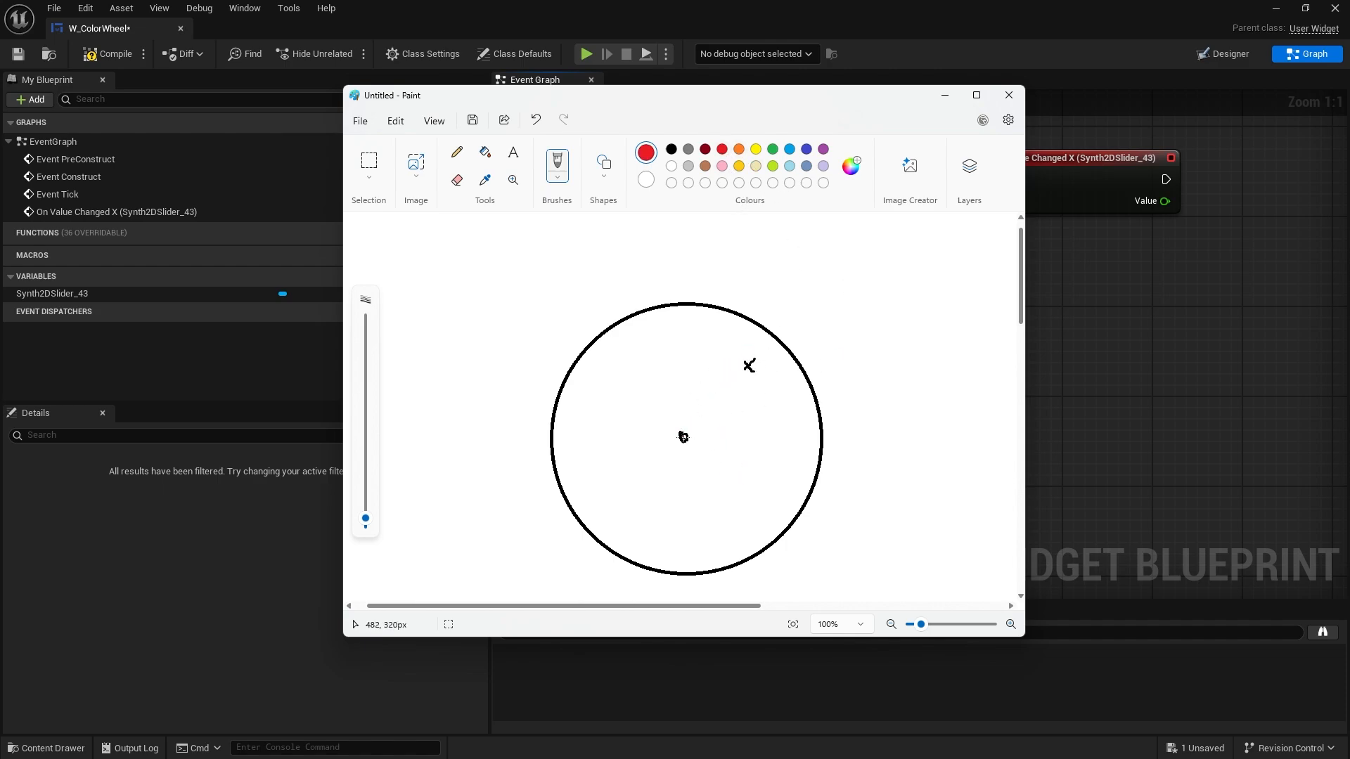
drag(683, 438, 757, 440)
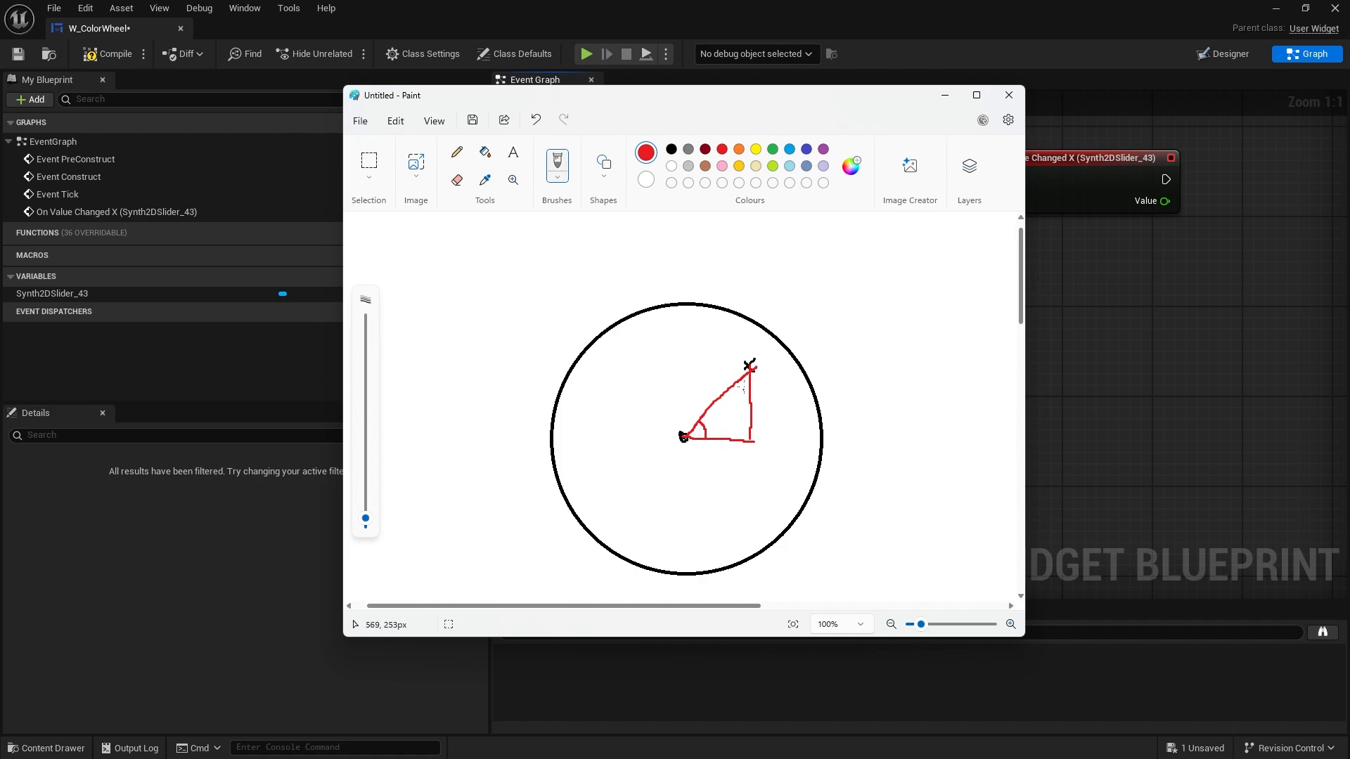
mouse_move(722, 452)
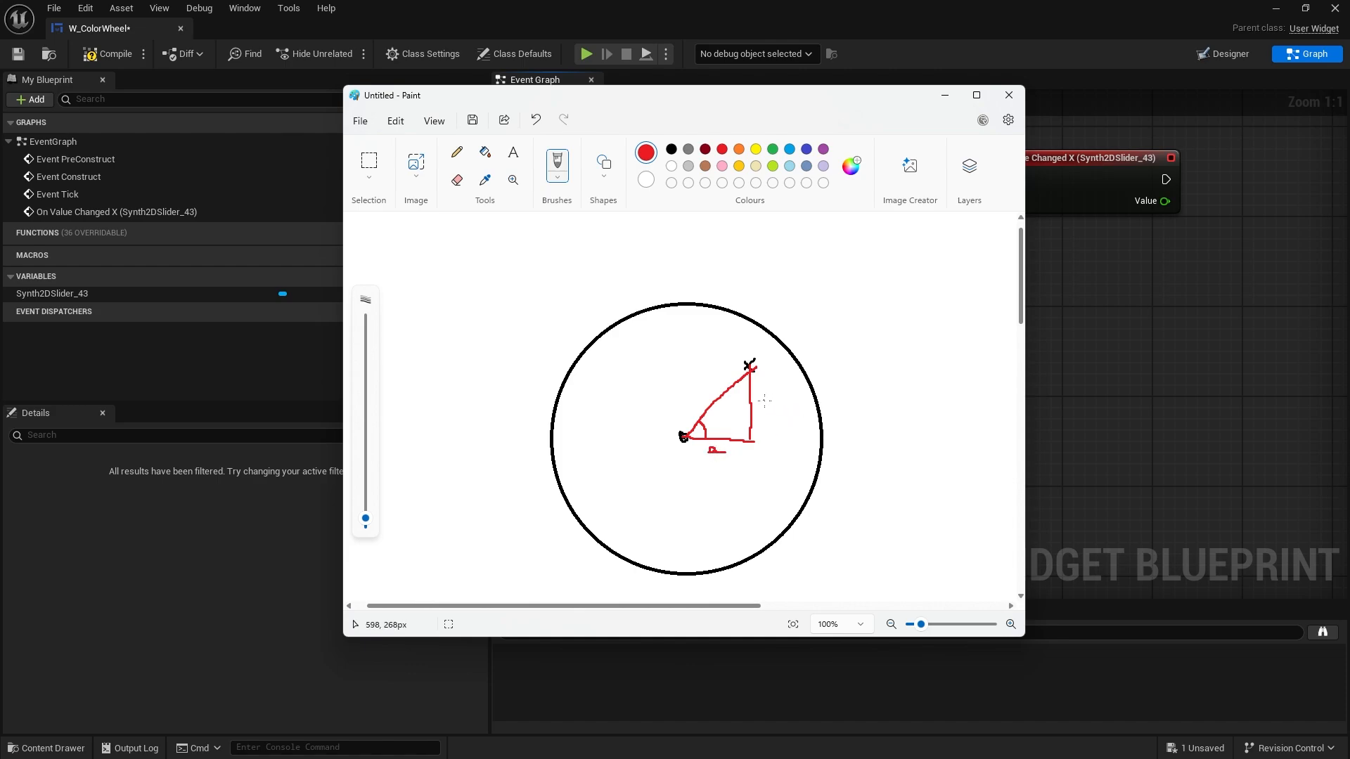
mouse_move(773, 427)
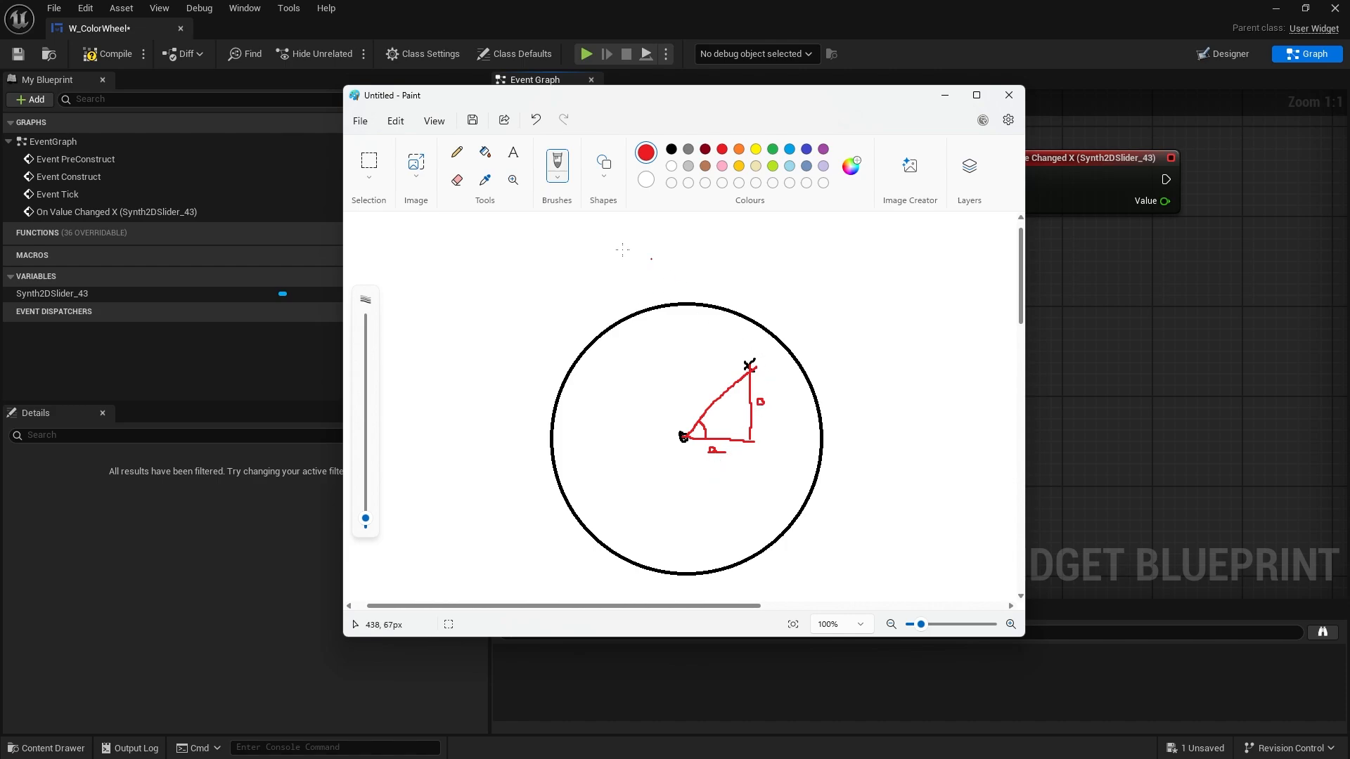
mouse_move(605, 238)
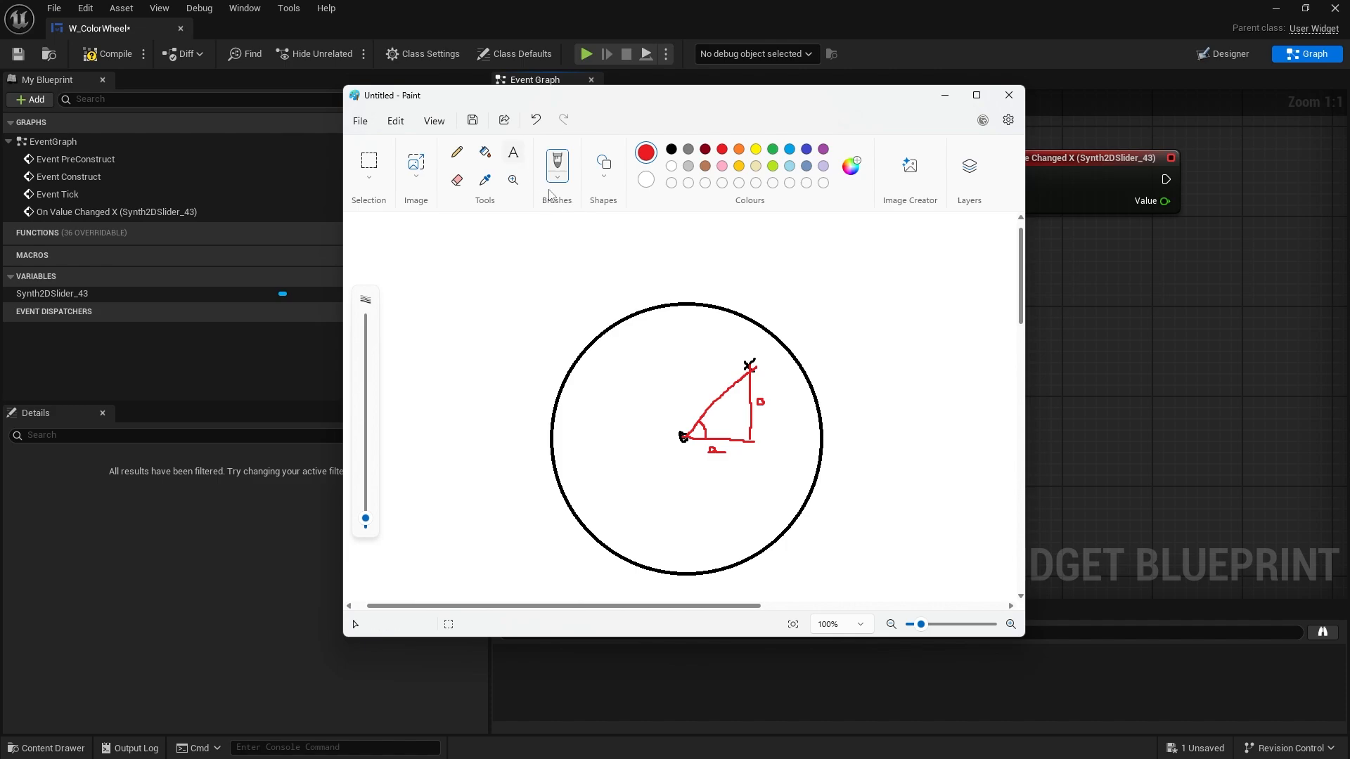
Add a SOHCAHTOA text label and move it to the upper right of the circle
click(512, 152)
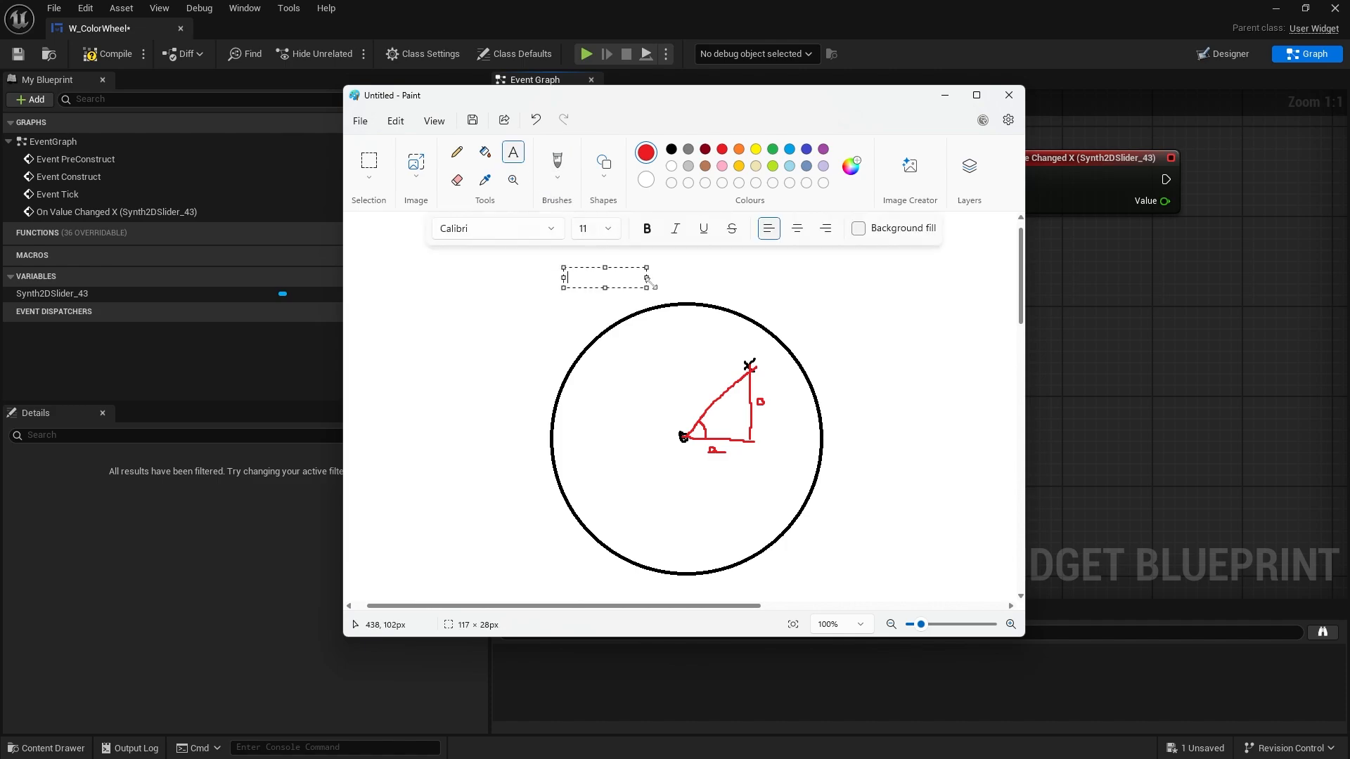
text(SIN)
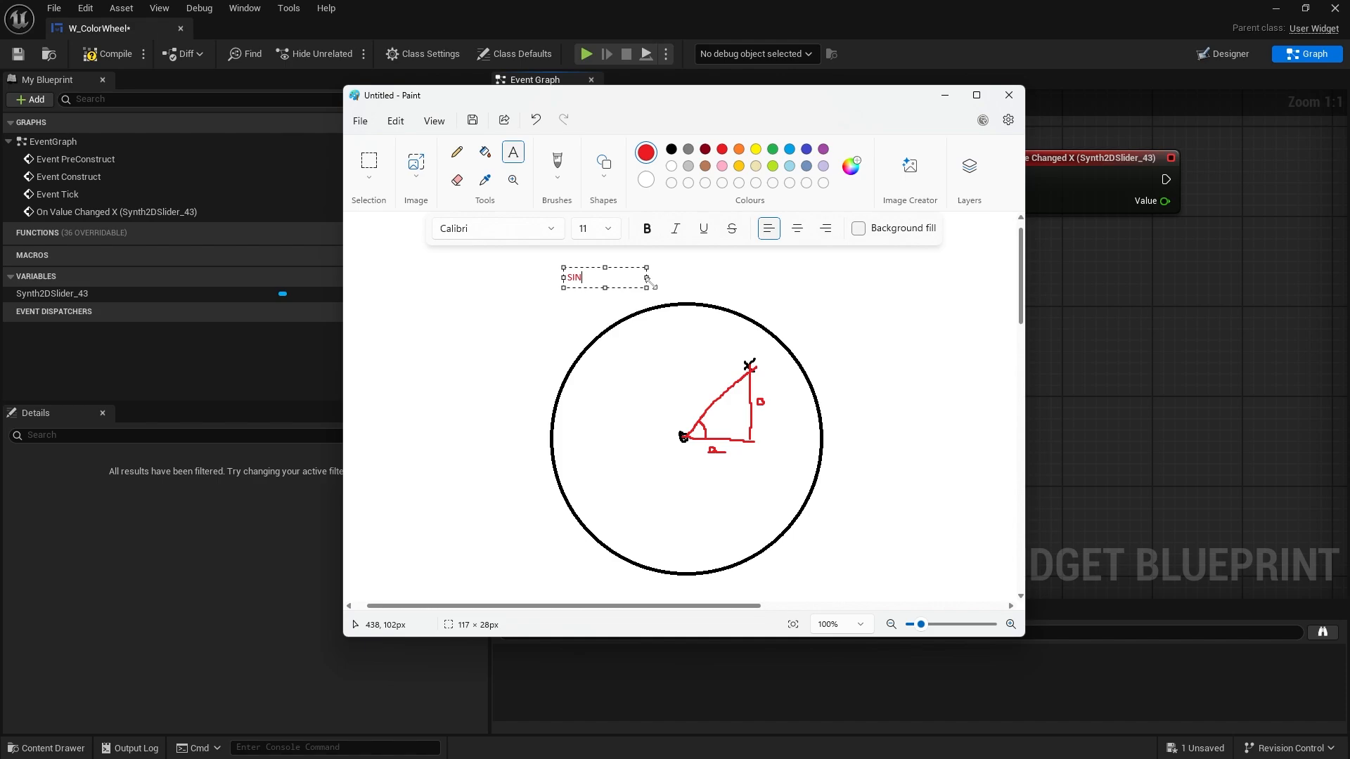
key(Backspace)
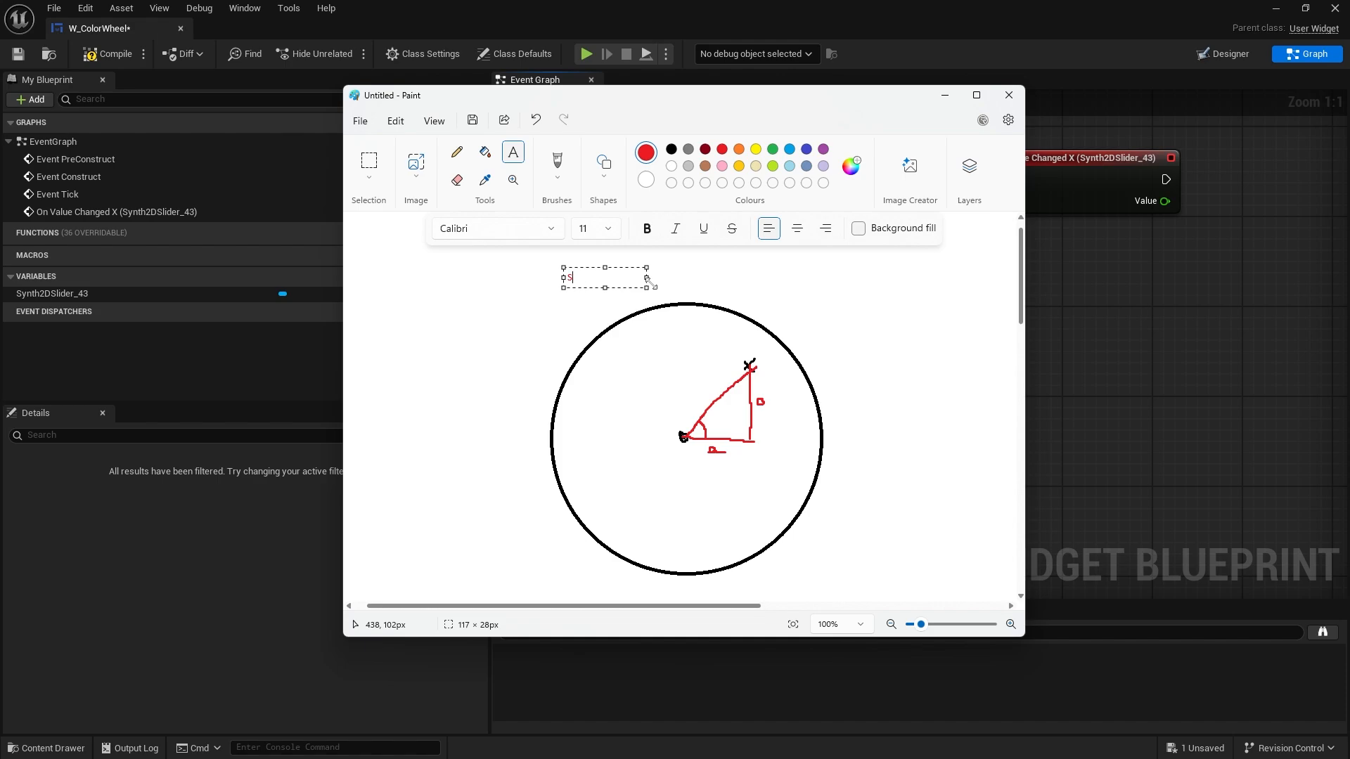
text(OH)
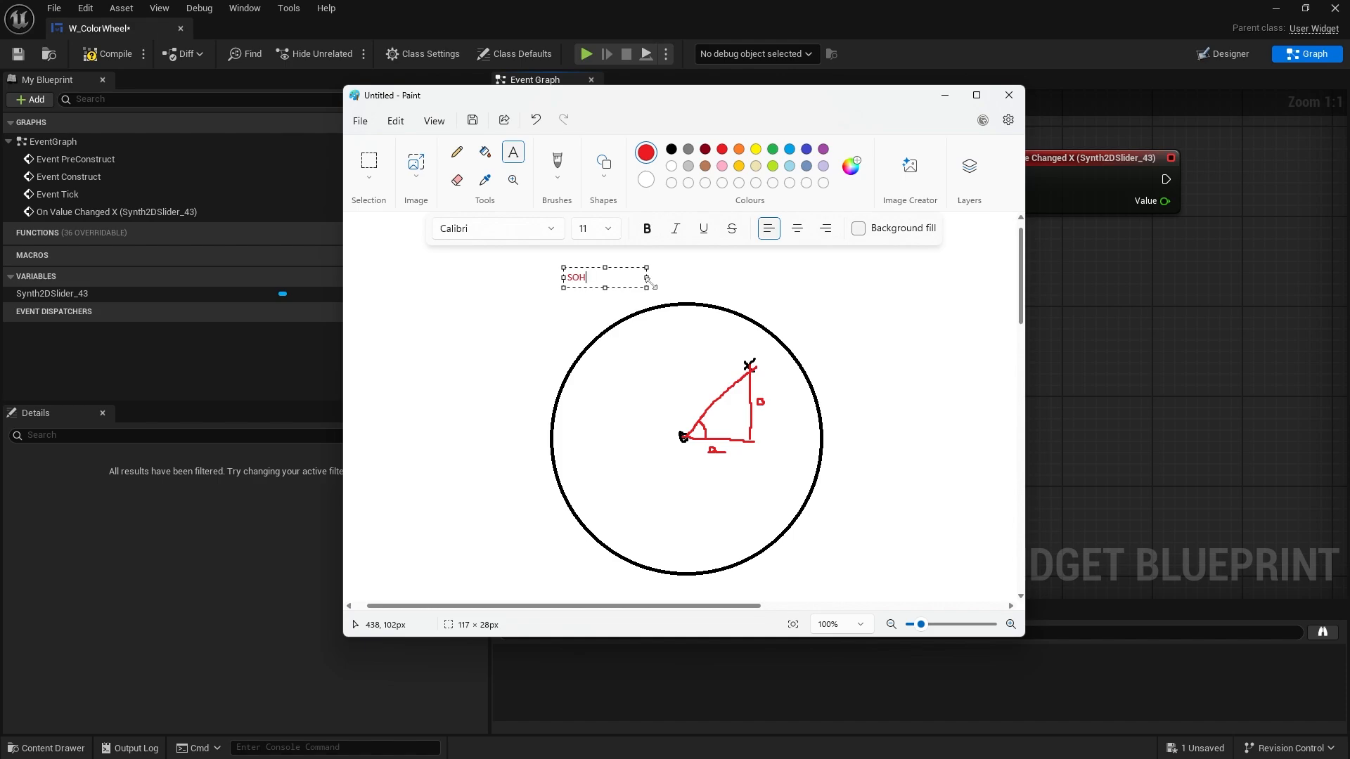
text(CAH)
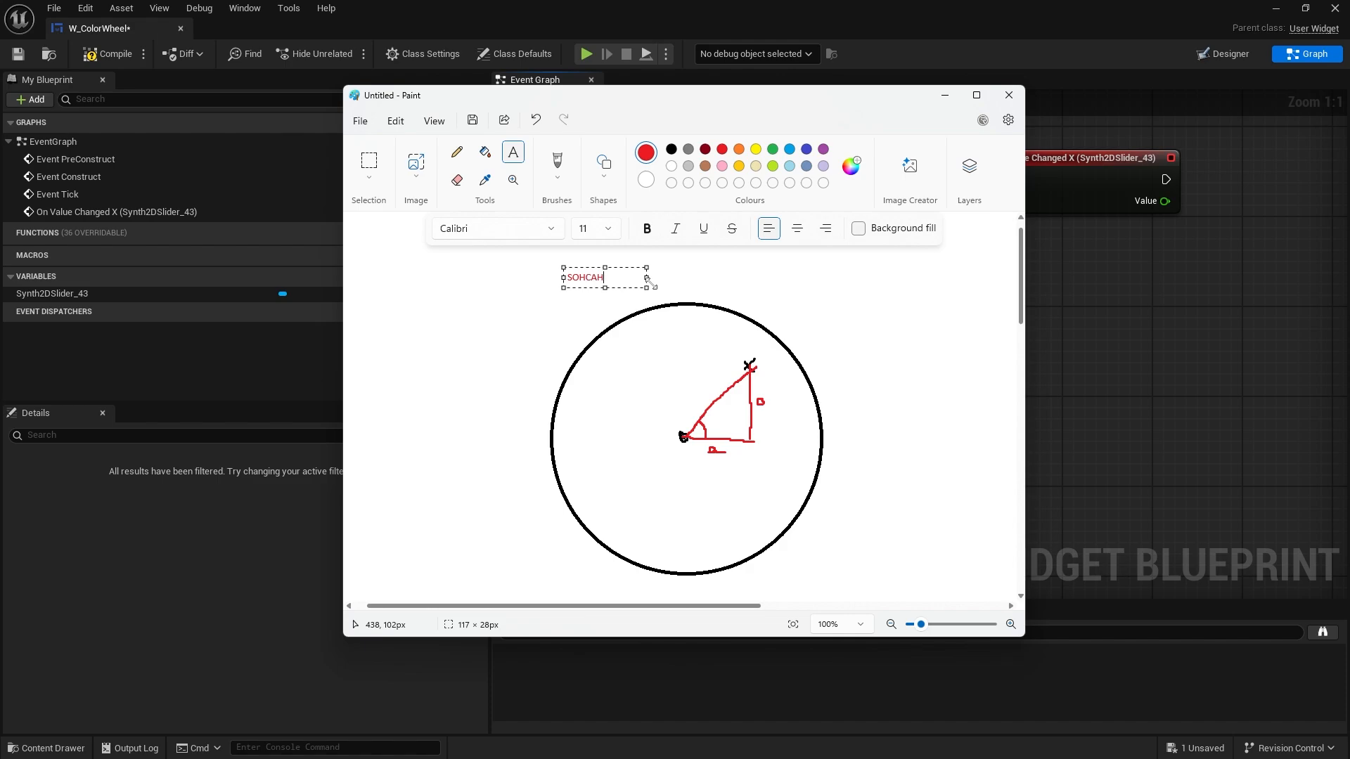
text(TOA)
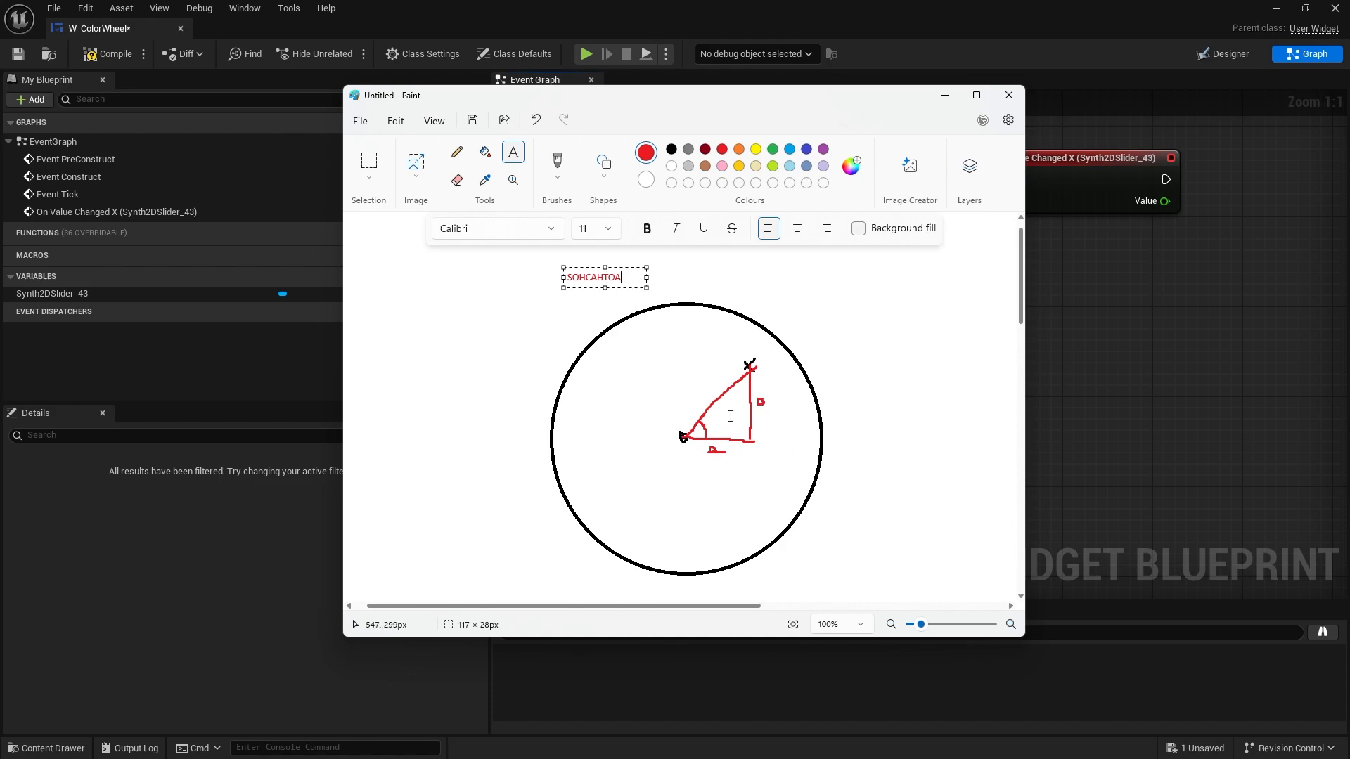
mouse_move(766, 400)
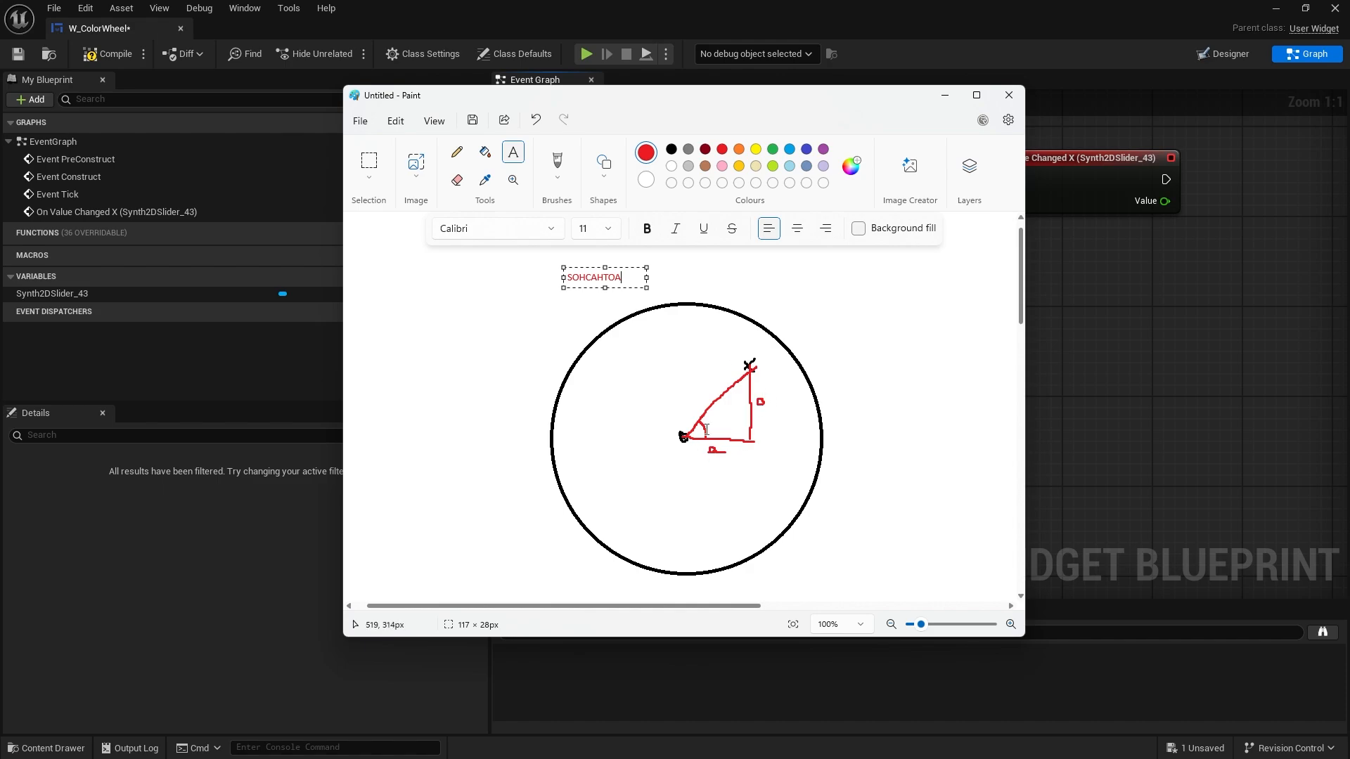
mouse_move(701, 422)
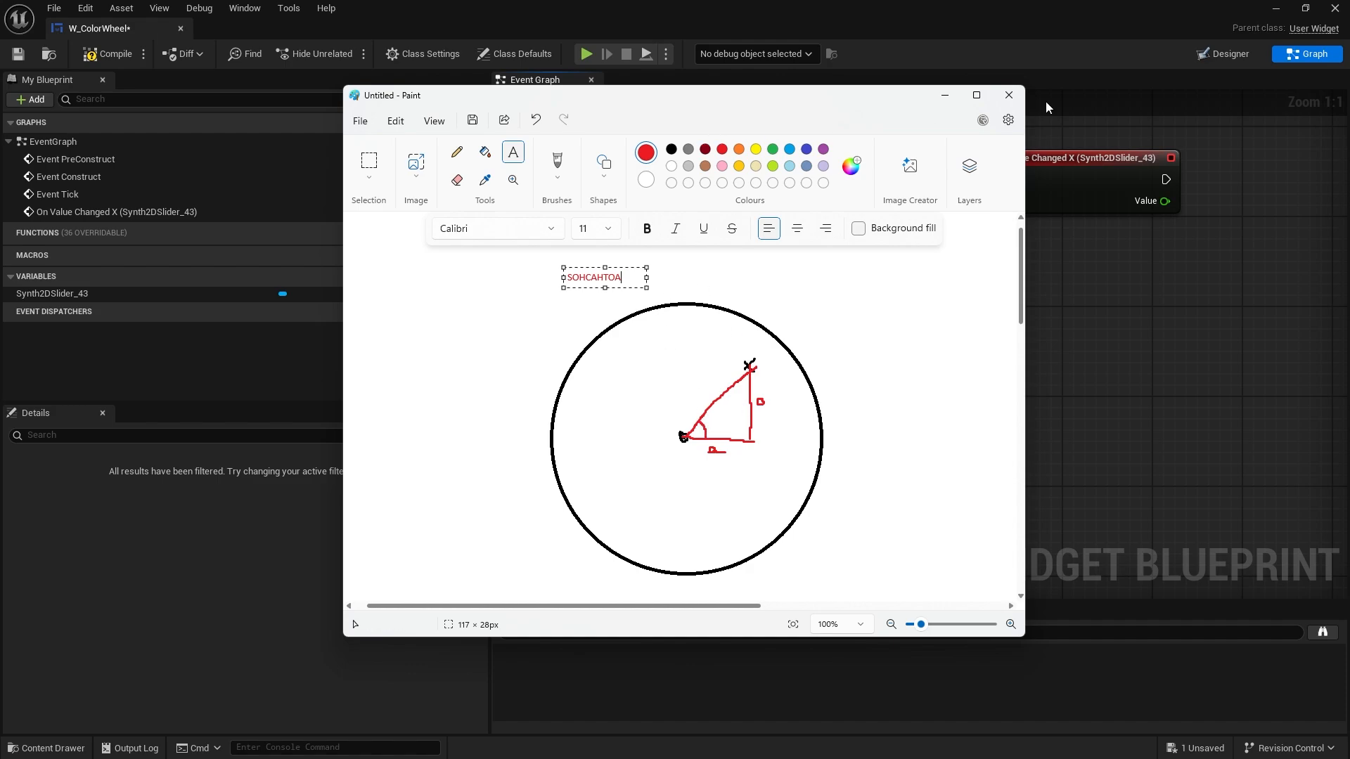
click(1007, 94)
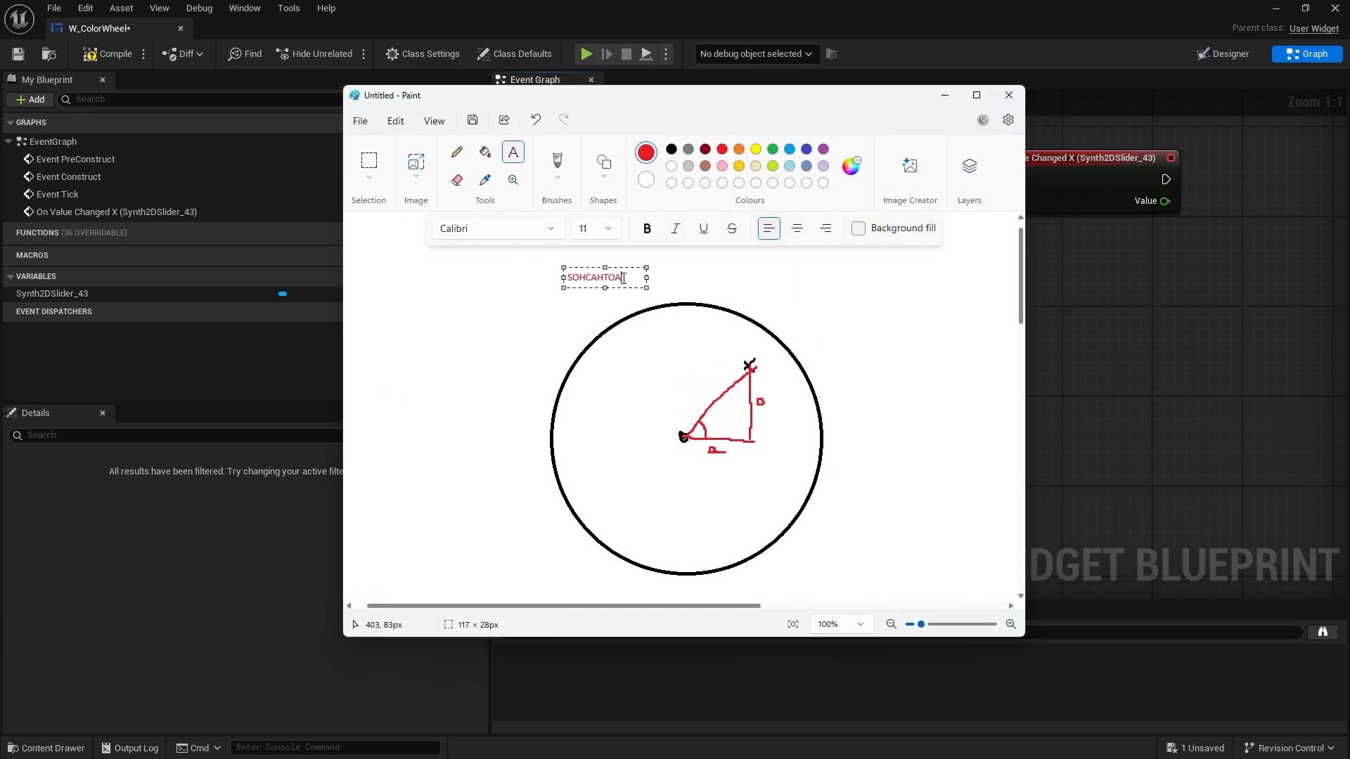
drag(605, 277, 848, 273)
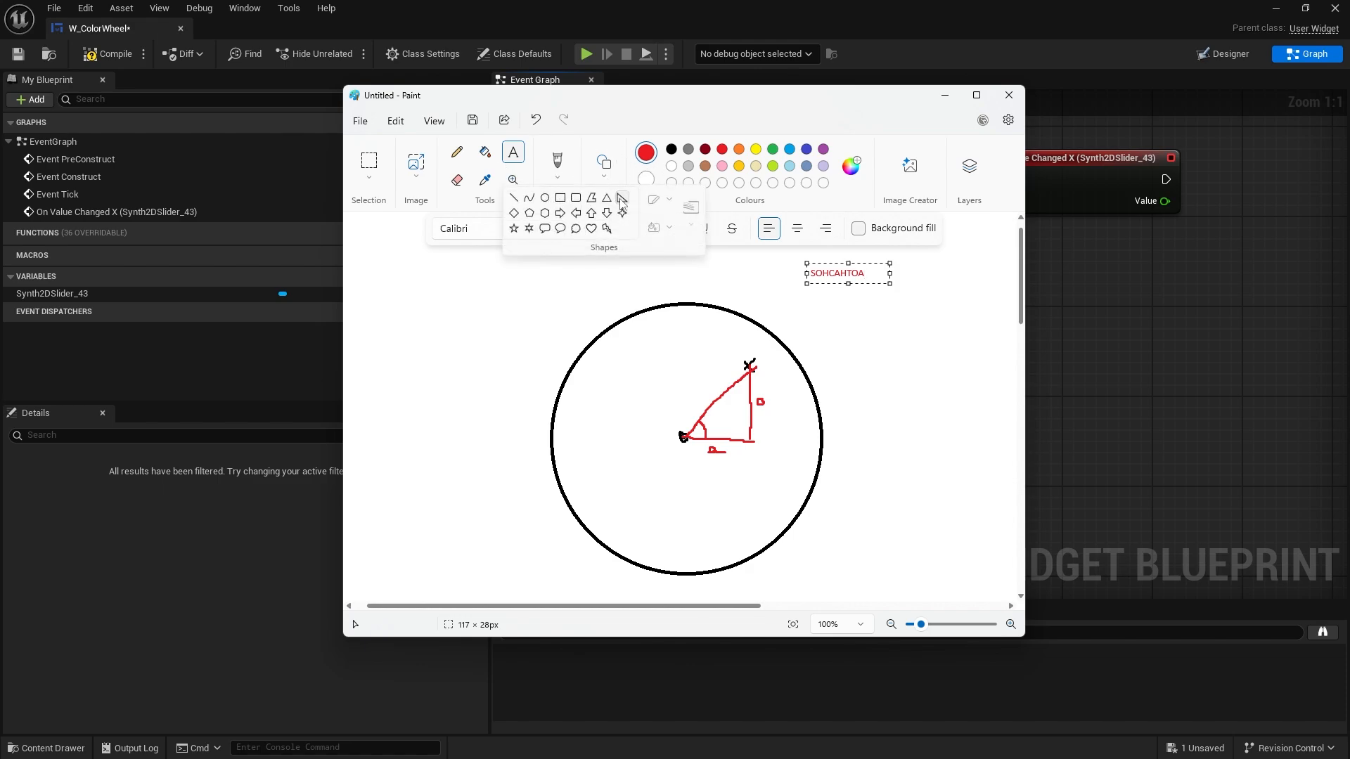
Draw red rectangles from the circle centre and a black enclosing square with its corner marked X
drag(532, 270, 689, 447)
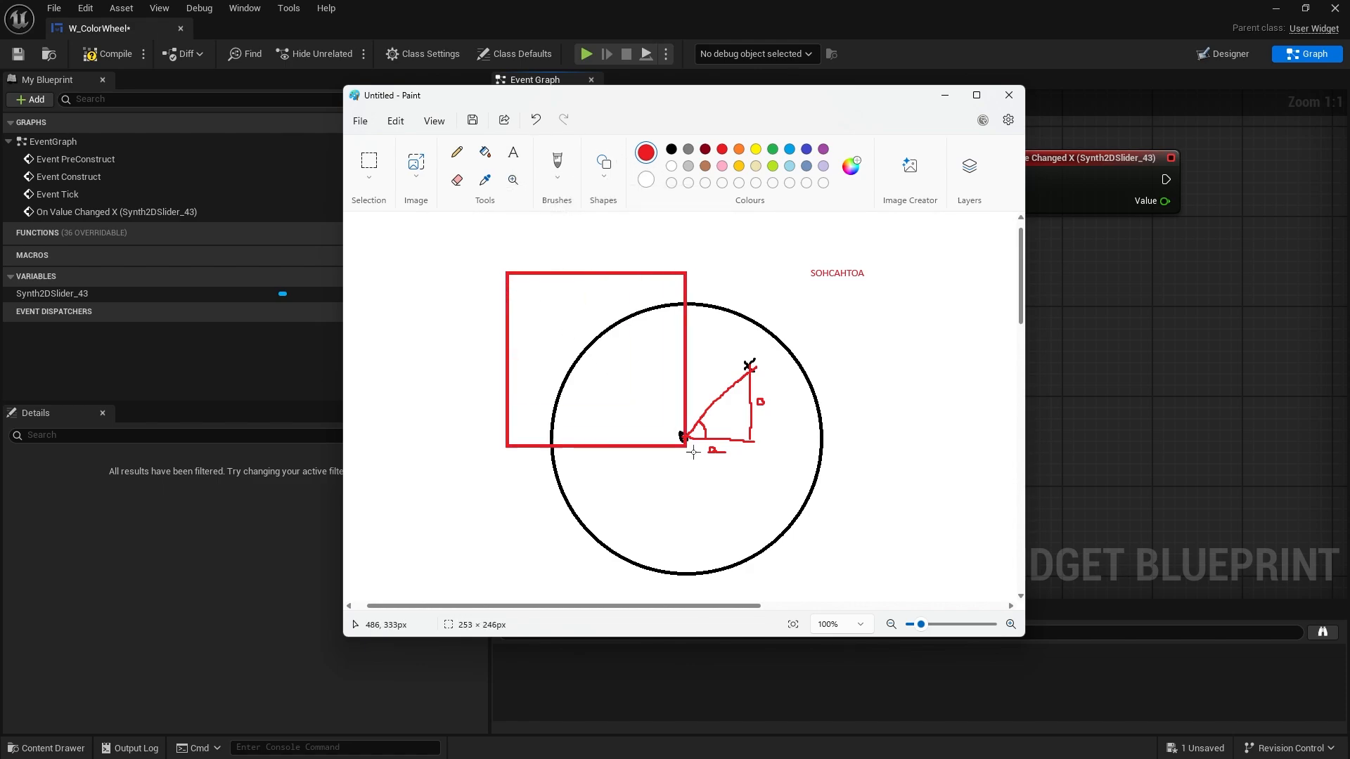
drag(681, 439, 853, 596)
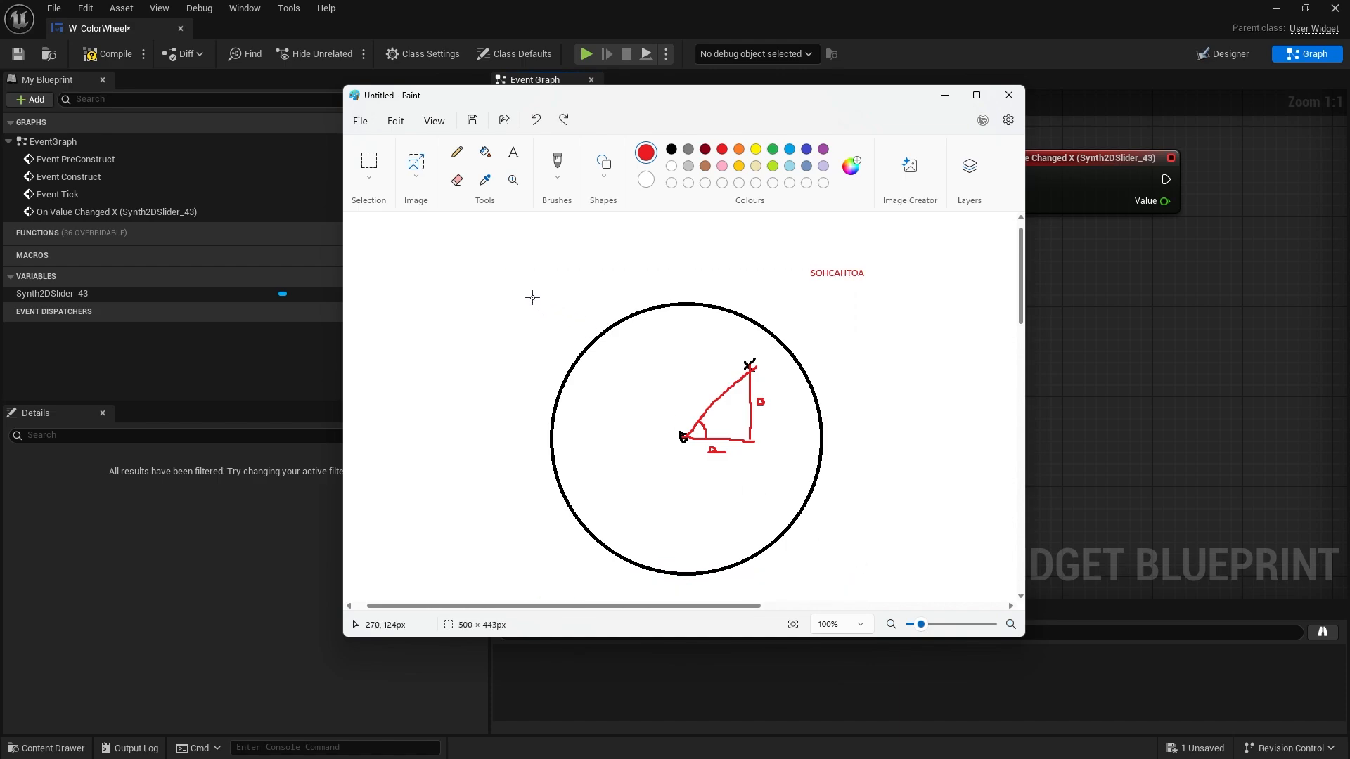
drag(530, 294, 834, 583)
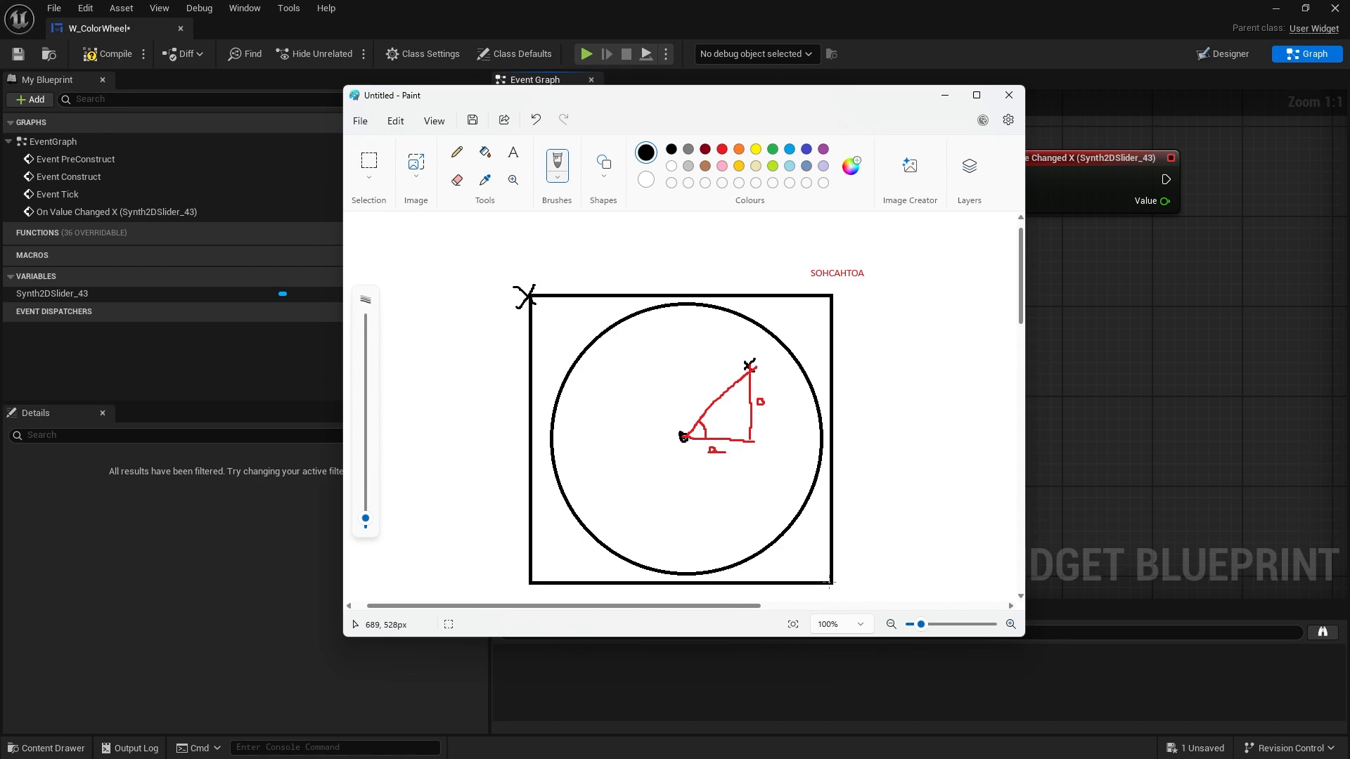
click(826, 581)
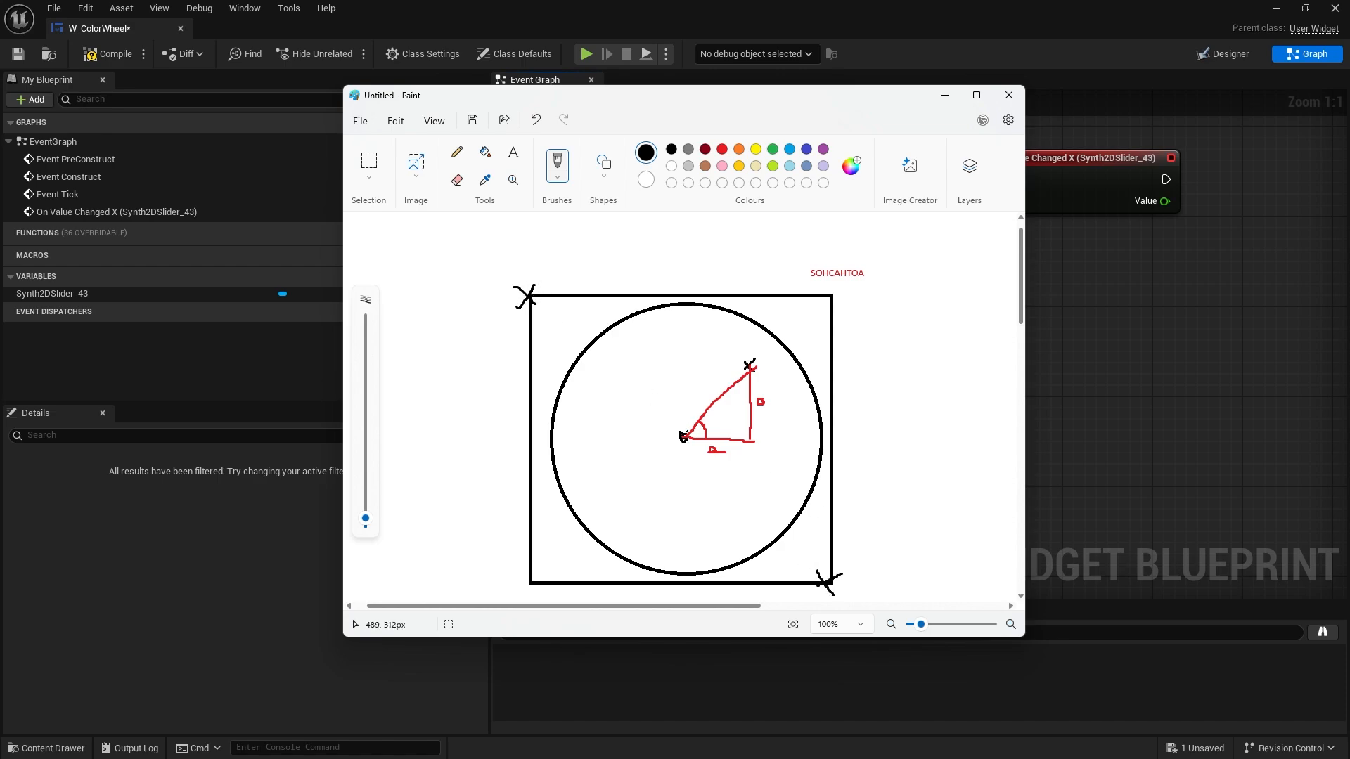
mouse_move(684, 433)
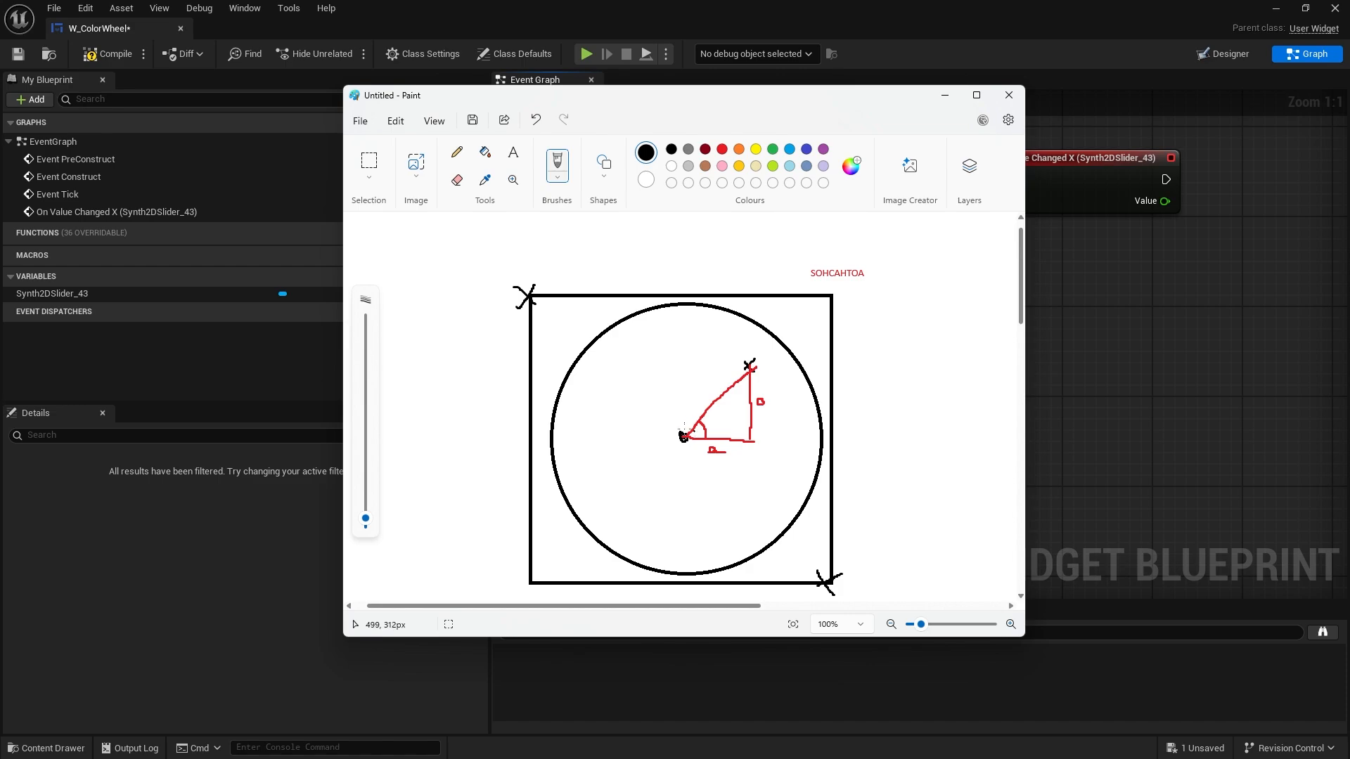
mouse_move(953, 184)
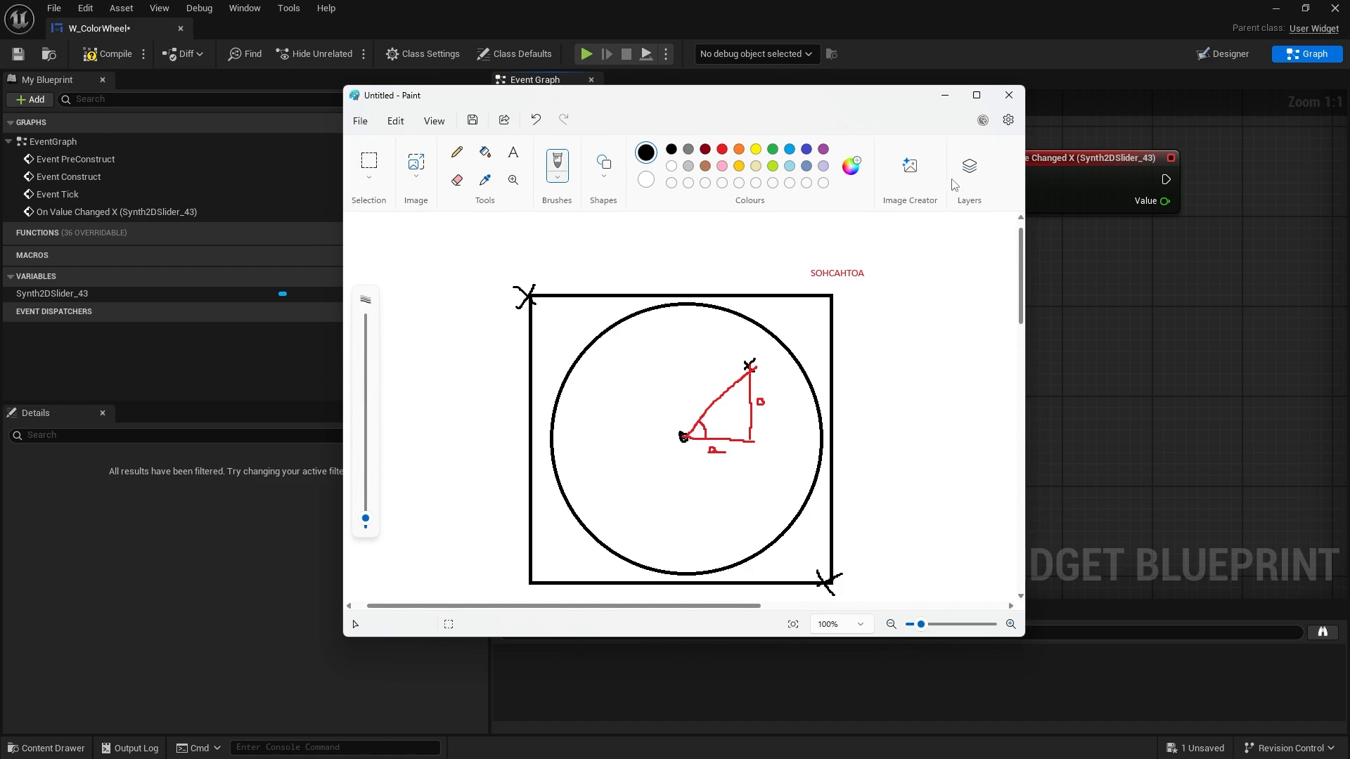
mouse_move(944, 94)
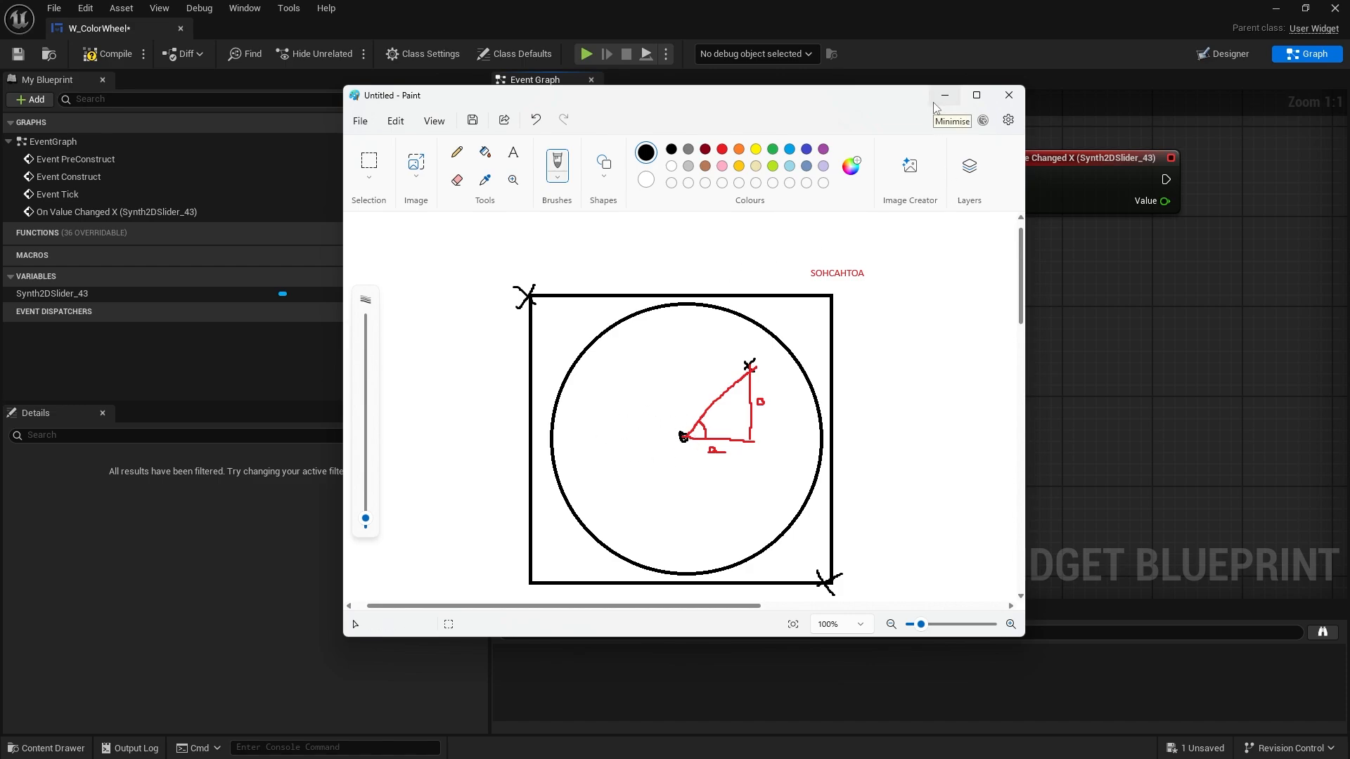
mouse_move(943, 94)
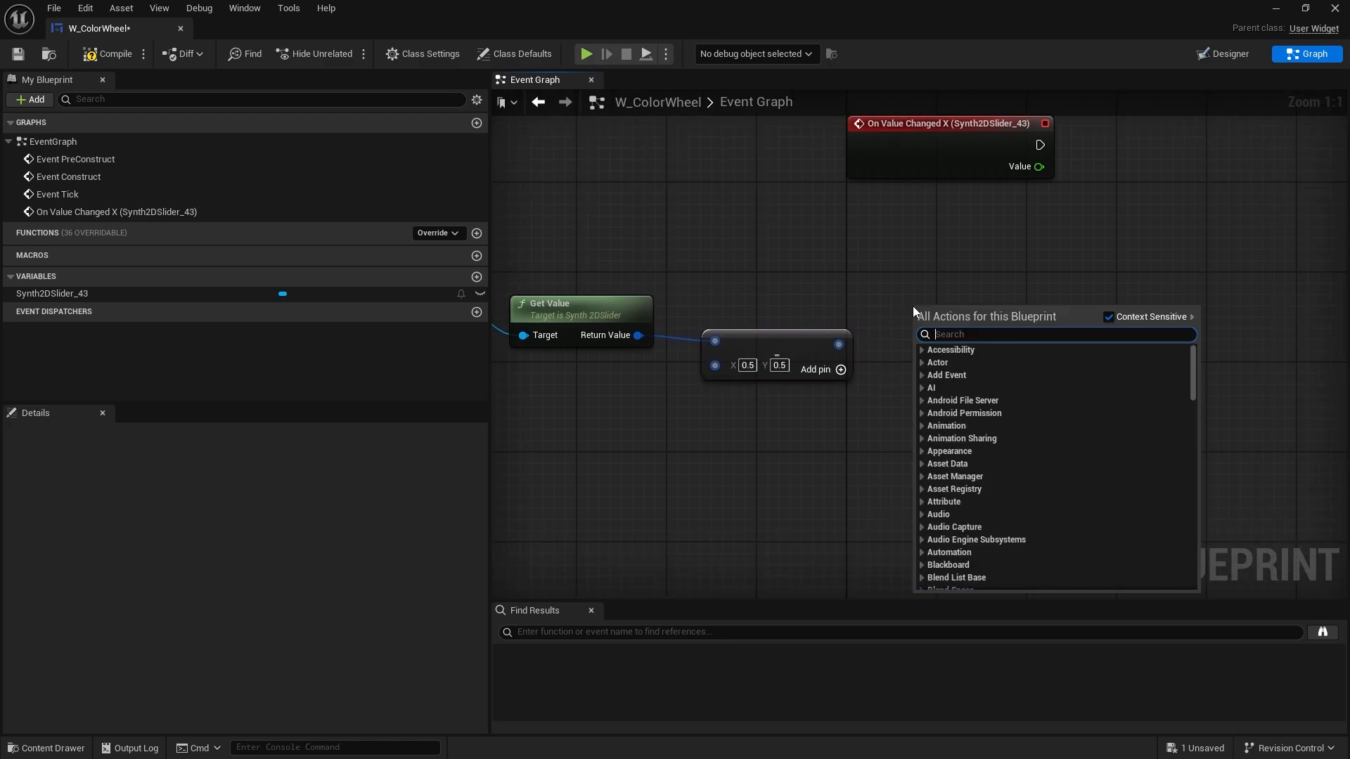
Add an Atan2 (Degrees) node and feed its result into a Clamp Axis node
text(a)
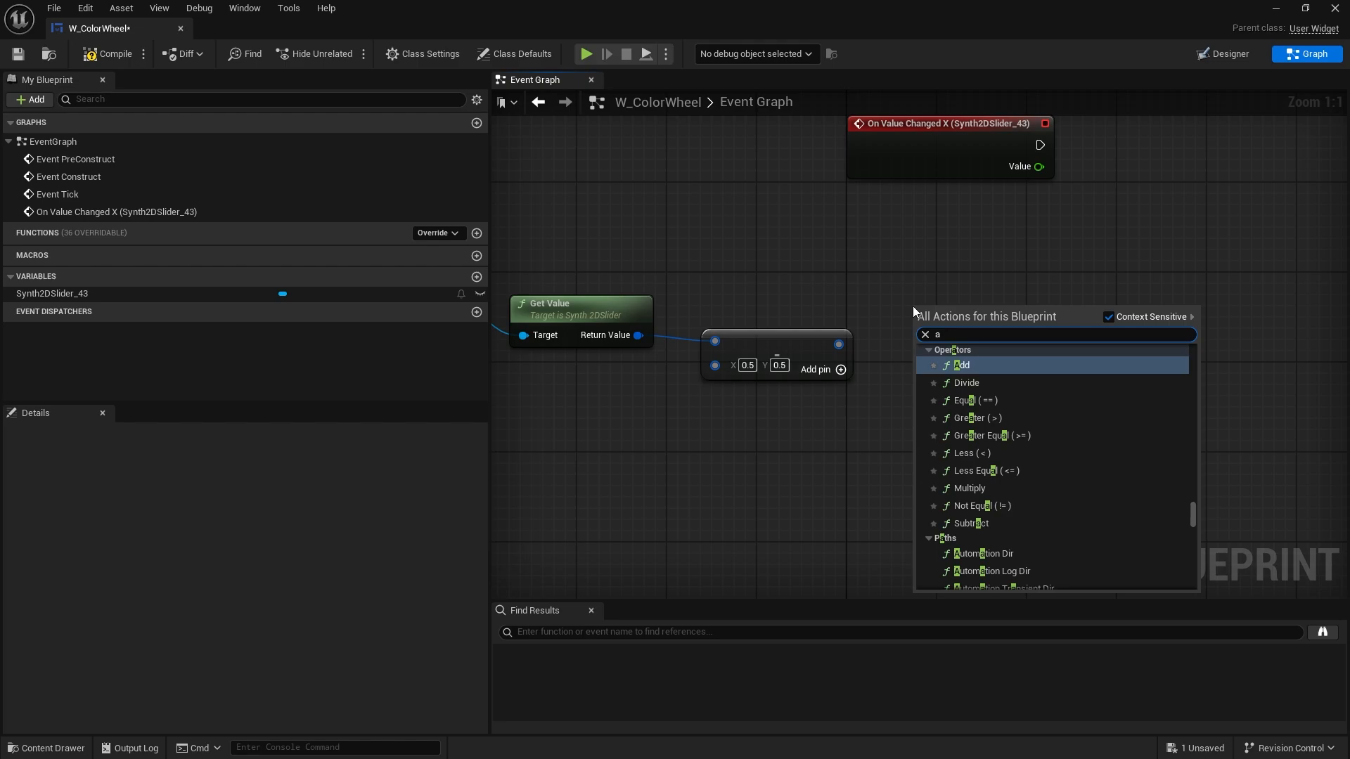
text(tan)
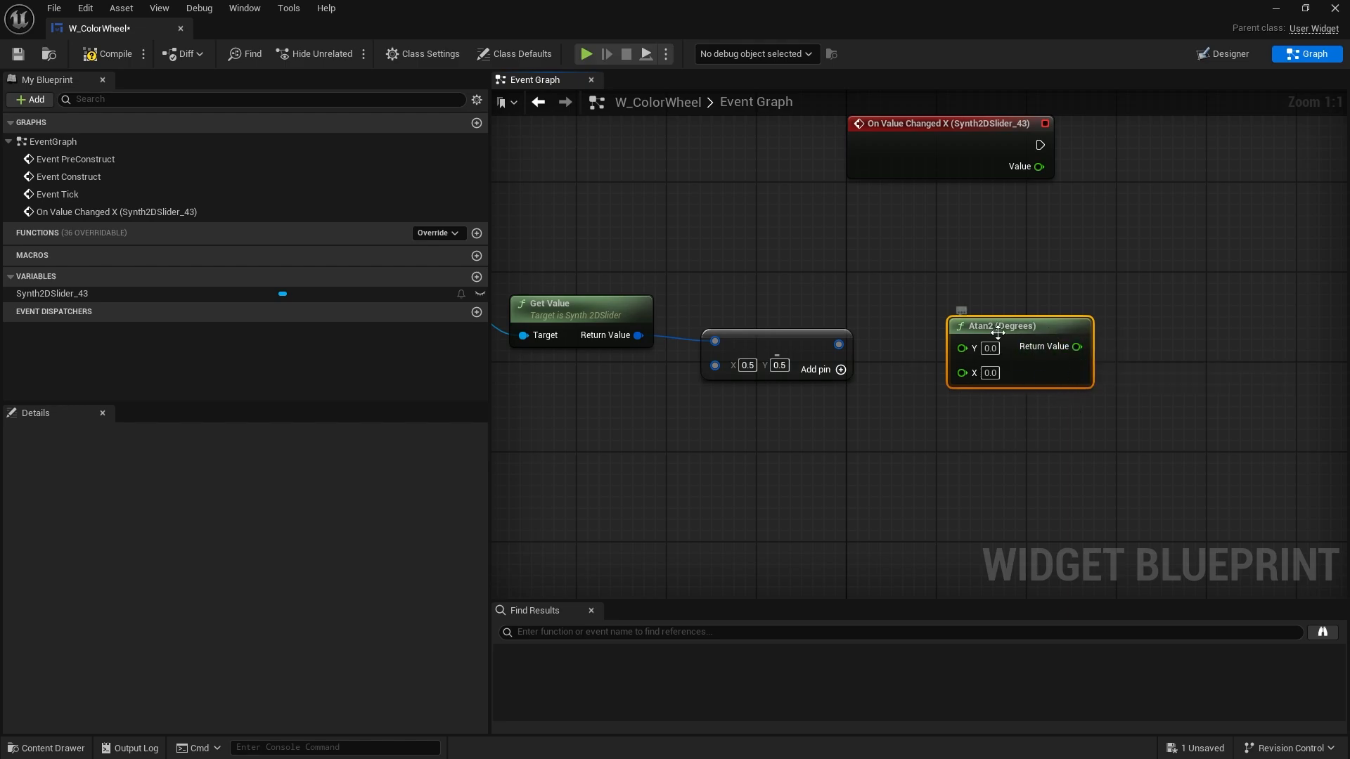
mouse_move(896, 378)
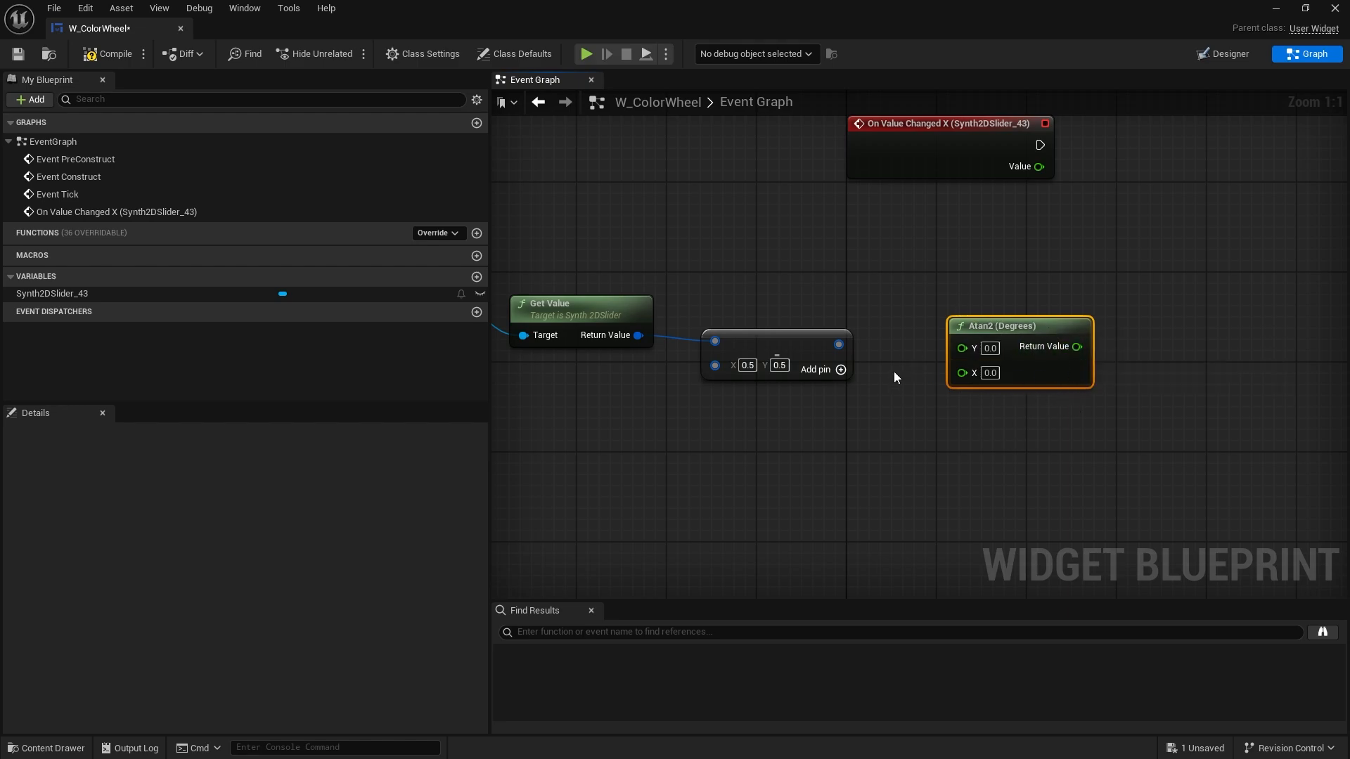
mouse_move(1031, 369)
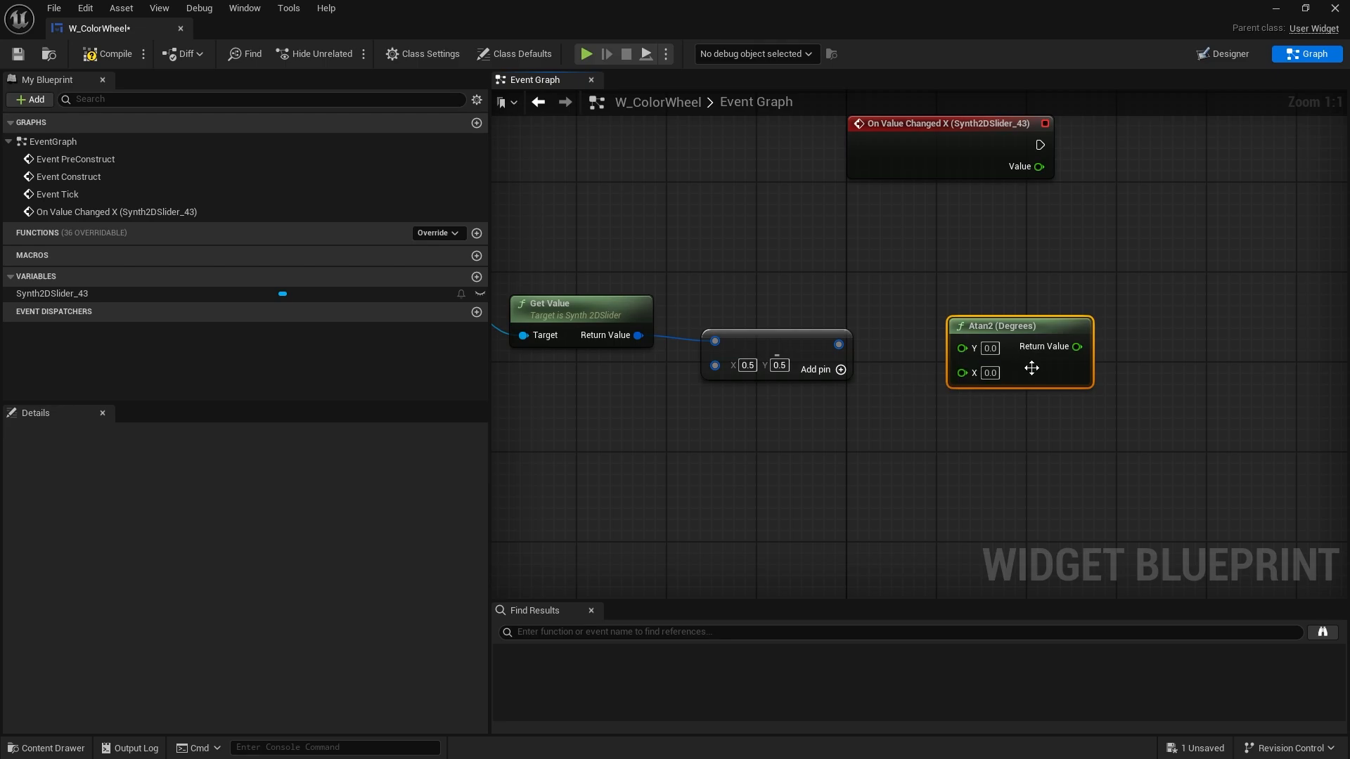
mouse_move(989, 313)
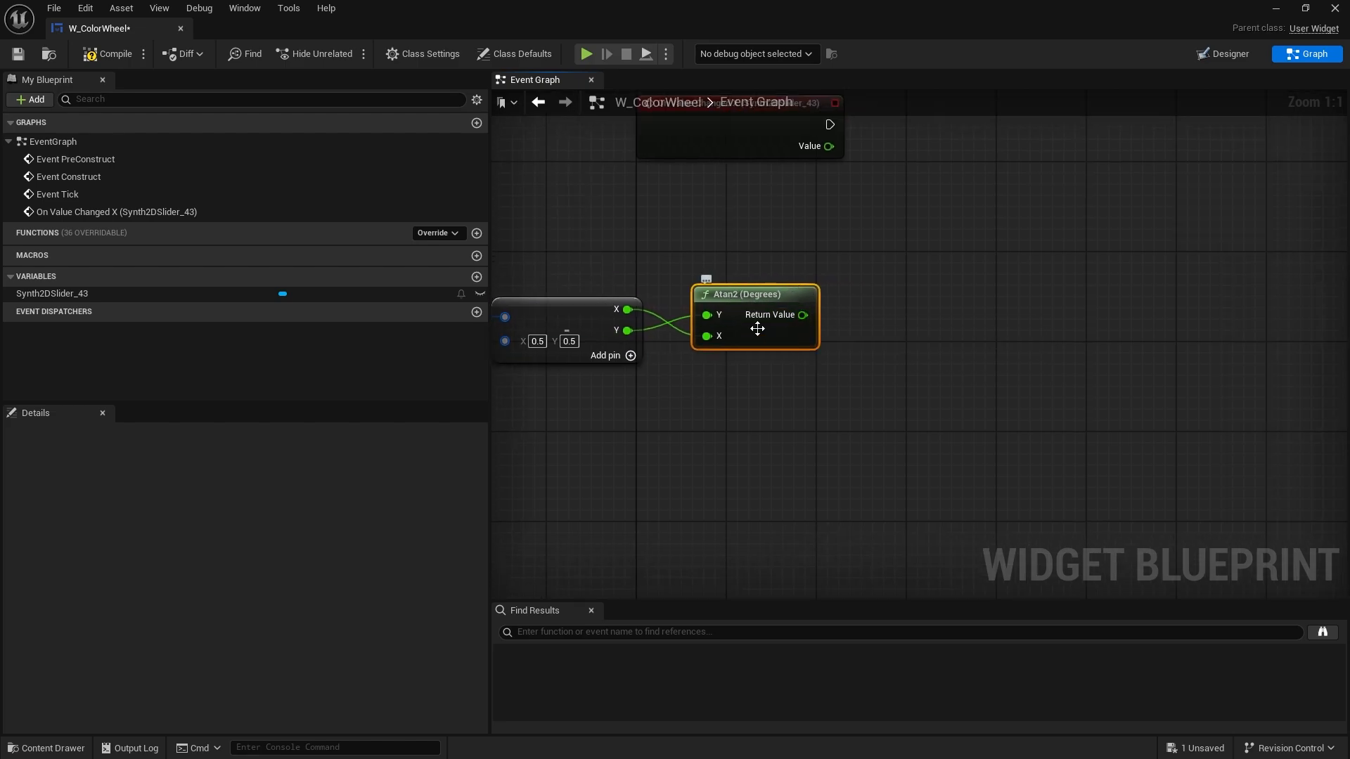
mouse_move(738, 308)
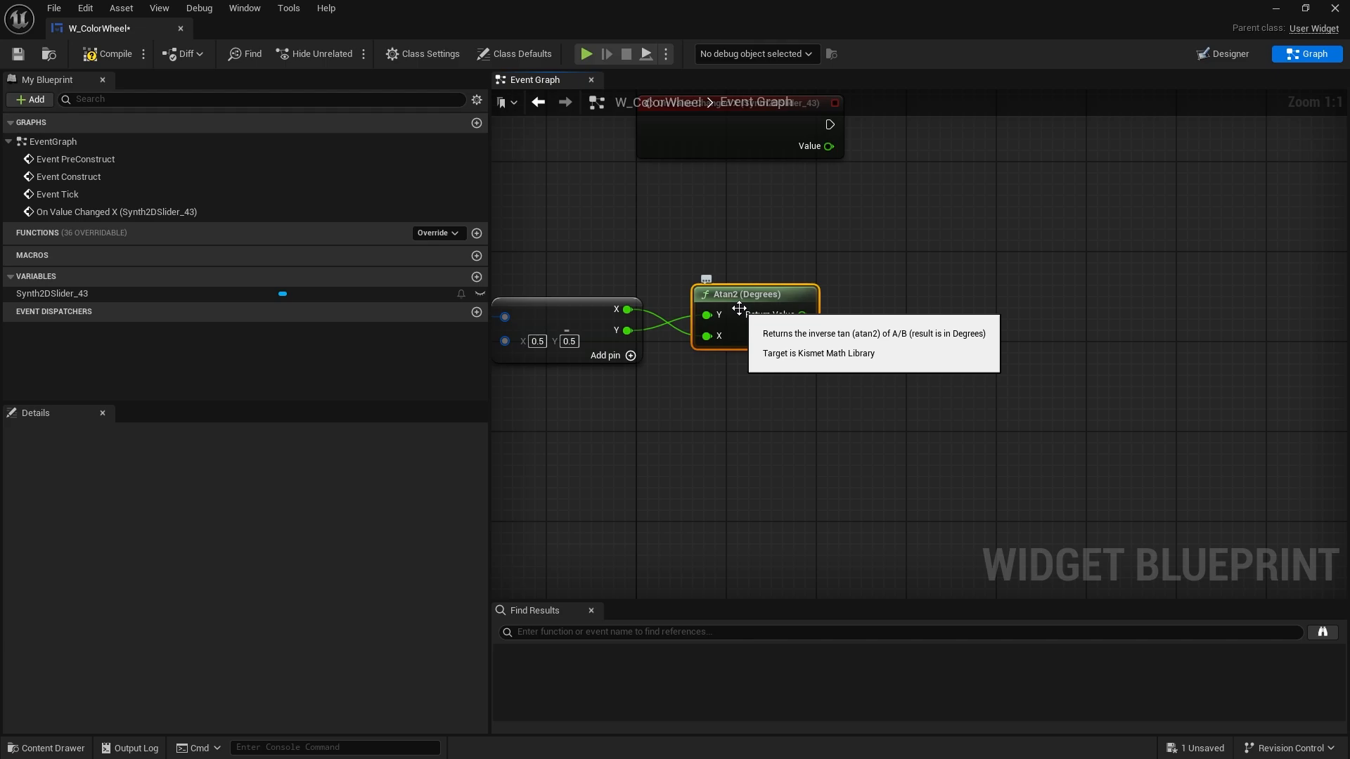
drag(800, 314, 869, 319)
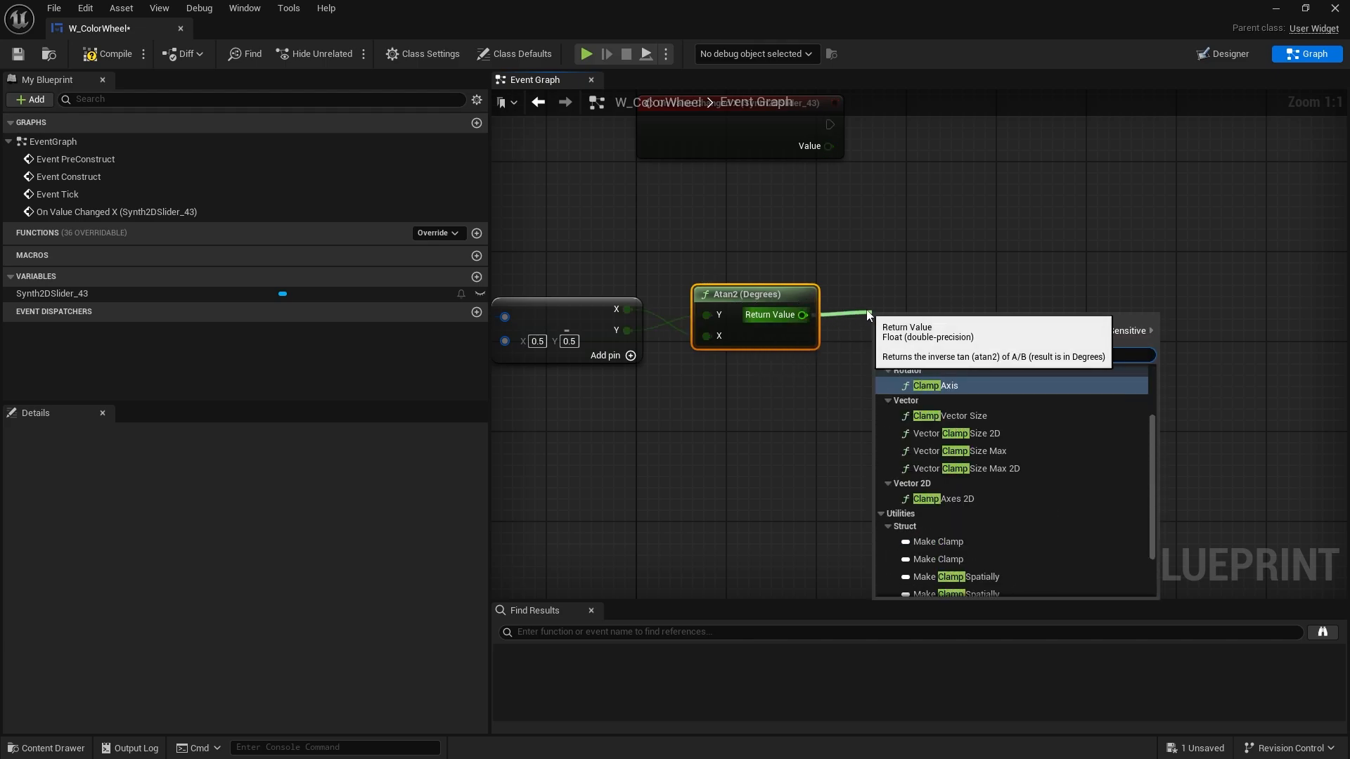
click(935, 385)
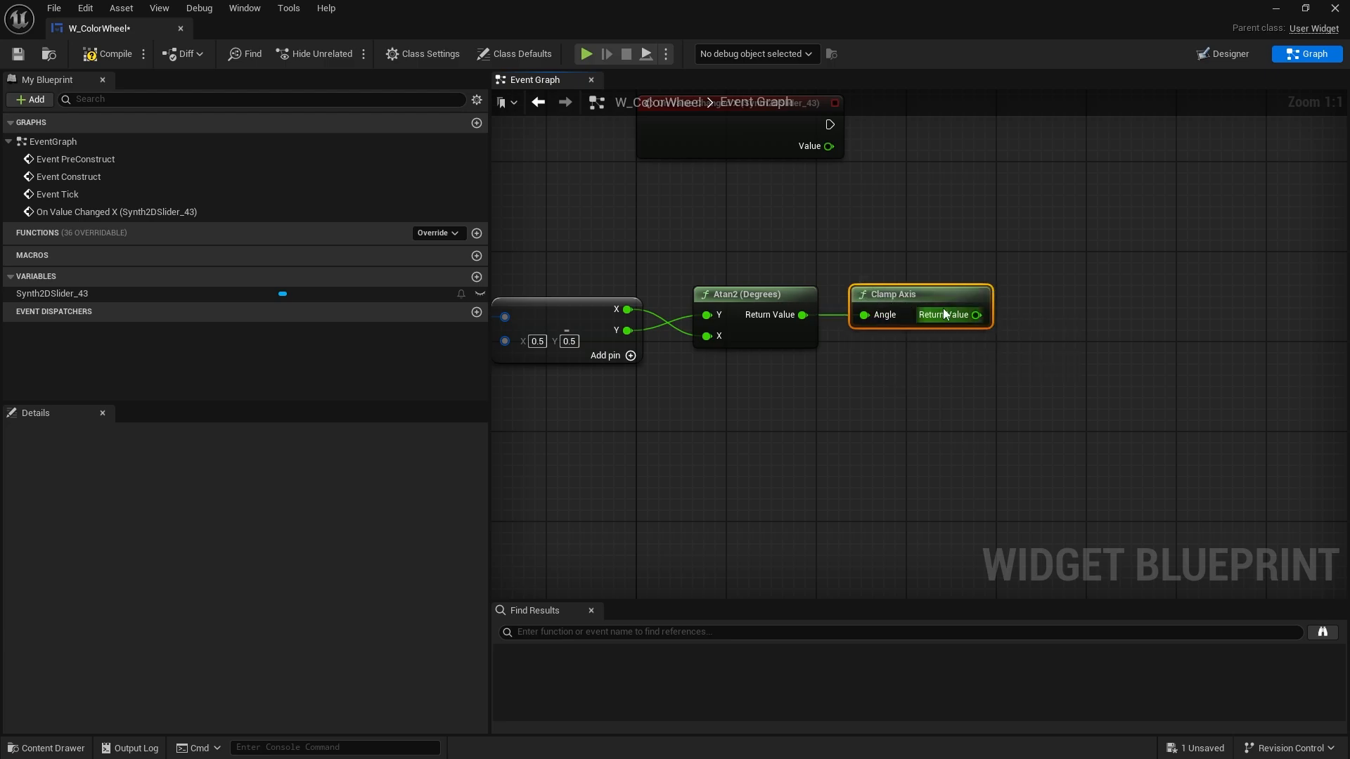
mouse_move(937, 297)
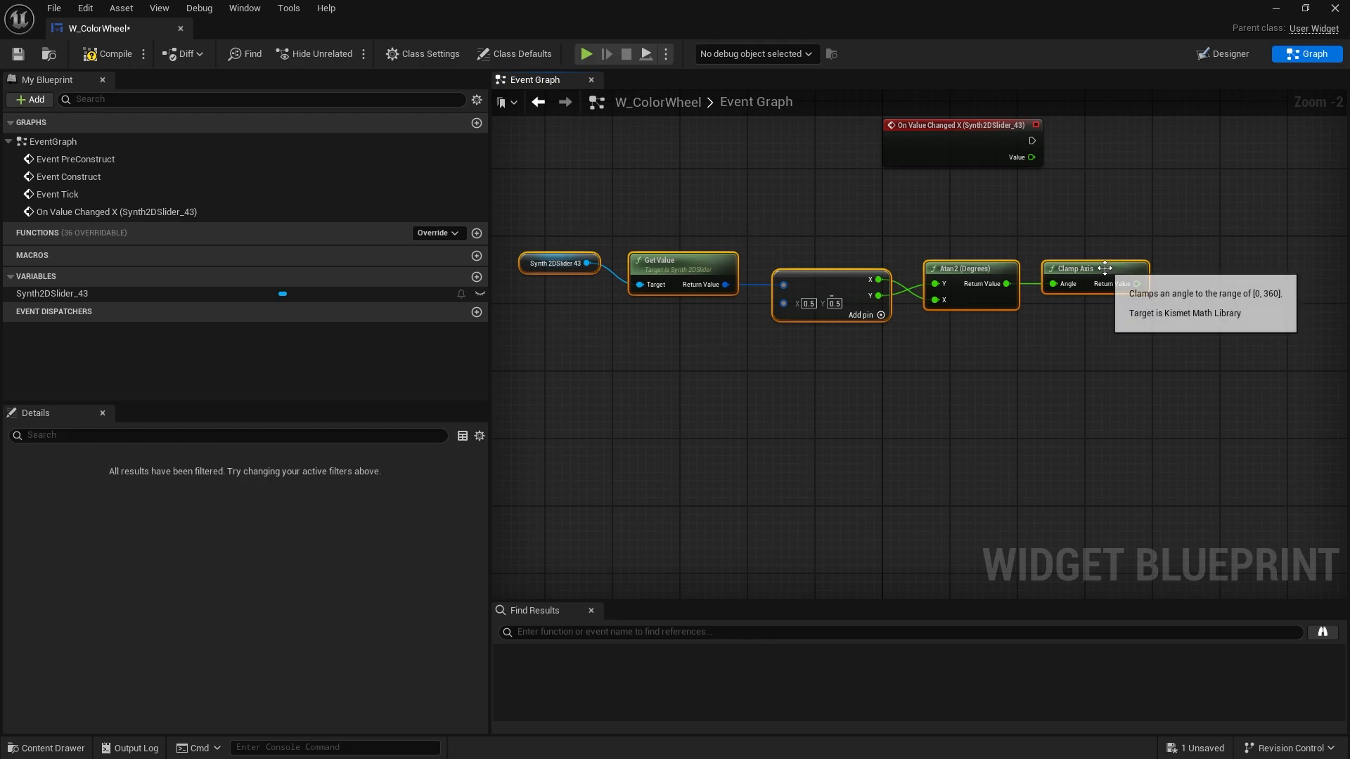
Wire the clamped angle into HSV to RGB and add Distance 2D from the slider value with V1 0.5,0.5
drag(1135, 284, 1080, 284)
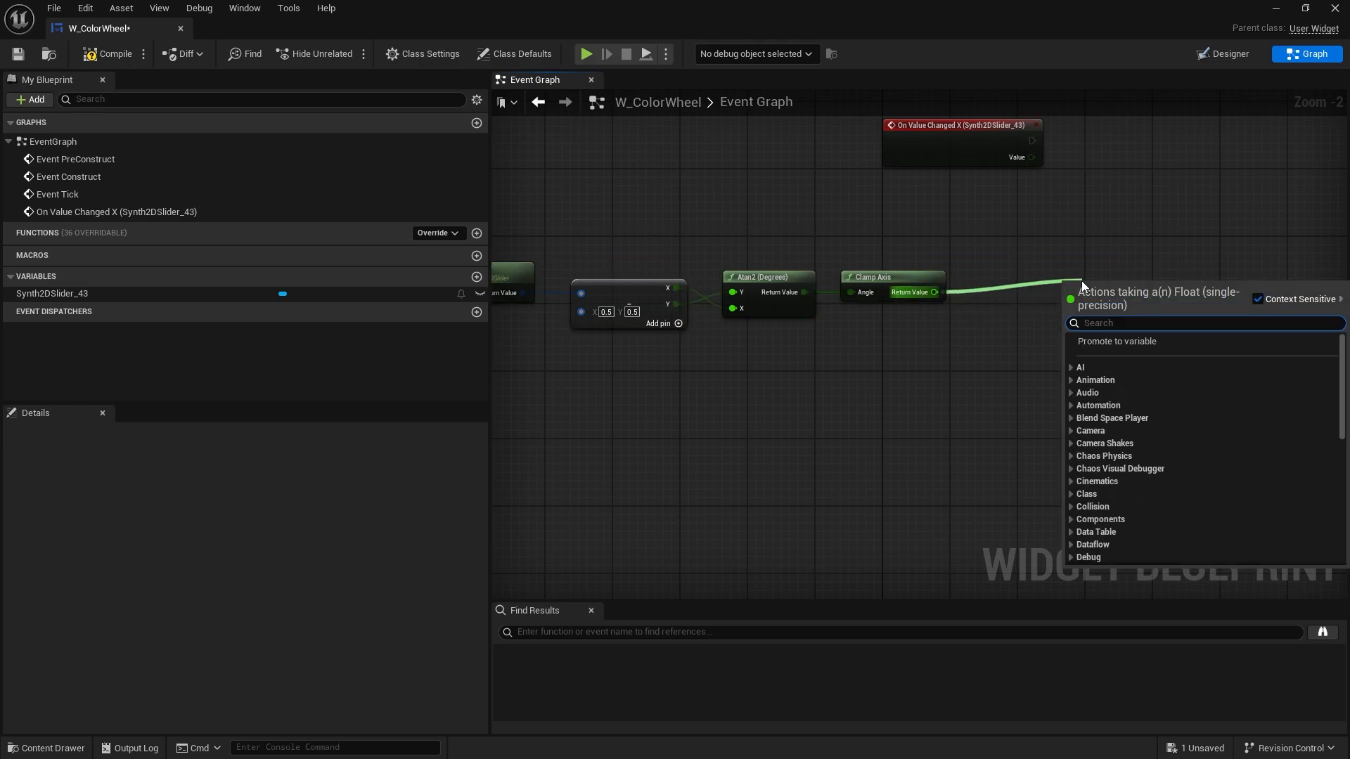
text(hsv to)
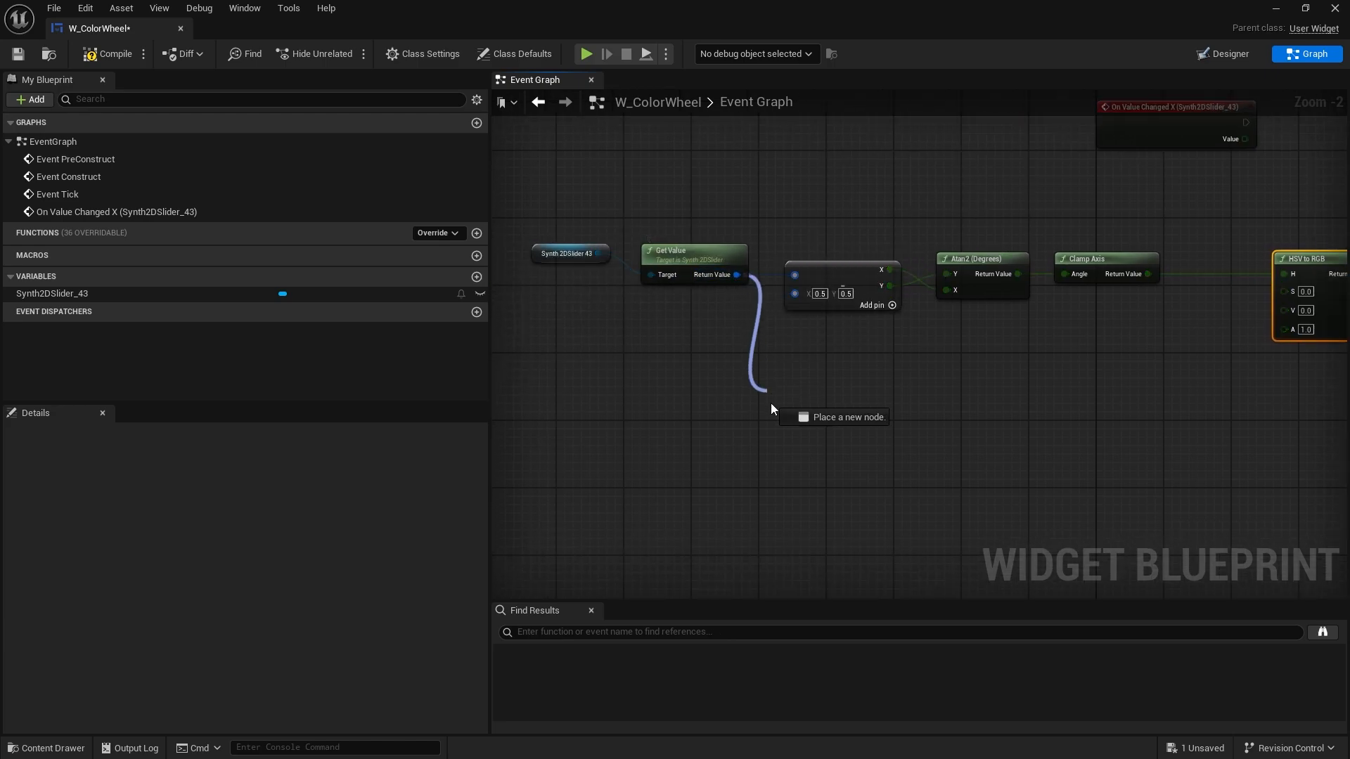
text(distan)
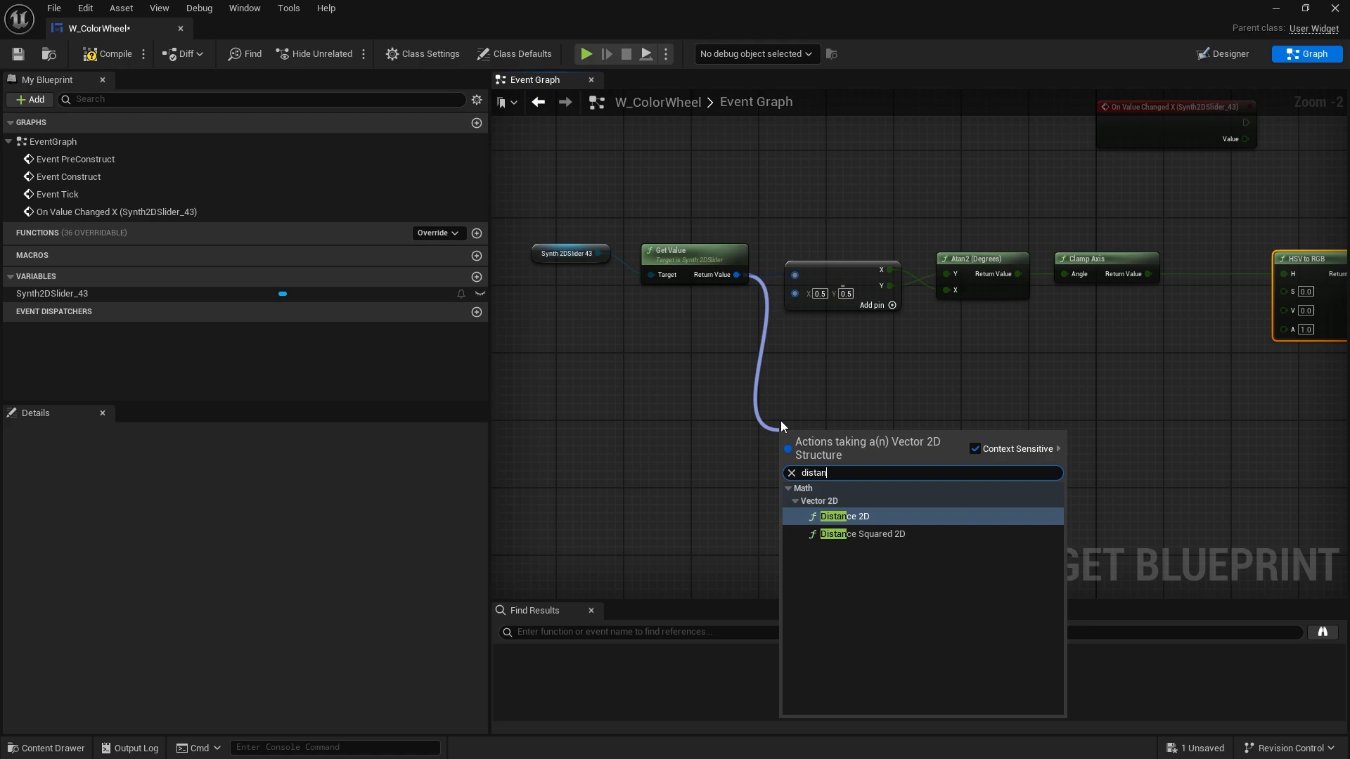
click(846, 516)
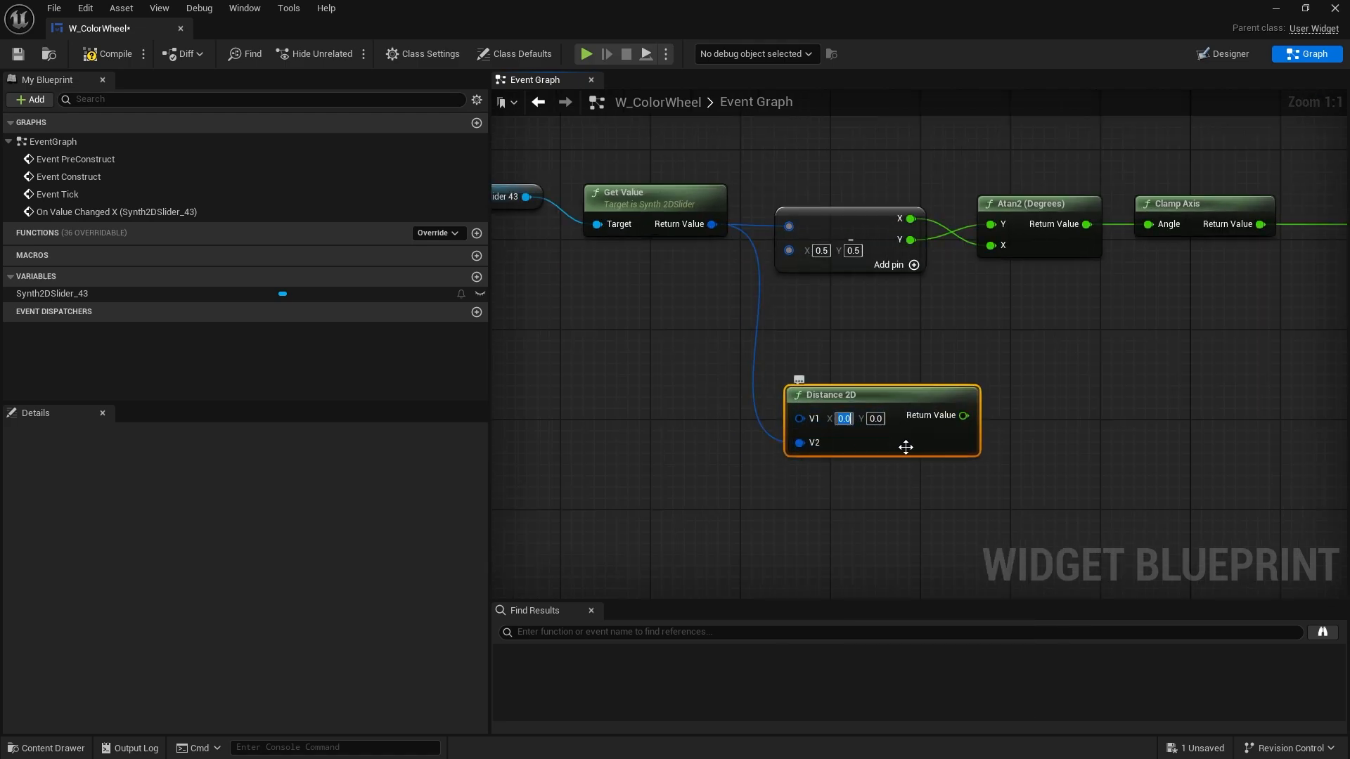
text(0.52)
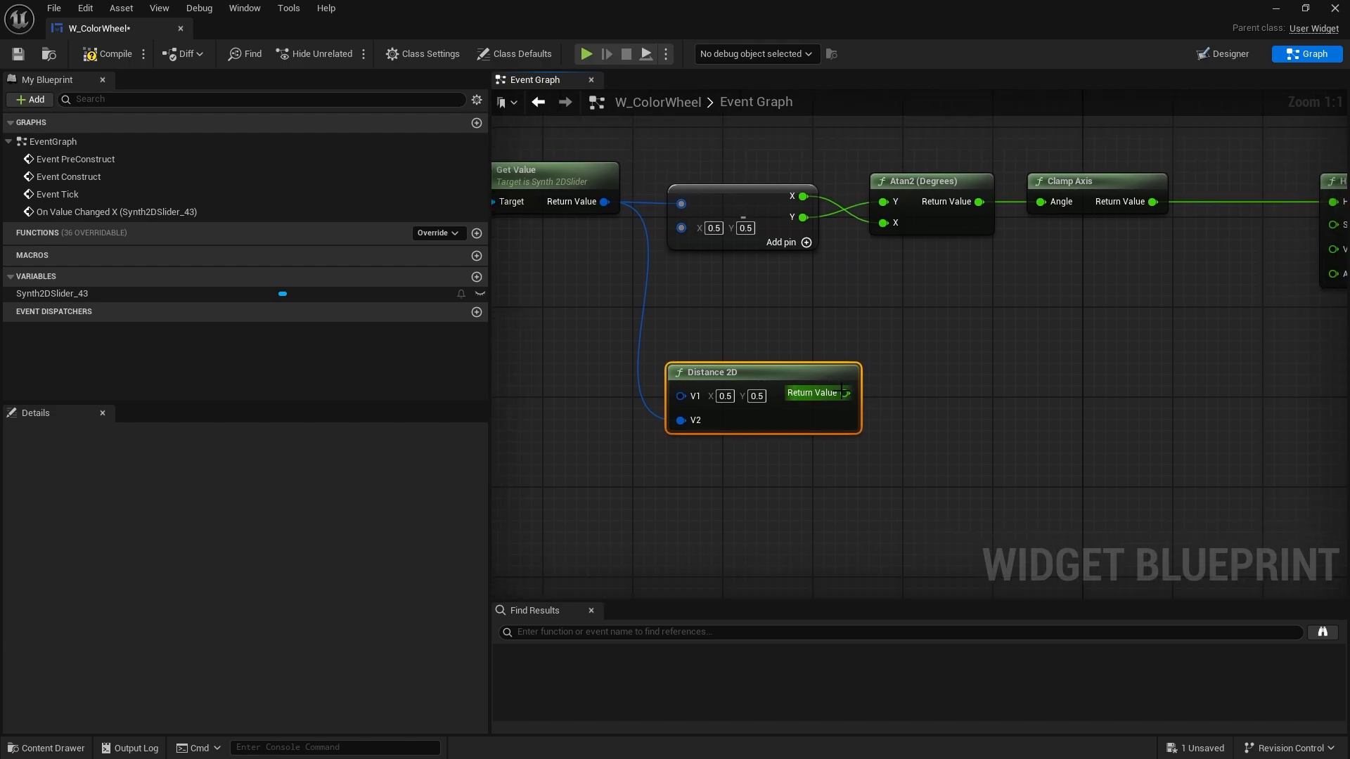
Multiply the distance by 2 and clamp it with a Clamp (Float) node
drag(843, 393, 938, 392)
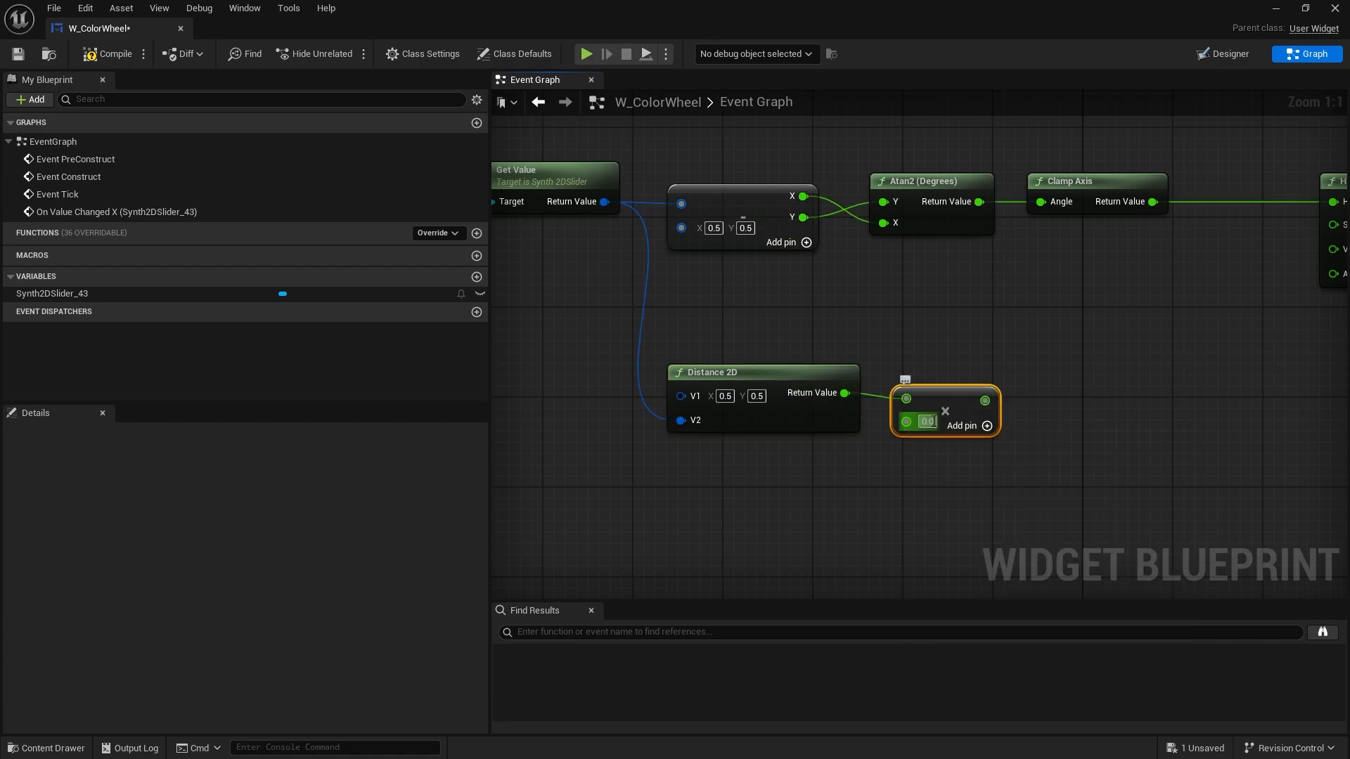
mouse_move(958, 434)
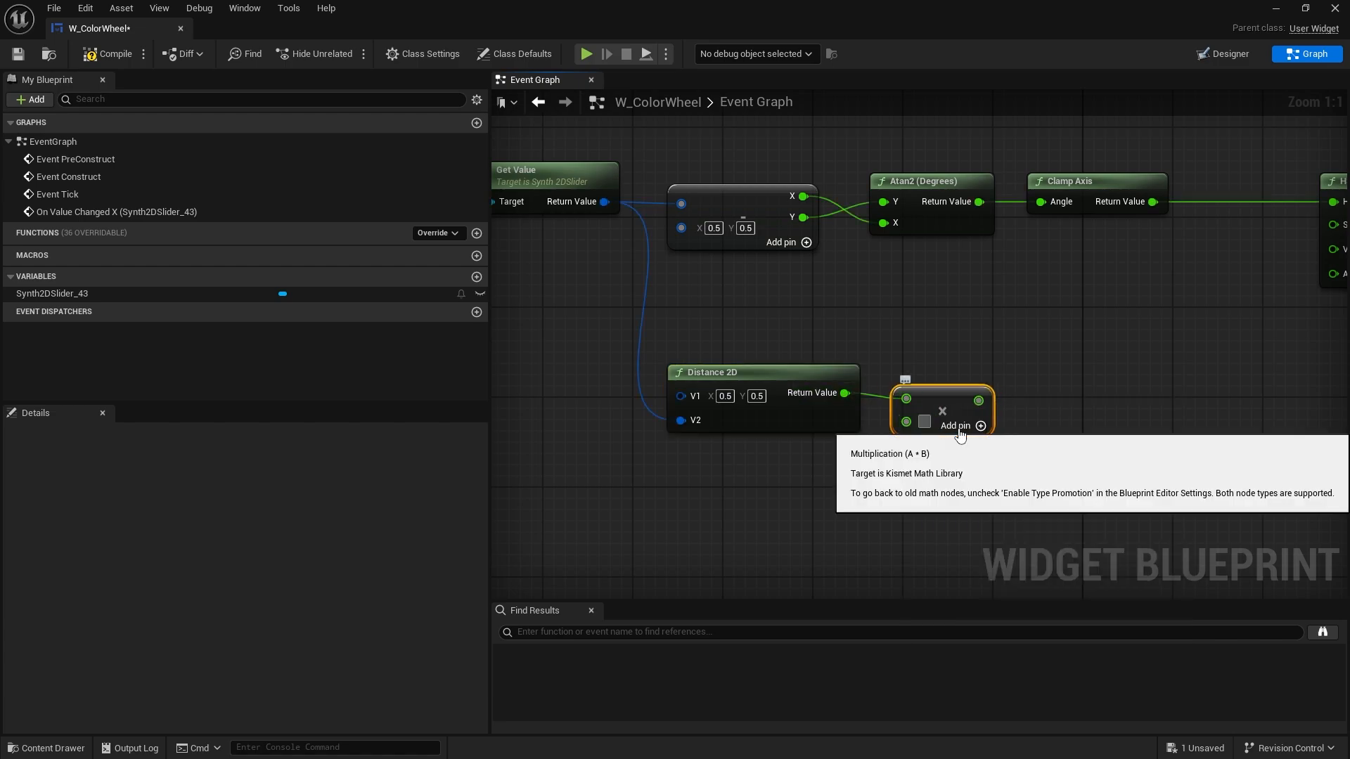
click(926, 420)
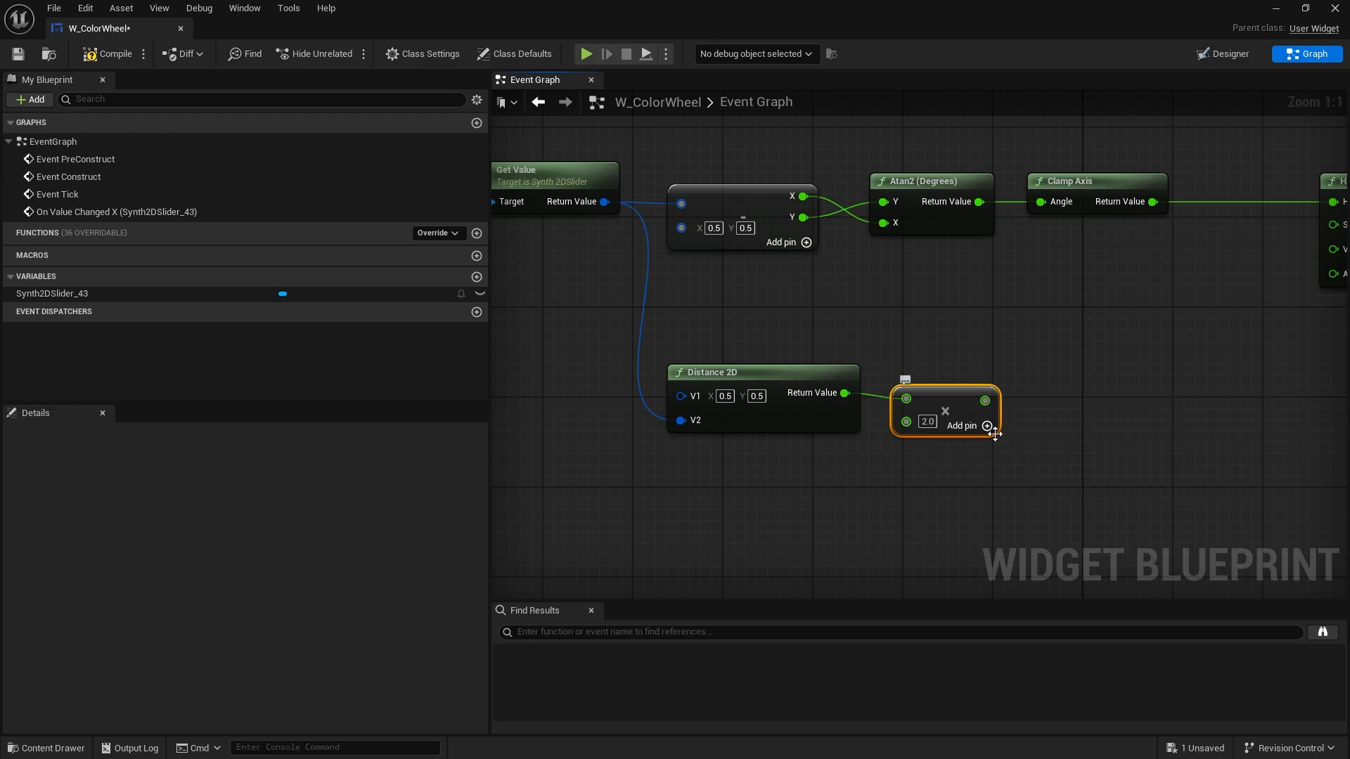
mouse_move(971, 414)
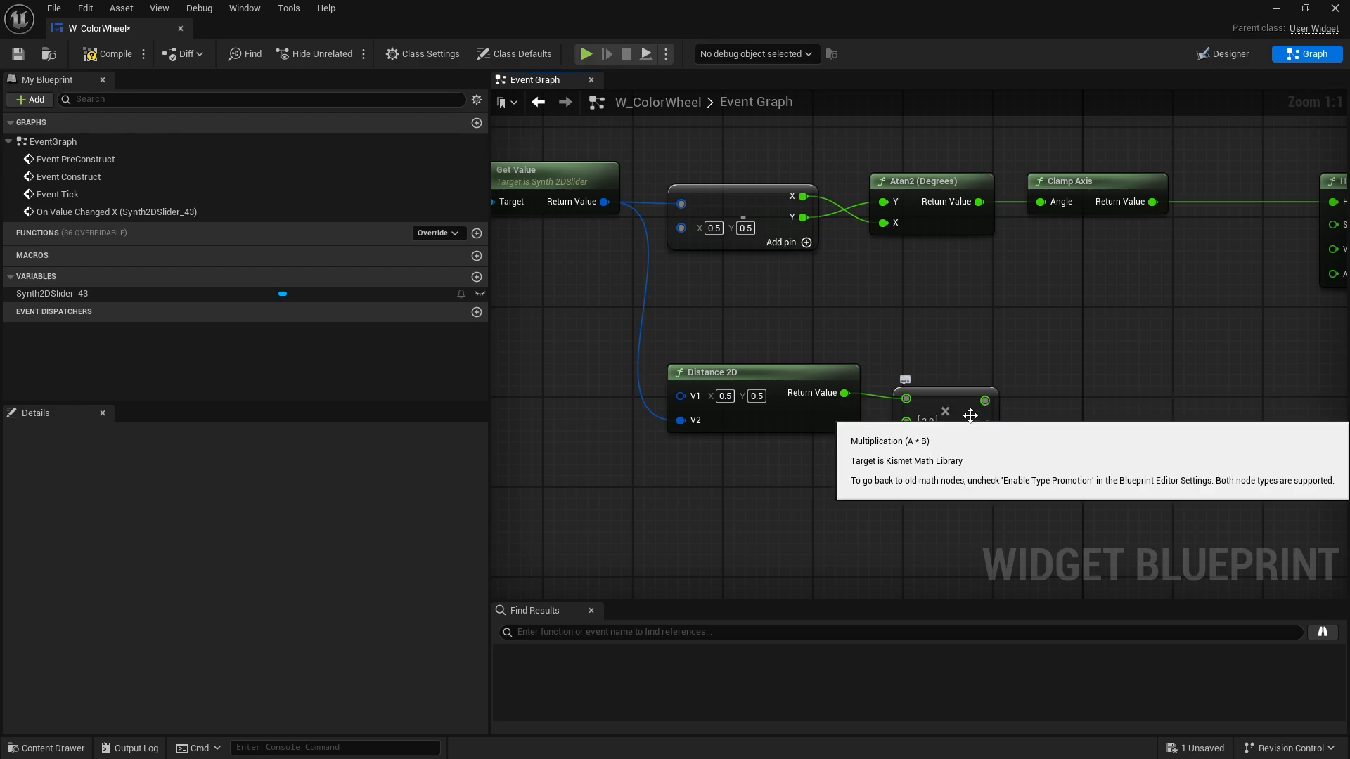
drag(985, 398, 1060, 398)
text(clamp f)
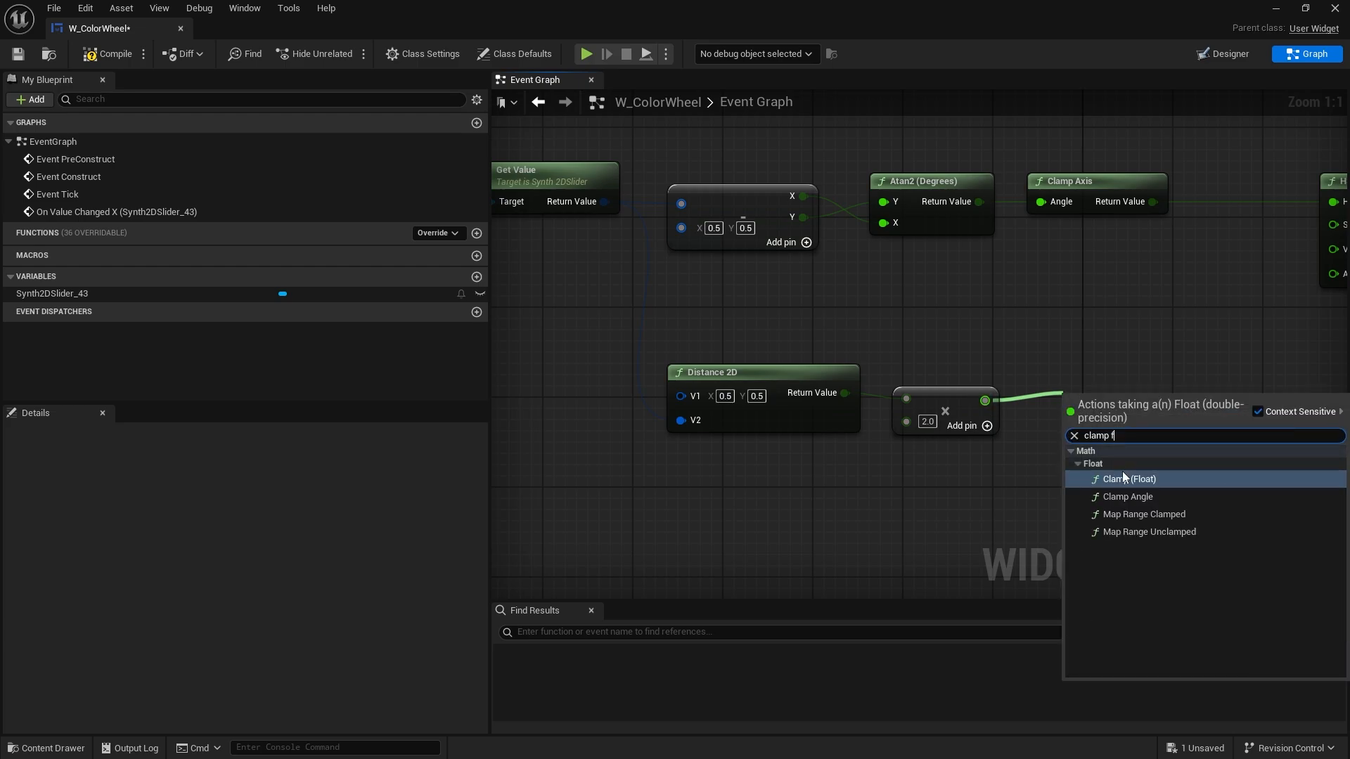
click(1126, 479)
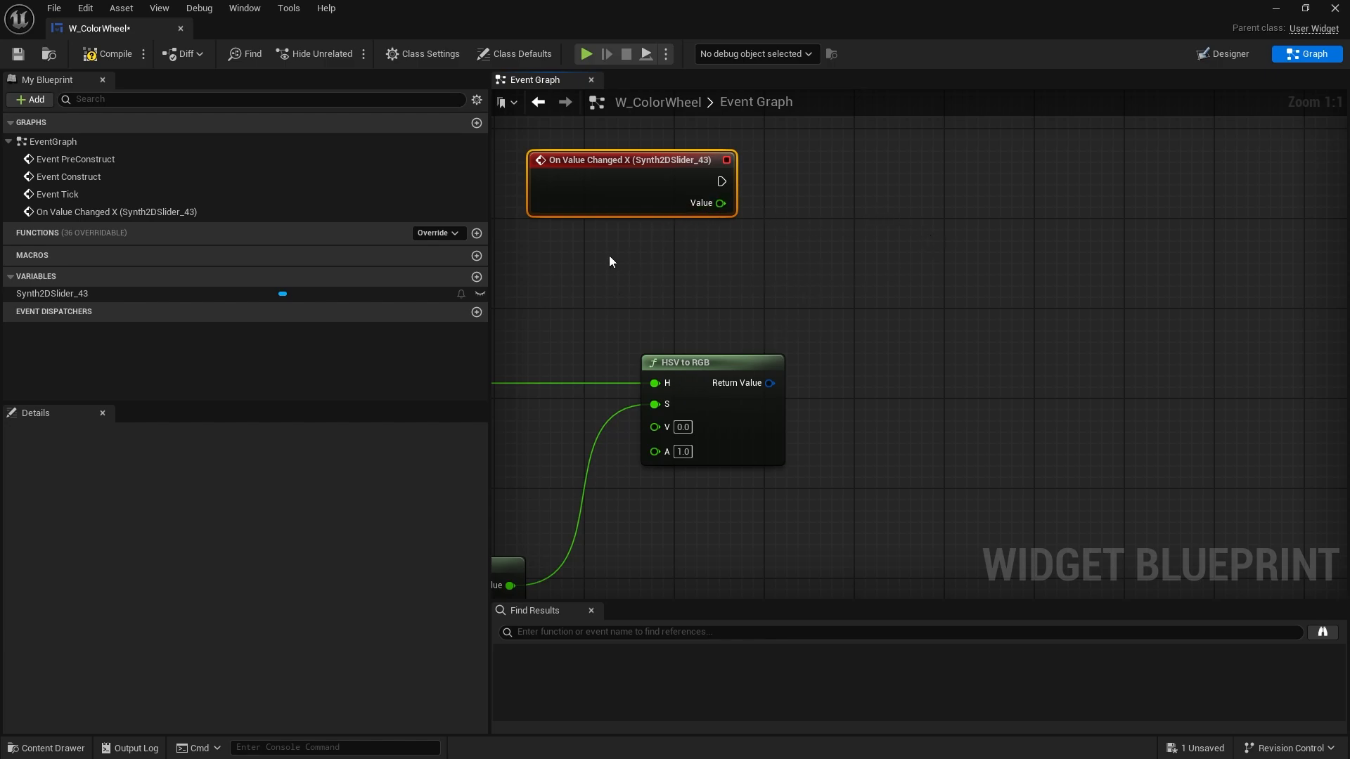
mouse_move(301, 401)
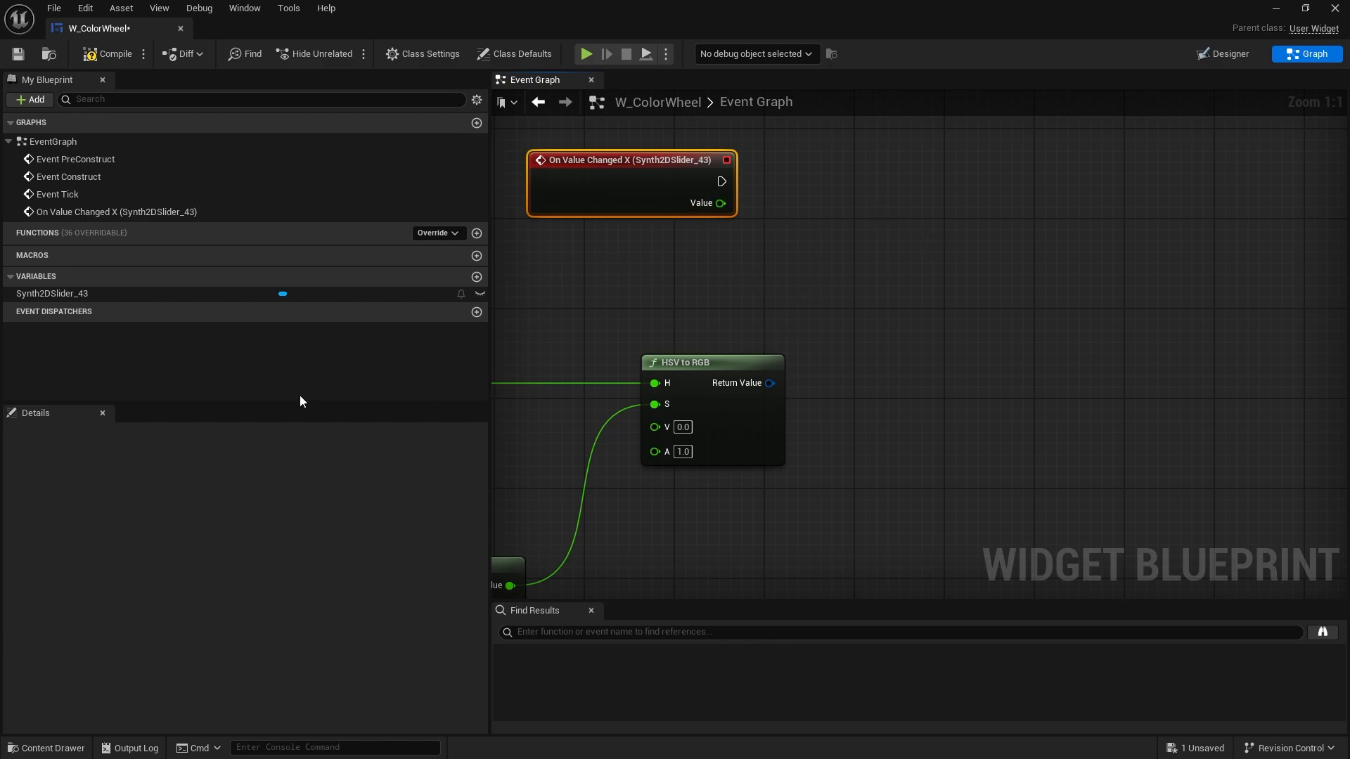
Create an event dispatcher and rename it OnColorChanged
click(477, 312)
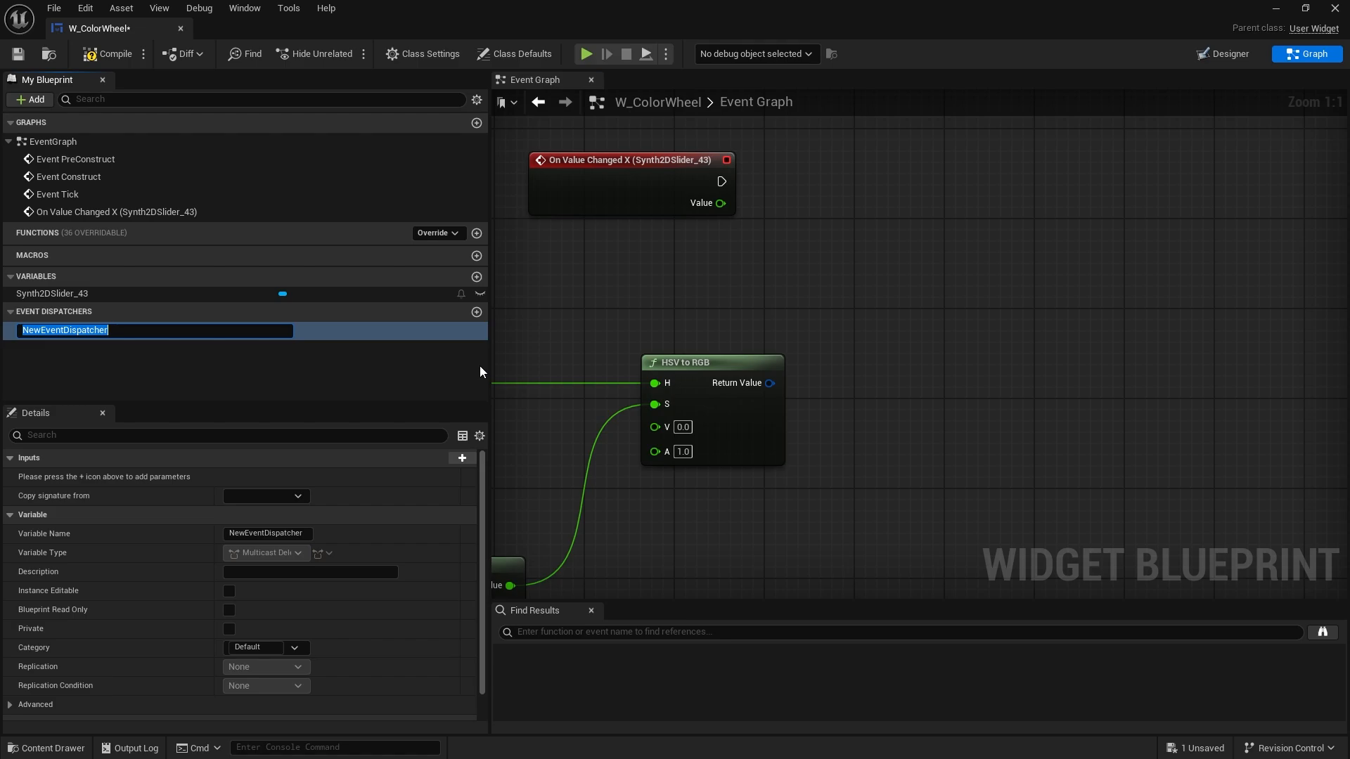
mouse_move(112, 309)
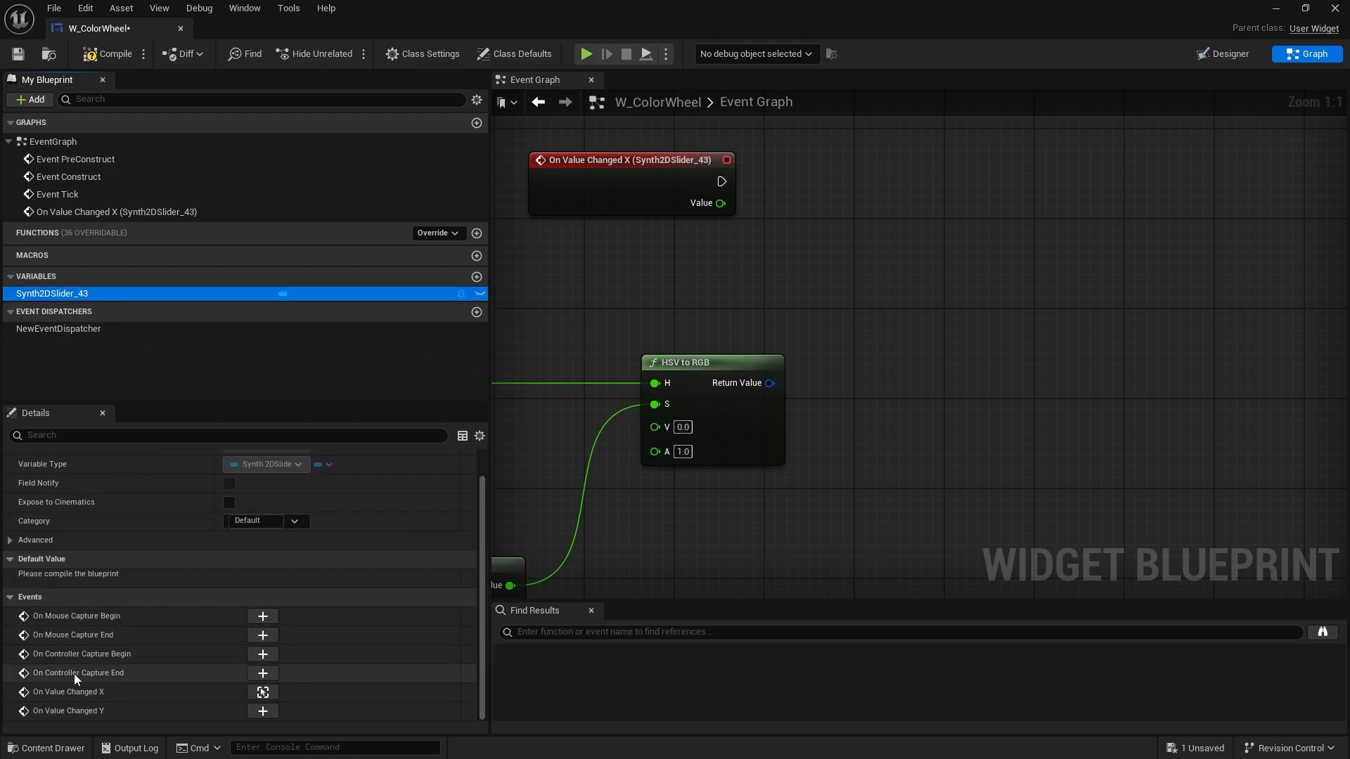
click(59, 327)
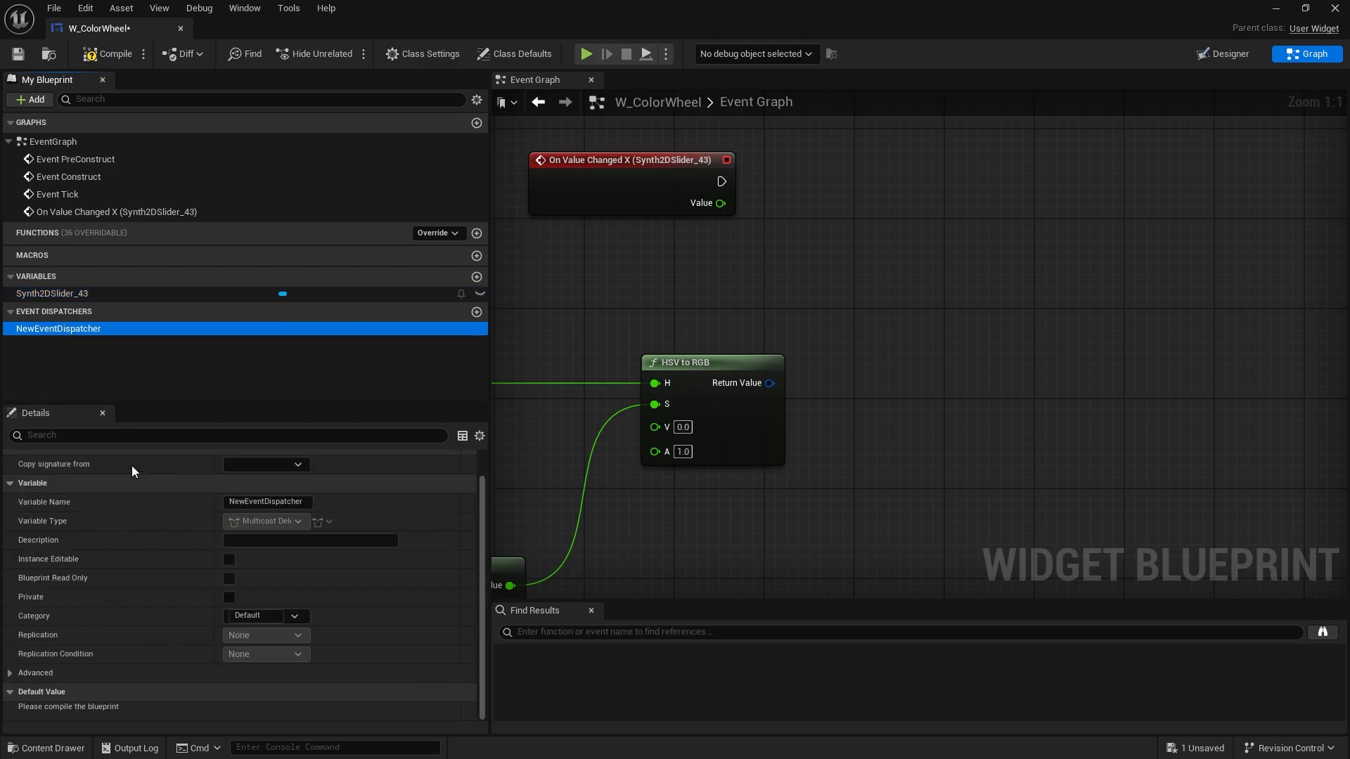
double_click(58, 327)
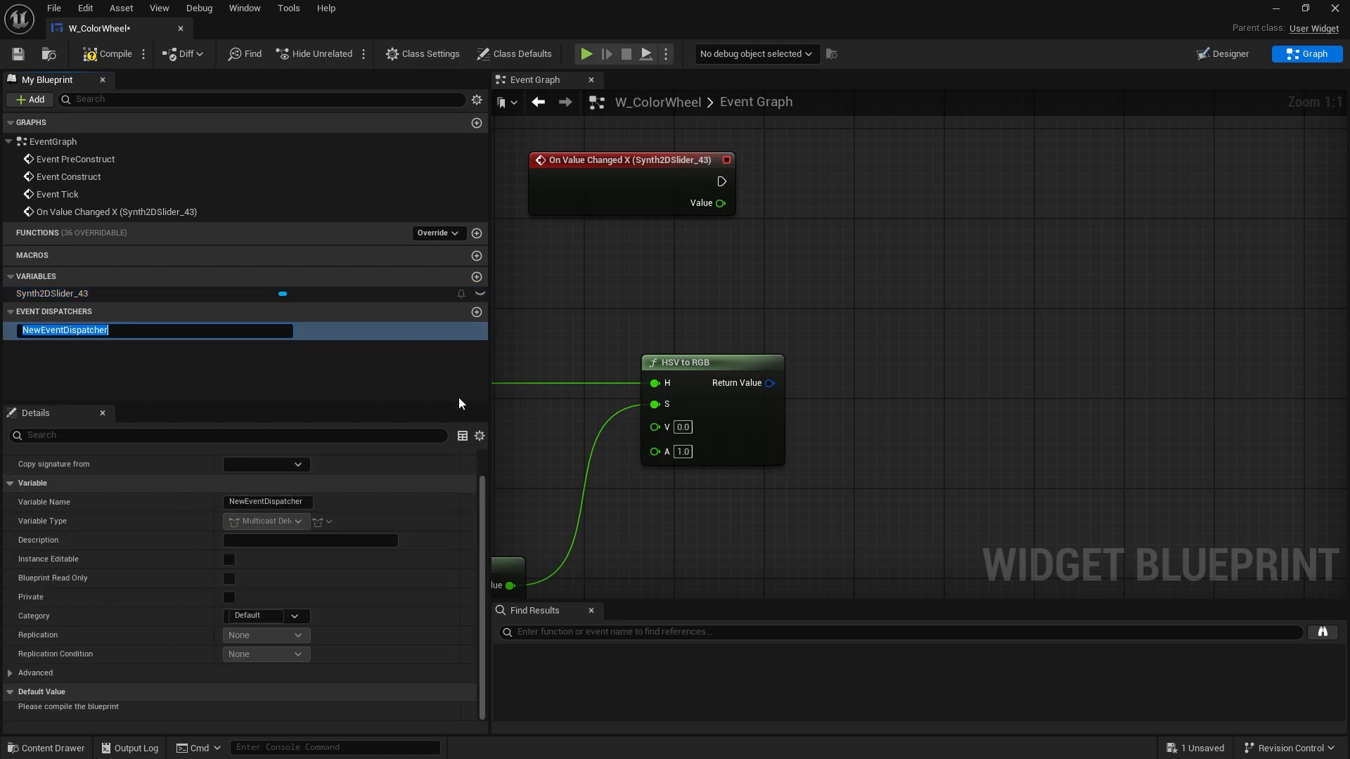
text(O)
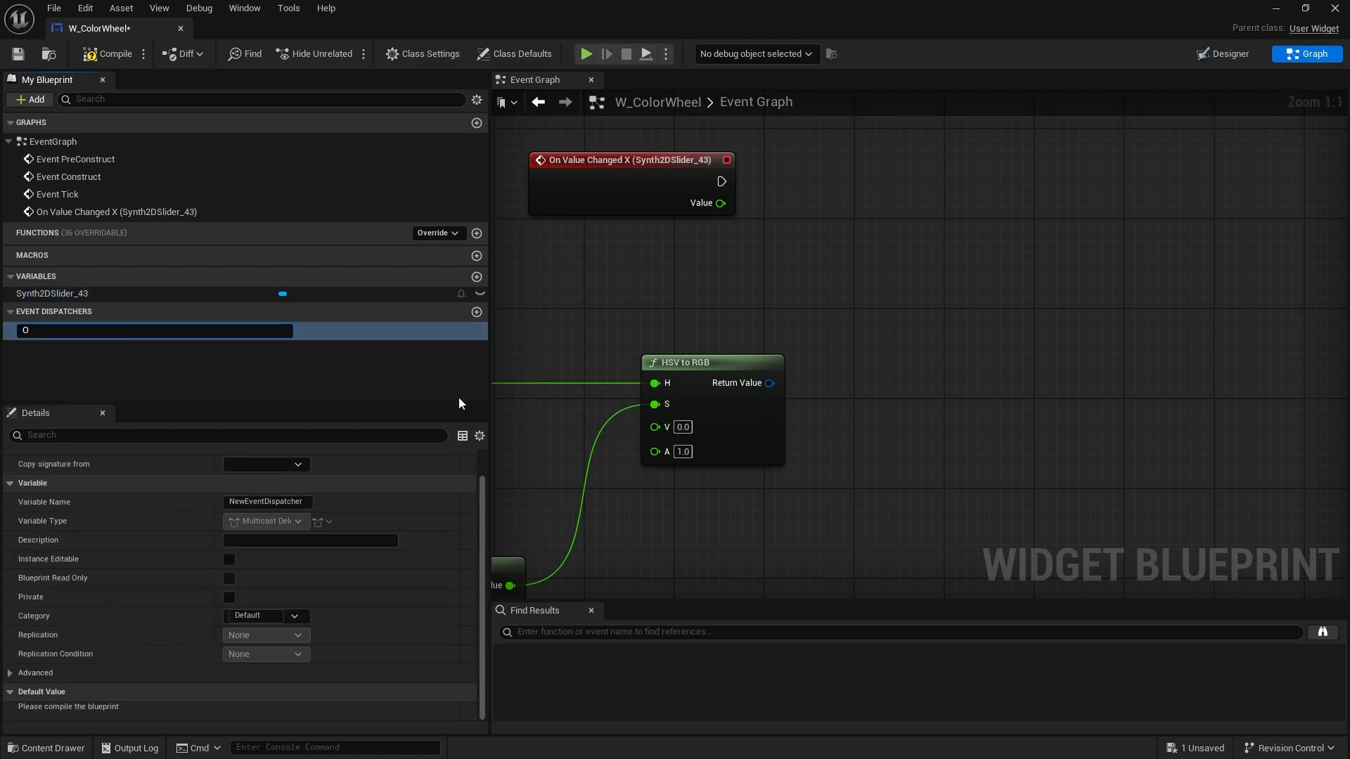
text(nColoChanged)
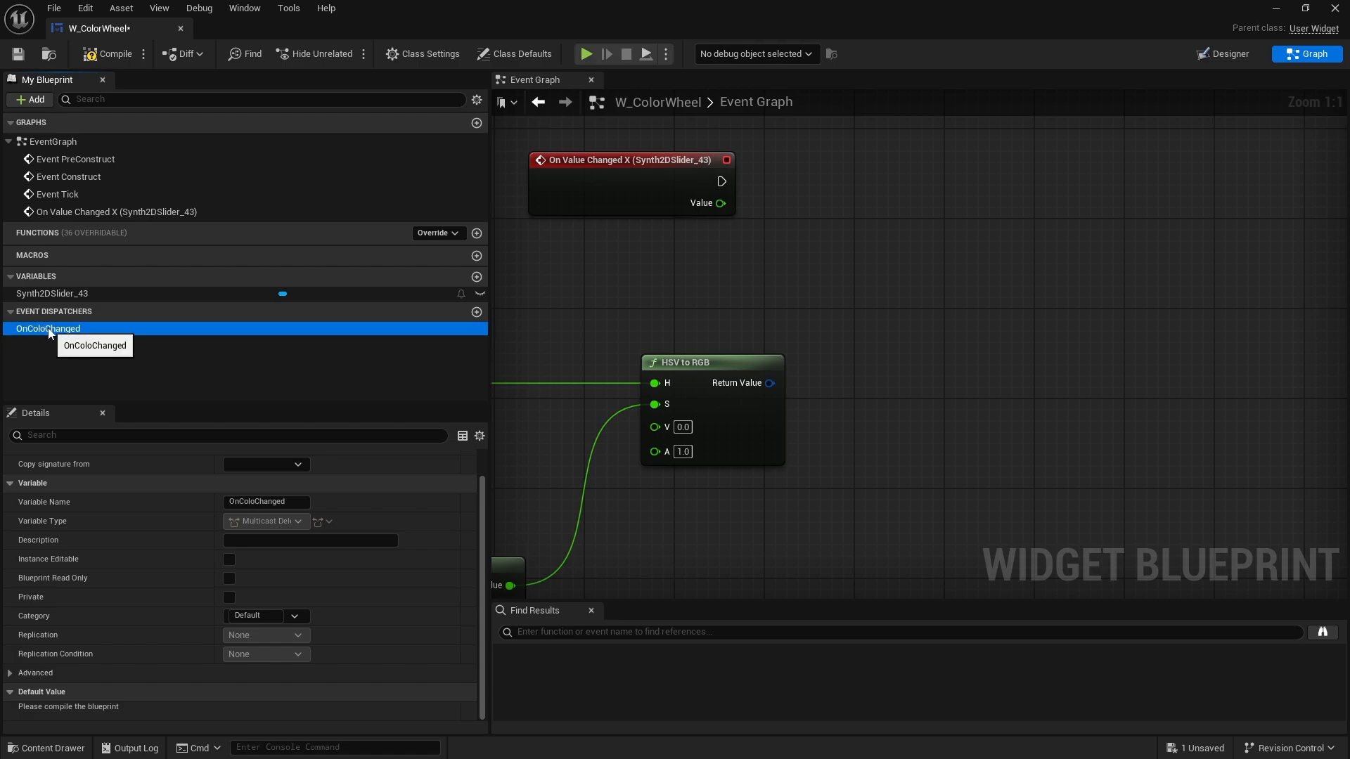
double_click(48, 329)
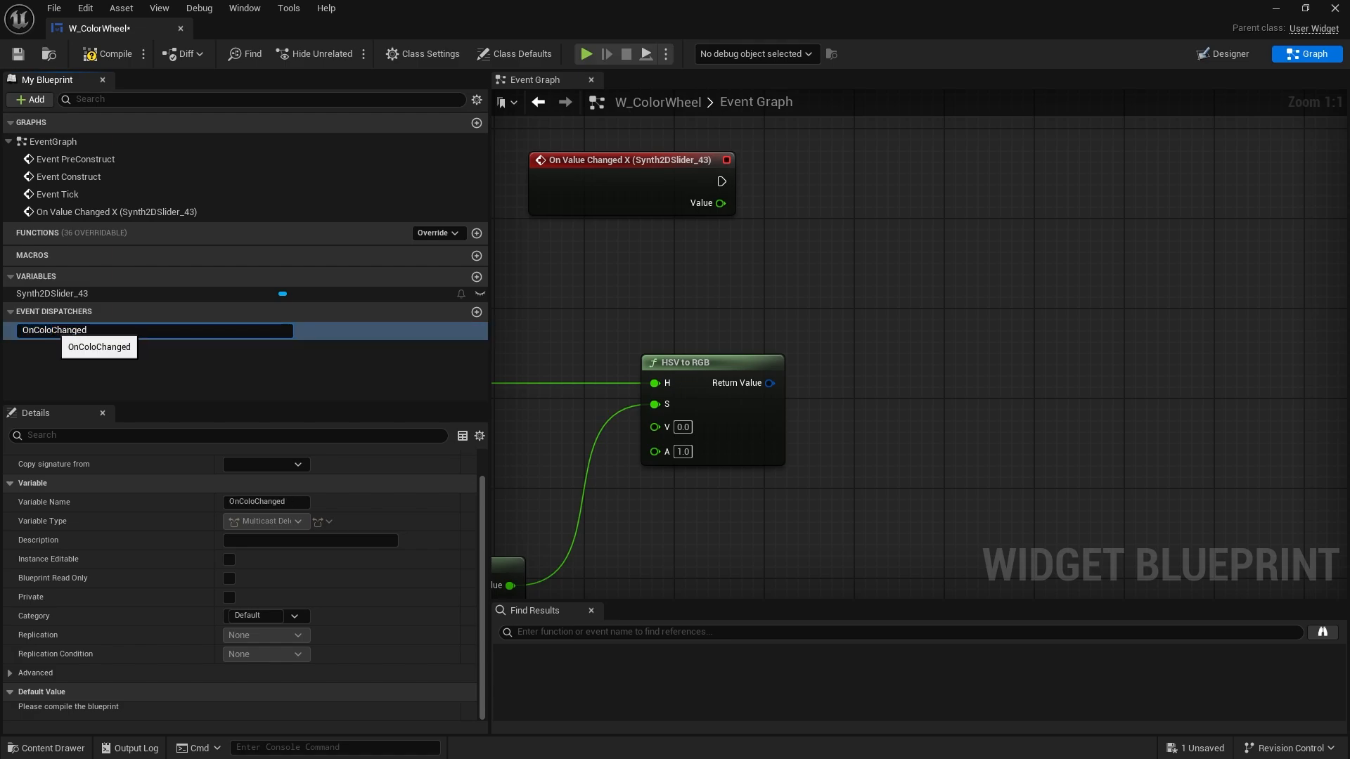
text(OnColorrChanged)
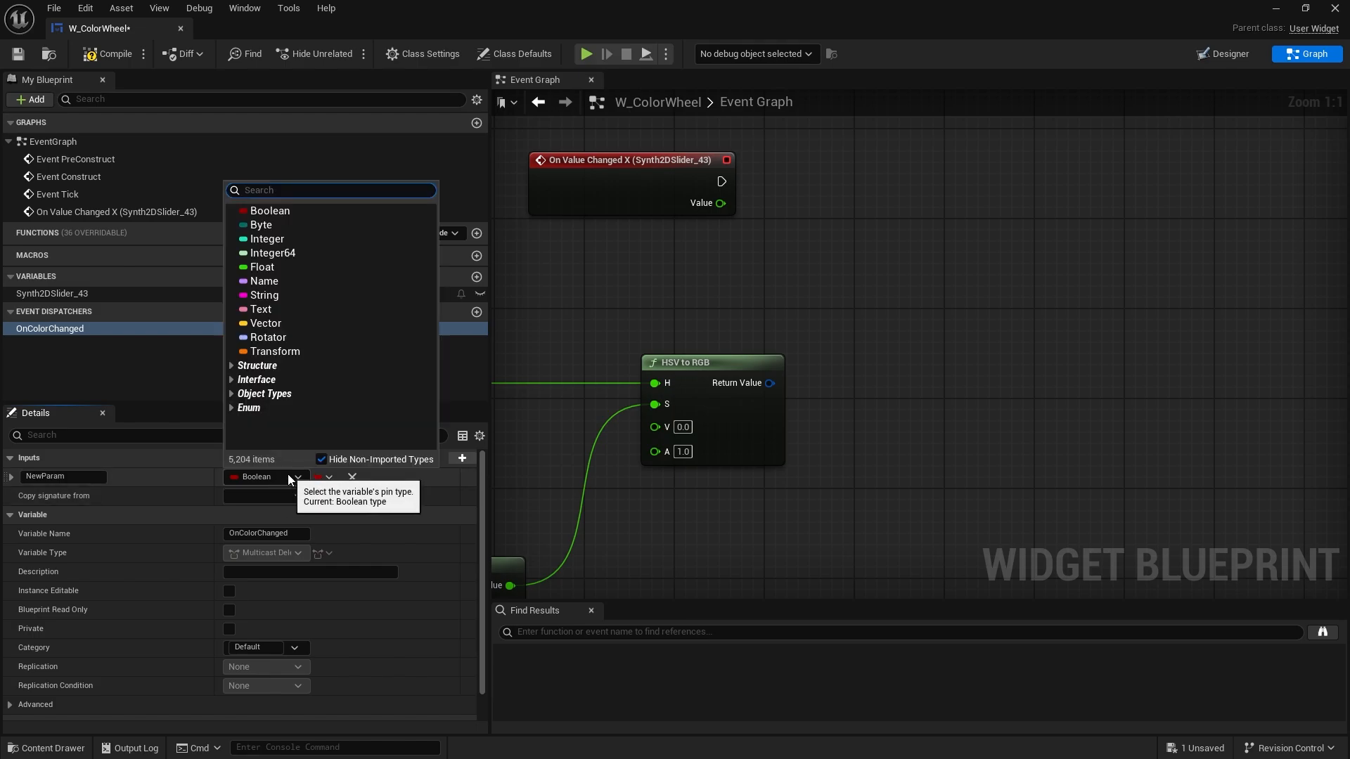
Give it a Linear Color input 'Color' and call it with the HSV to RGB colour
text(linea)
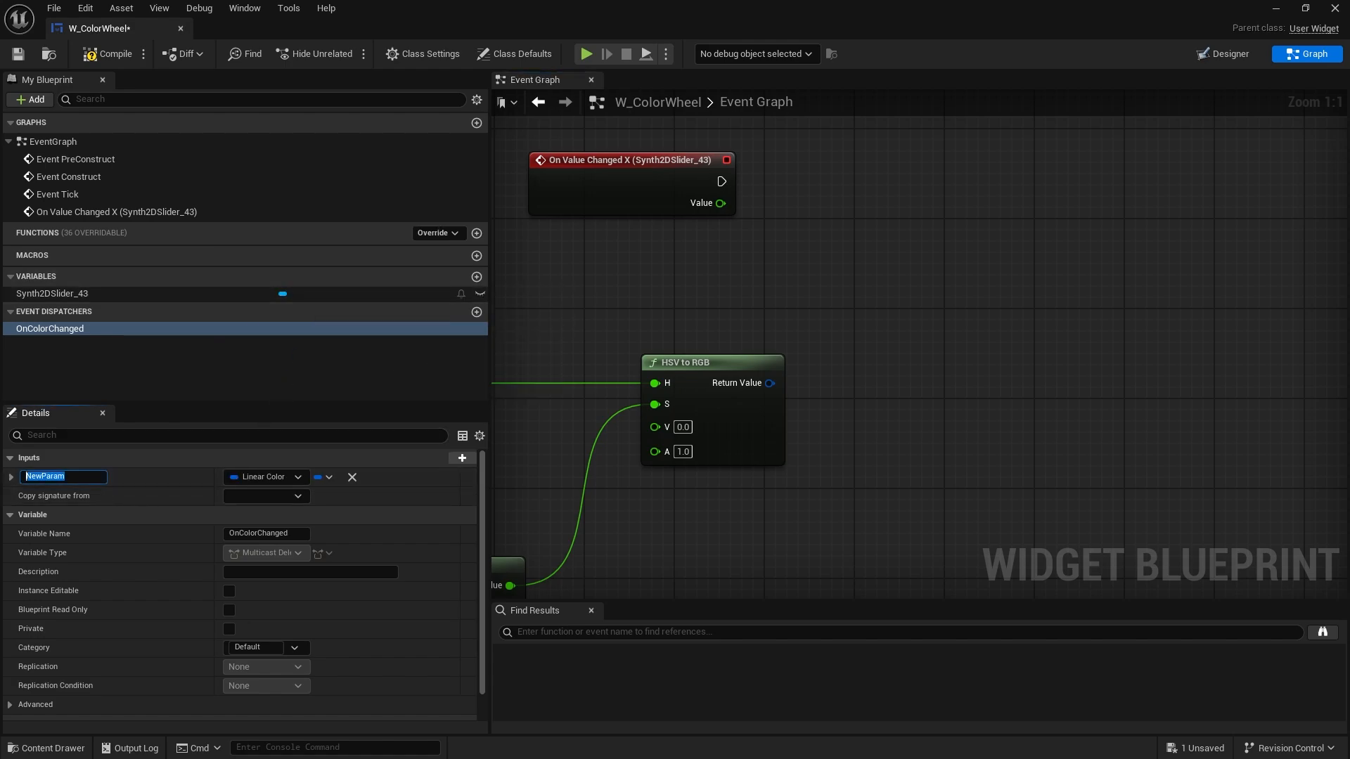
text(Color)
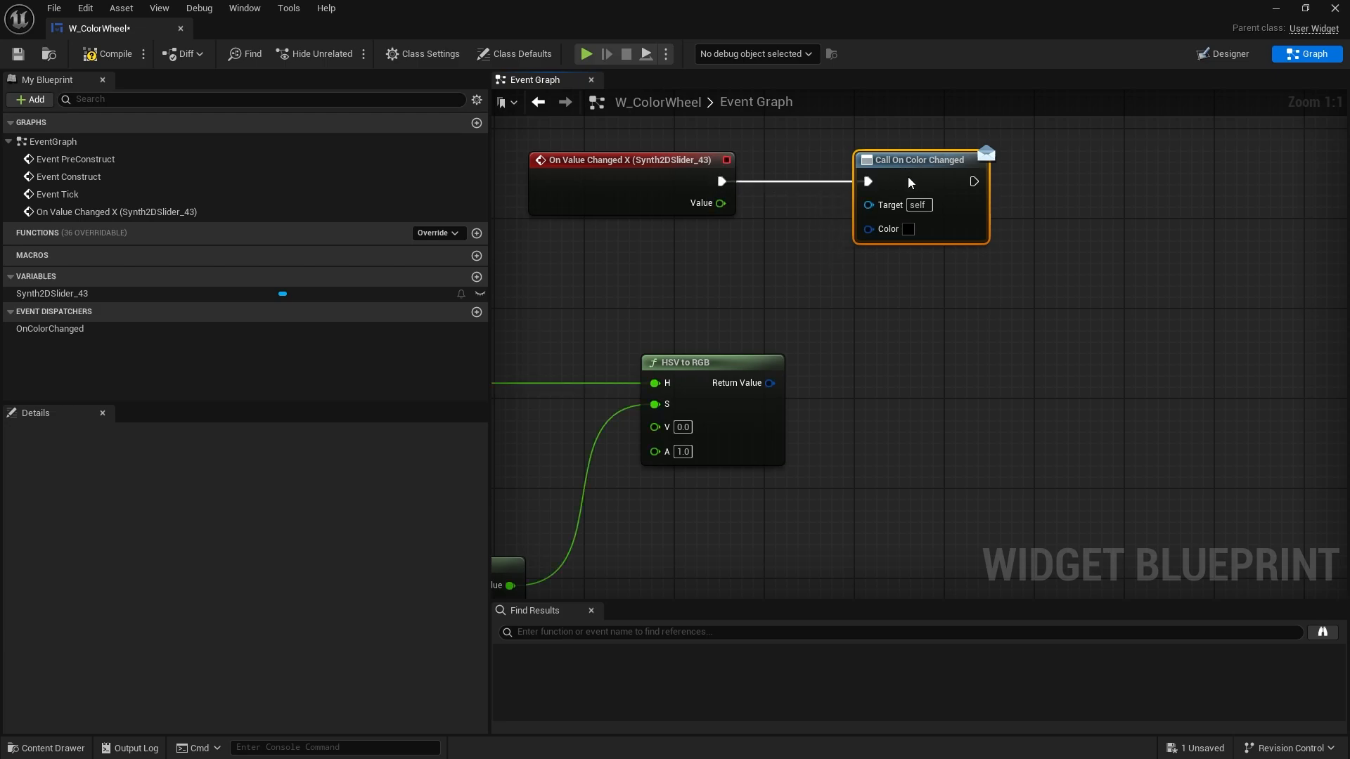
drag(771, 383, 869, 228)
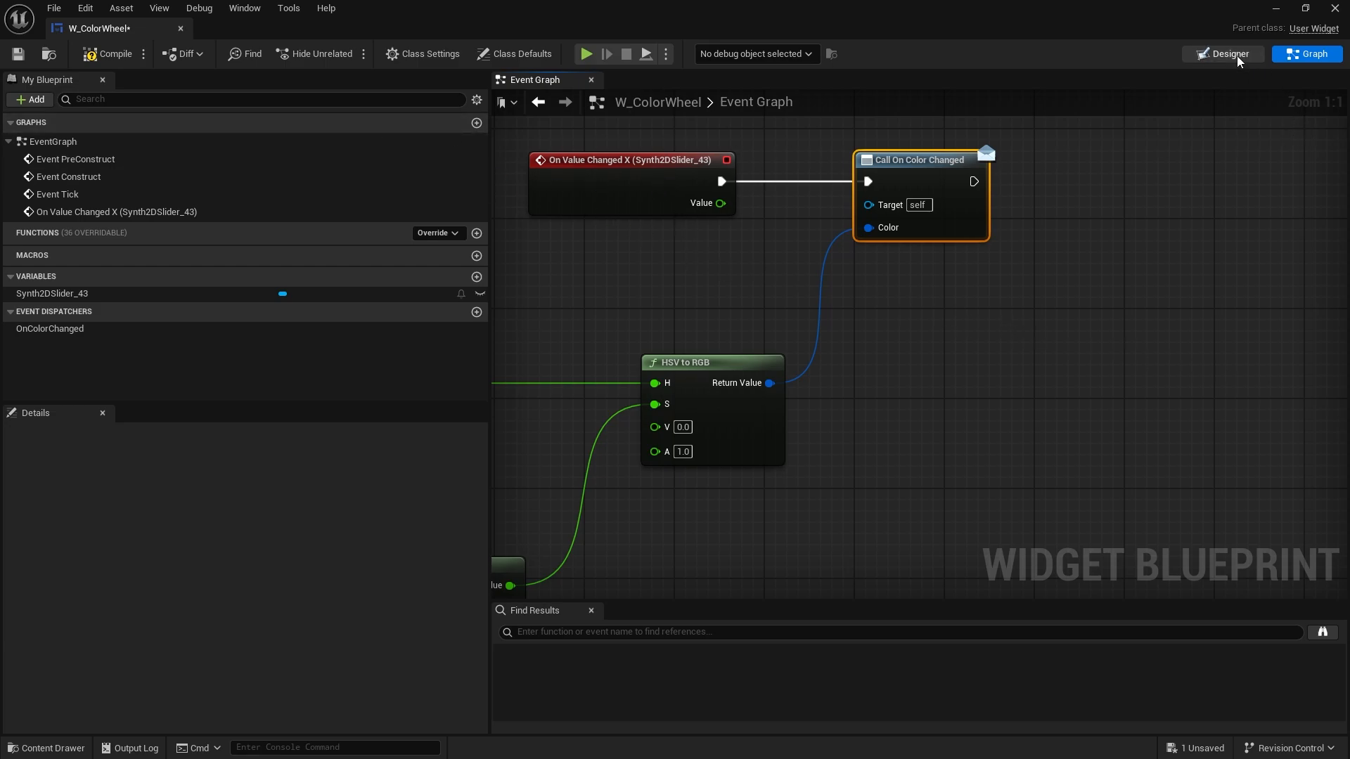
Add Set Slider Handle Color on the slider reference, wired with the computed colour after the dispatcher call
click(1222, 53)
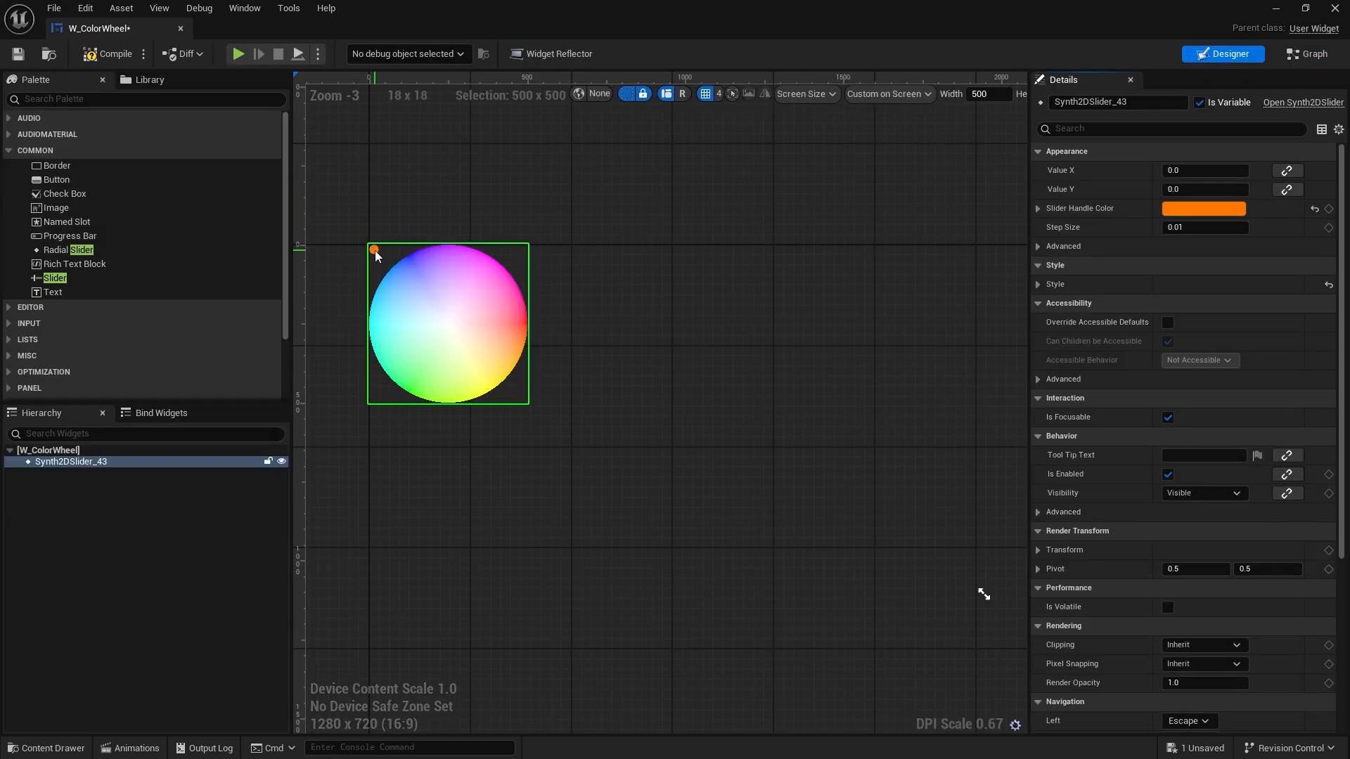
click(1307, 53)
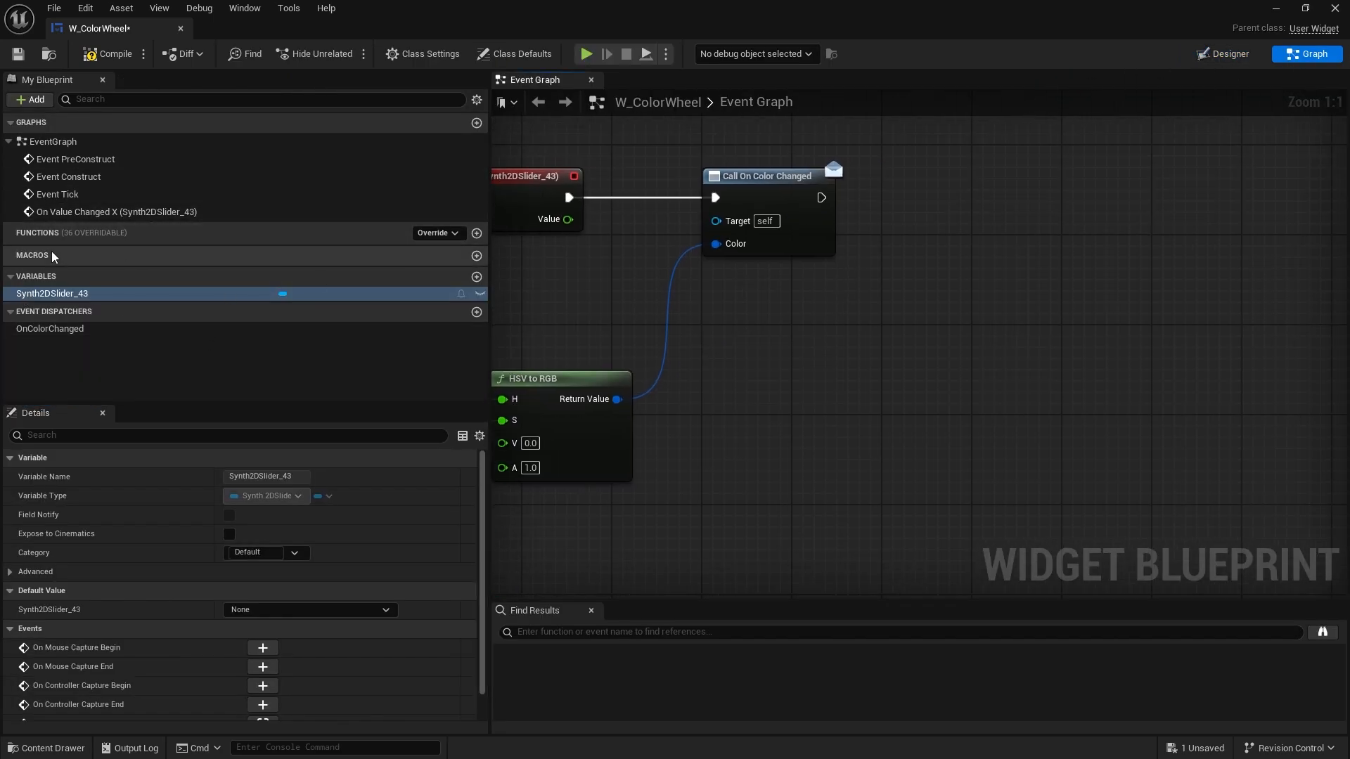
drag(52, 294, 810, 135)
text(set han)
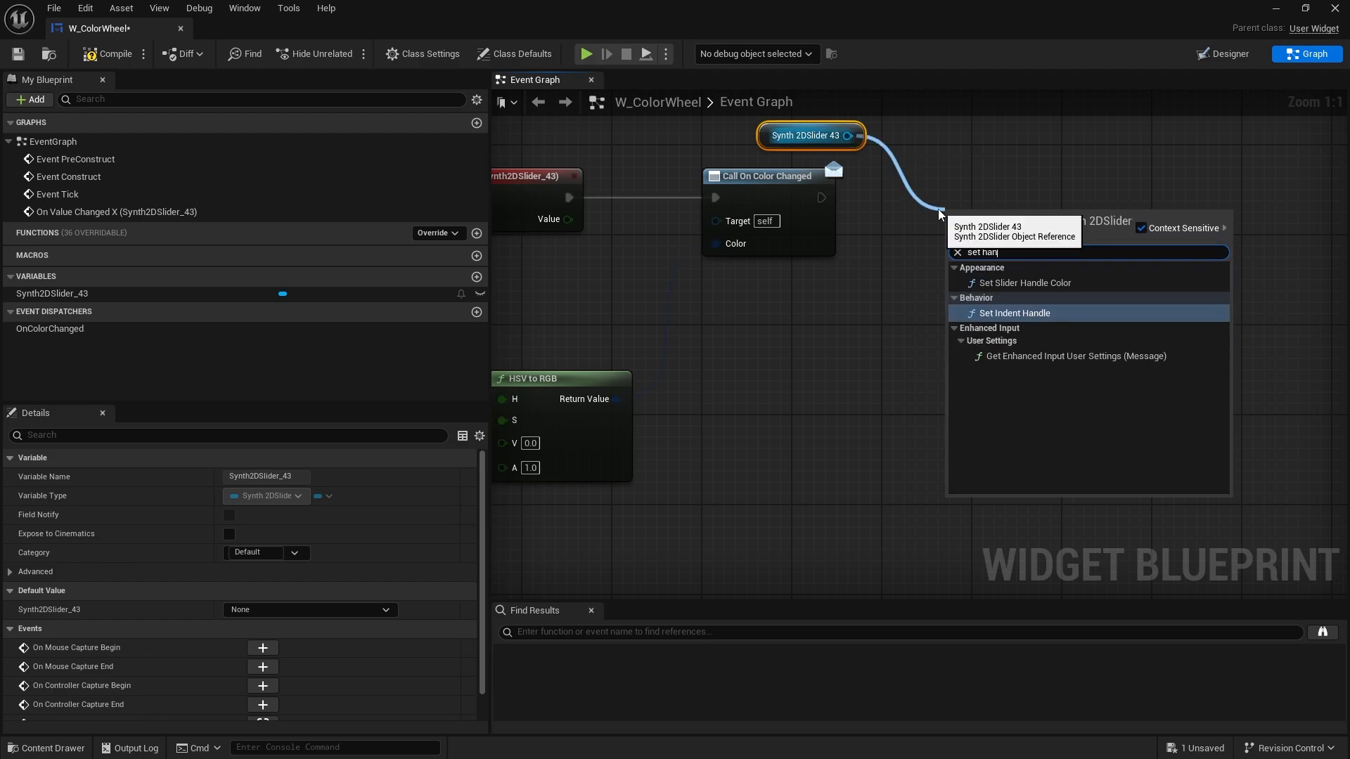
click(1022, 283)
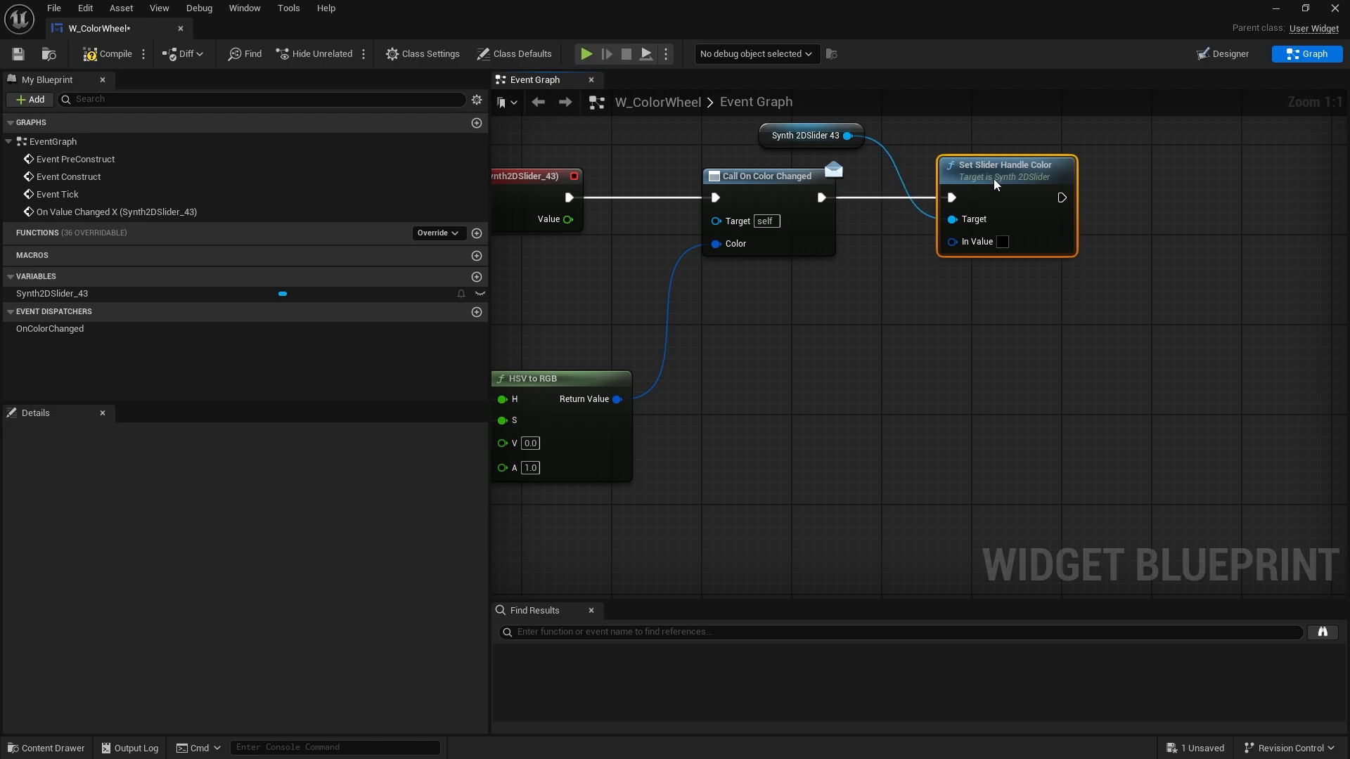
drag(616, 398, 952, 240)
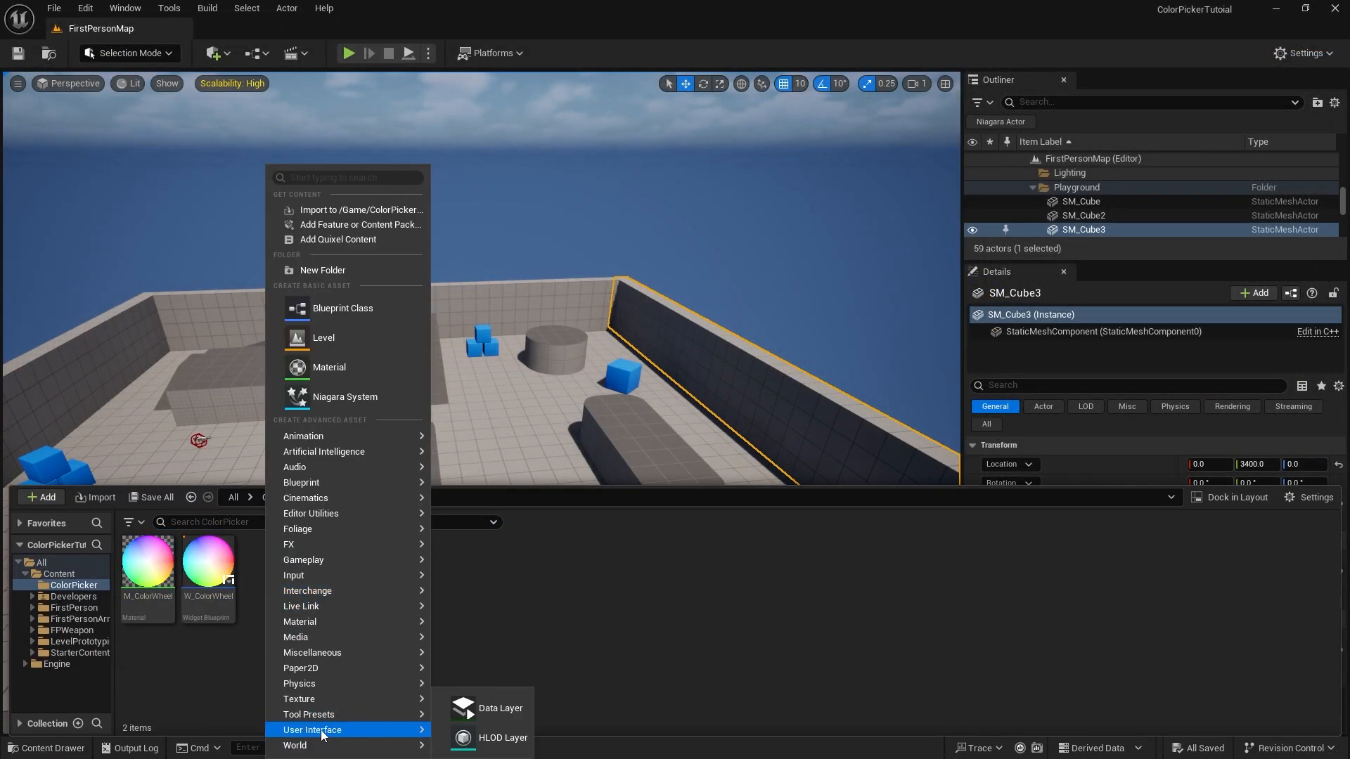
mouse_move(312, 729)
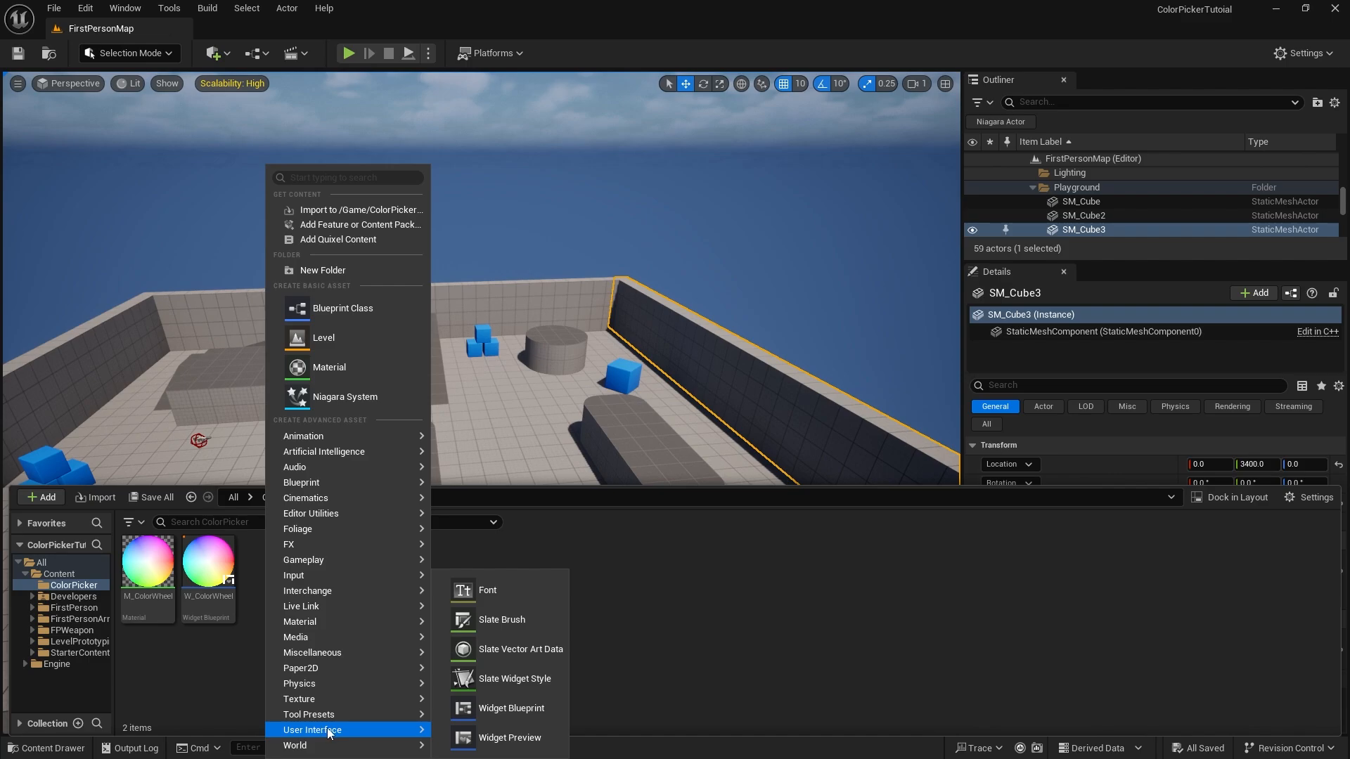
mouse_move(510, 707)
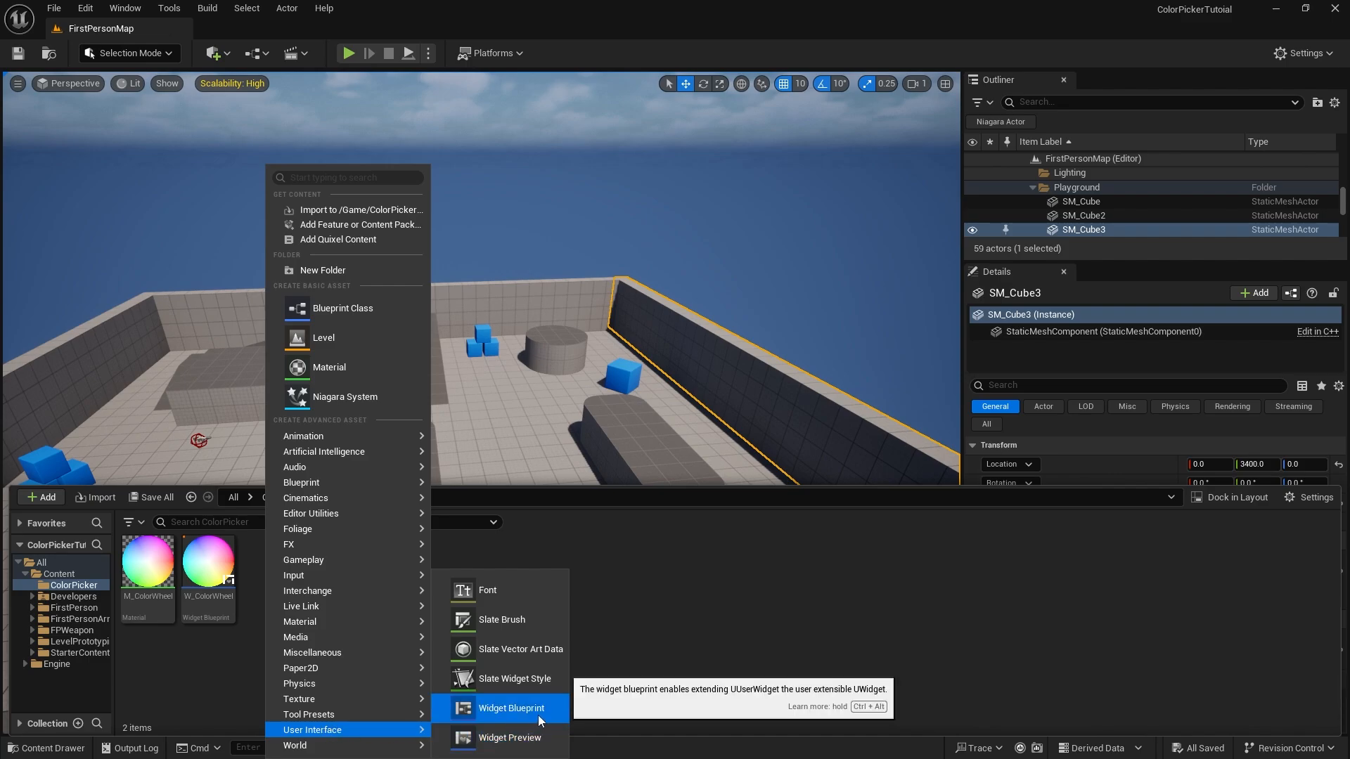
Create the W_ColorPicker widget blueprint asset from the Content Browser menu
click(511, 707)
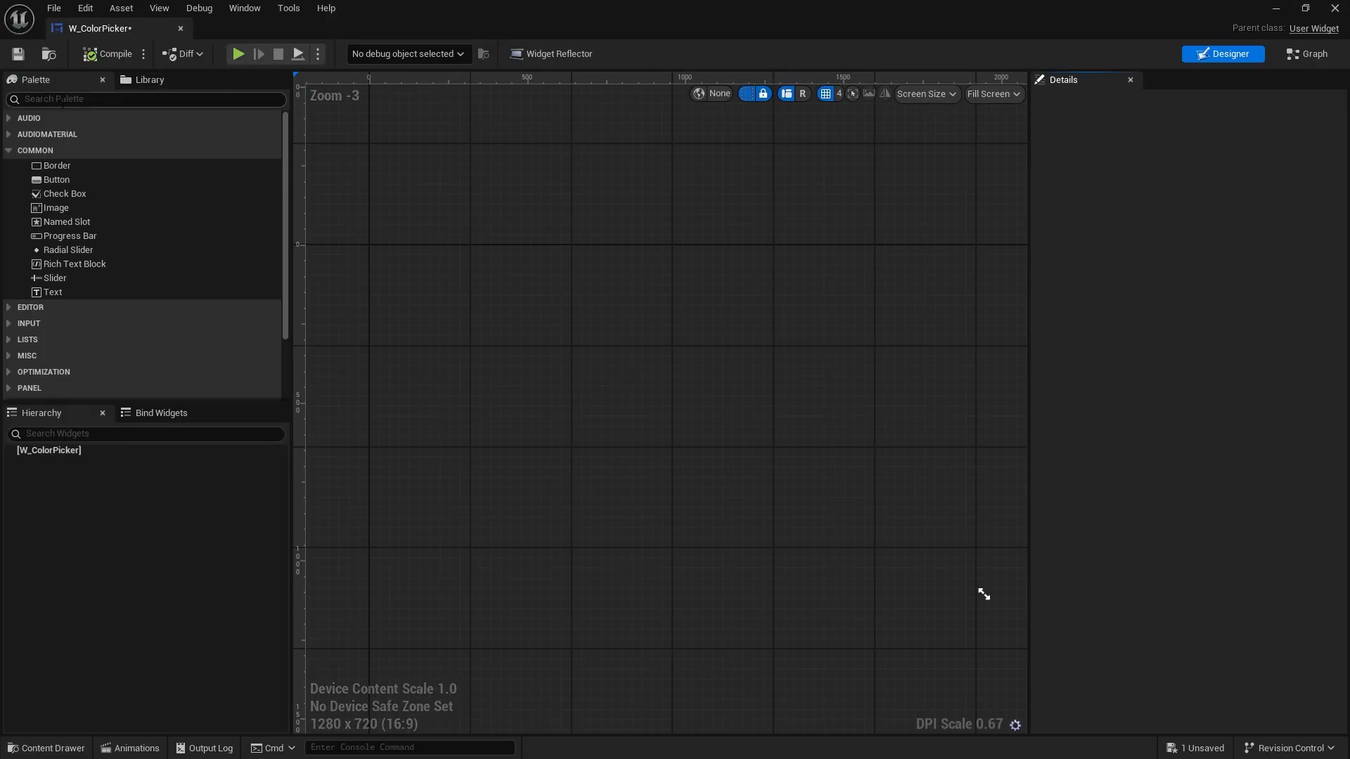
Add a Horizontal Box wrapped in a Canvas Panel, holding W_ColorWheel and a Vertical Box
text(hor)
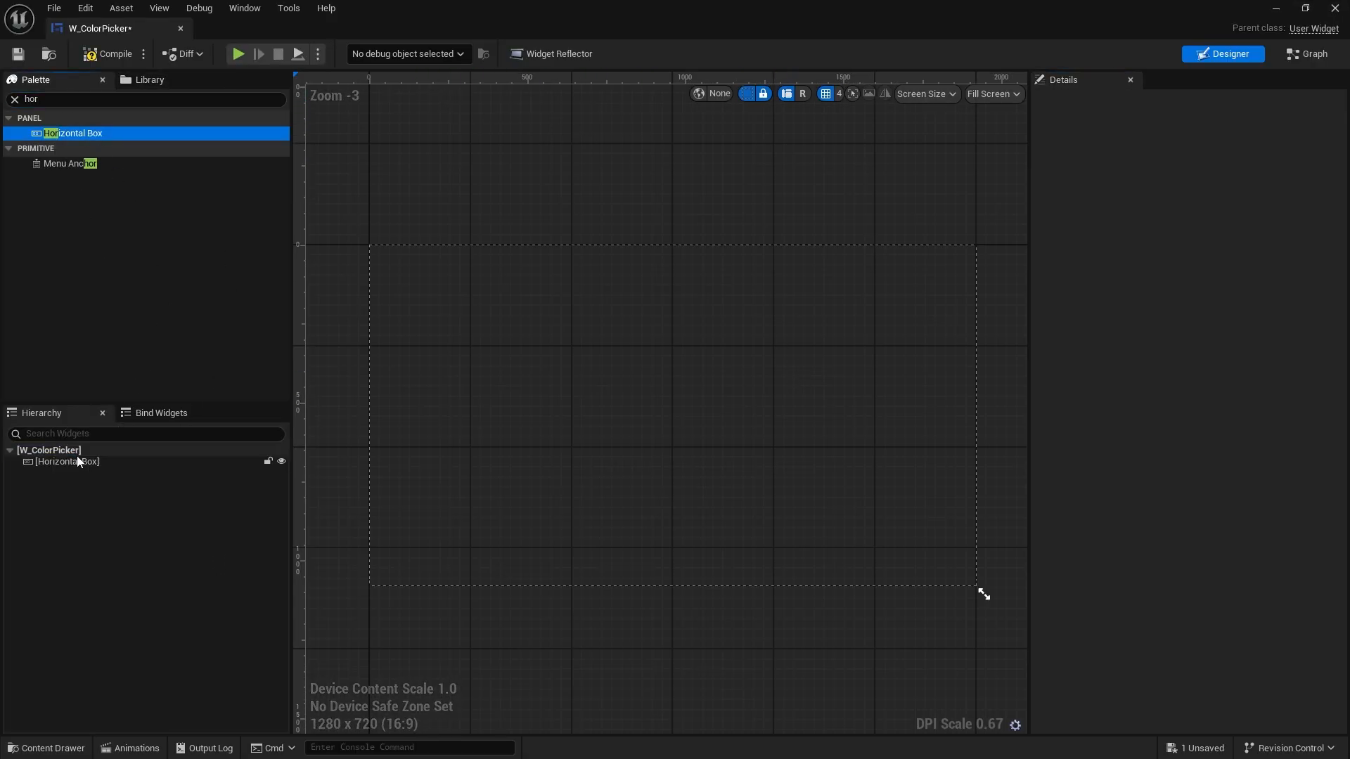
click(66, 461)
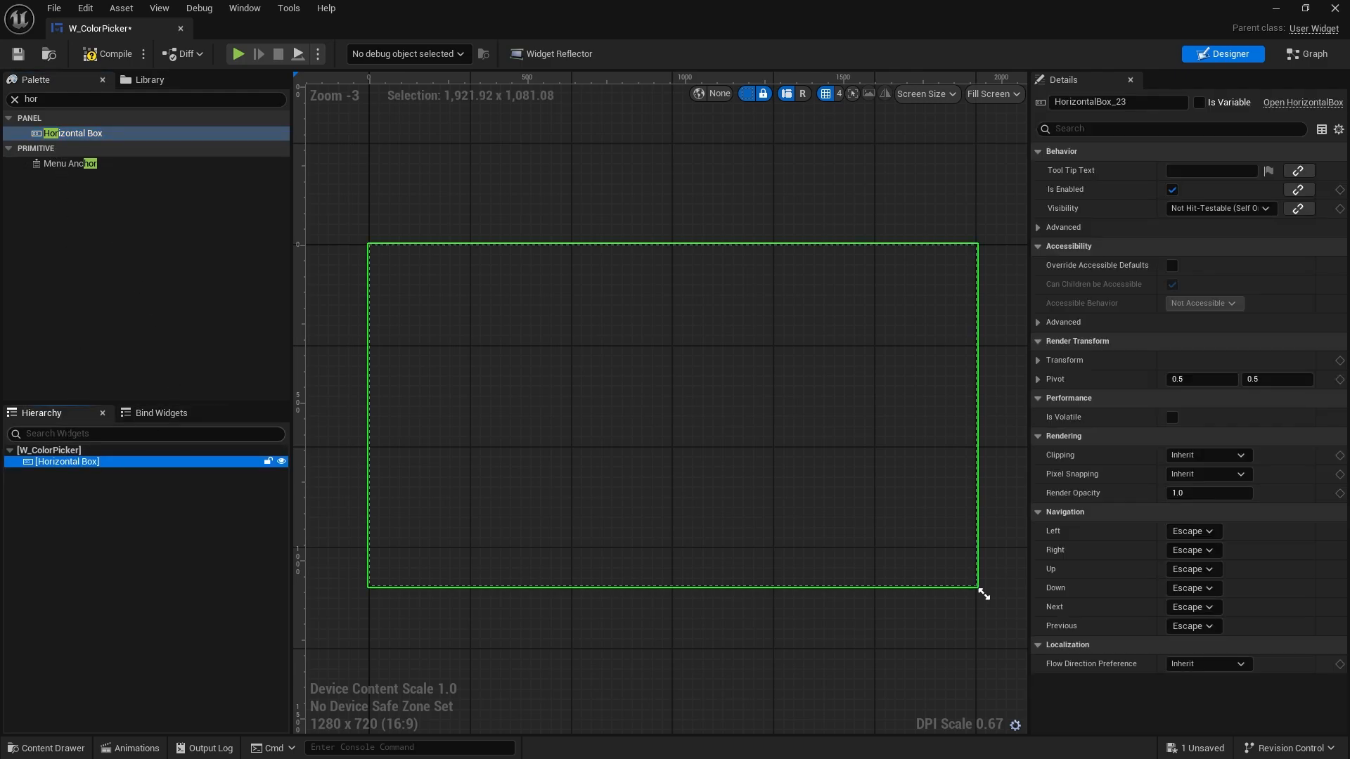
right_click(64, 461)
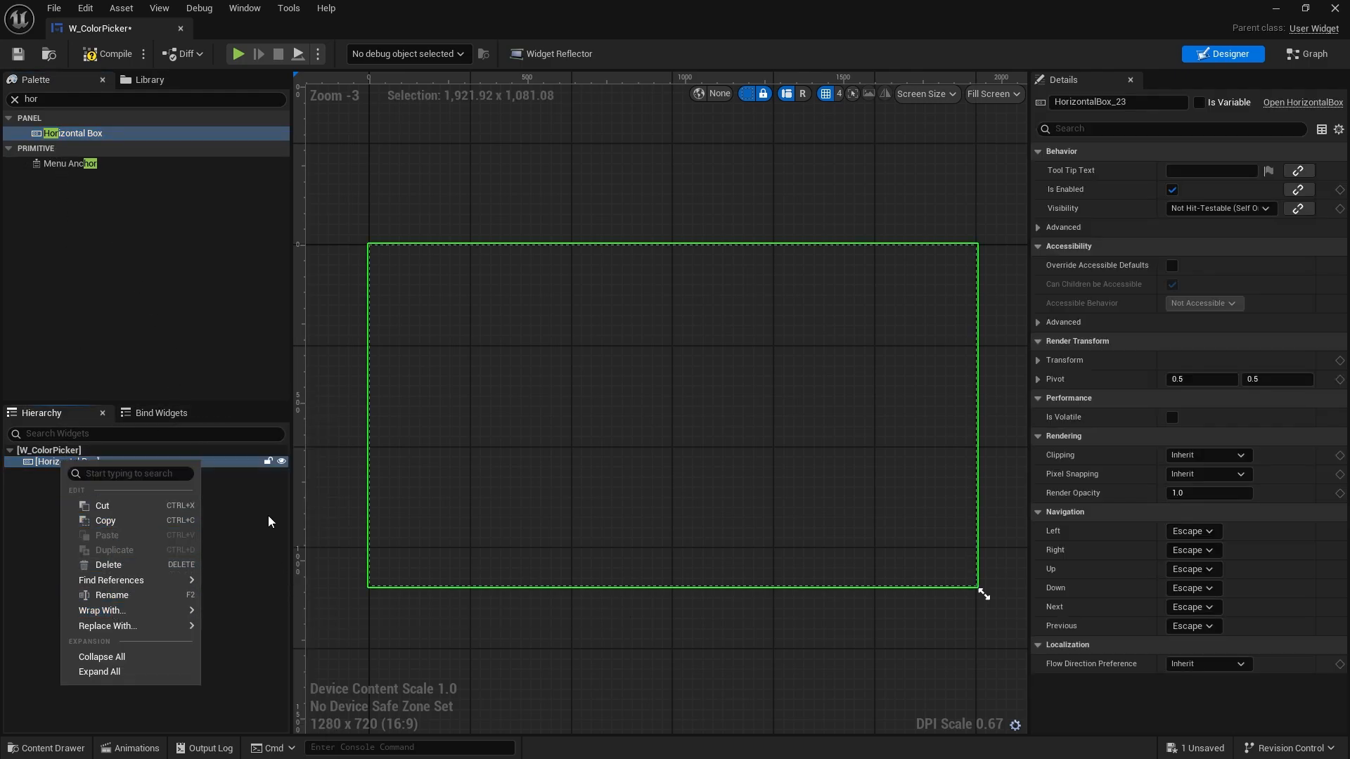
click(256, 491)
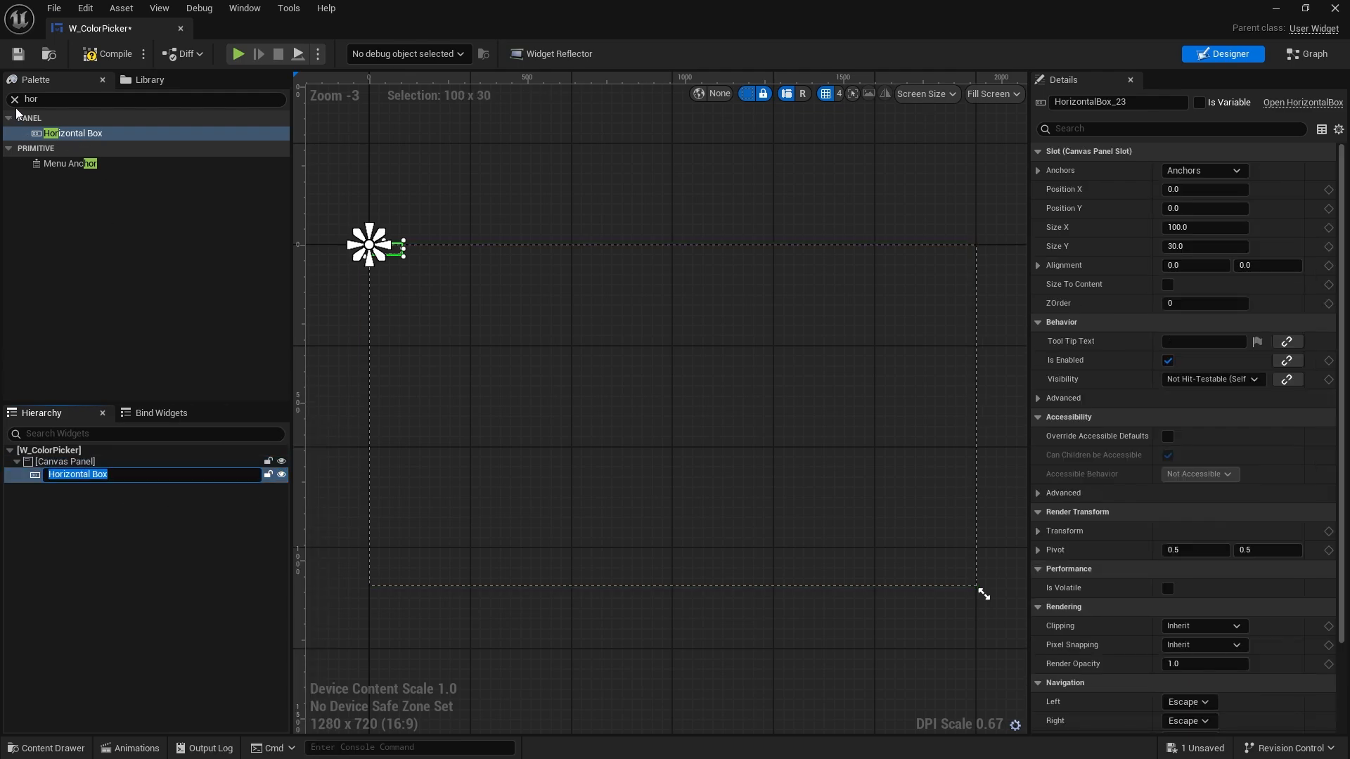
text(colo)
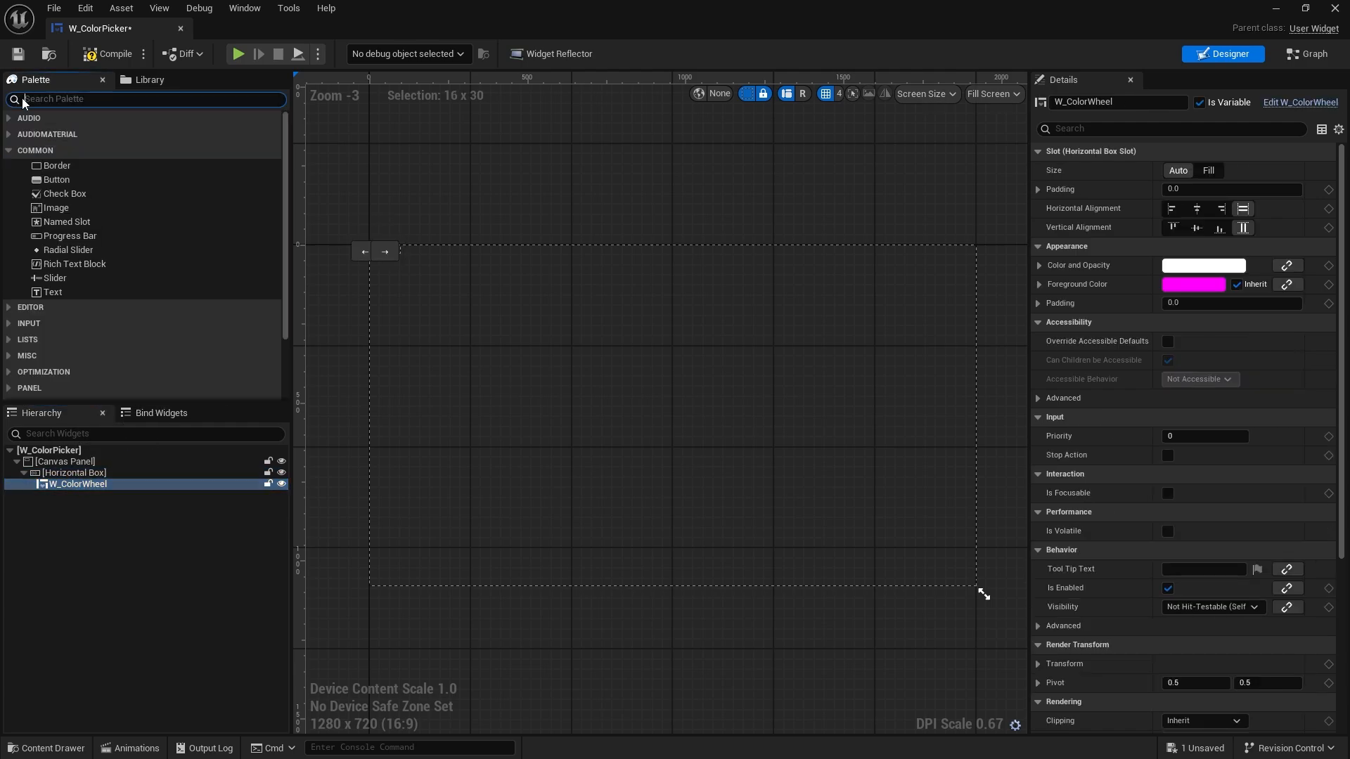
text(vertic)
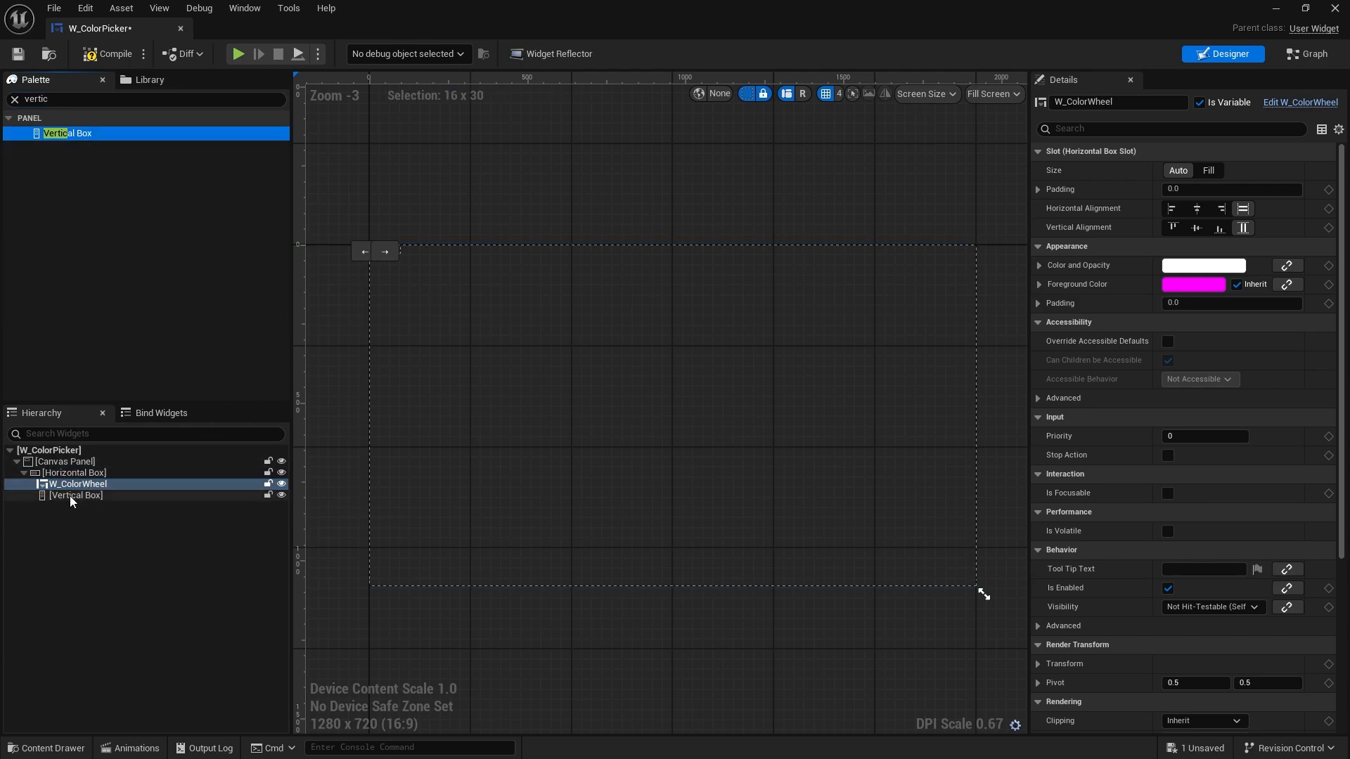
Wrap the colour wheel in a 350×350 Size Box and make the Horizontal Box size to content
click(75, 473)
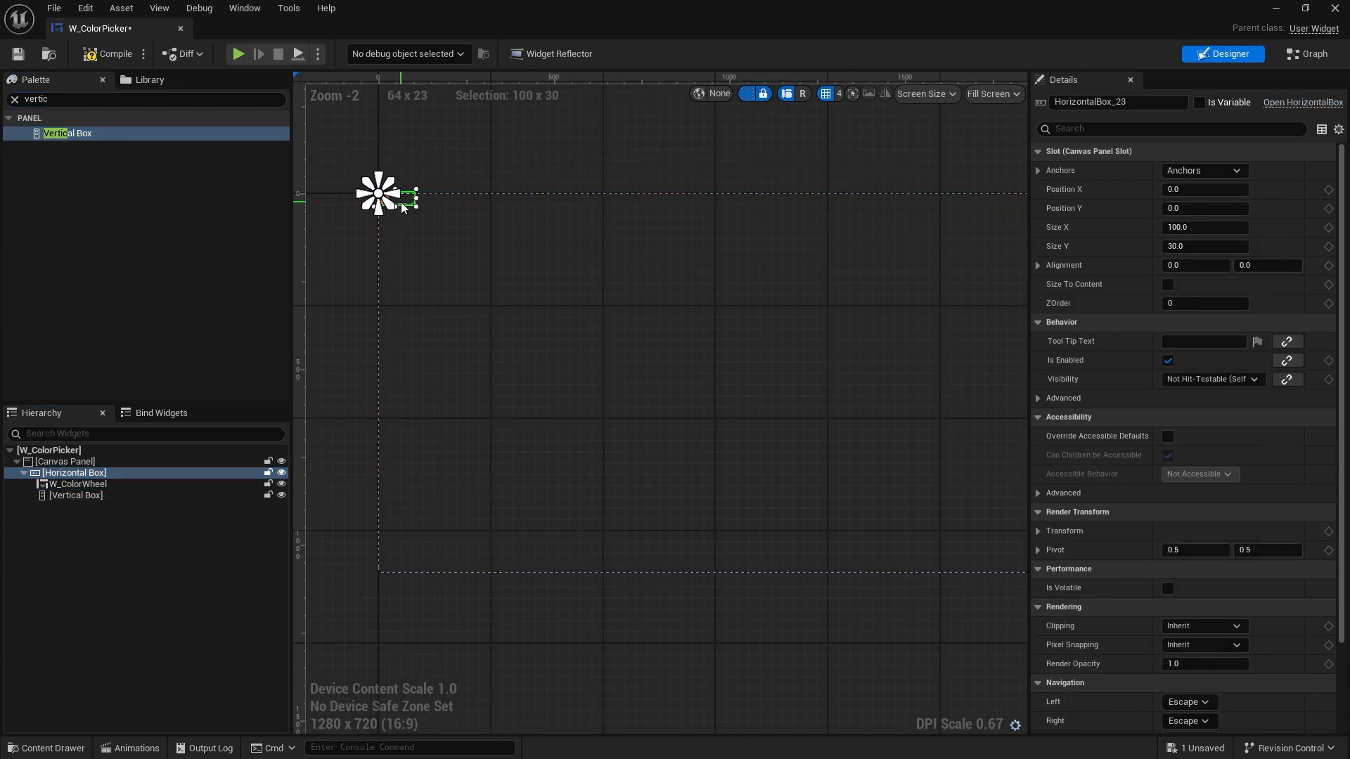
drag(412, 197, 418, 225)
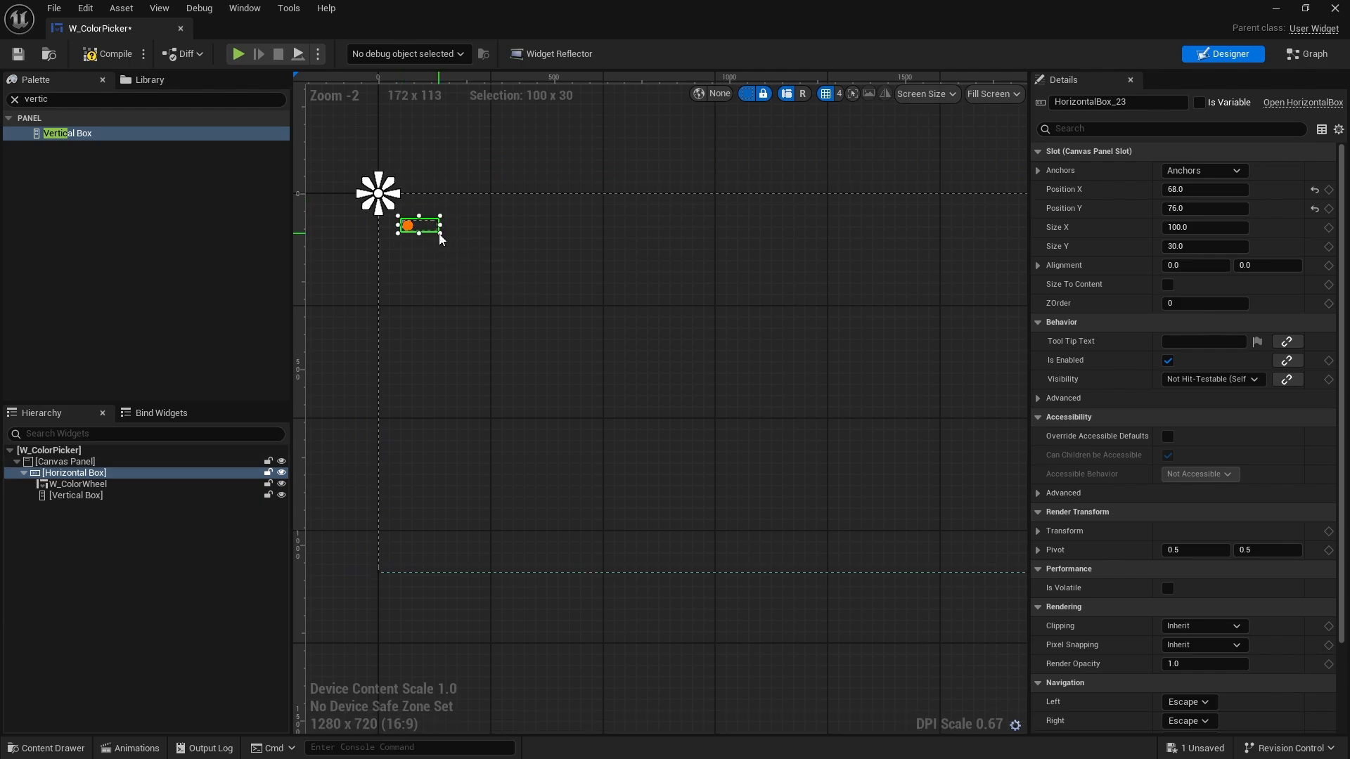
drag(442, 235, 599, 292)
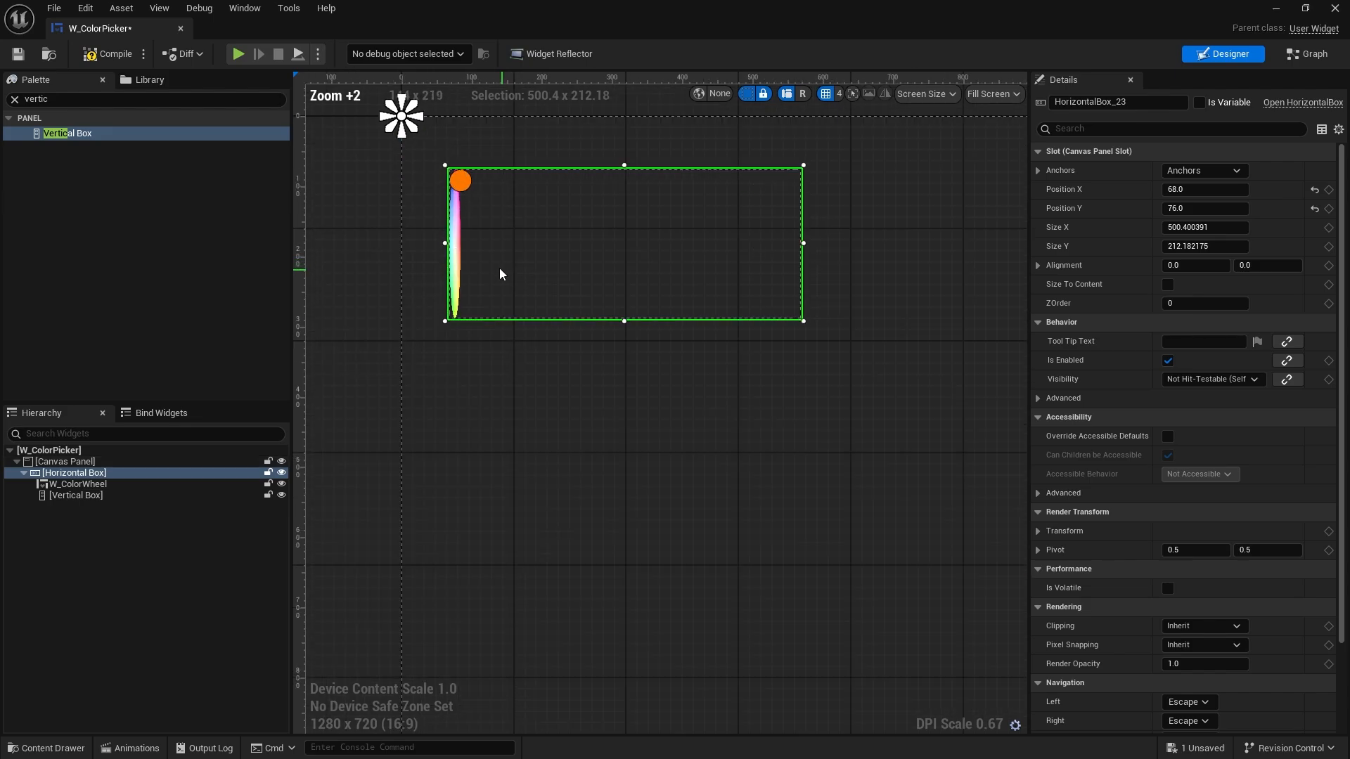
click(76, 484)
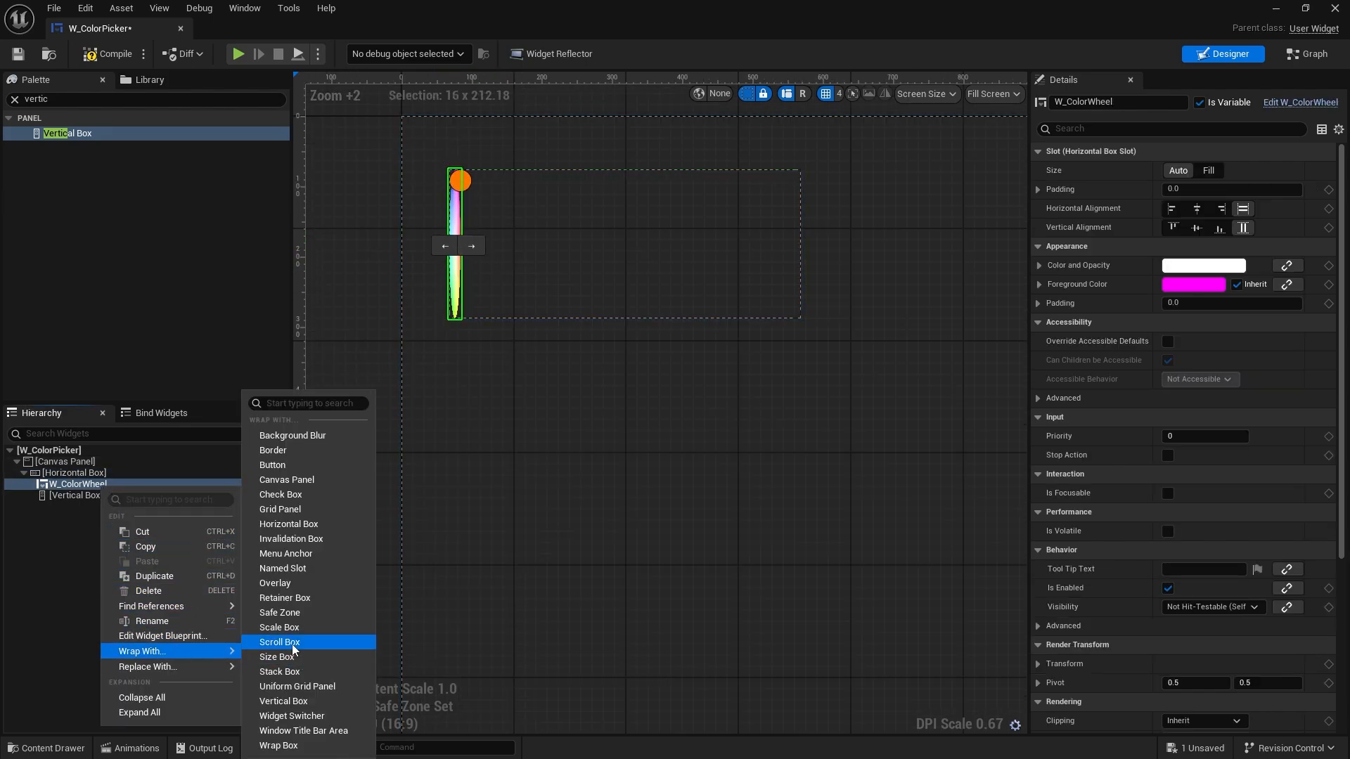
click(277, 657)
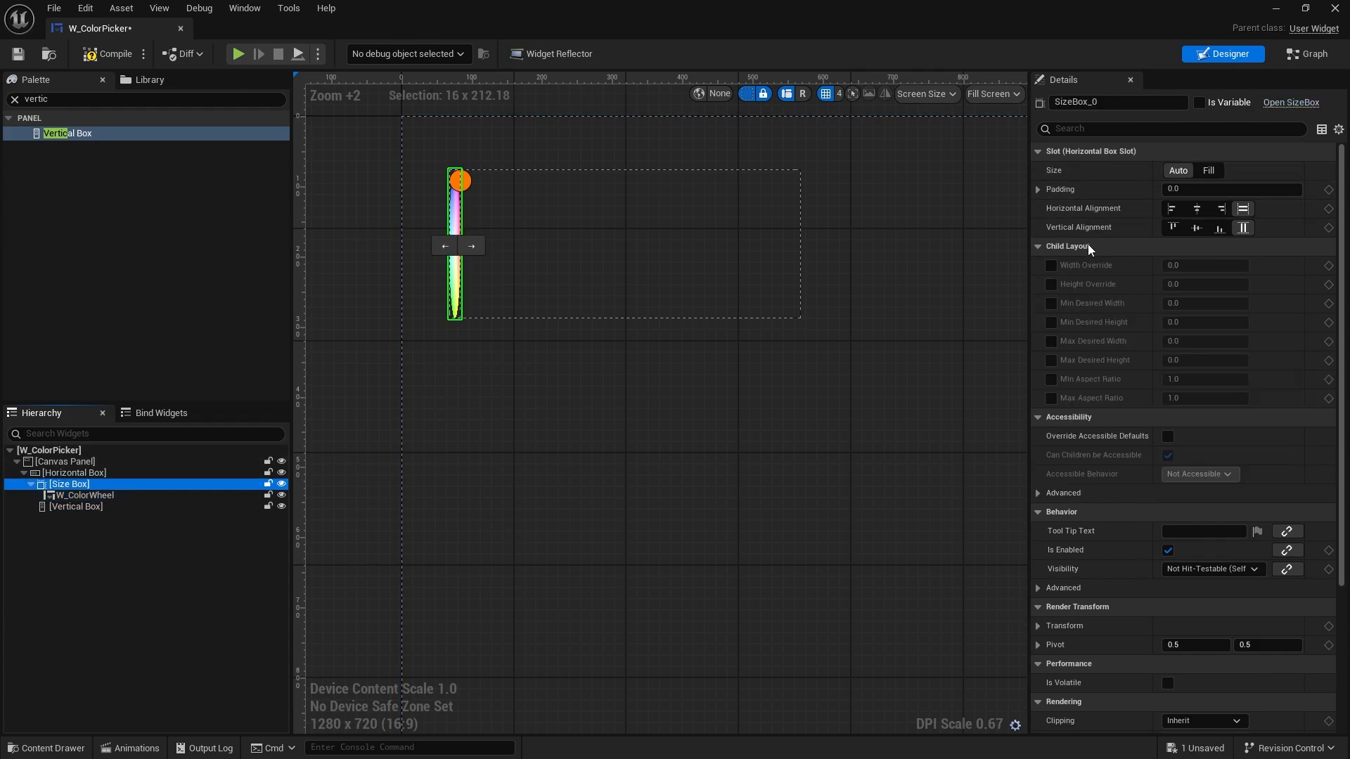
click(1051, 266)
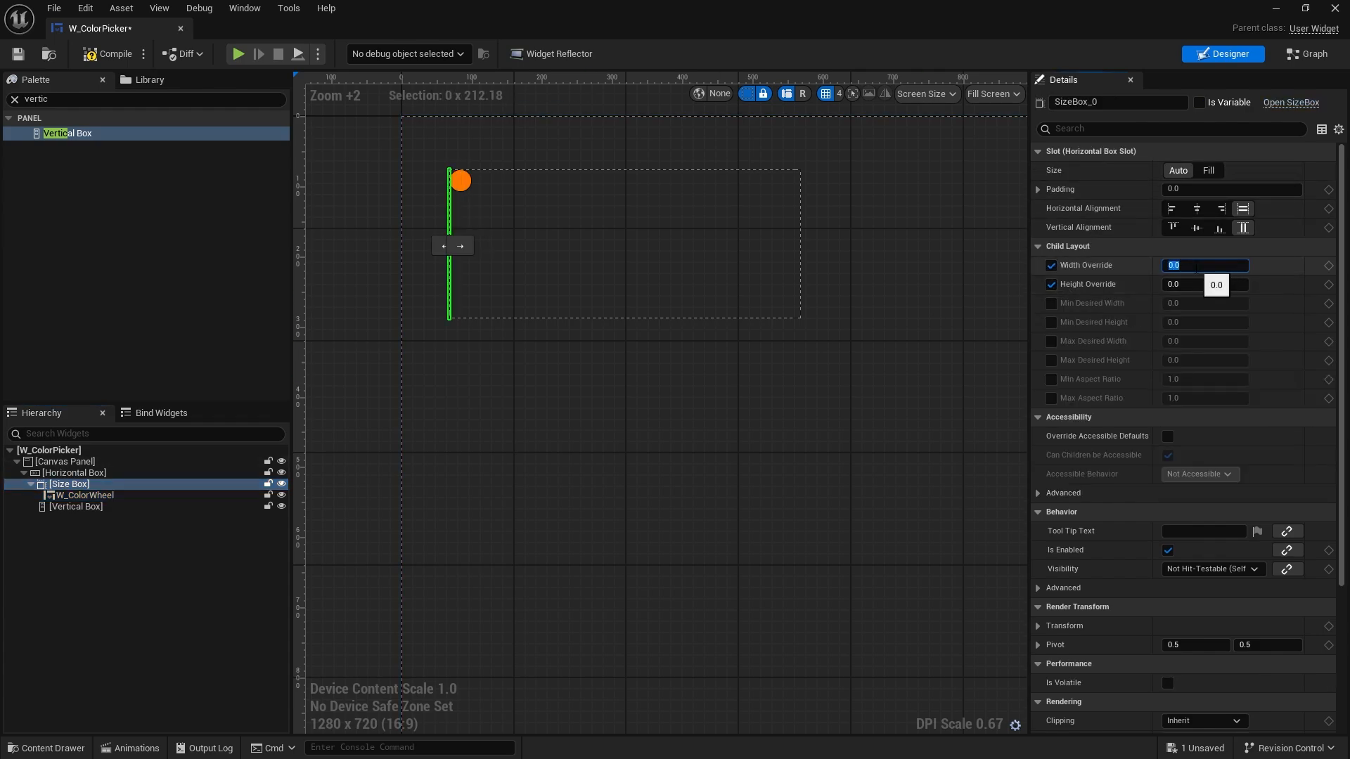
text(350)
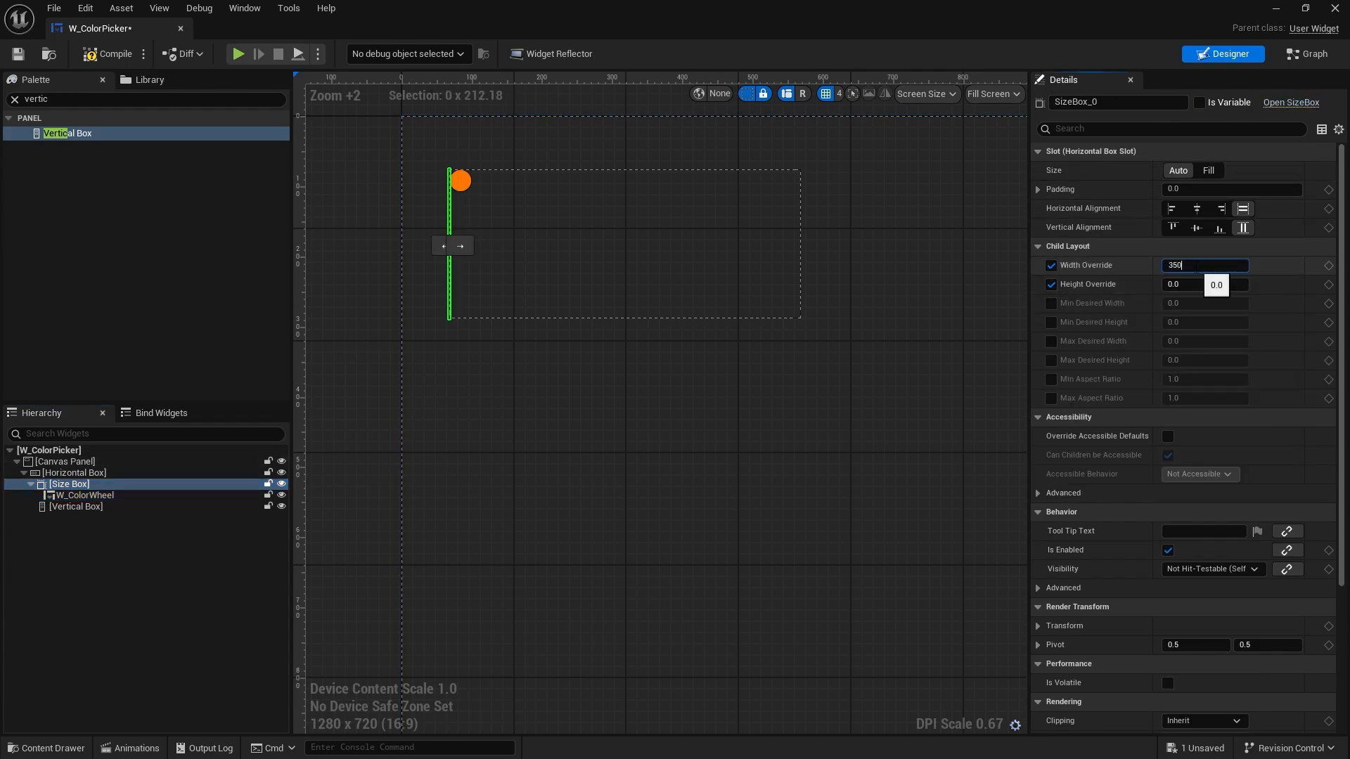
text(350)
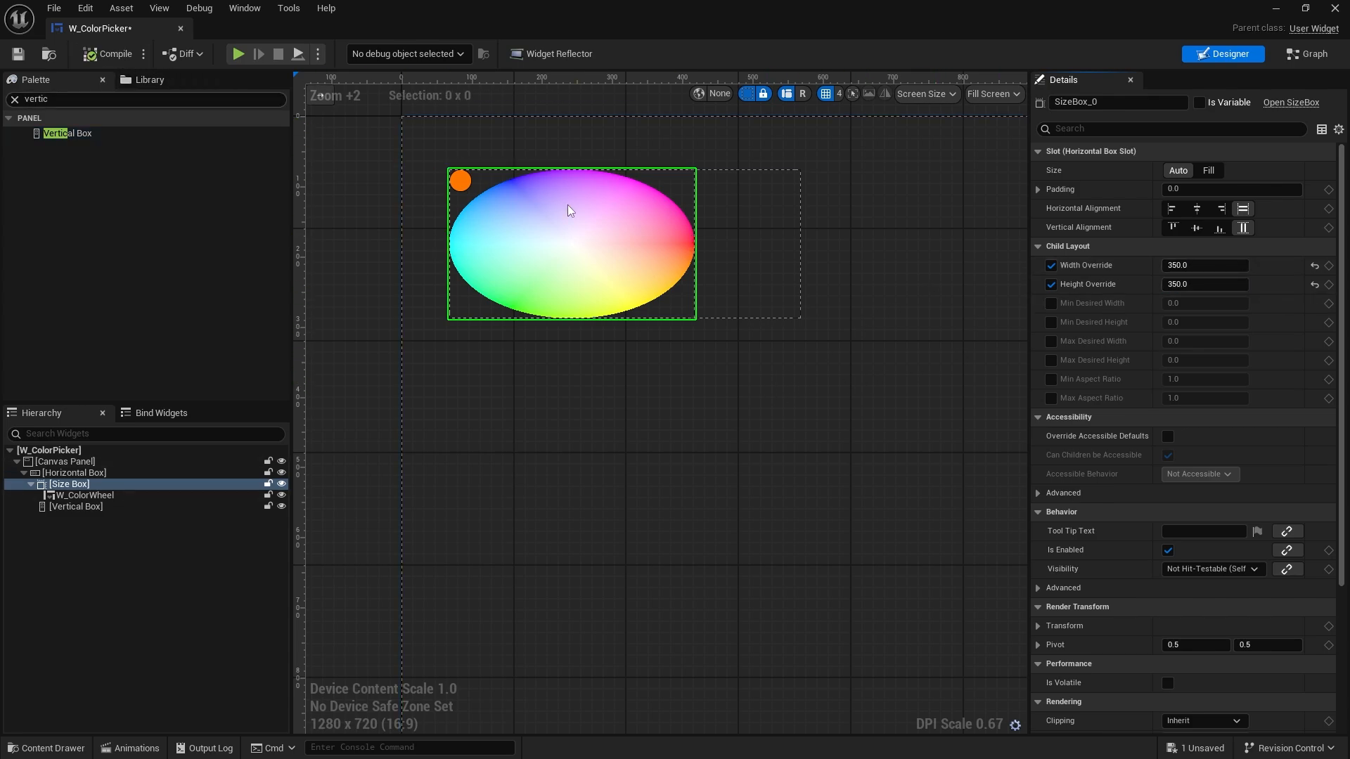
click(76, 472)
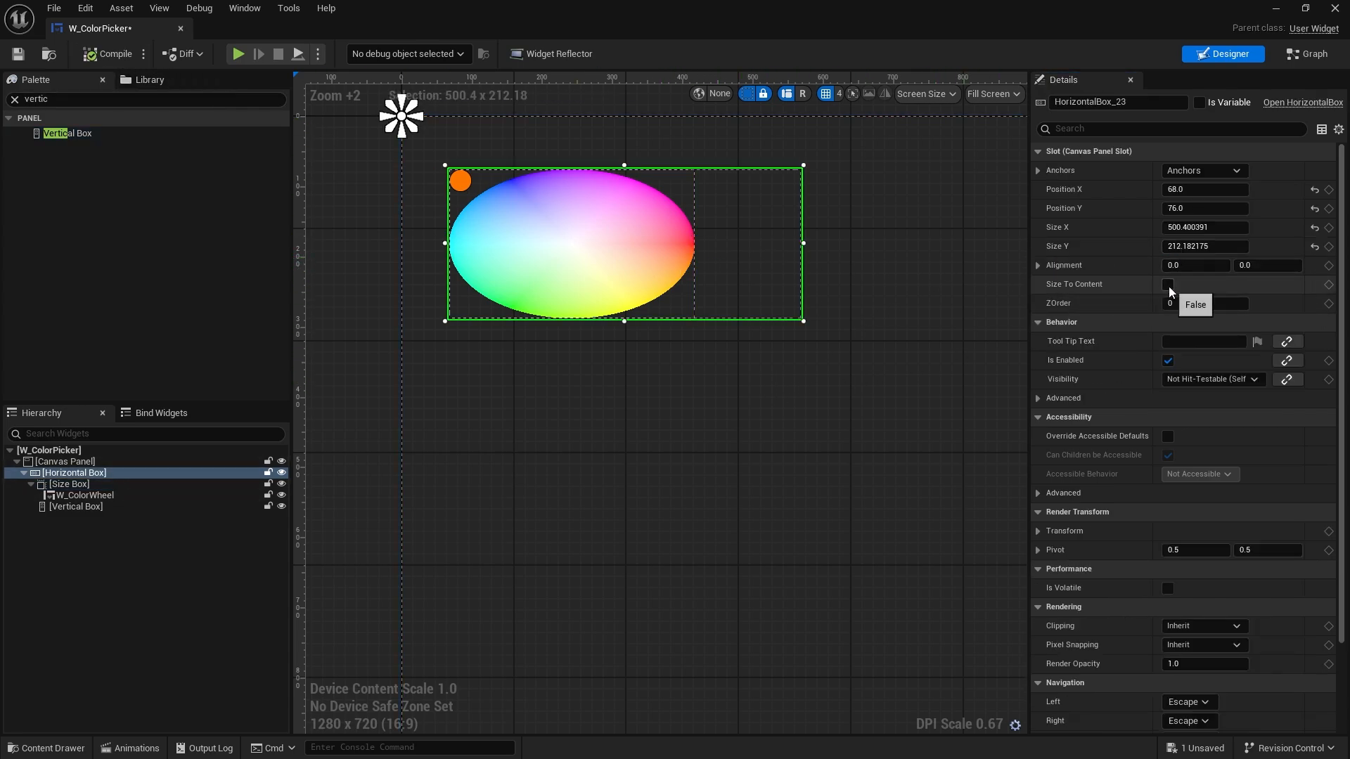
click(112, 54)
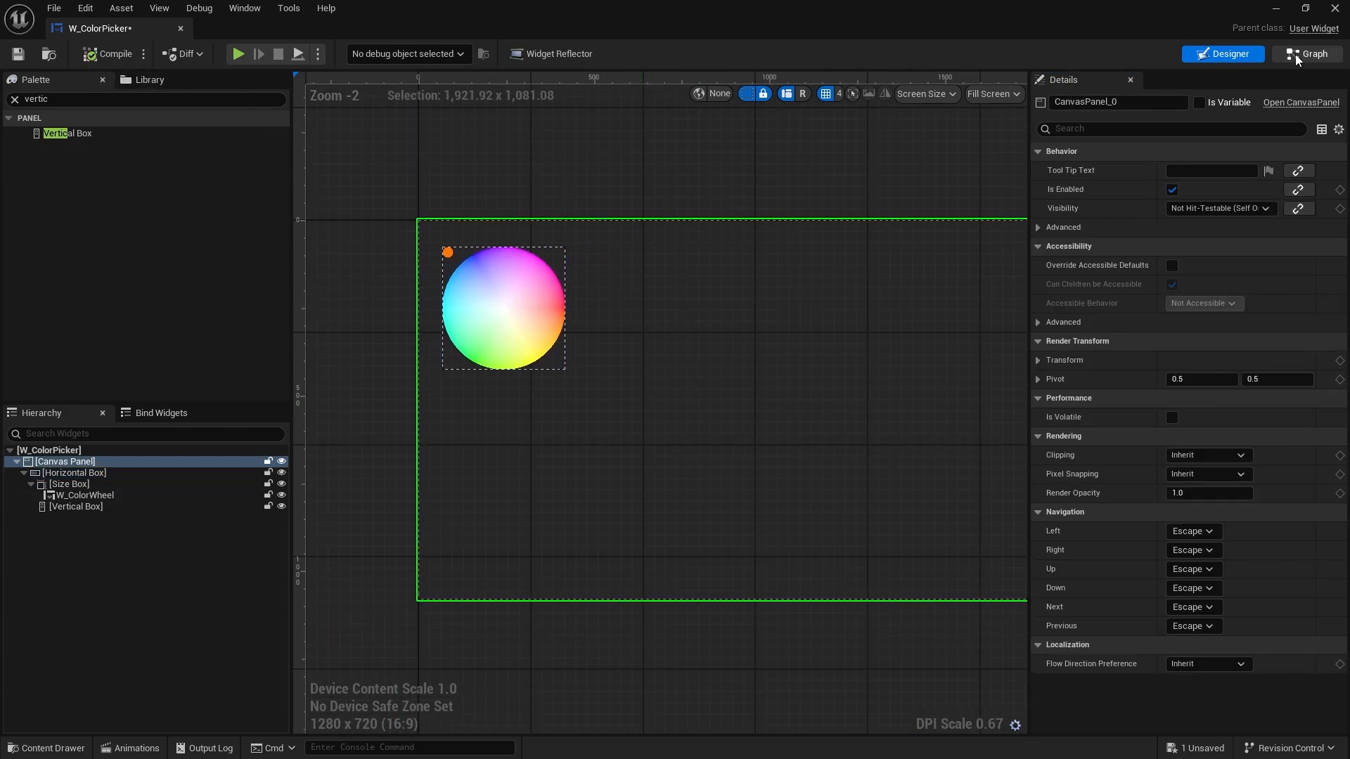
Have Event Construct call Set Input Mode UI Only on Get Player Controller
click(1311, 53)
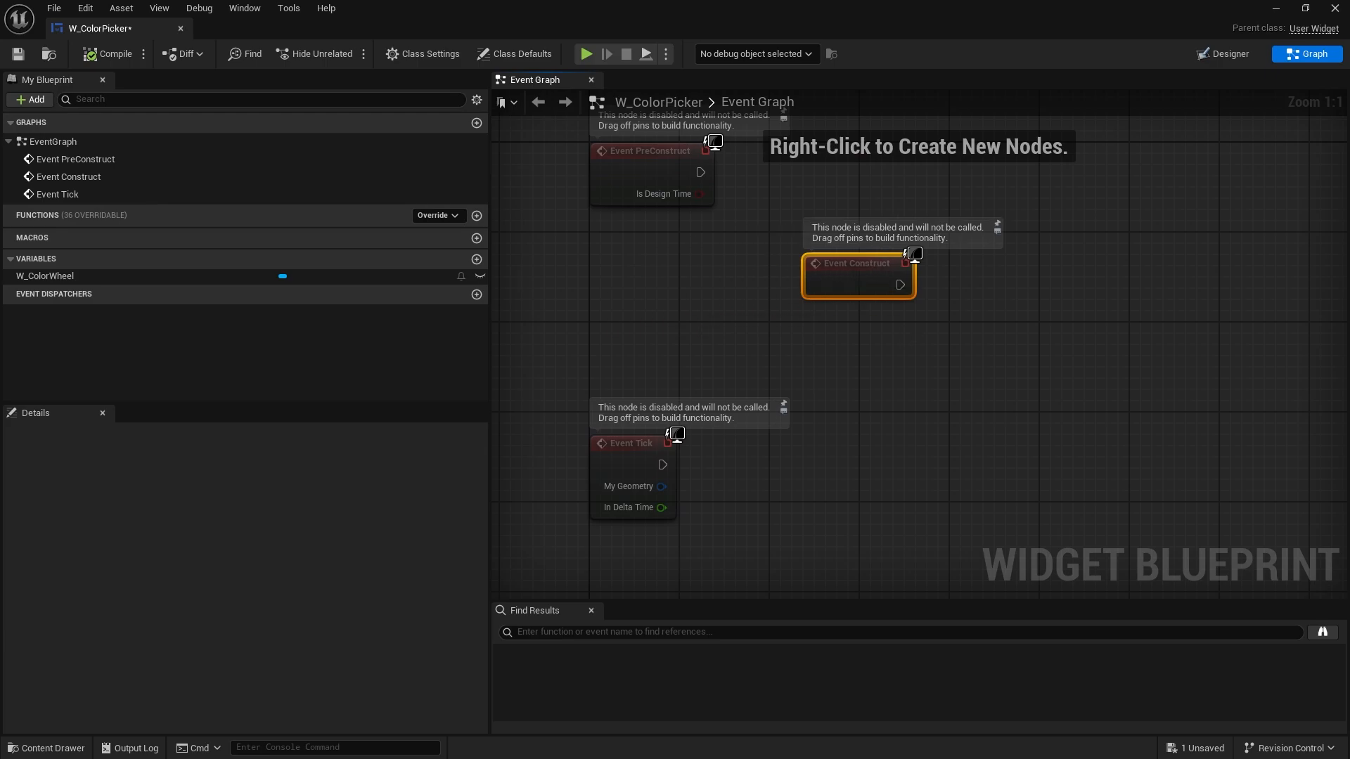
text(get player con)
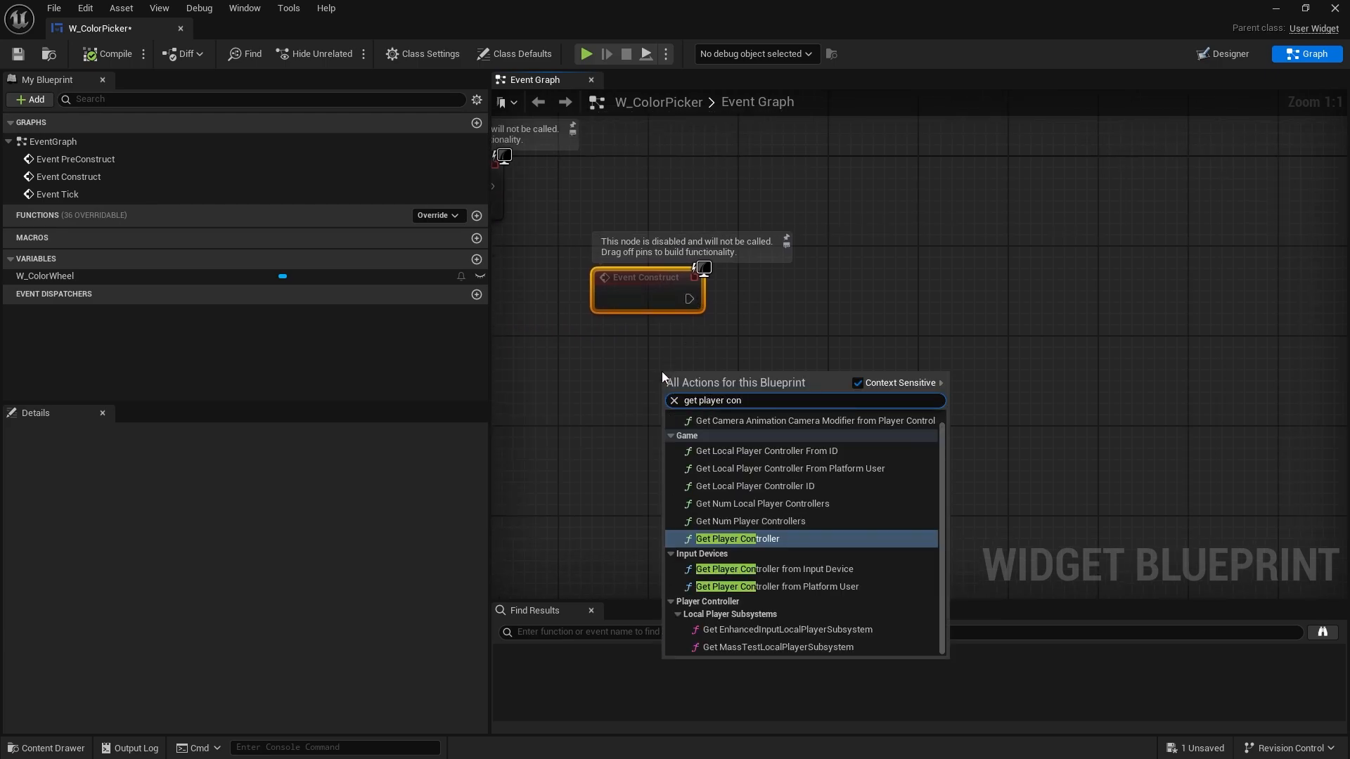
click(737, 539)
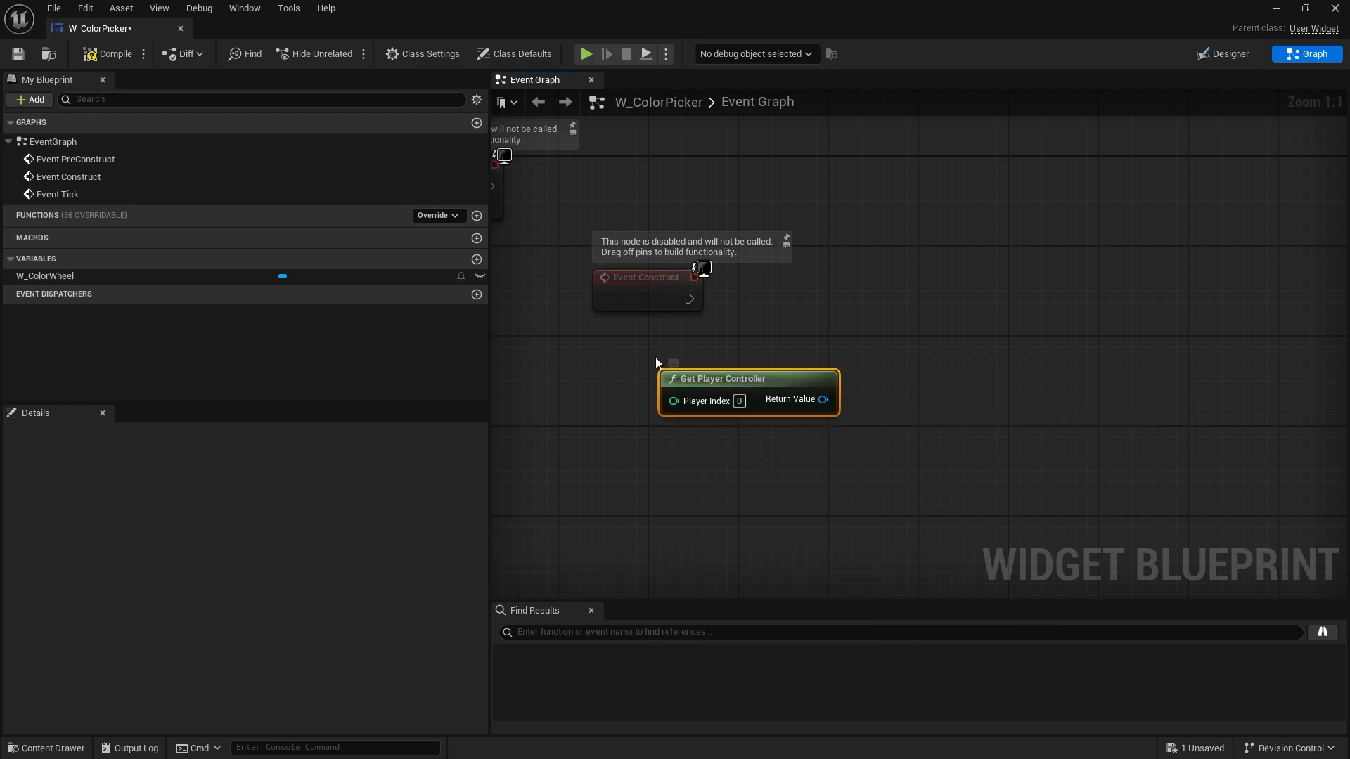
drag(824, 398, 869, 345)
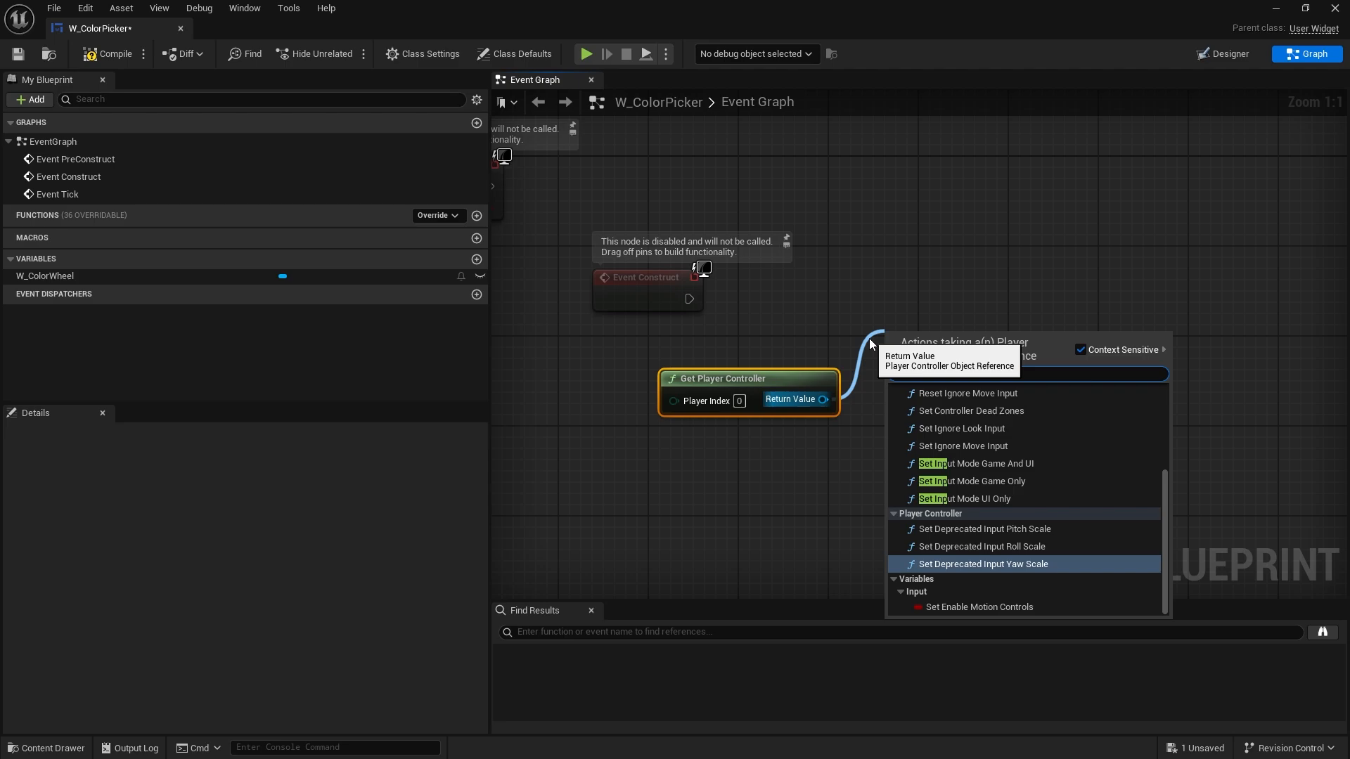
click(967, 498)
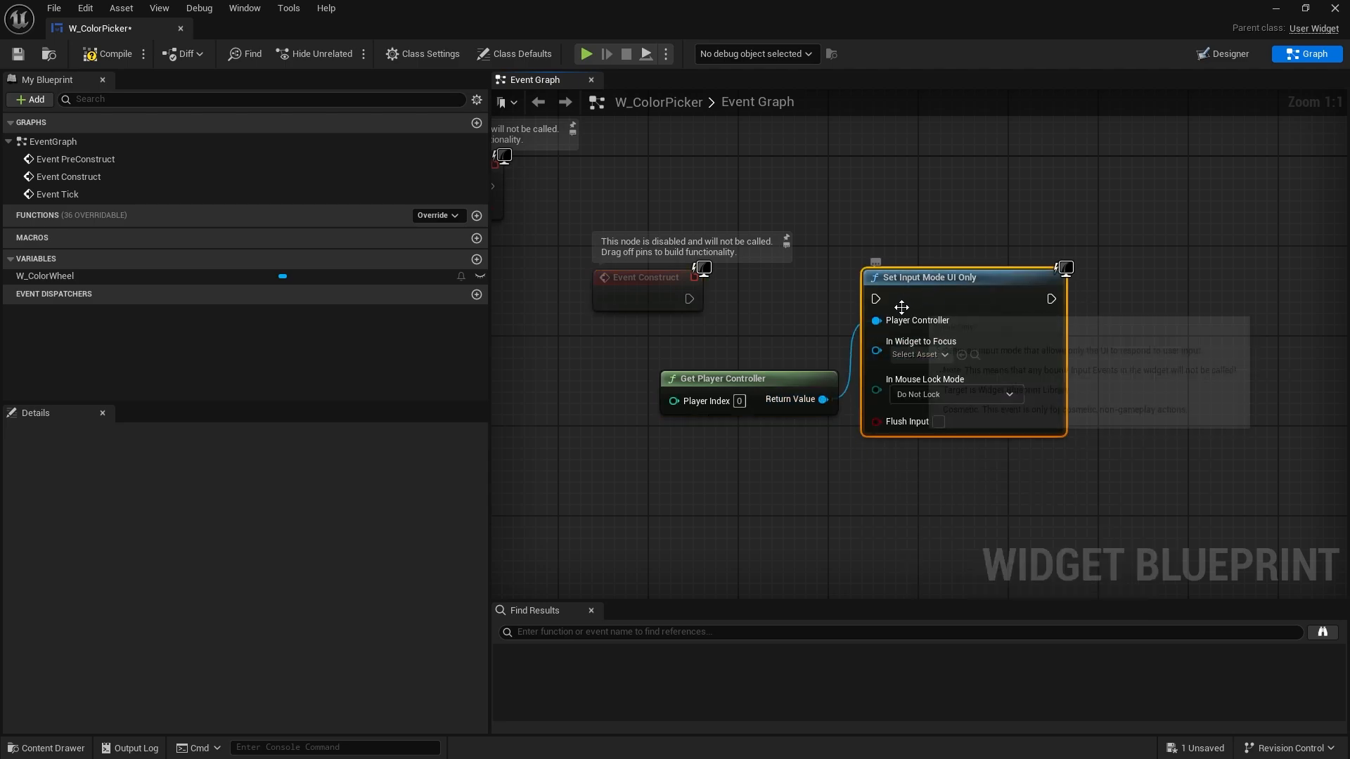
Add a Set Show Mouse Cursor node from the same player controller
drag(822, 398, 1163, 378)
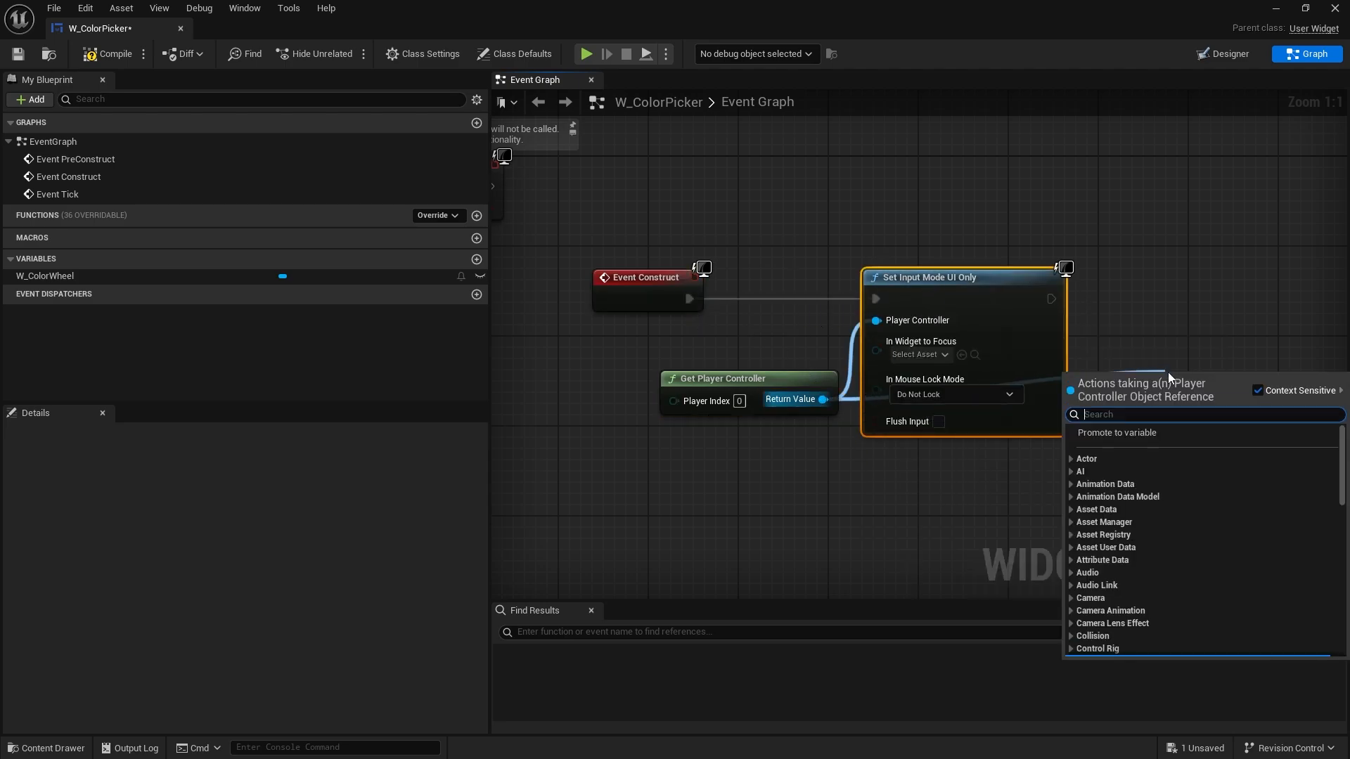
text(show mous)
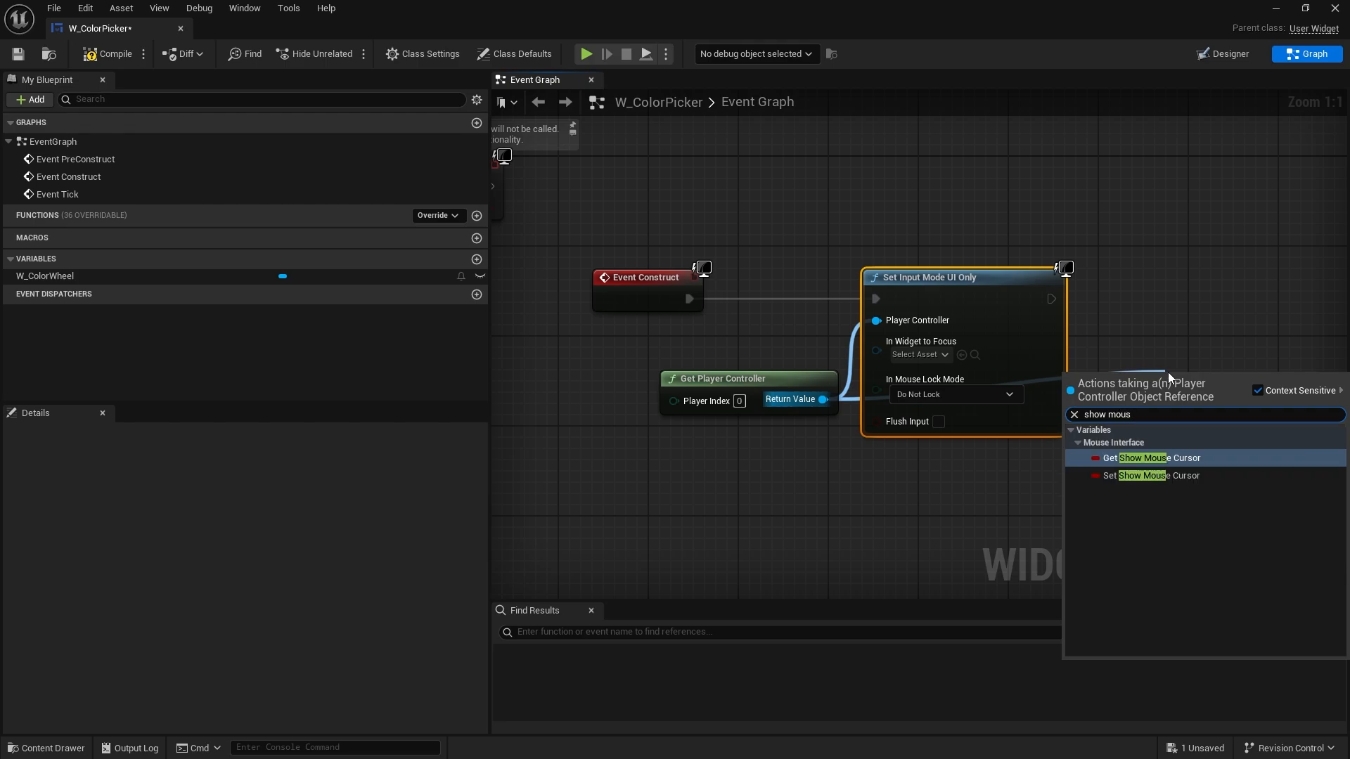
click(1156, 475)
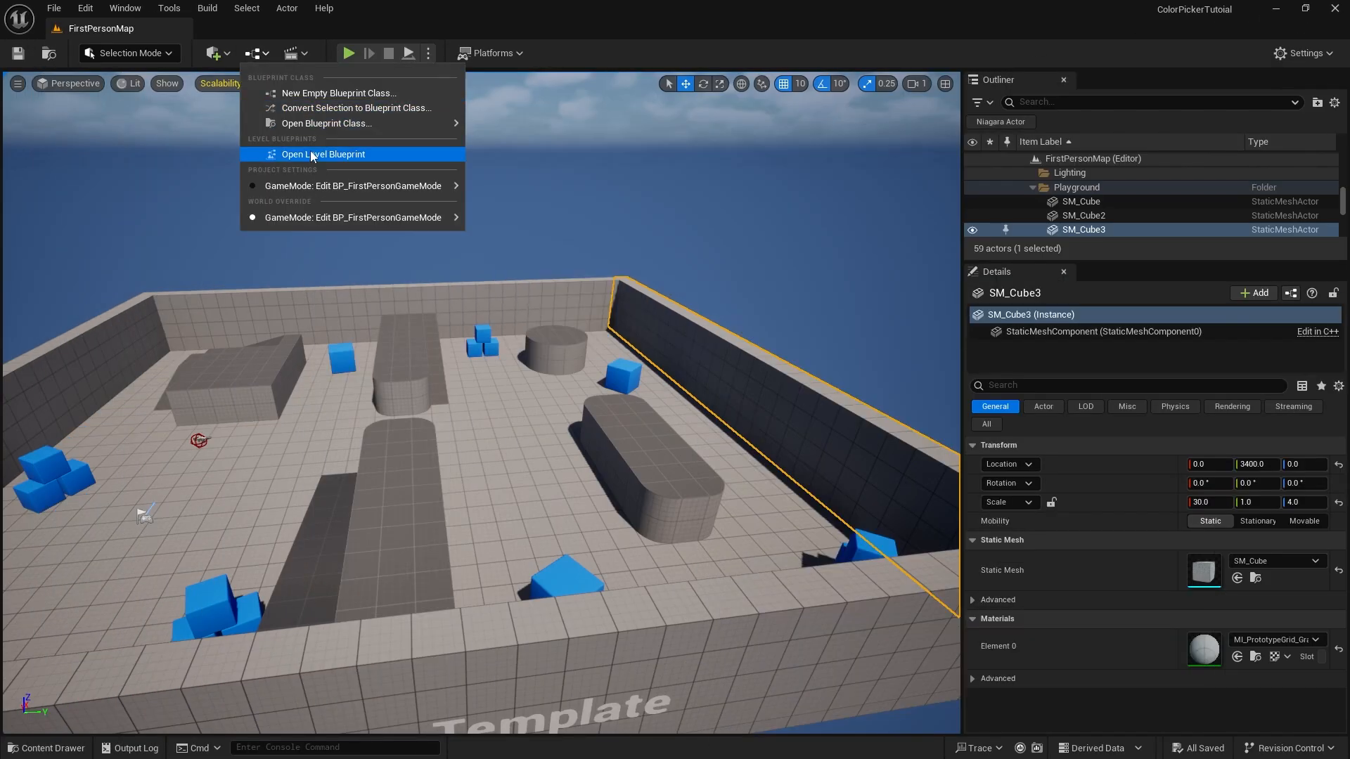
In FirstPersonMap's level blueprint, add Event BeginPlay feeding a Create Widget node
click(324, 155)
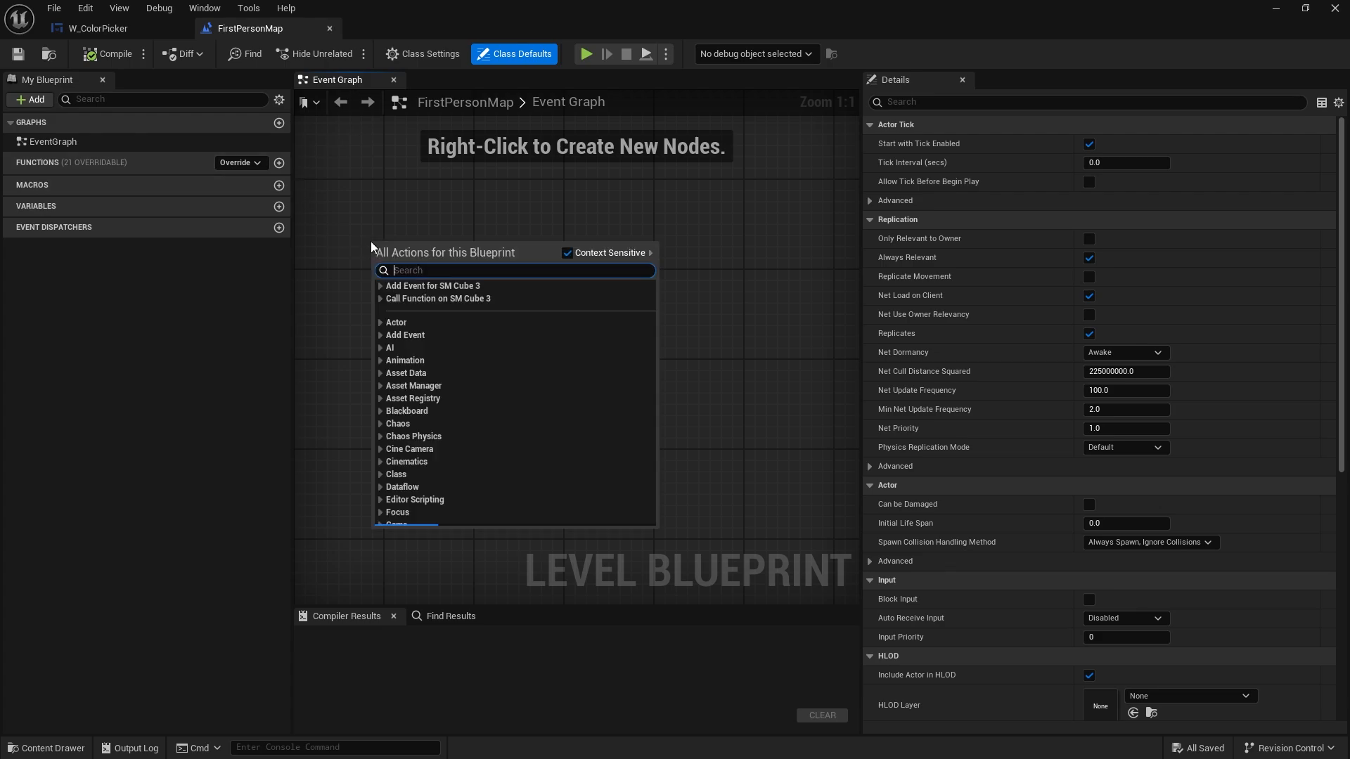
text(begin pla)
text(c)
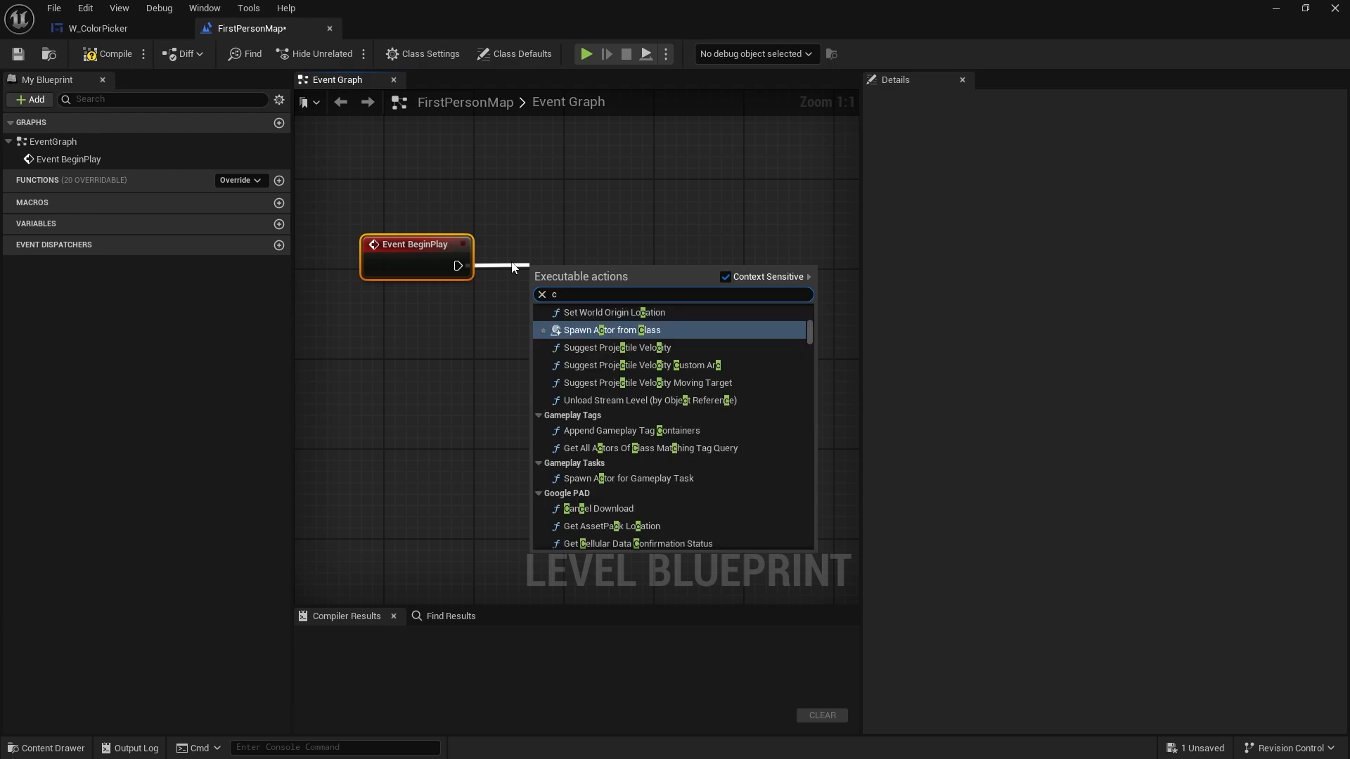
text(eate)
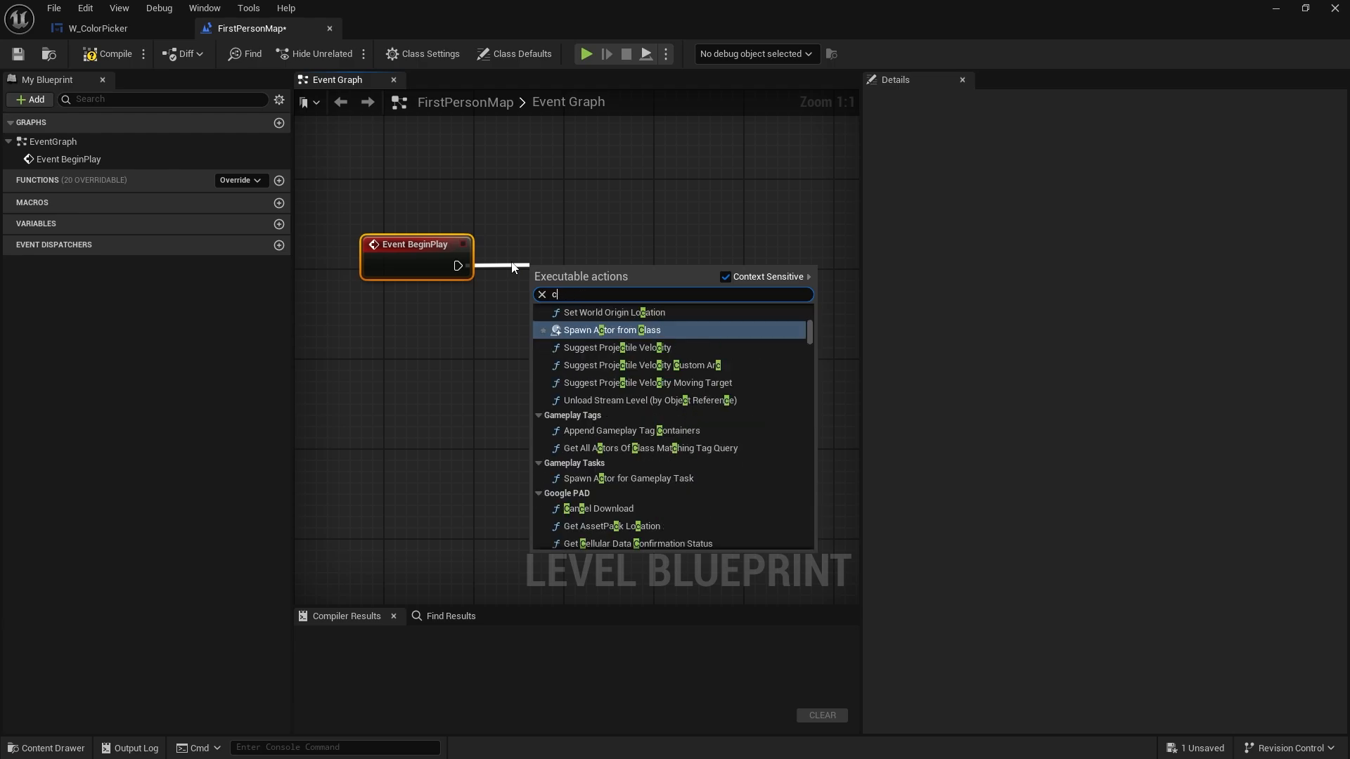
text(reate w)
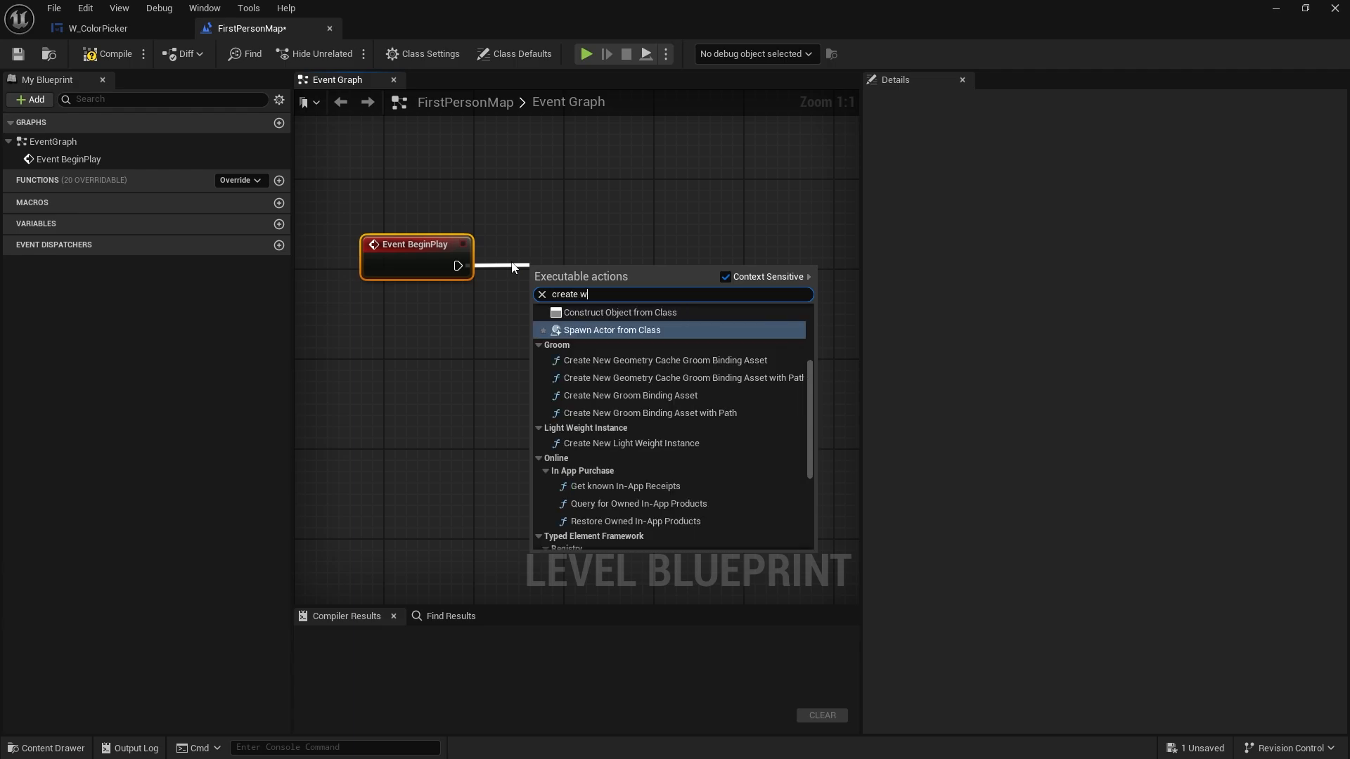
click(620, 312)
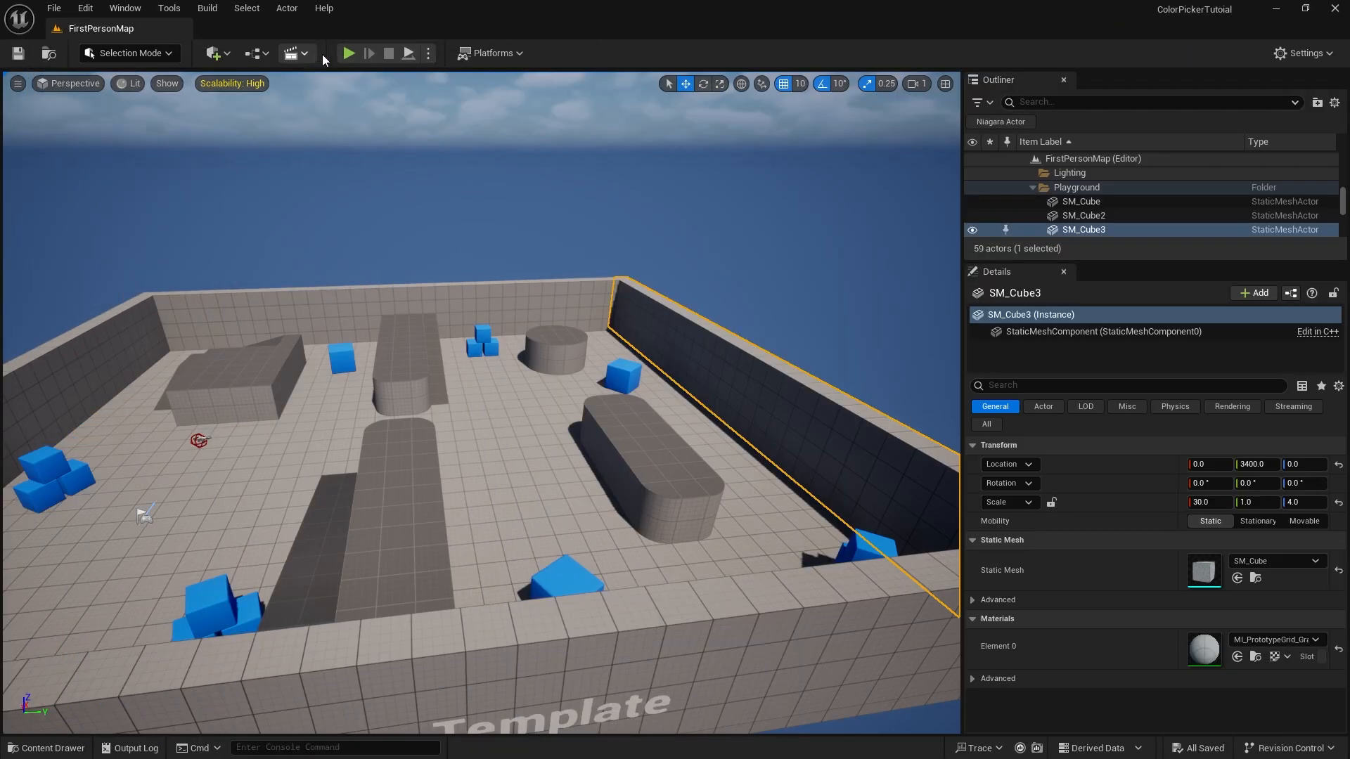
Run a quick play session, stop it and return to the level map
click(349, 52)
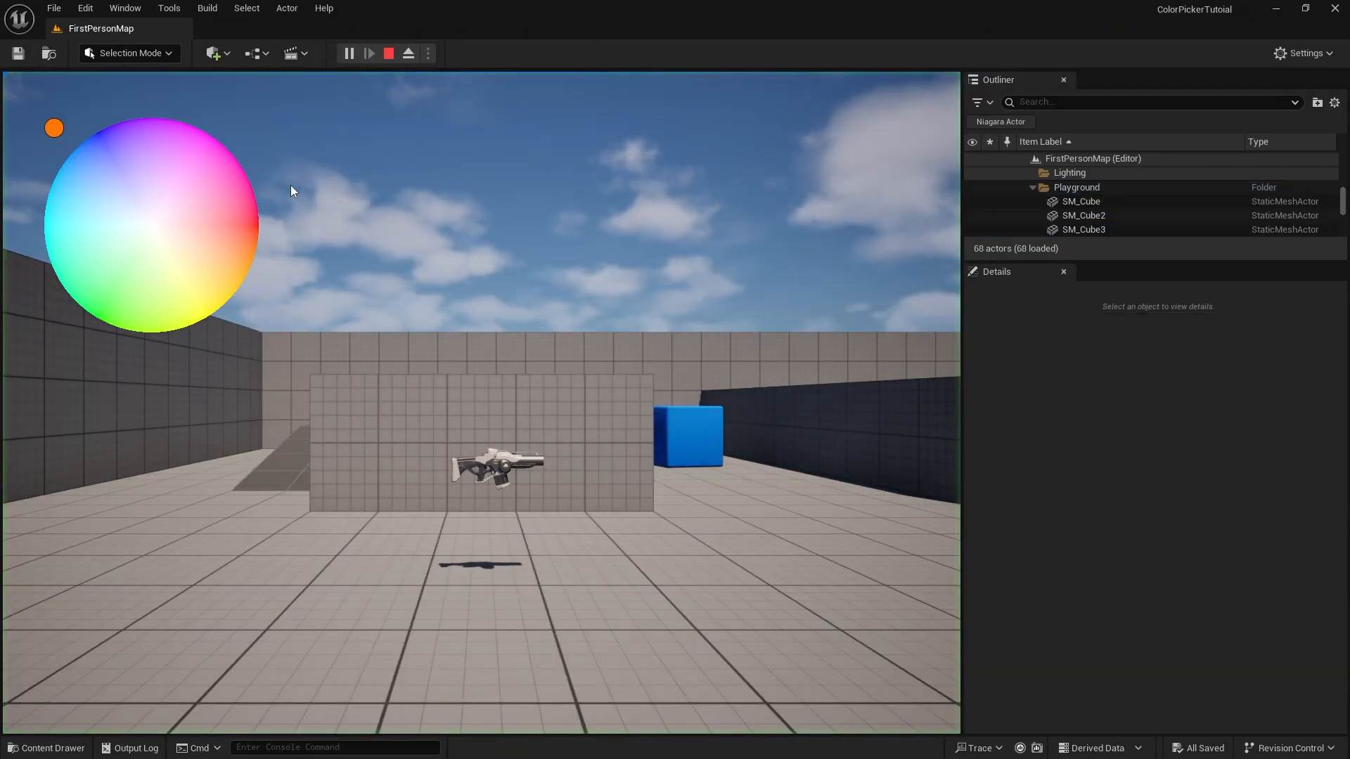
click(172, 231)
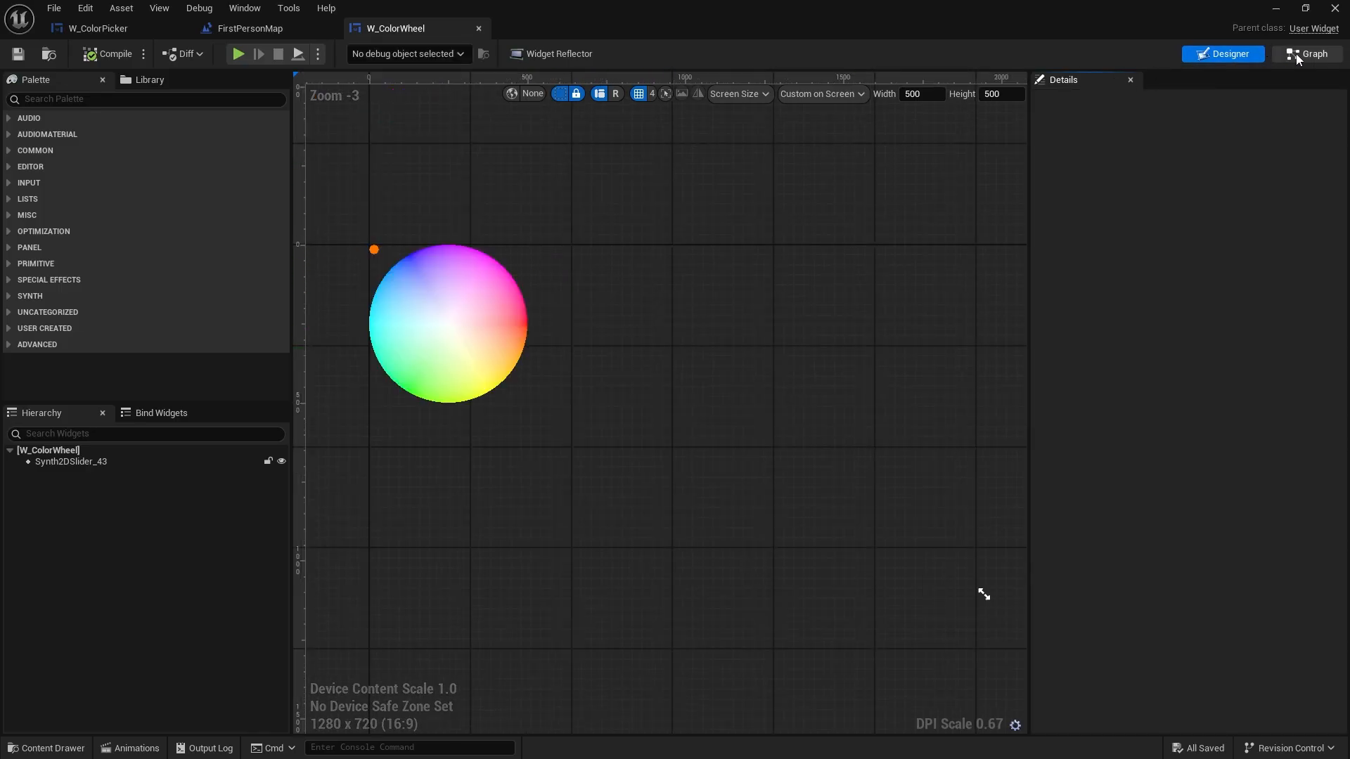
click(1308, 53)
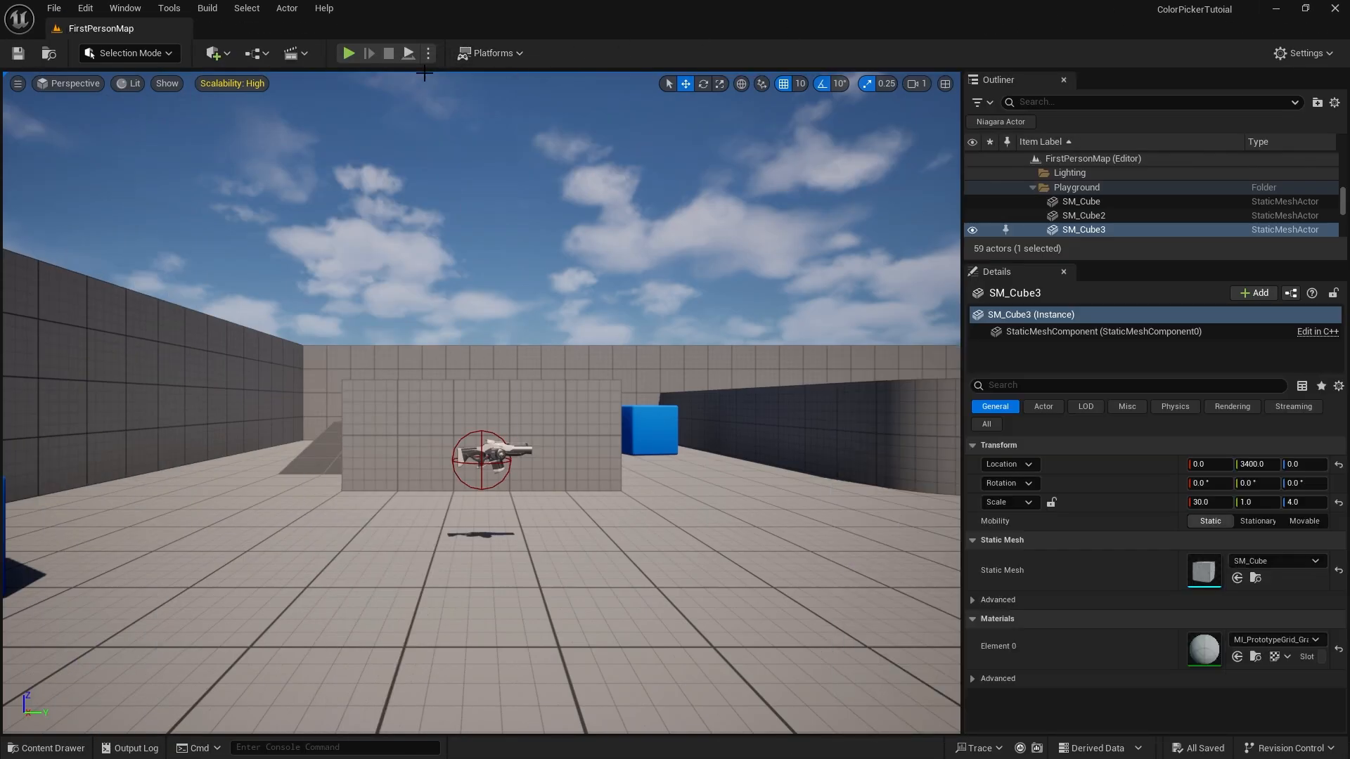
Play again, dragging the colour wheel handle around the wheel, then stop playing
click(349, 52)
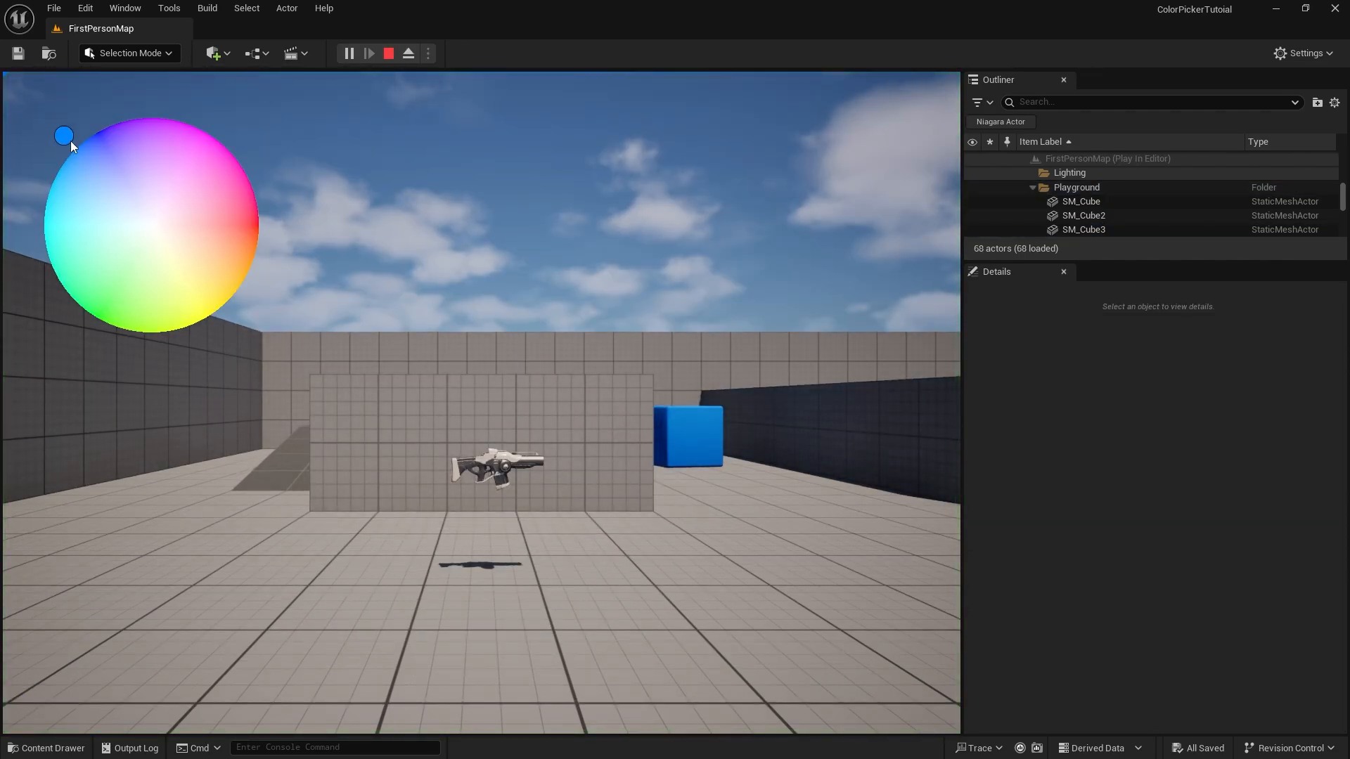
drag(65, 135, 215, 179)
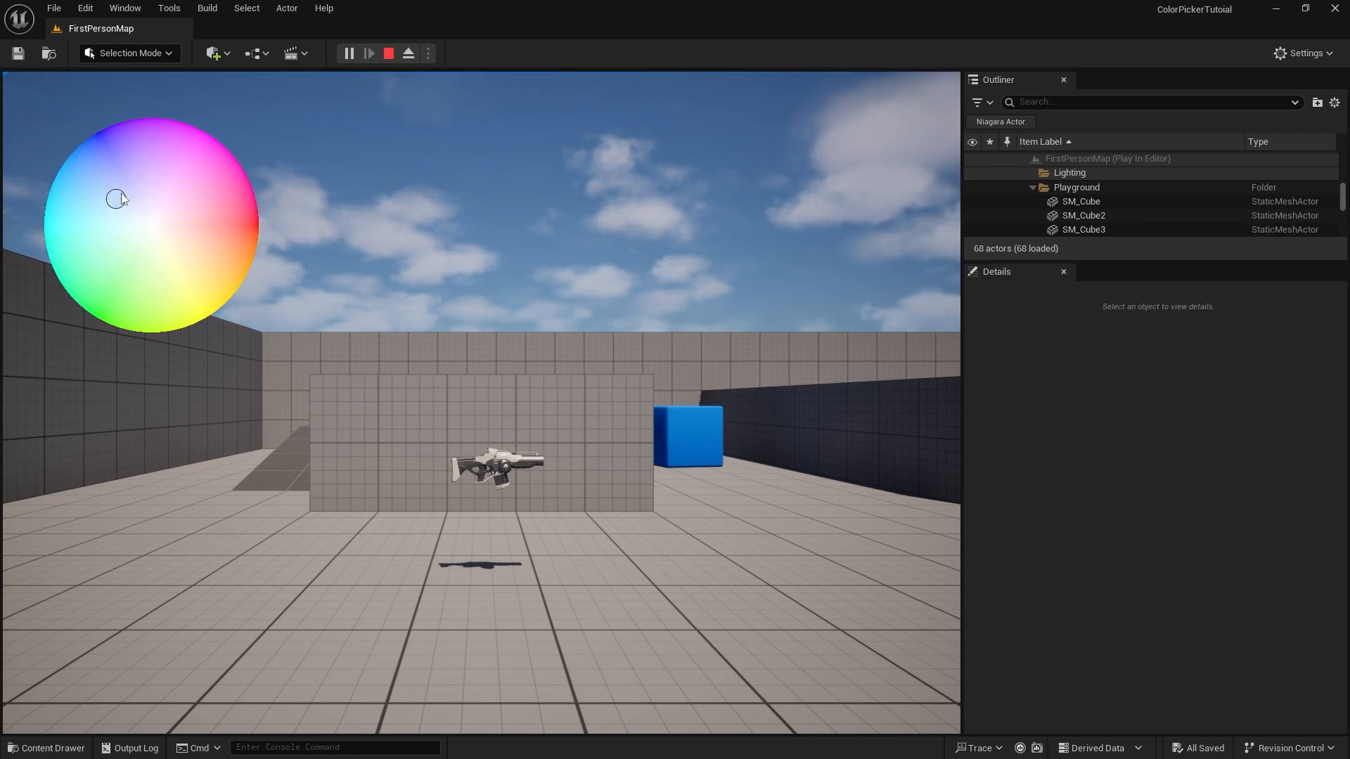
drag(118, 198, 214, 263)
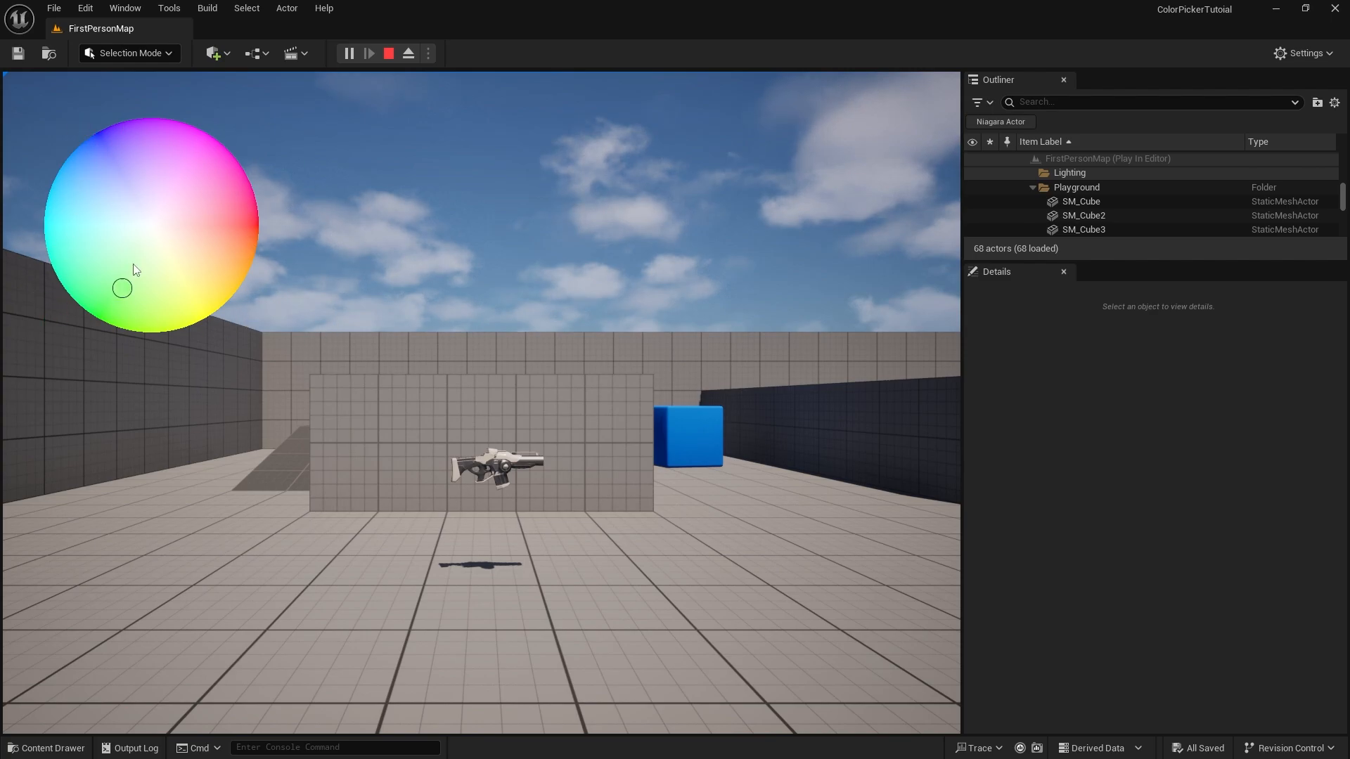
click(388, 52)
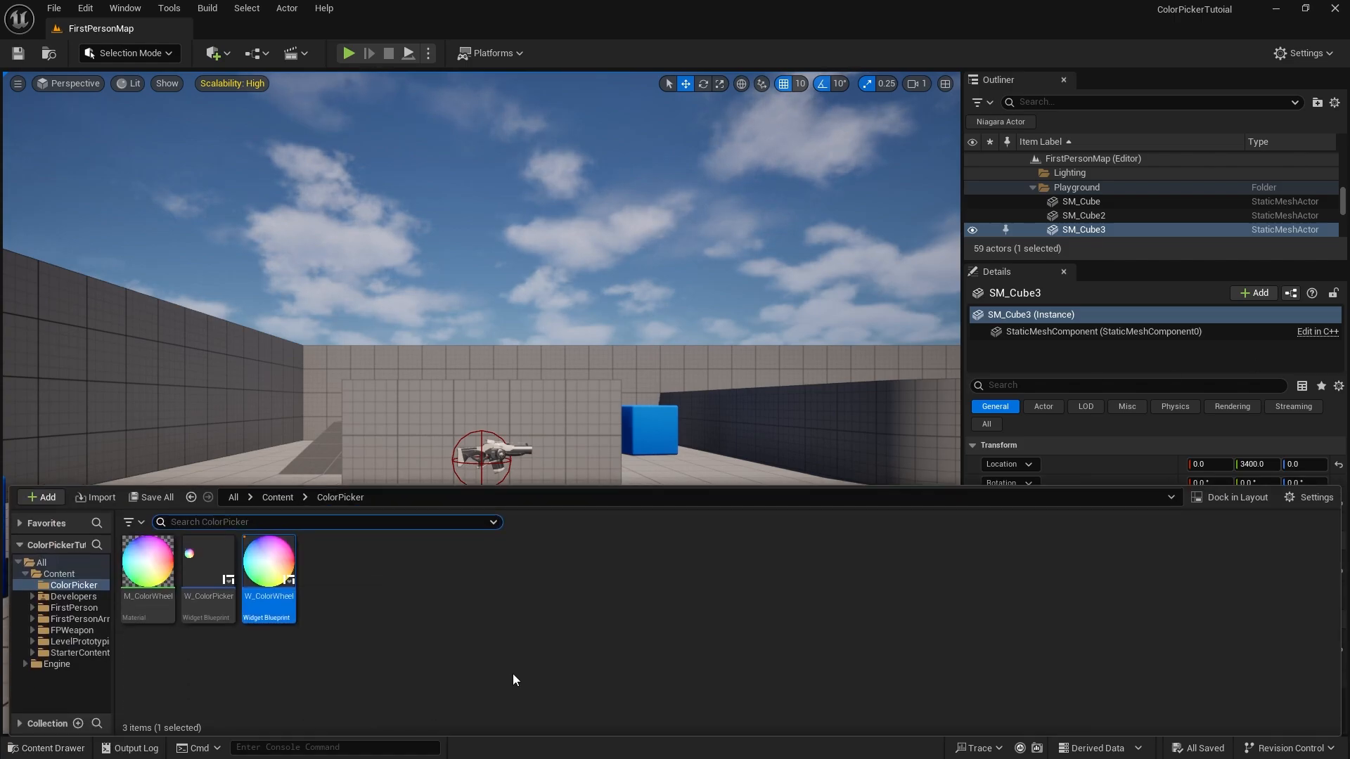
In W_ColorWheel's graph, wire Event Tick into the Synth 2D Slider's Set Value node
double_click(267, 564)
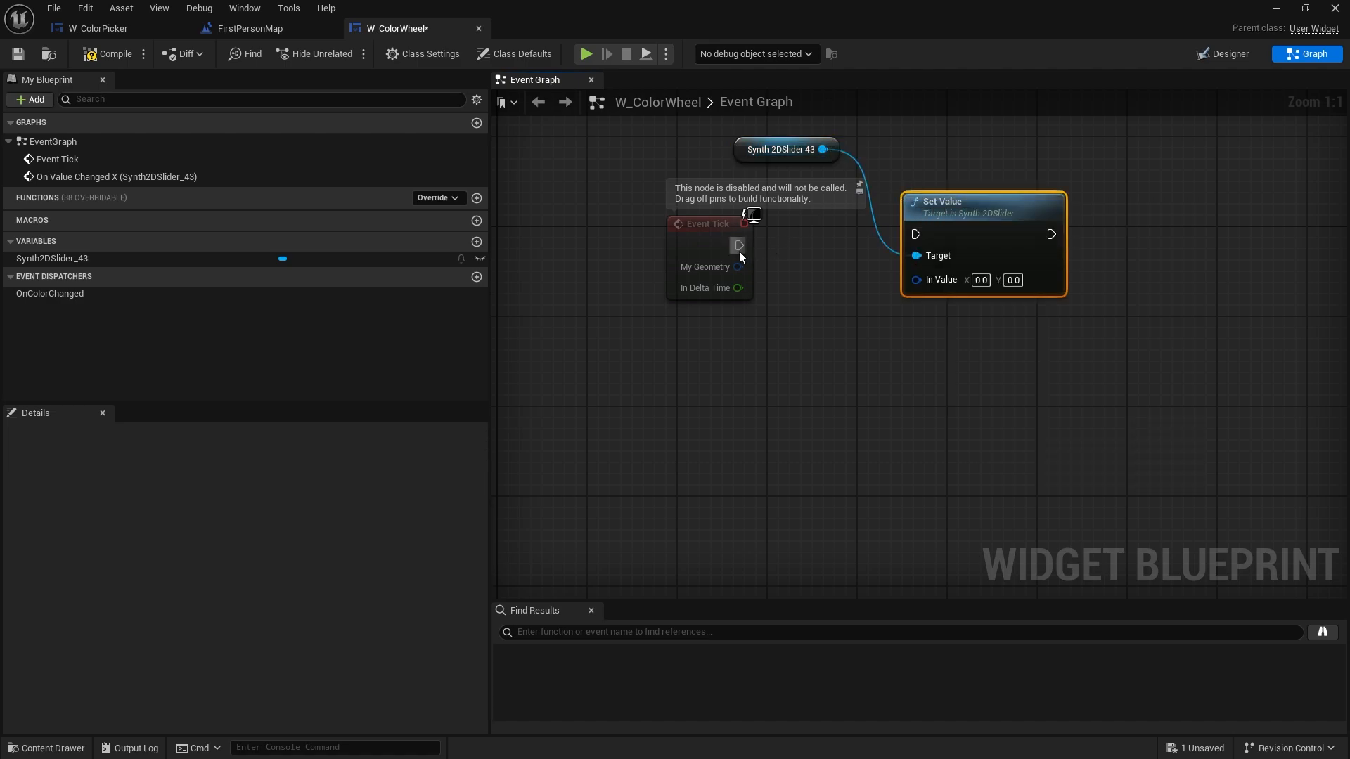
drag(738, 245, 915, 245)
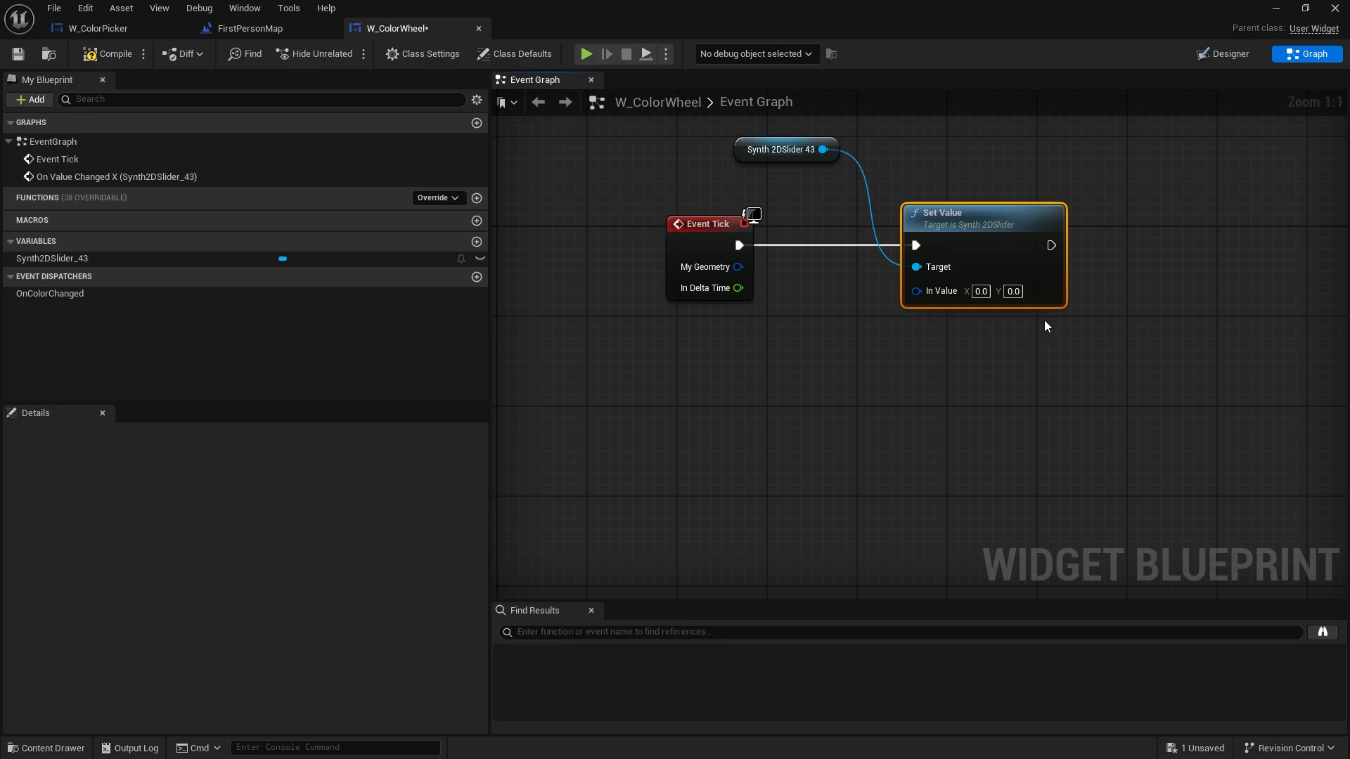
mouse_move(1048, 306)
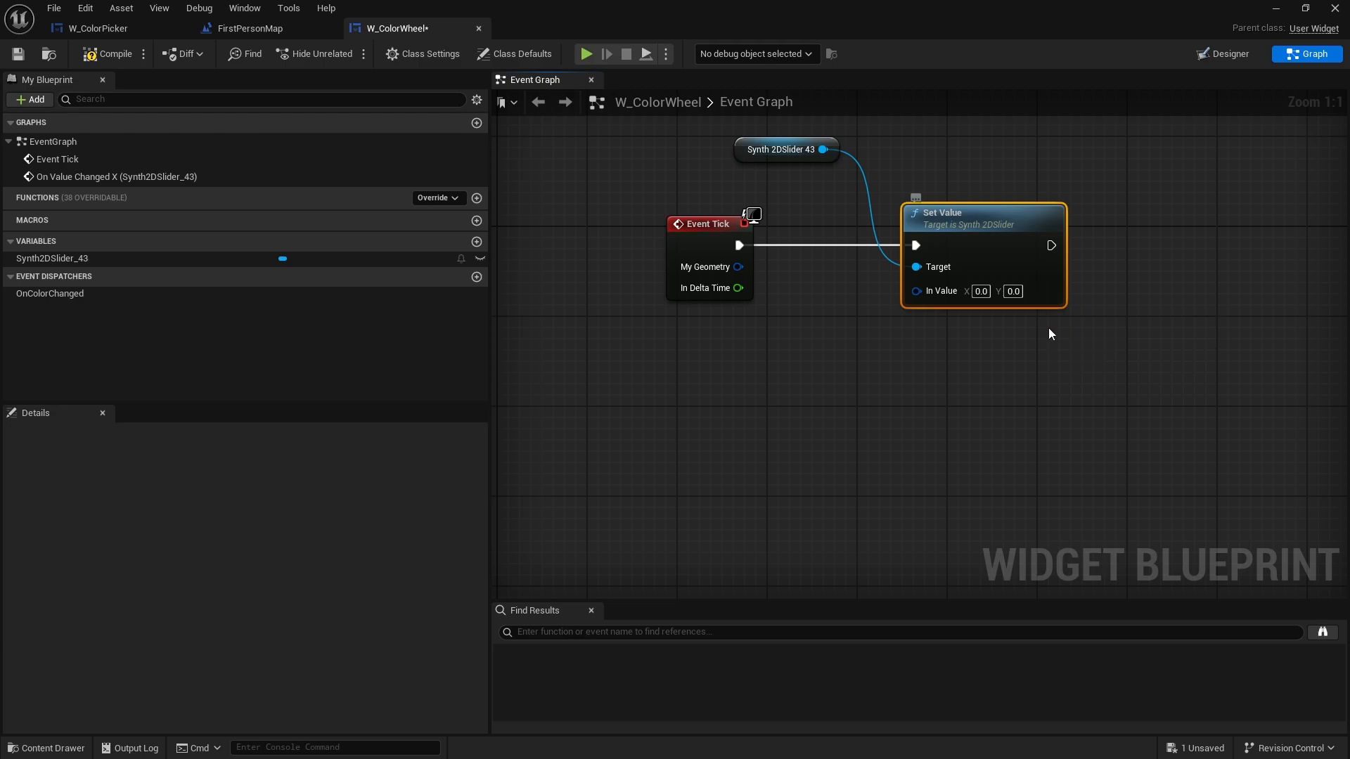
mouse_move(927, 370)
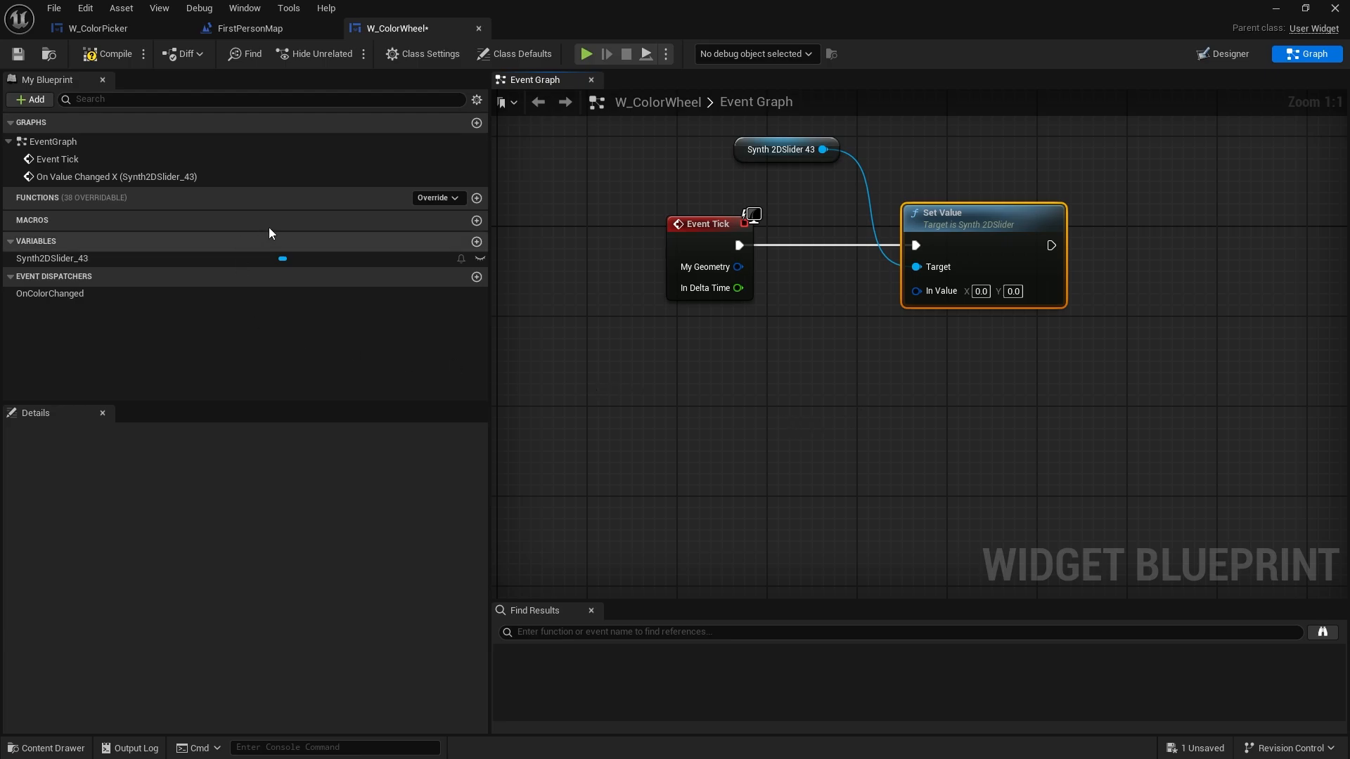
mouse_move(423, 212)
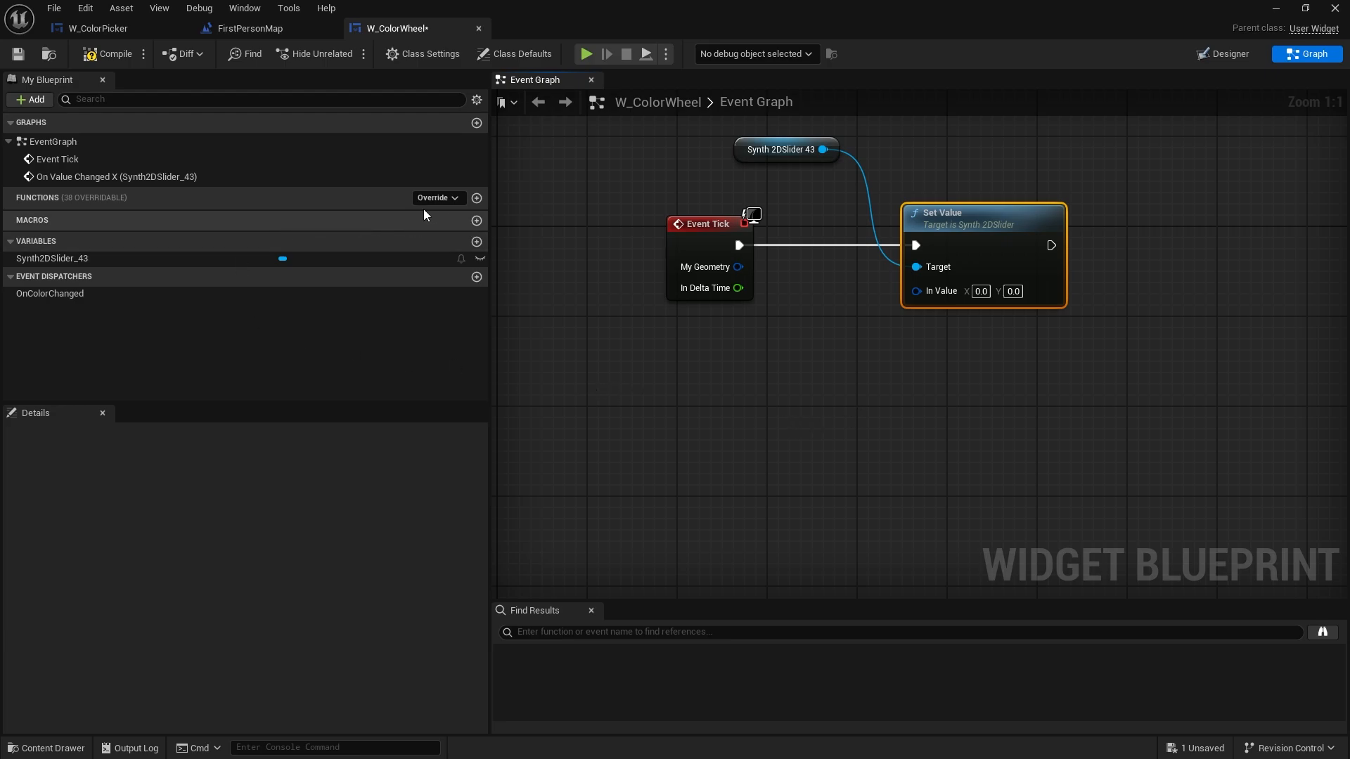
Build a pure GetAngle function returning the Atan2/Clamp Axis angle as a float, and compile
click(476, 198)
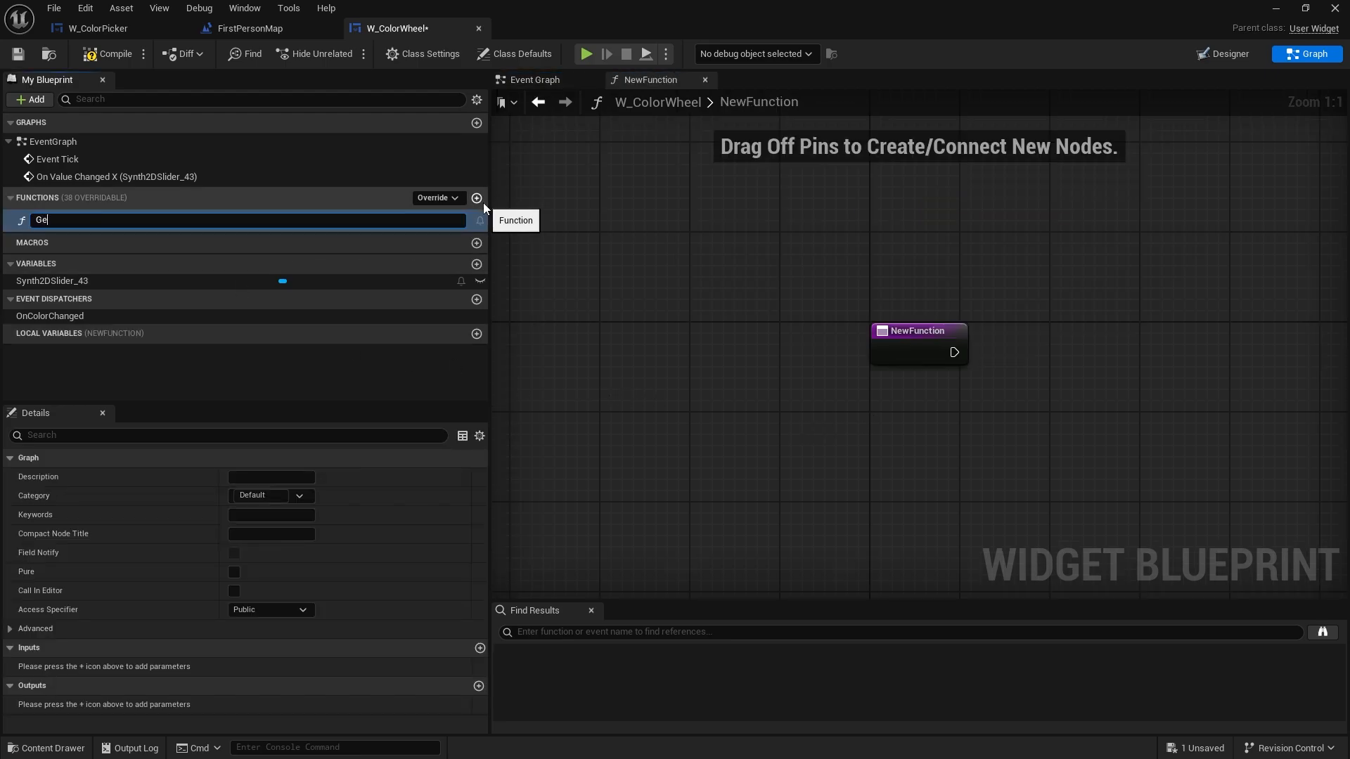
text(GetAngle)
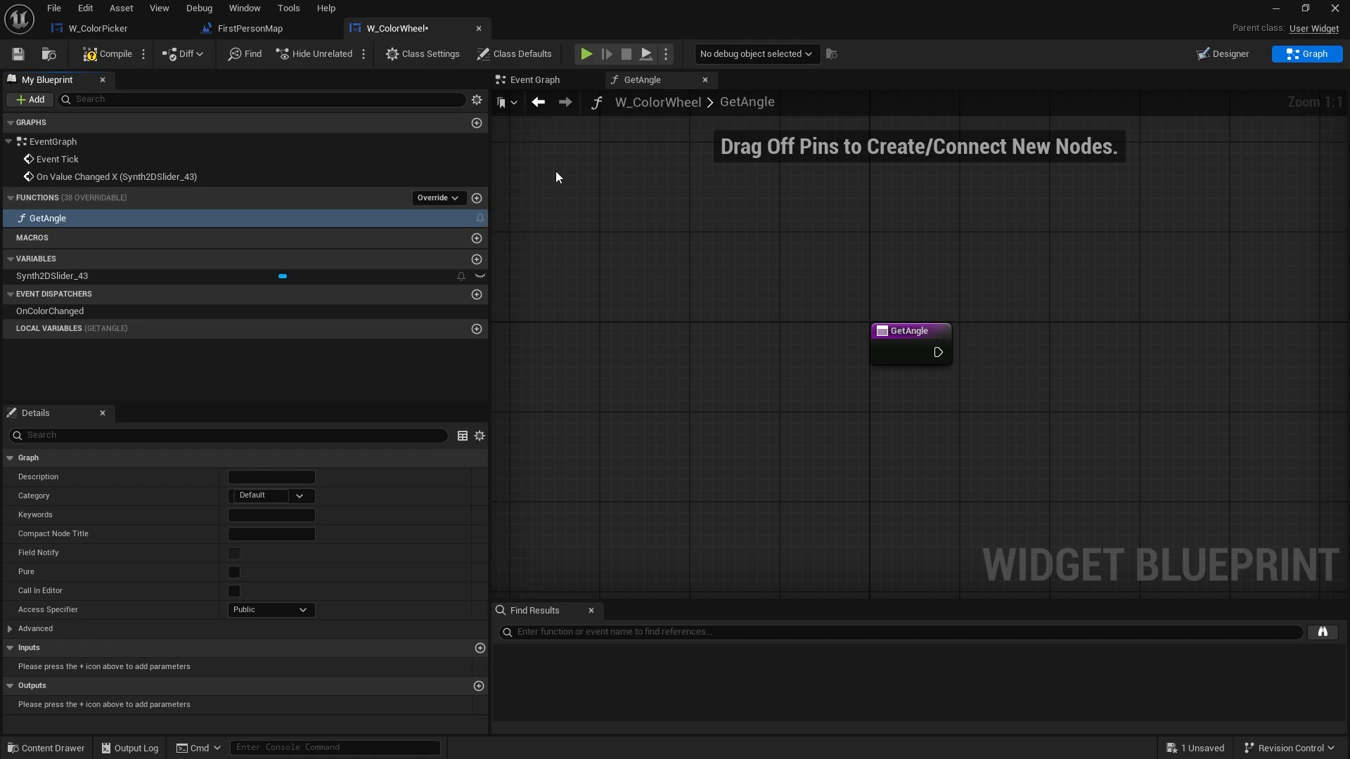
mouse_move(772, 335)
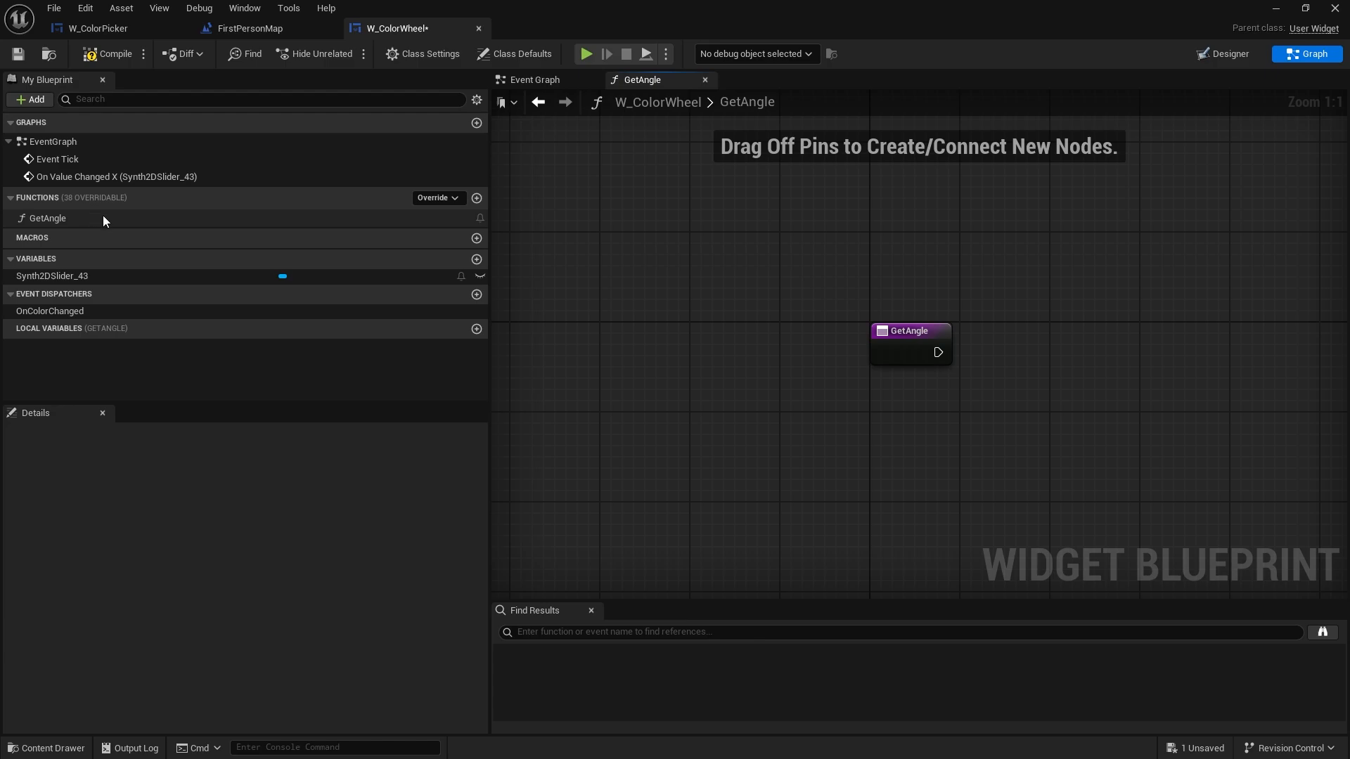
click(535, 79)
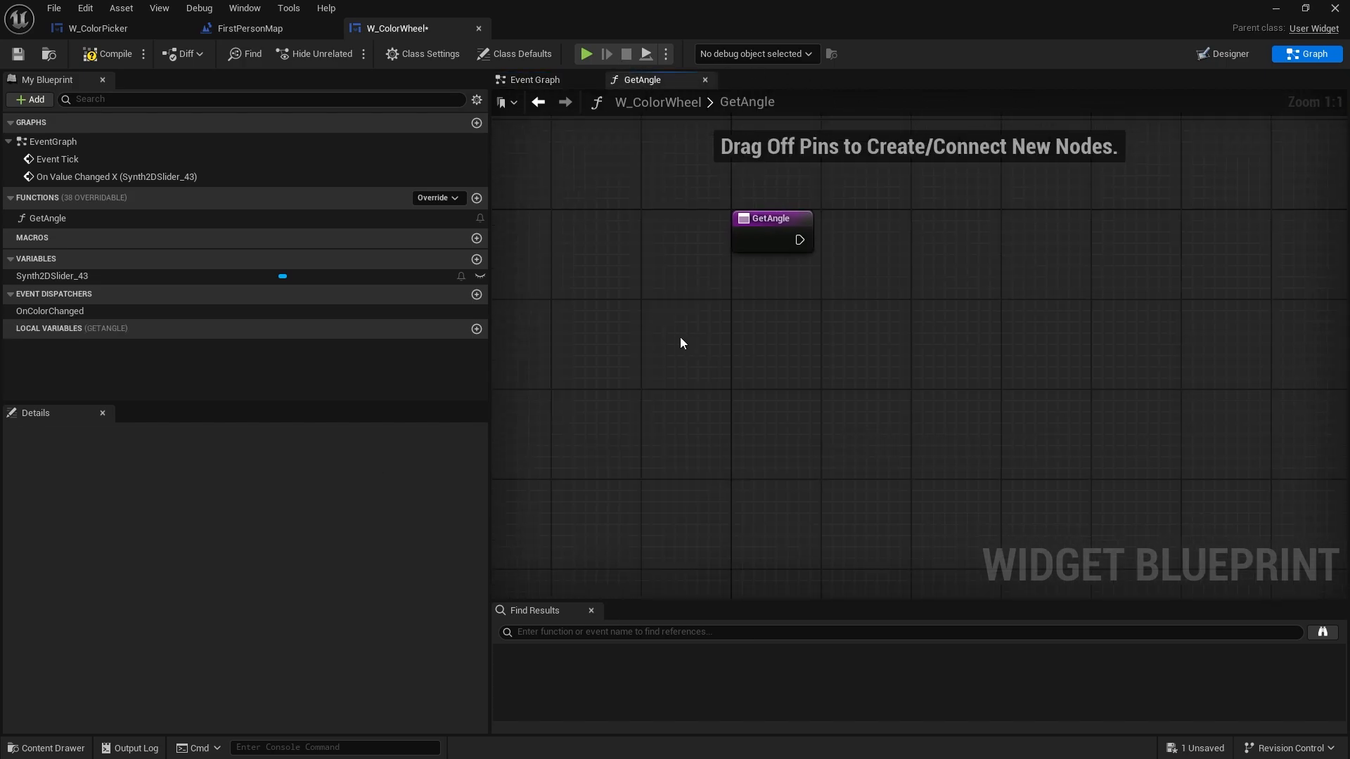
drag(800, 239, 1082, 232)
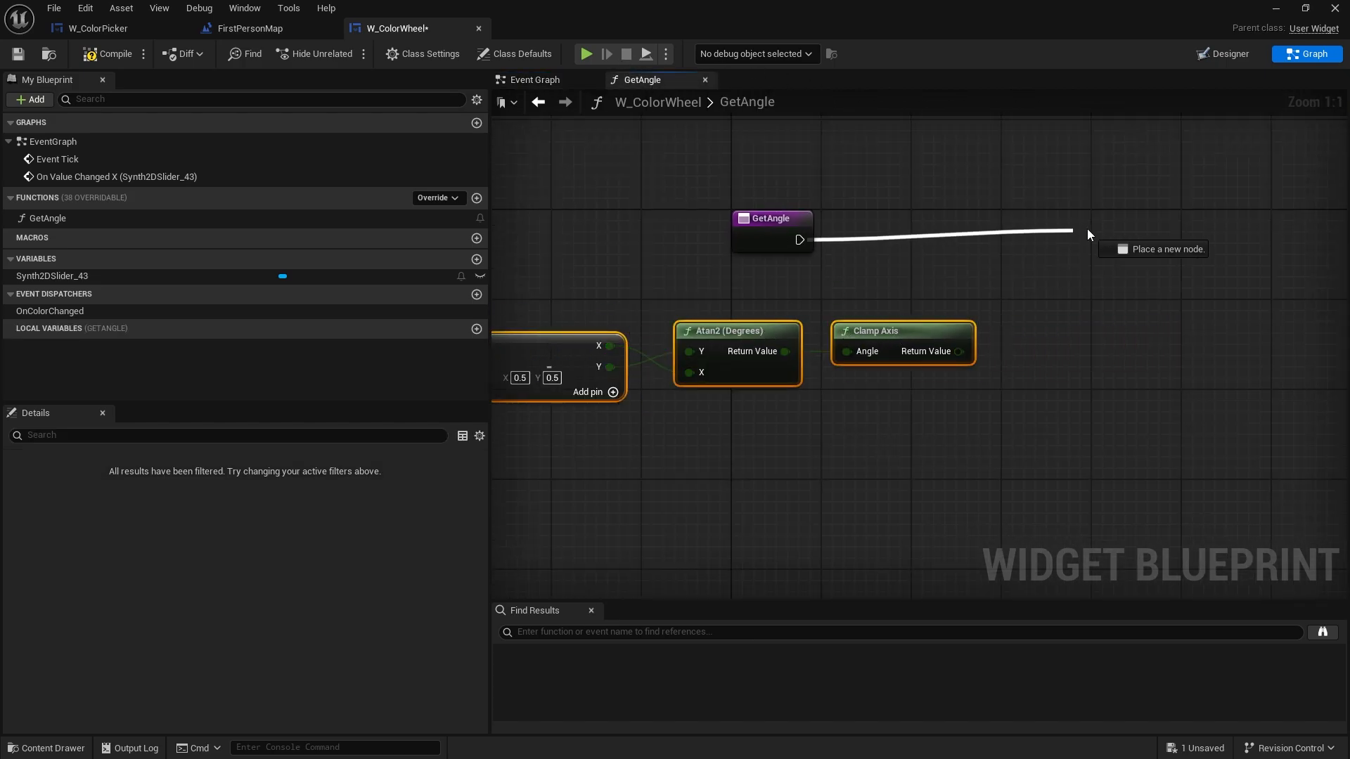
click(1119, 249)
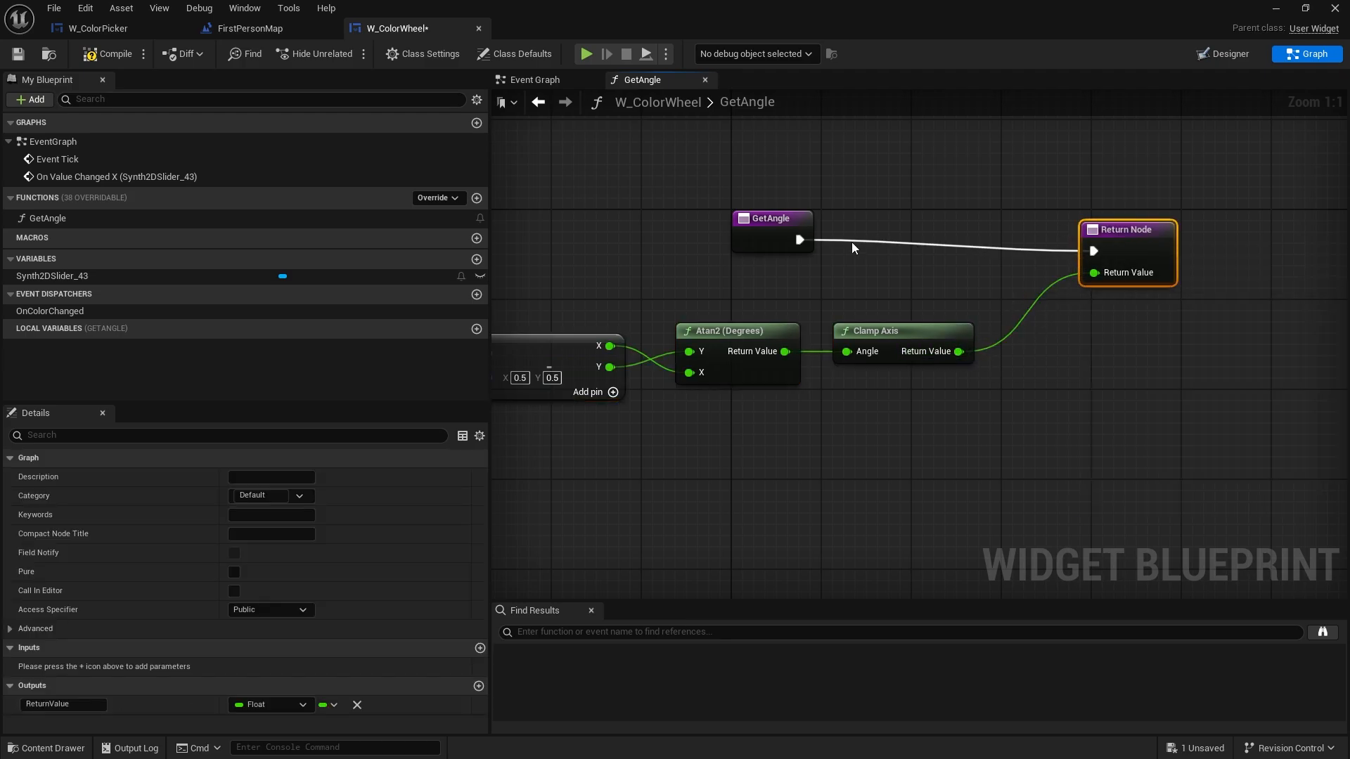
click(233, 572)
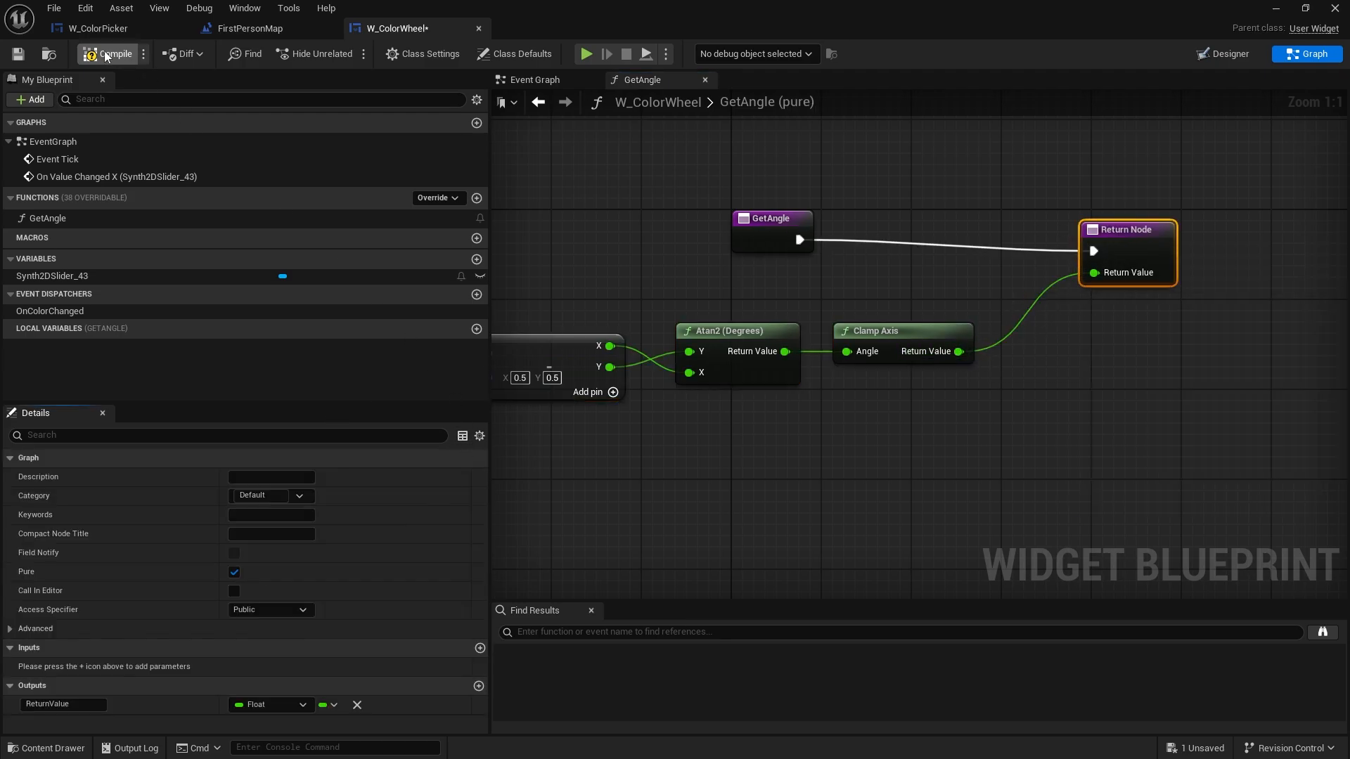
click(535, 78)
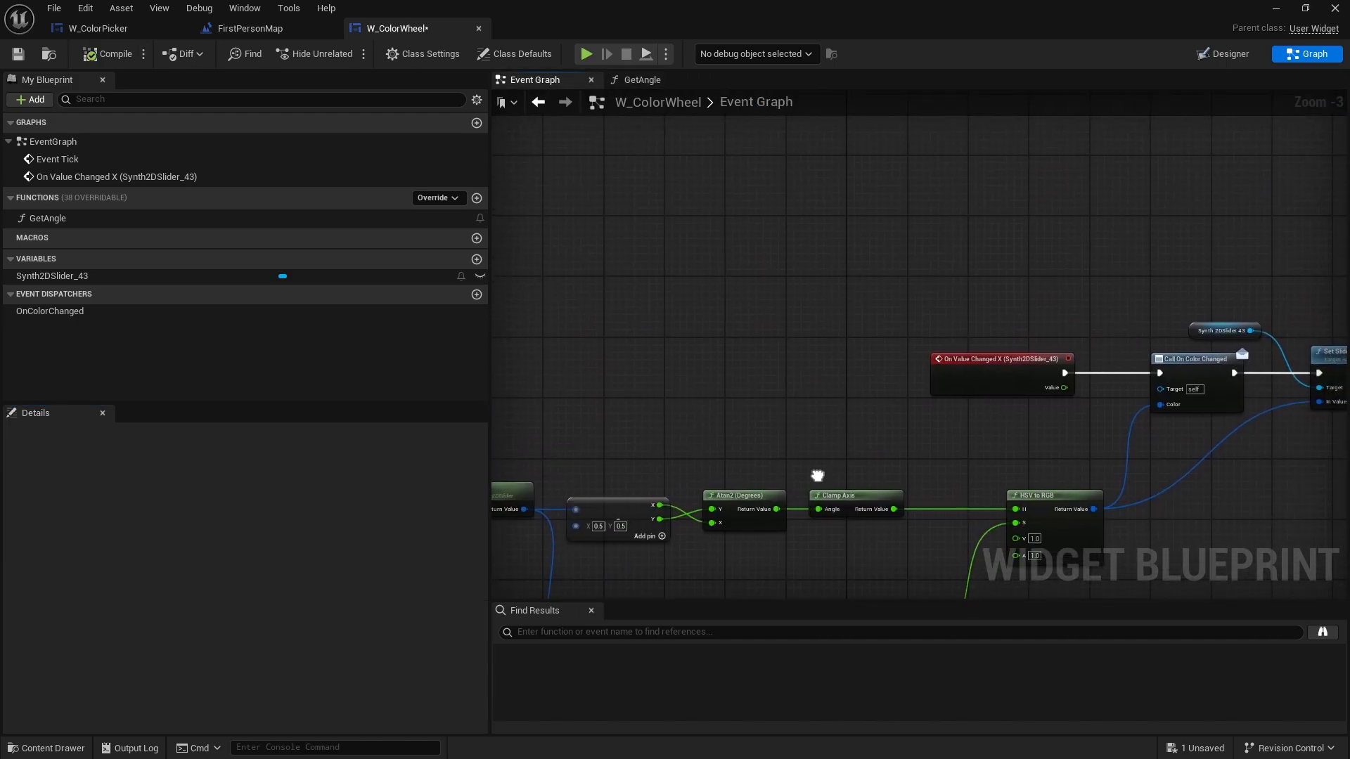
Place a Get Angle call node in the event graph beside Event Tick
click(48, 218)
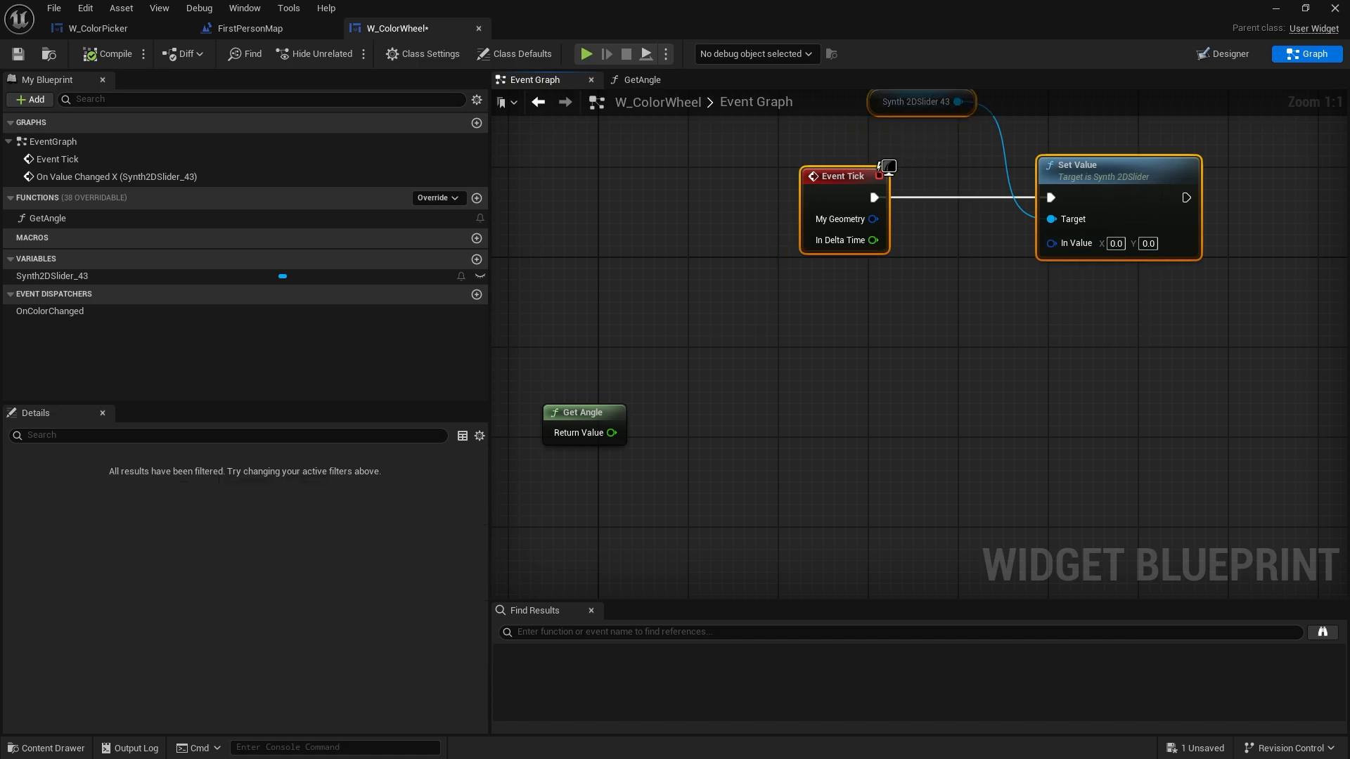
mouse_move(156, 249)
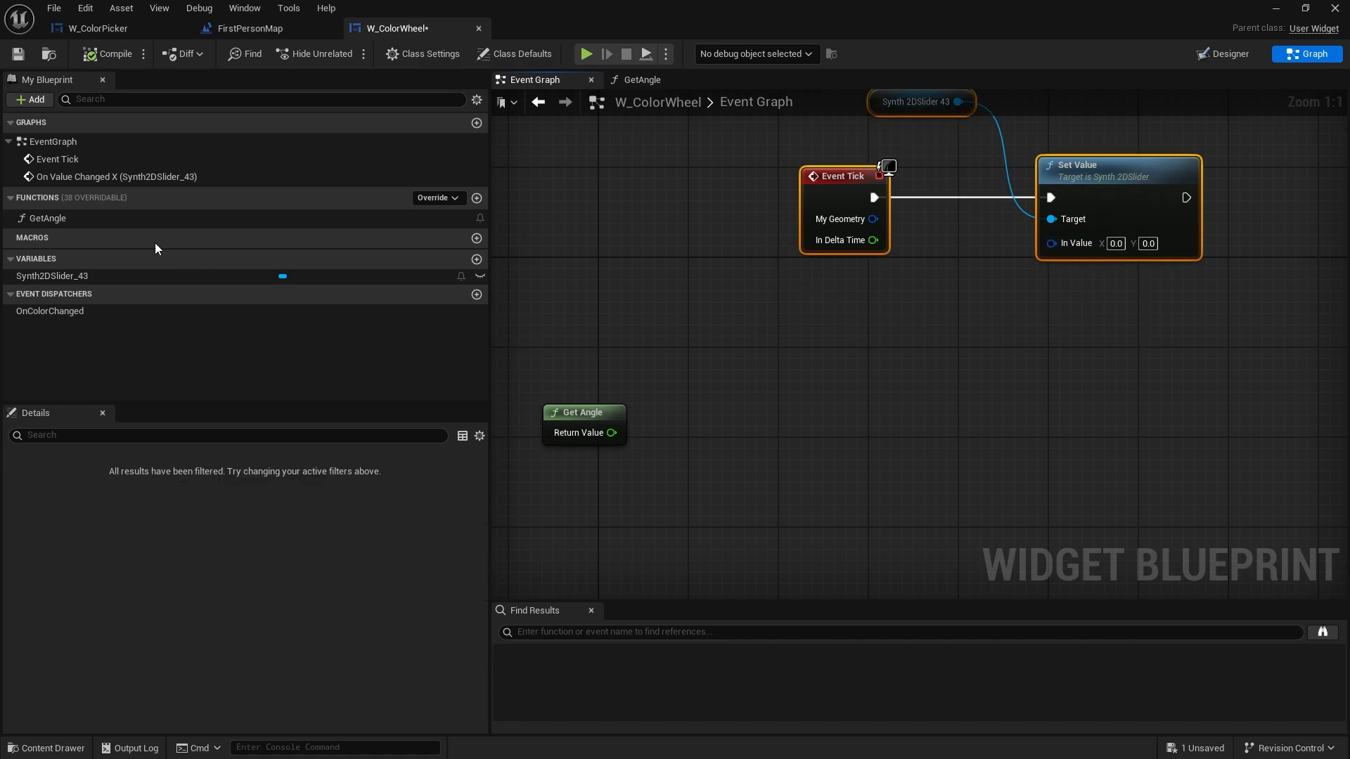
Build a pure IsInRadius function returning whether the slider's Distance 2D is less than 0.5
click(477, 197)
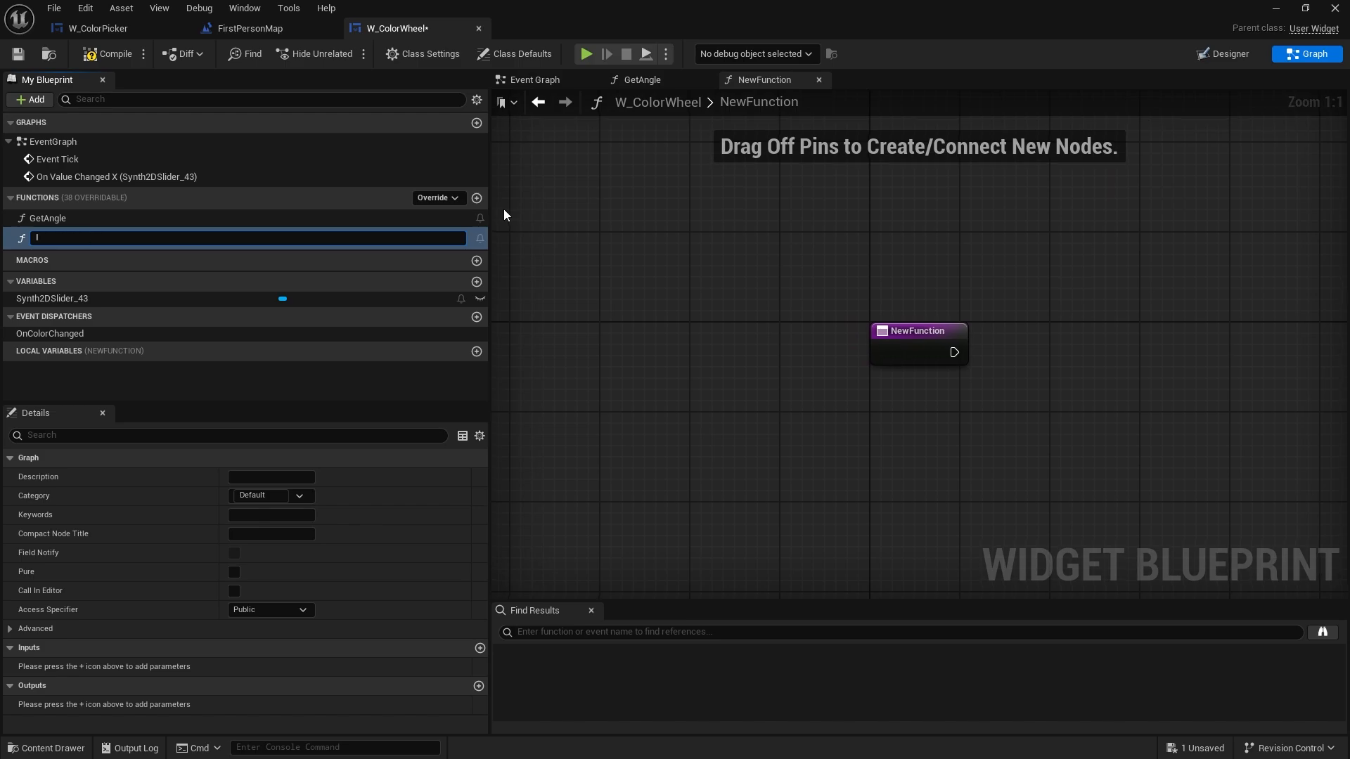
text(Isl)
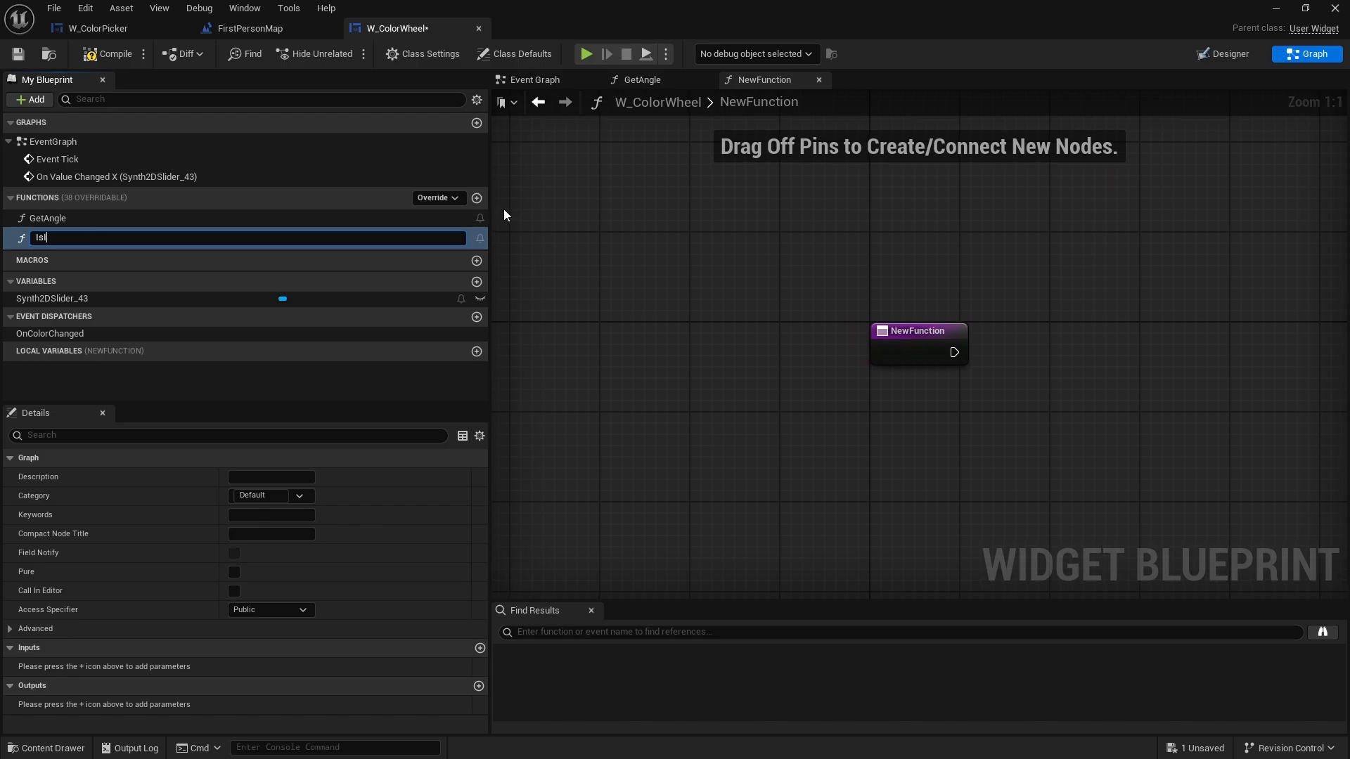
text(IsInRadius)
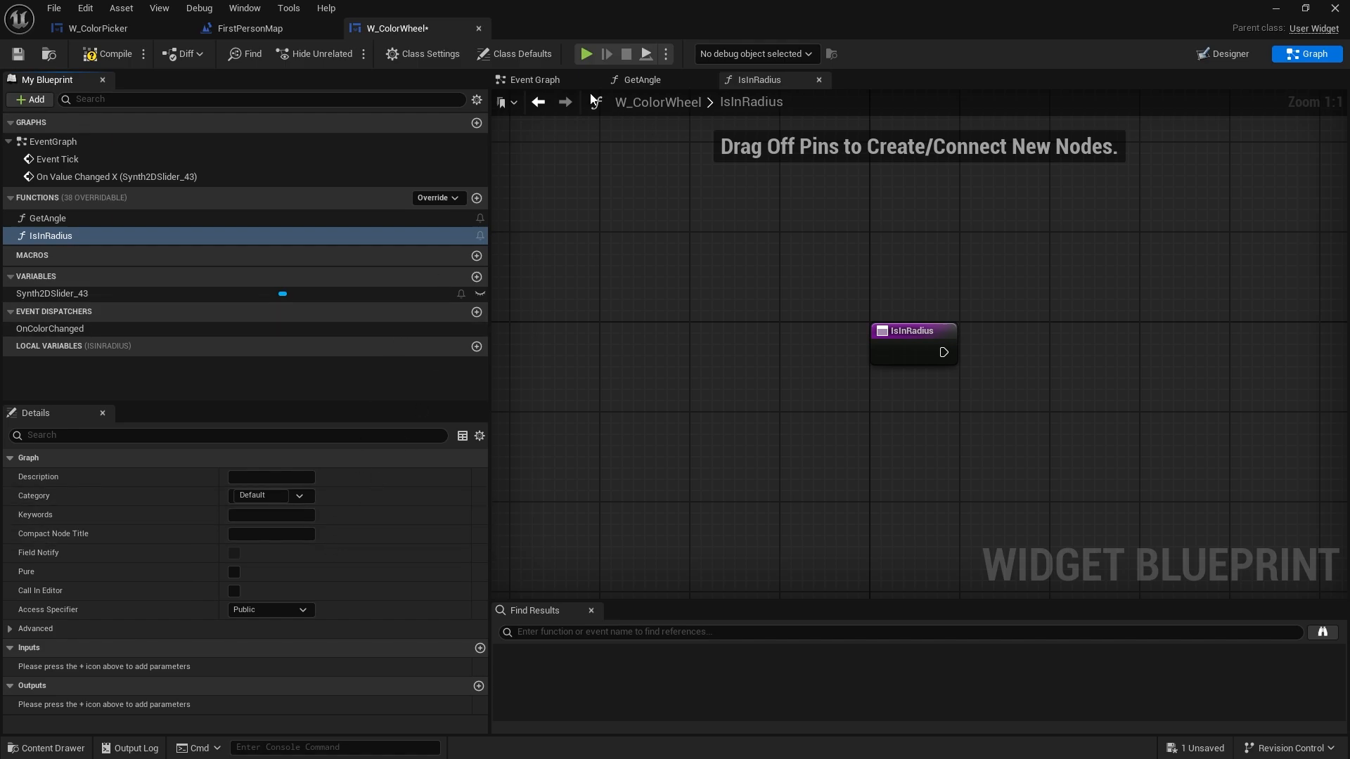
click(535, 79)
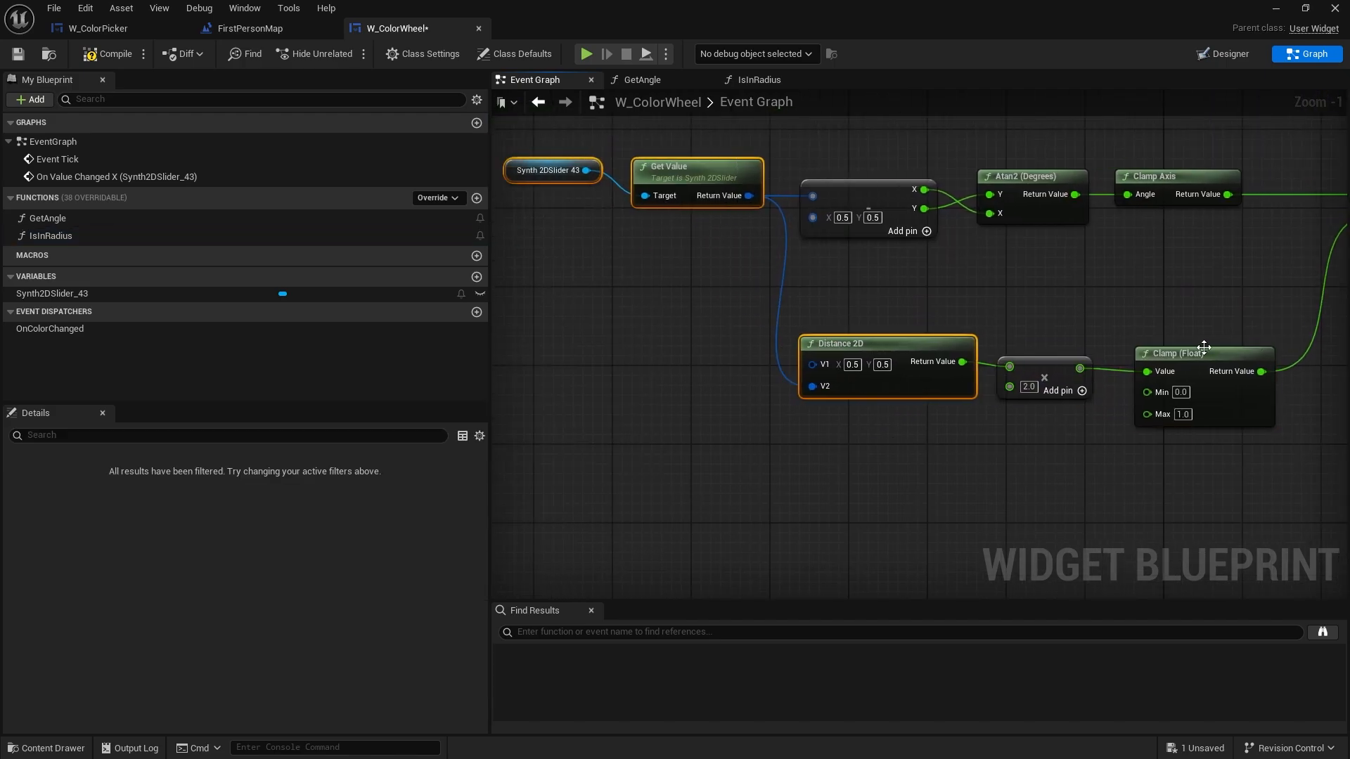
click(757, 79)
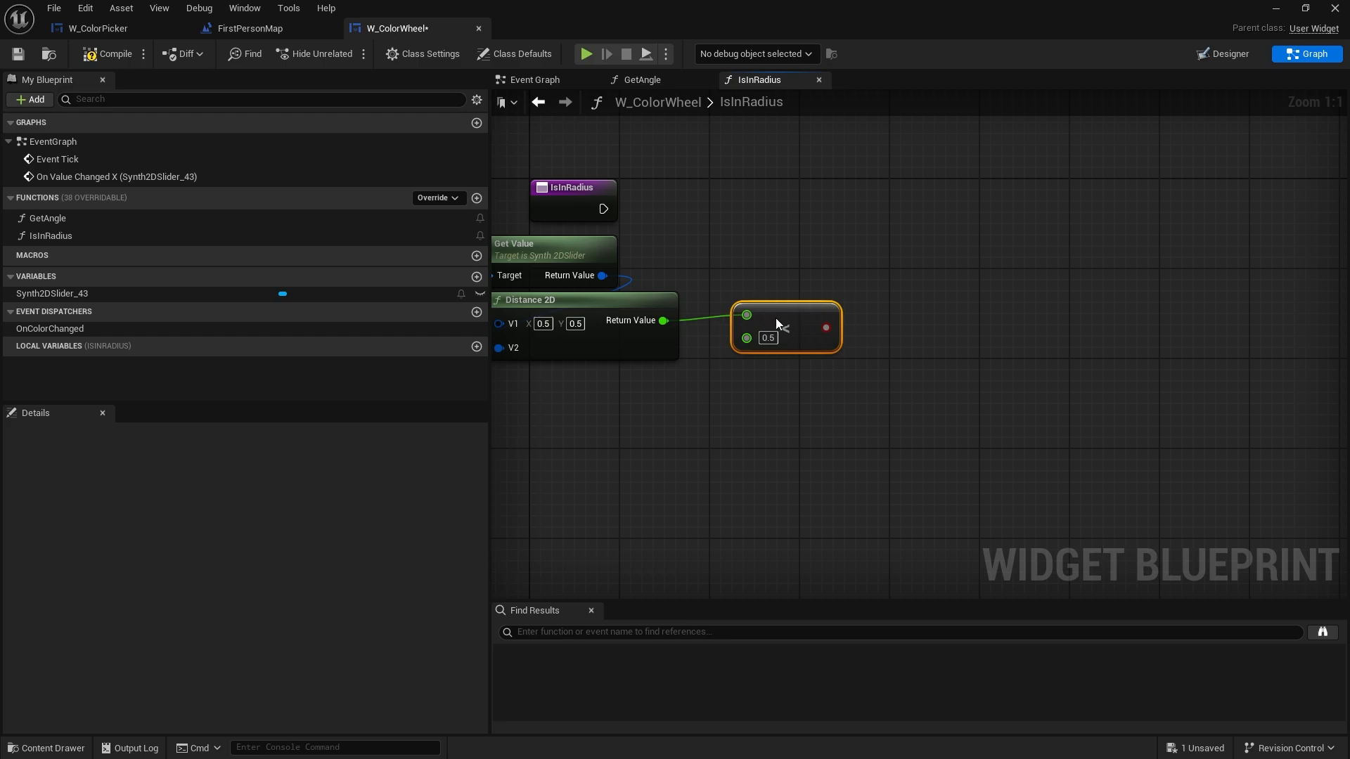
drag(608, 208, 877, 216)
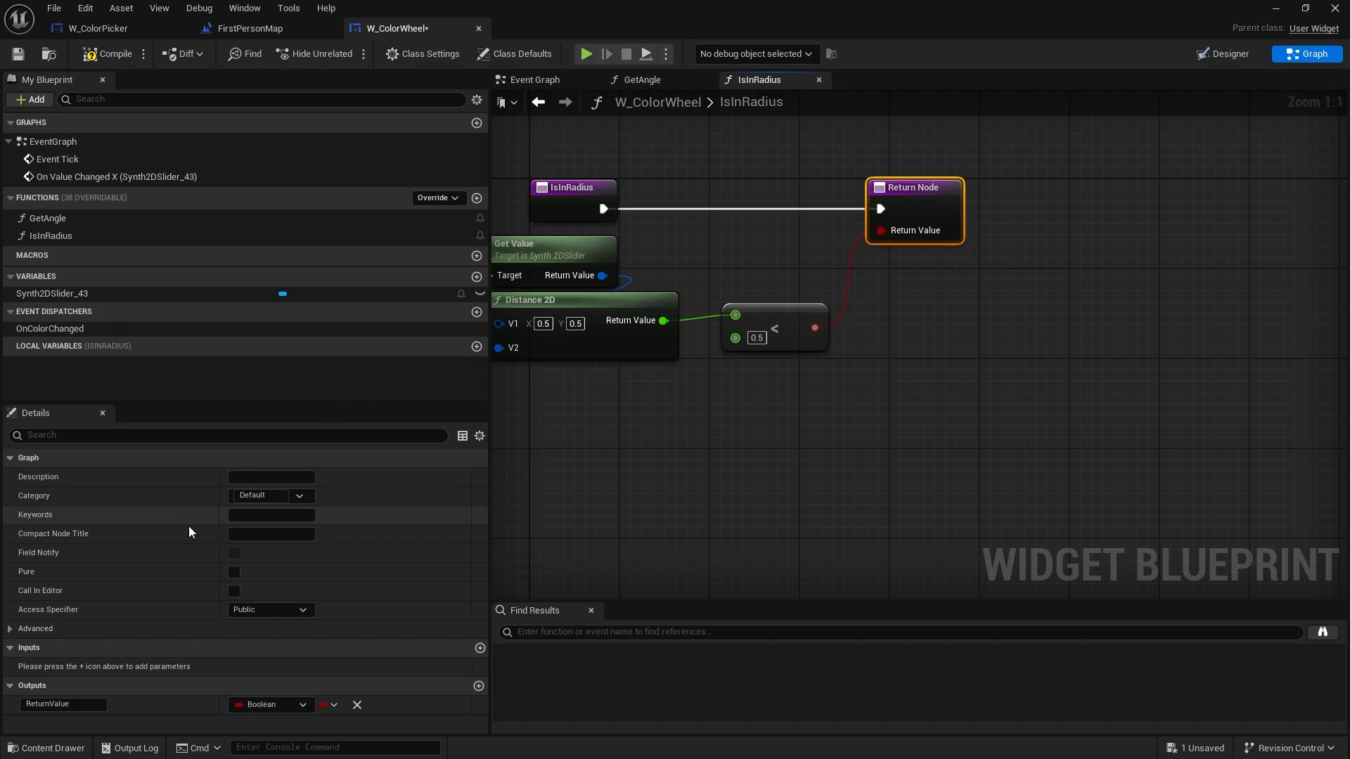
click(233, 571)
text(select f)
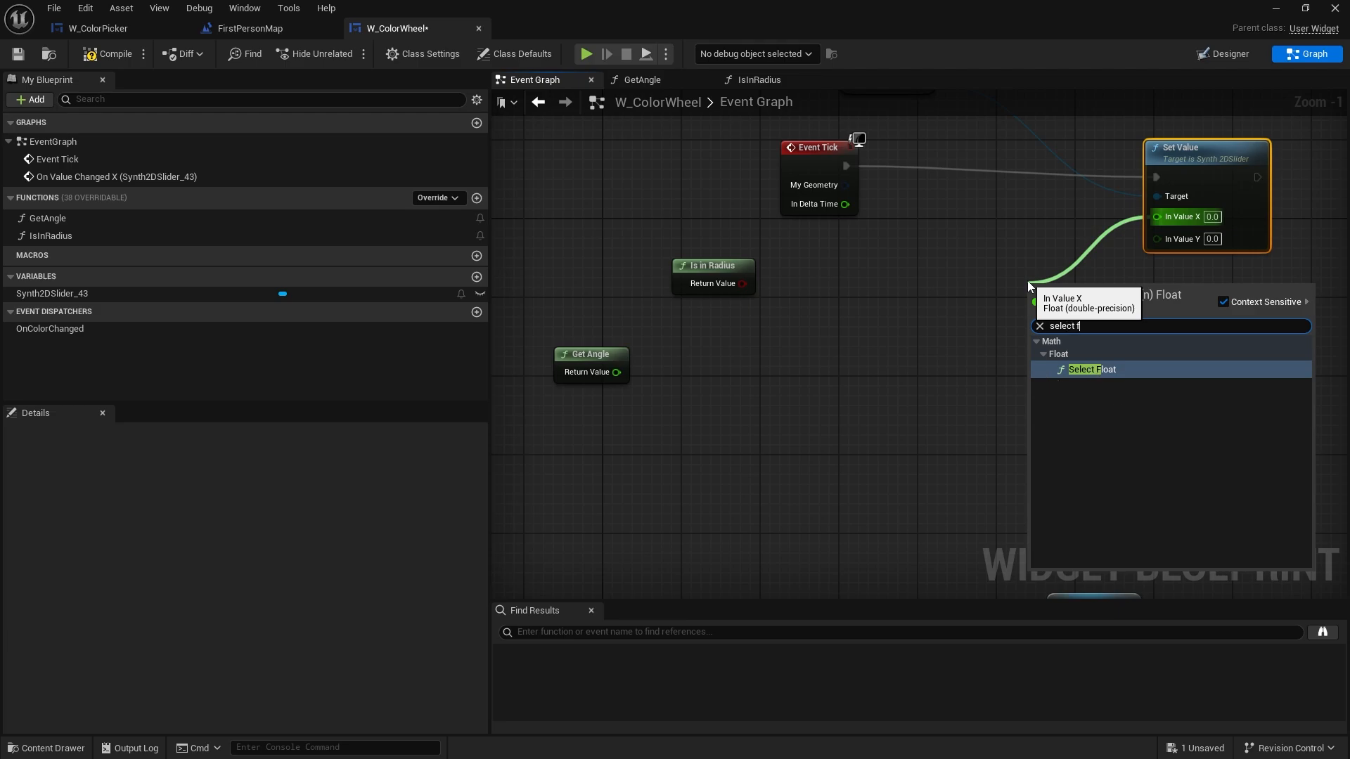
click(1090, 369)
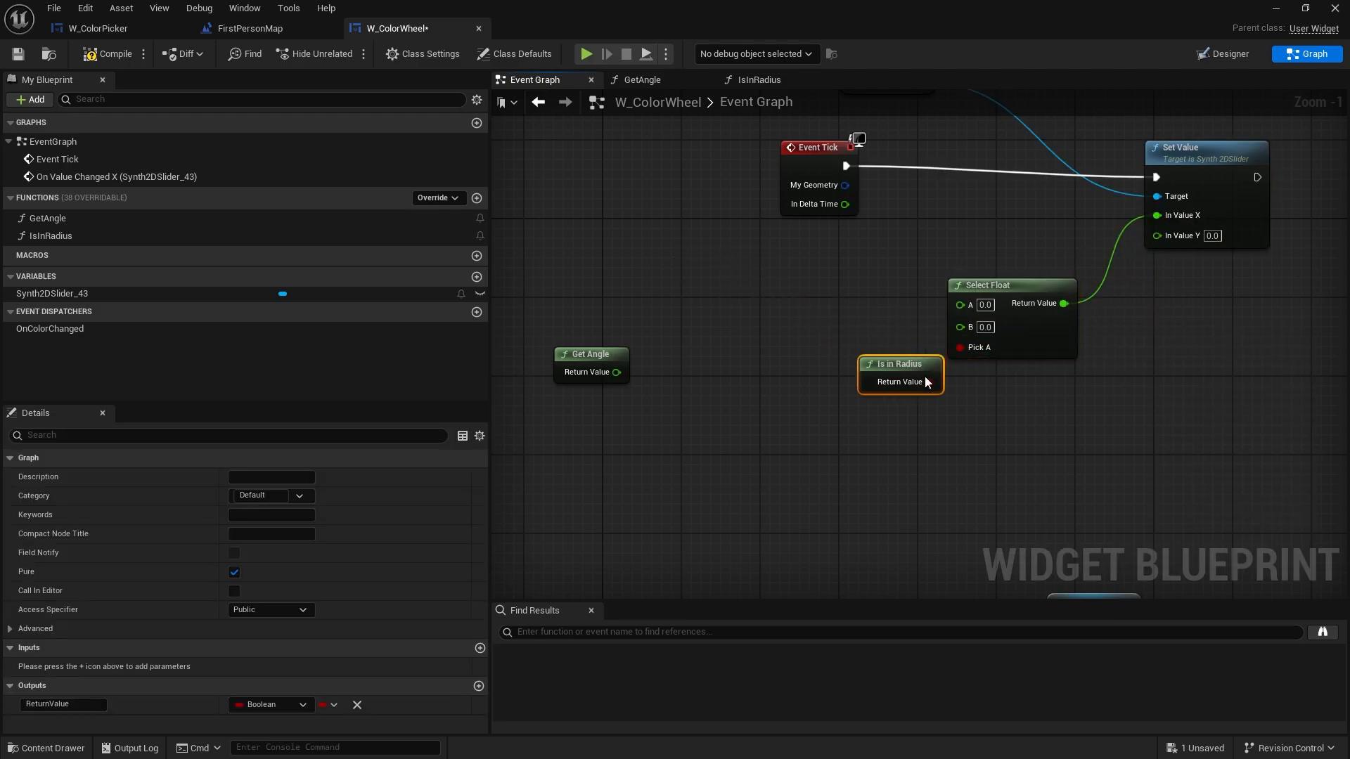
drag(899, 363, 918, 373)
text(get value)
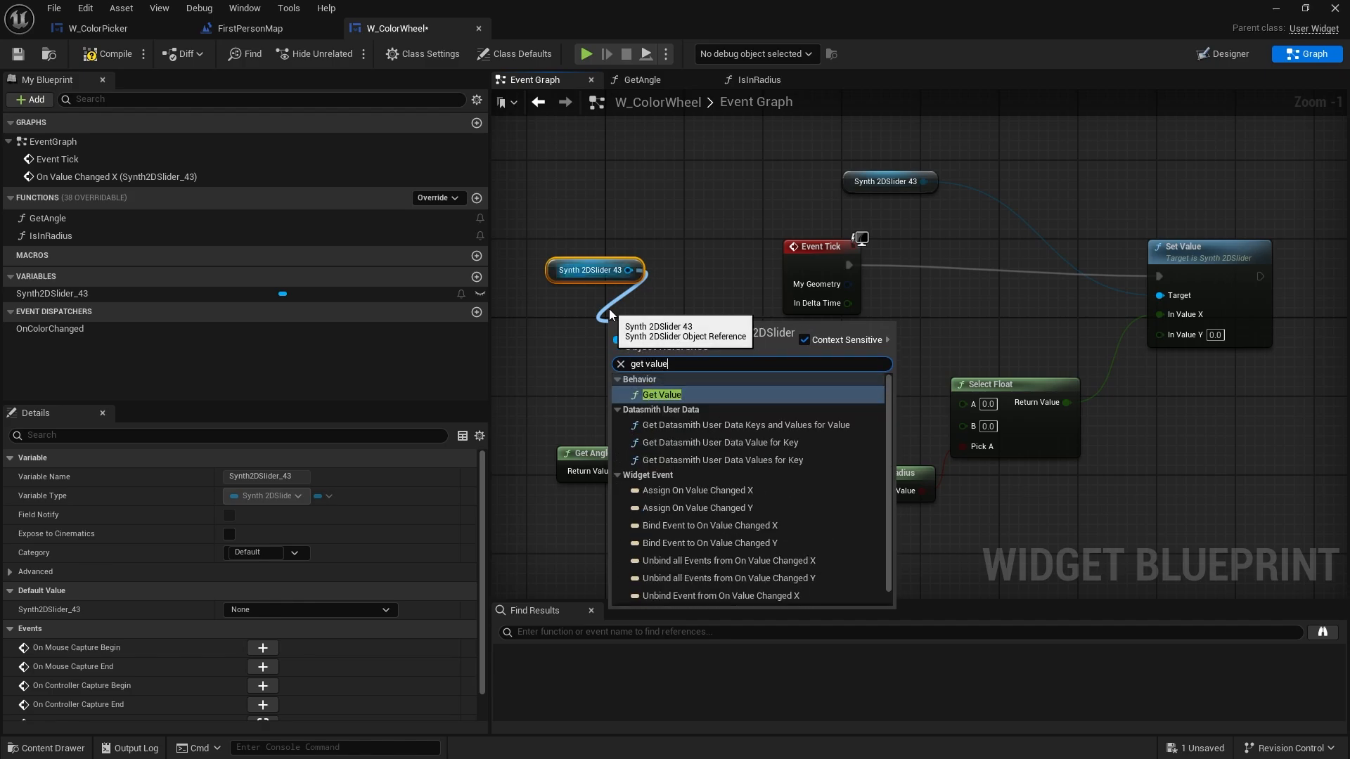
click(661, 393)
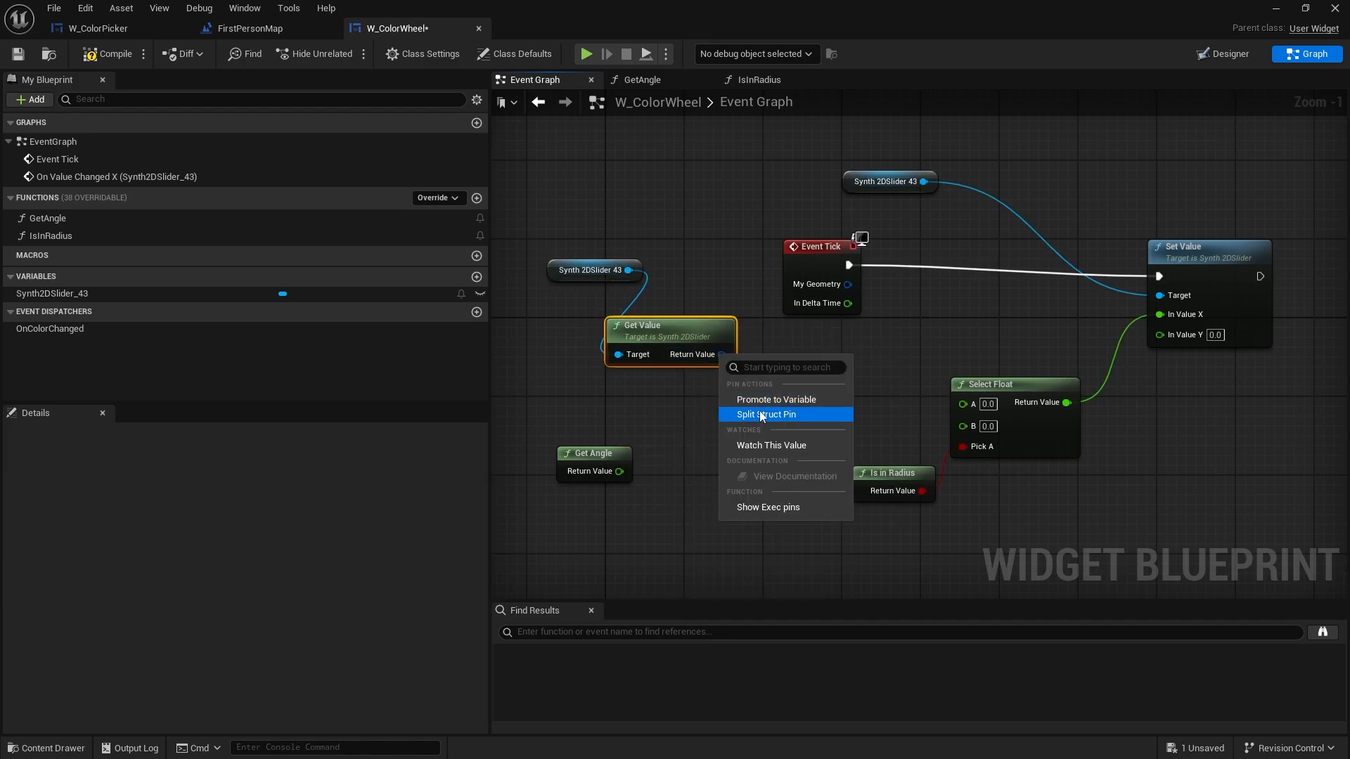
click(765, 413)
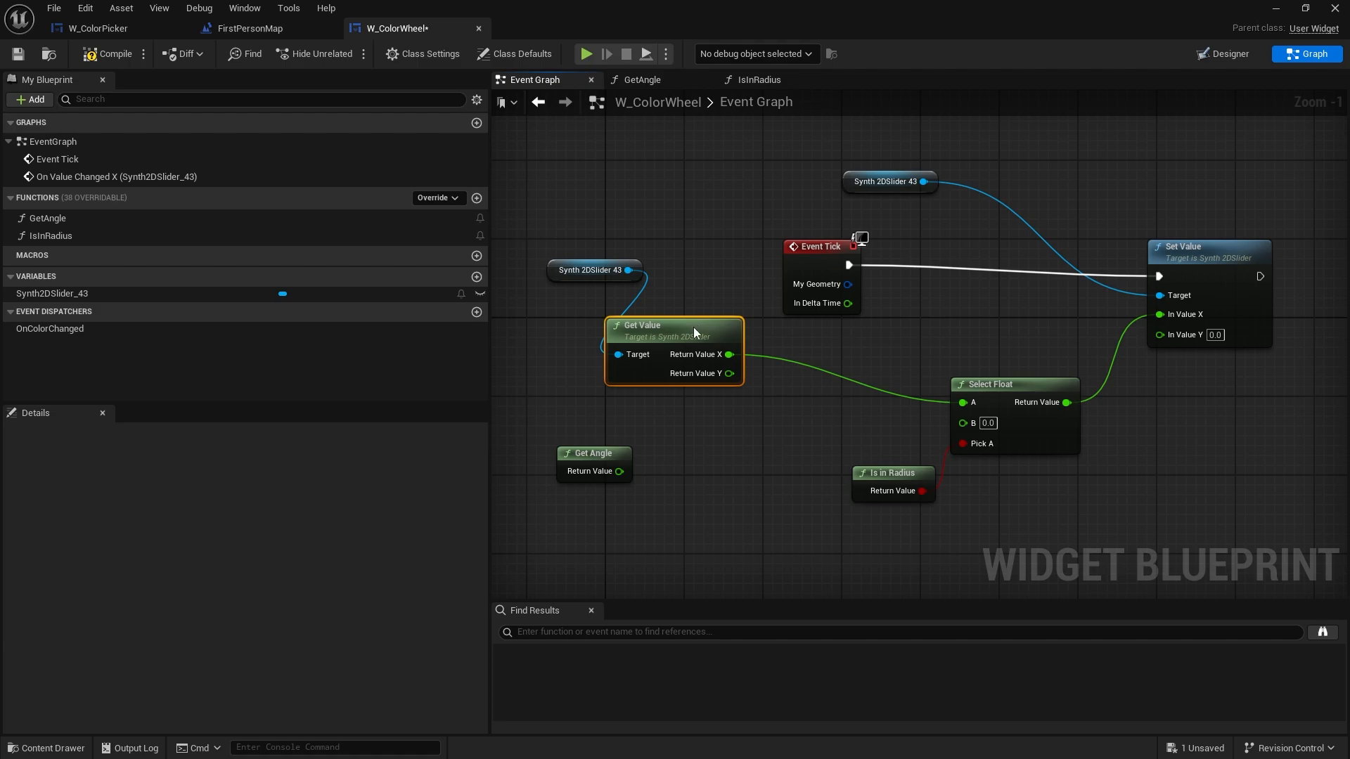
drag(673, 332, 614, 301)
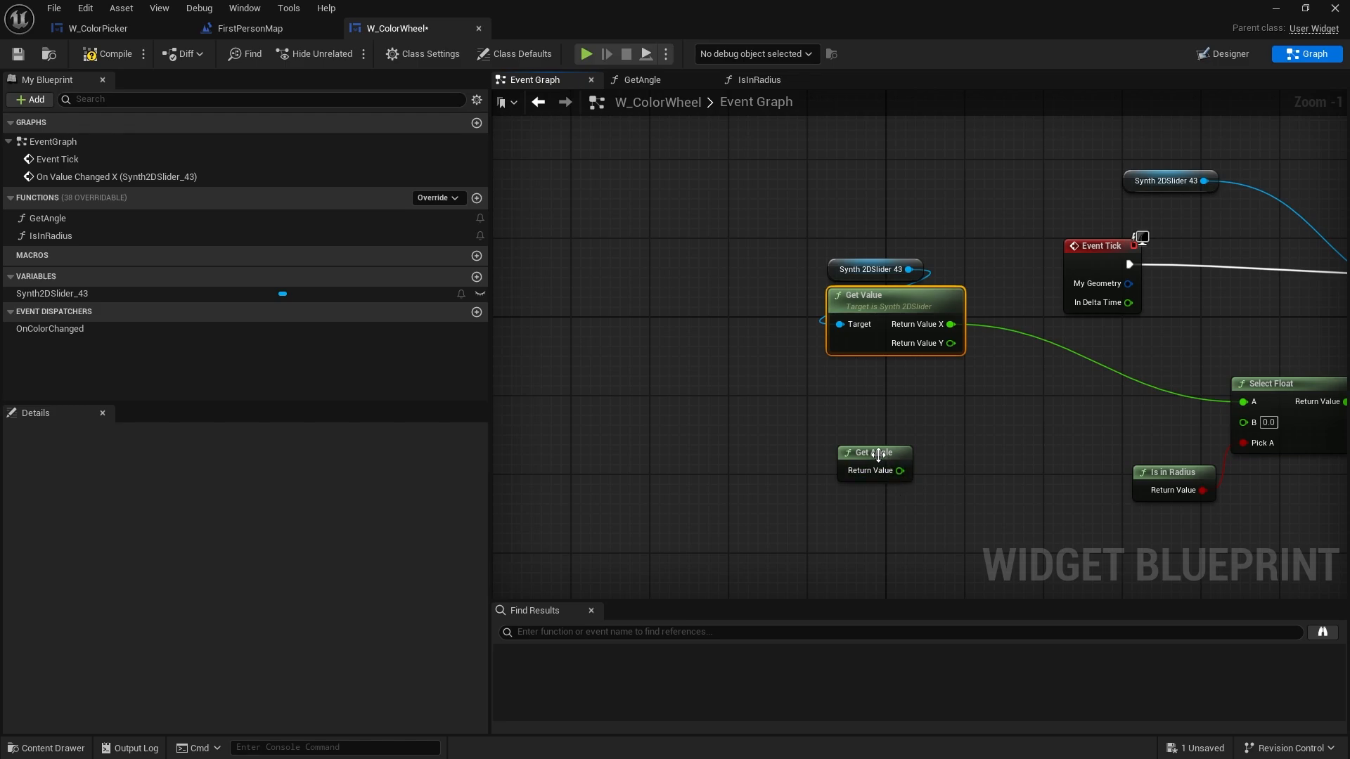
click(873, 451)
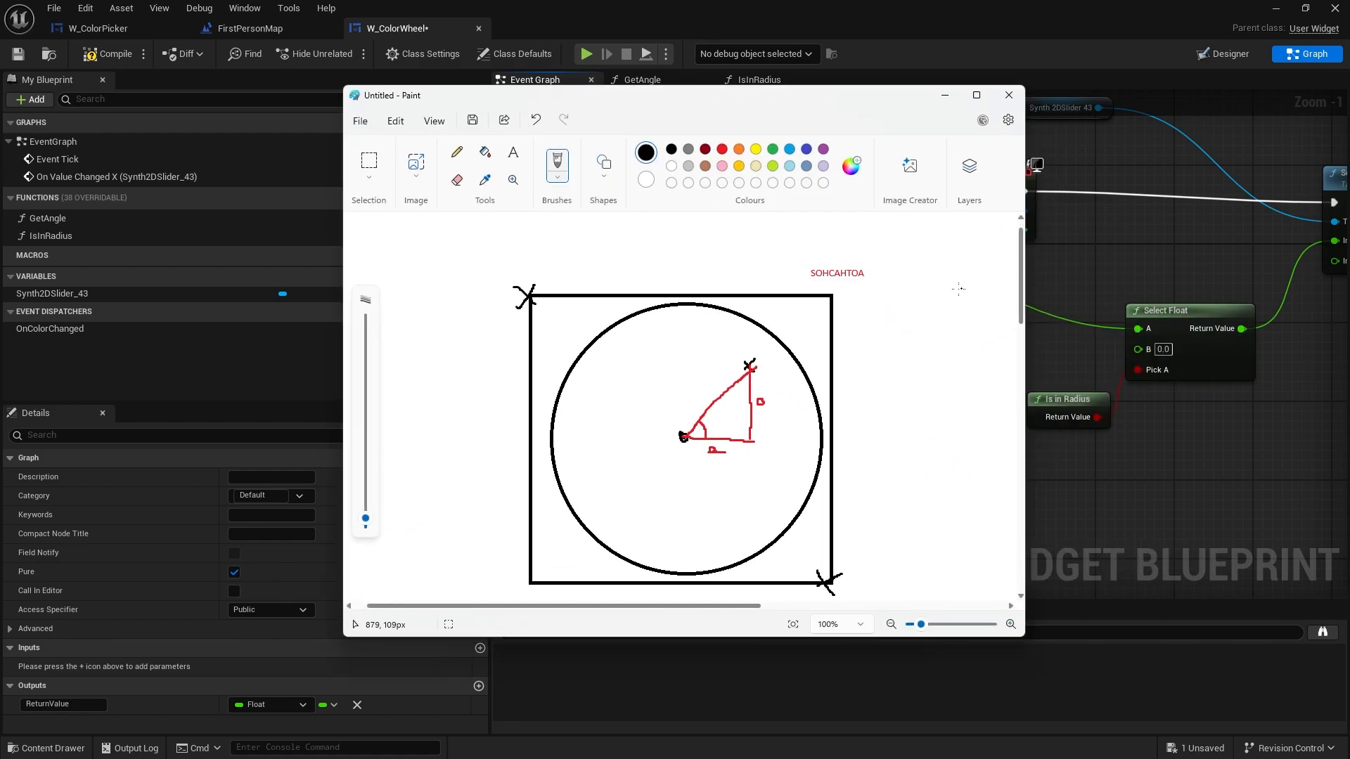
mouse_move(627, 328)
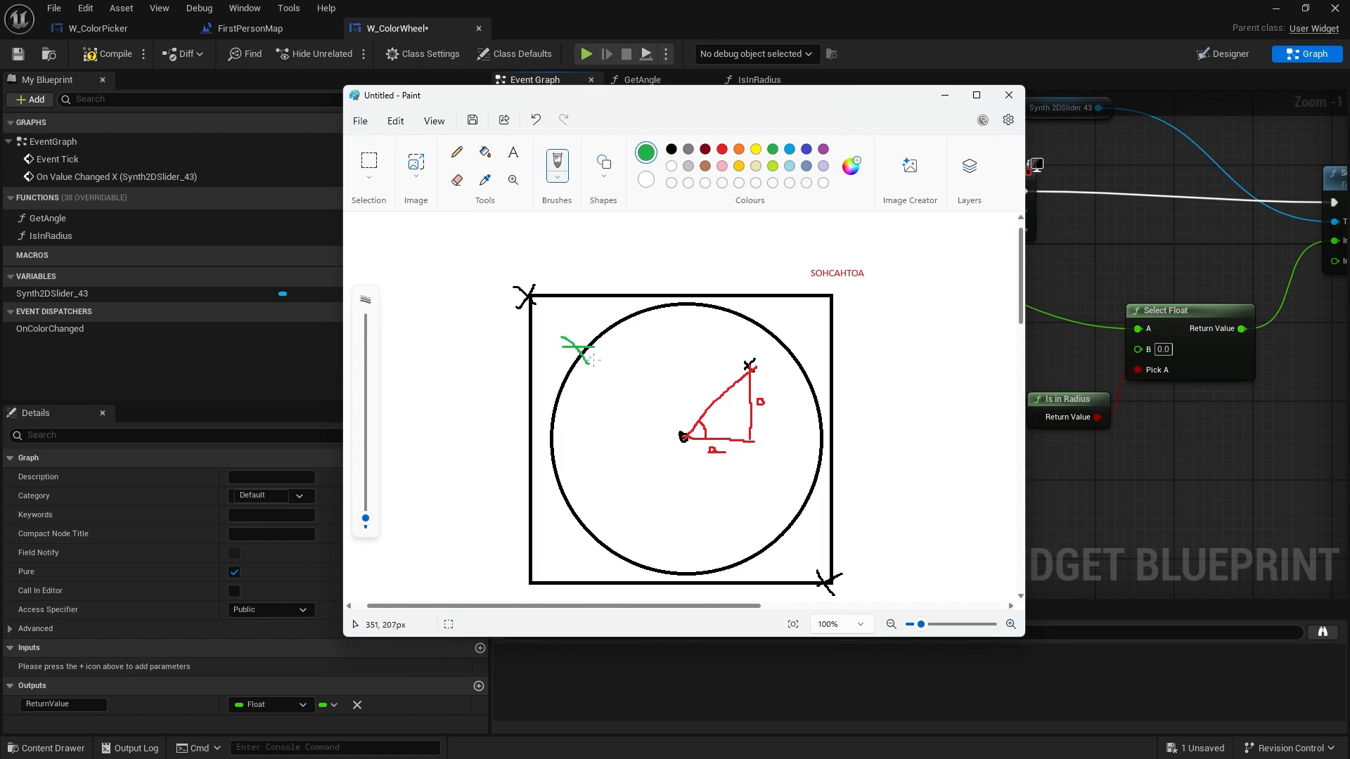
mouse_move(681, 434)
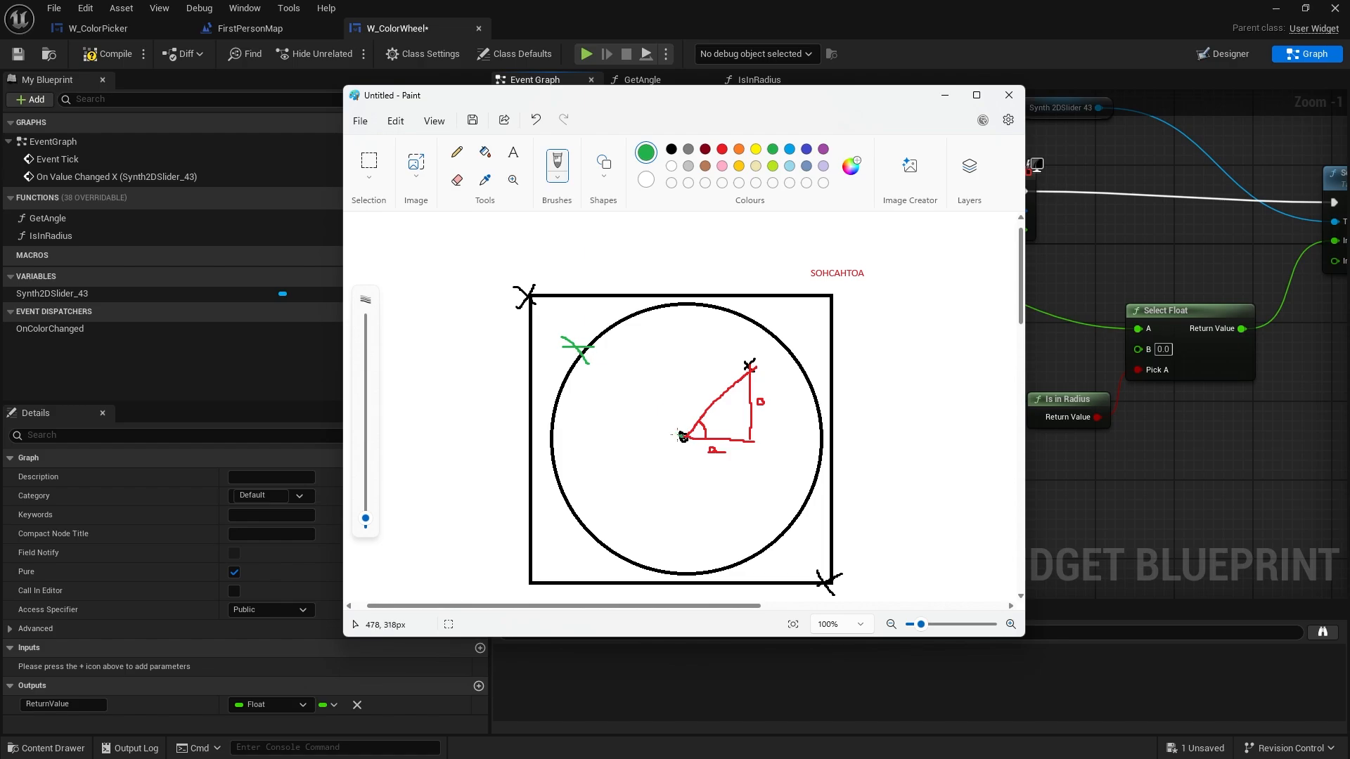
Draw a green radius line from the circle centre to its upper-left edge point
drag(580, 353, 681, 434)
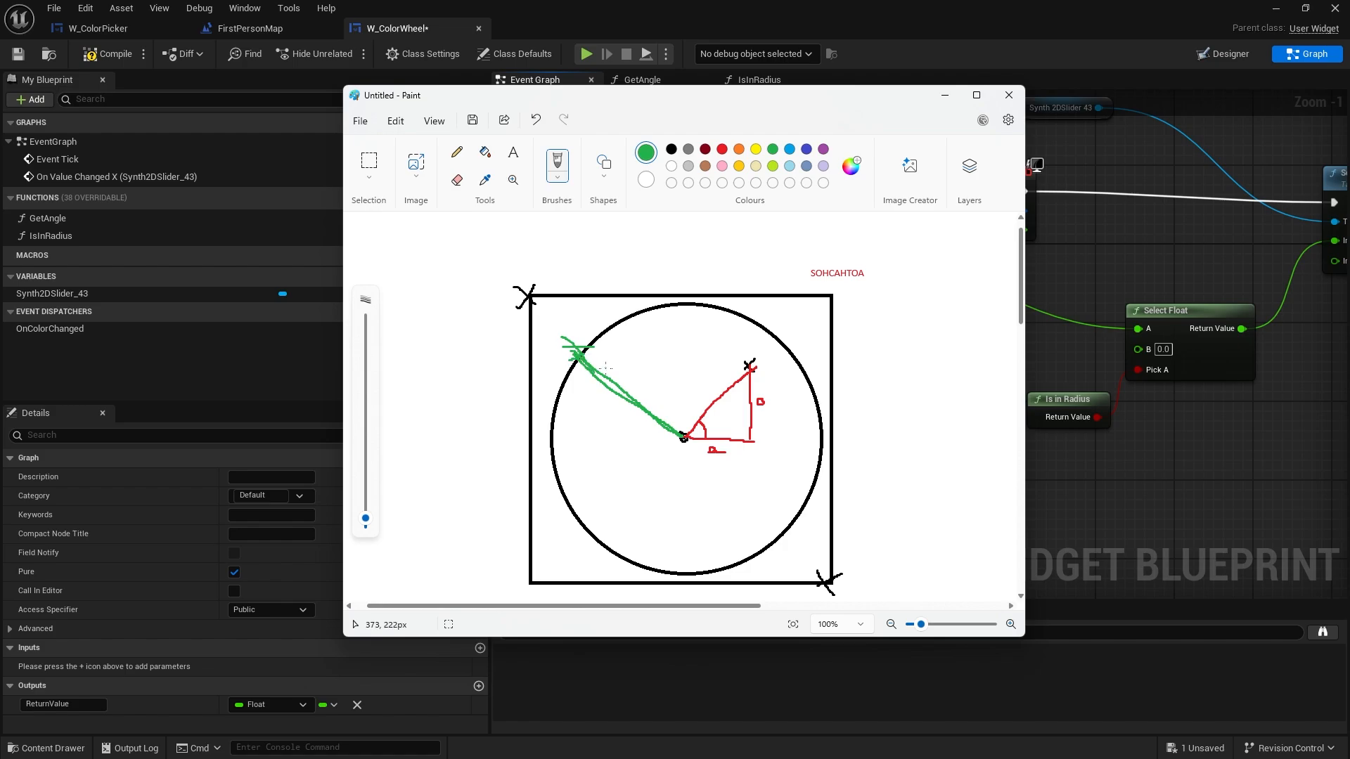
mouse_move(607, 357)
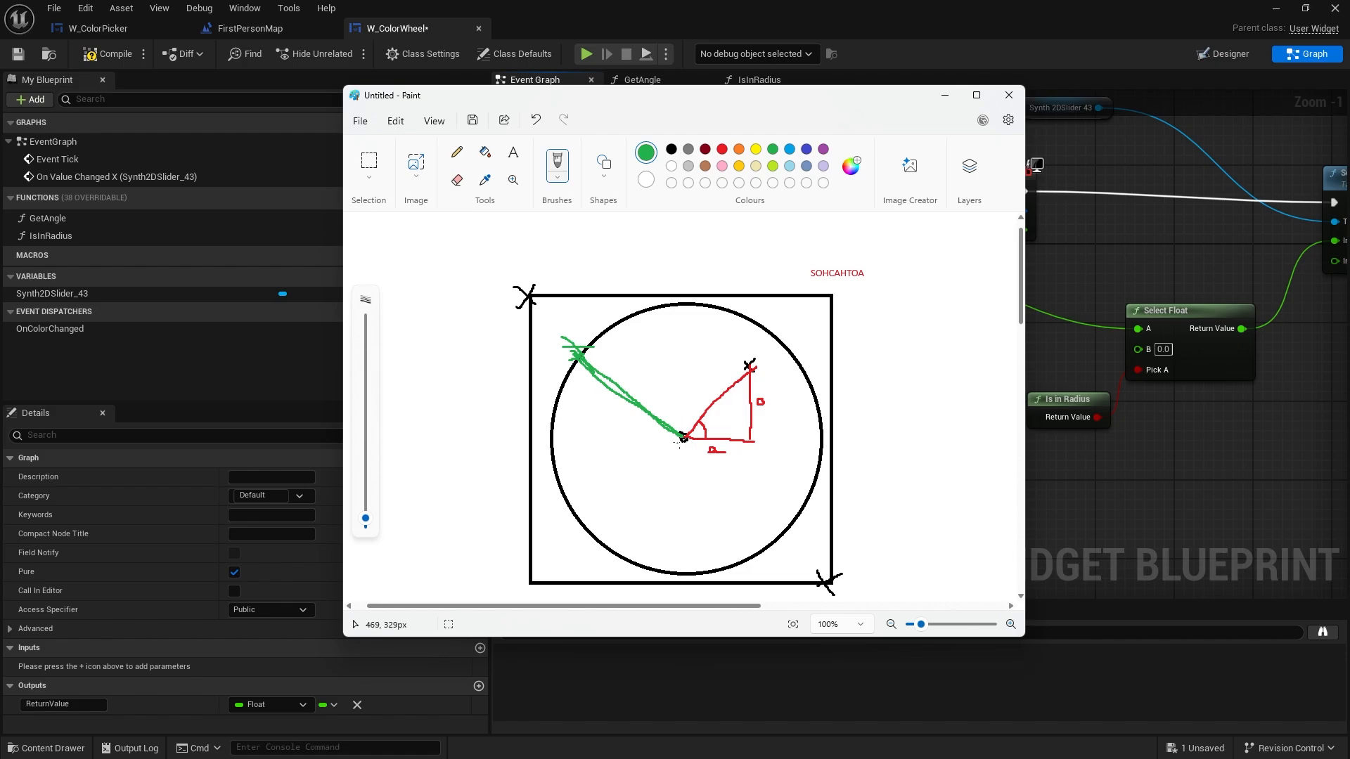
mouse_move(684, 438)
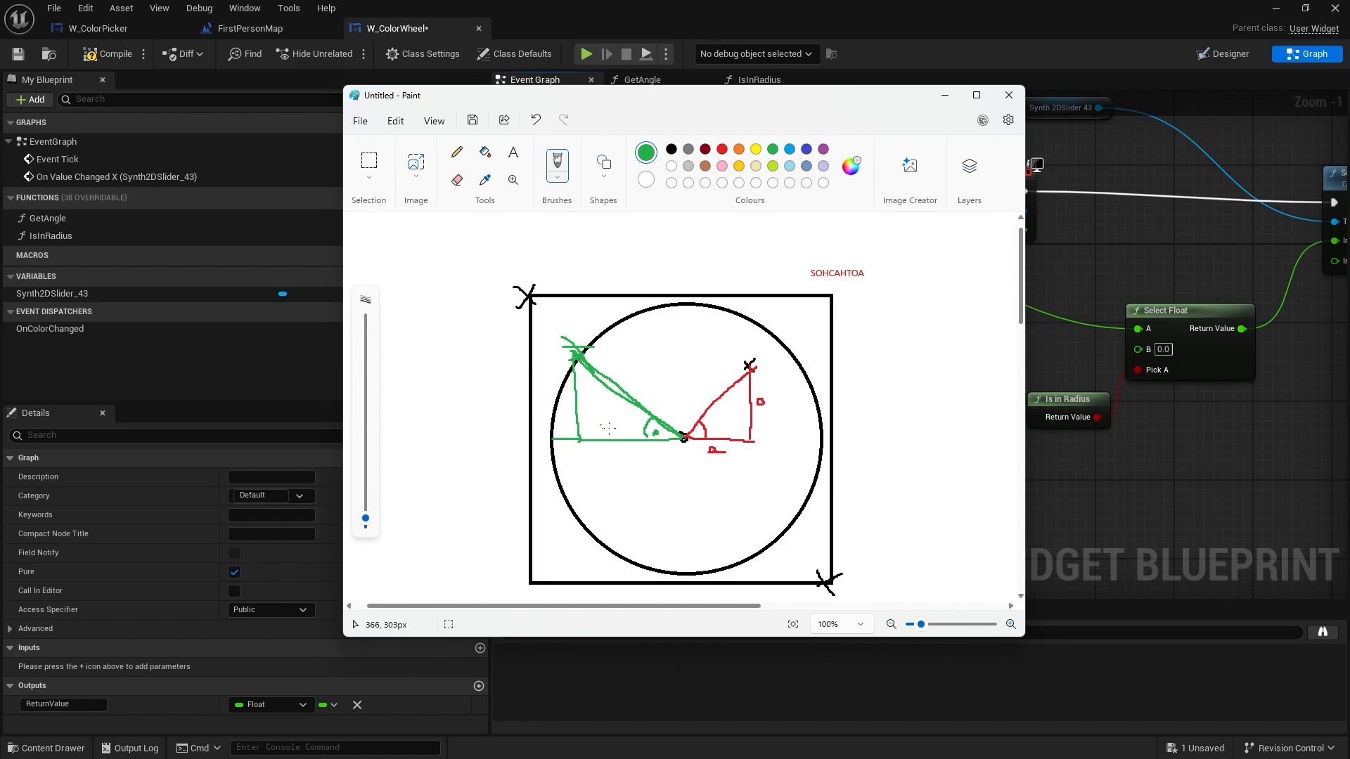
drag(575, 352, 684, 437)
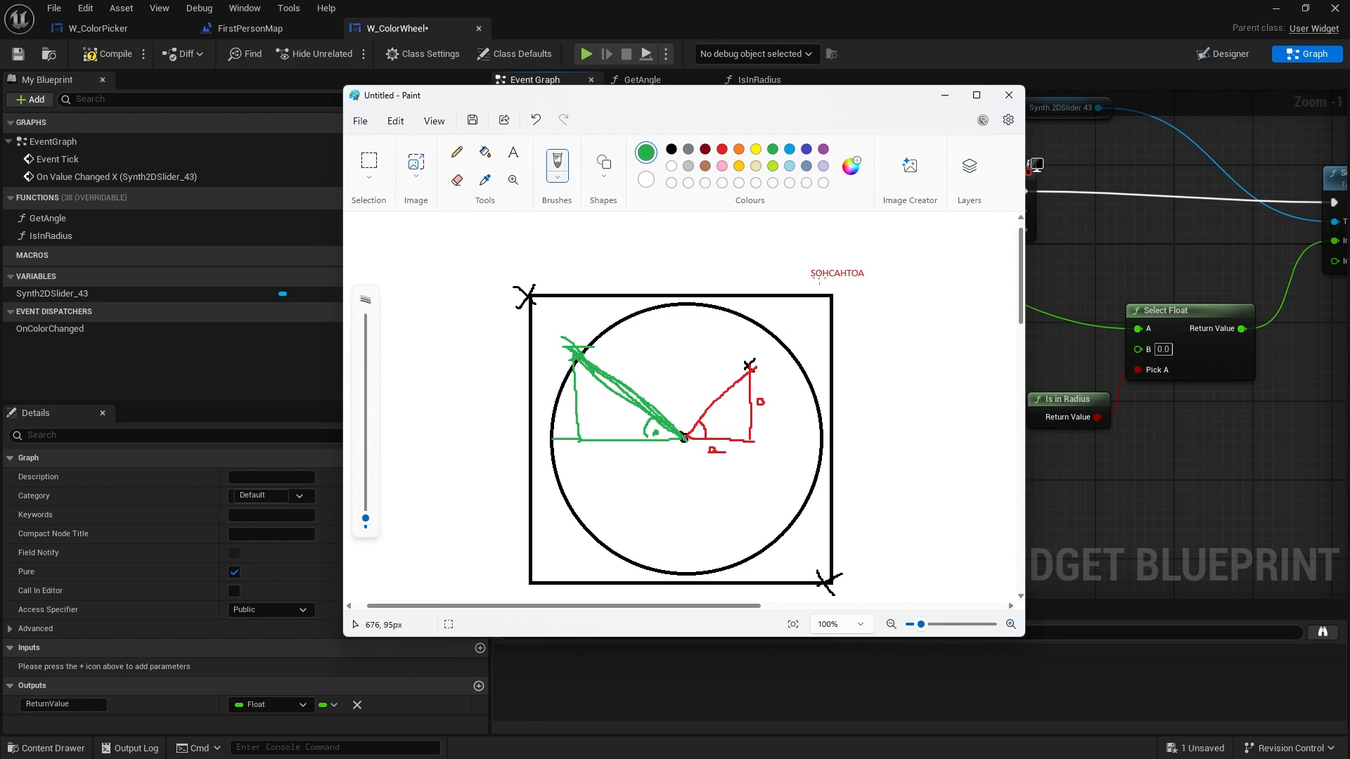
mouse_move(779, 363)
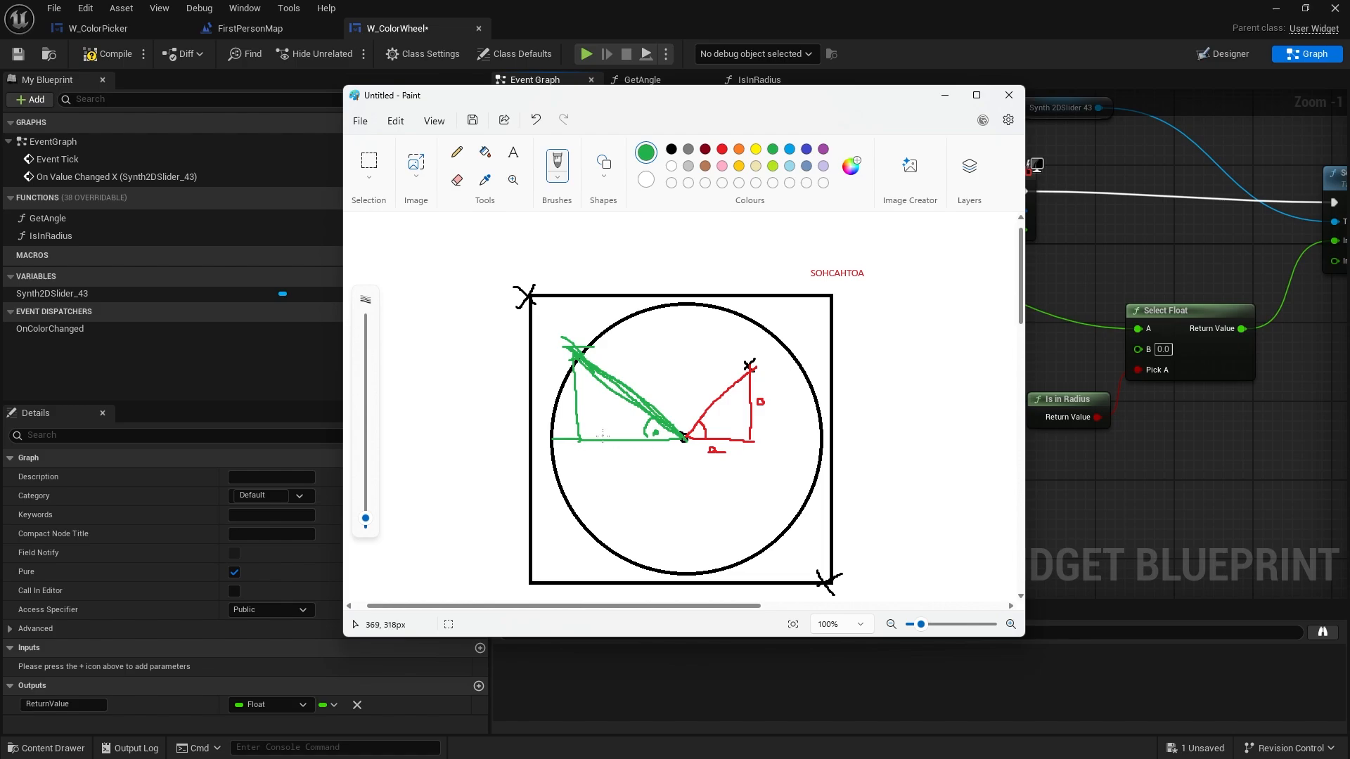
mouse_move(618, 442)
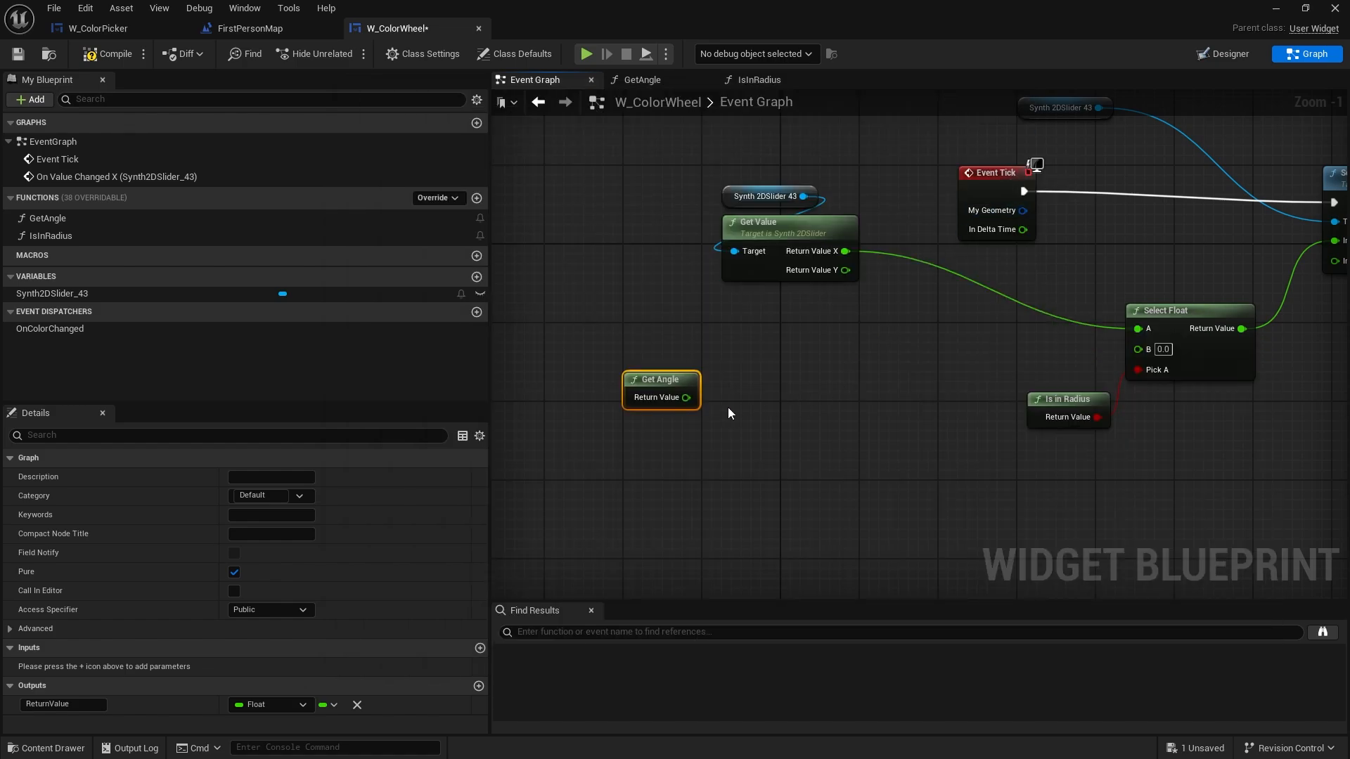
Add a Cos (Degrees) node on Get Angle's Return Value and position it
drag(681, 396, 727, 370)
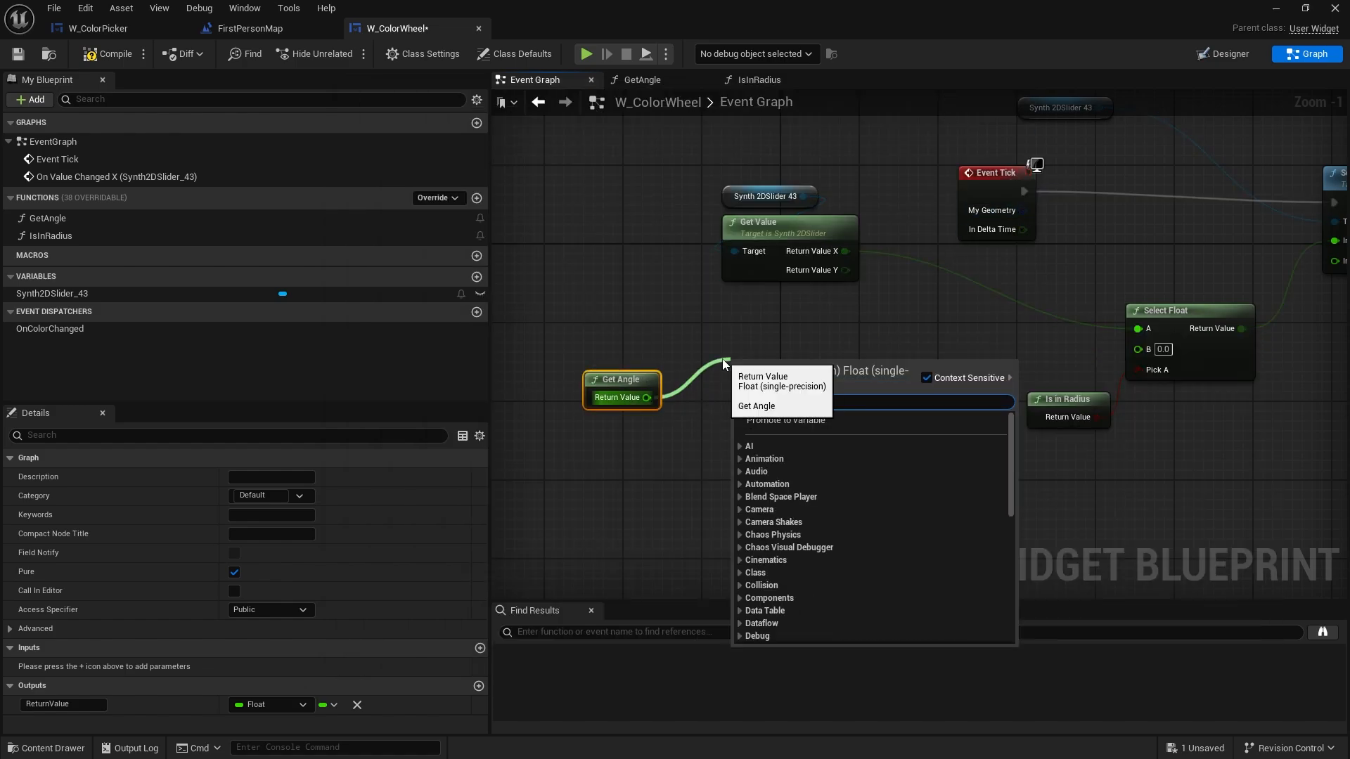
text(cos)
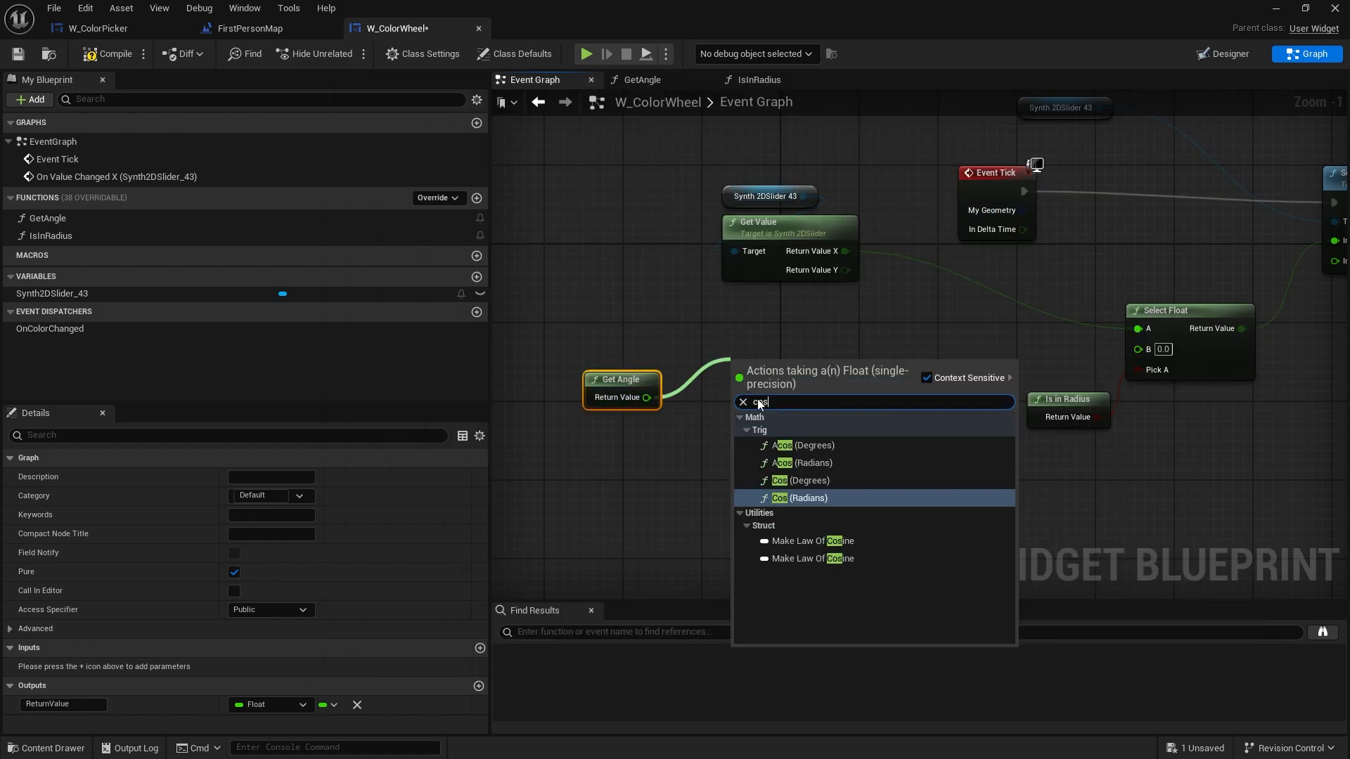
click(783, 498)
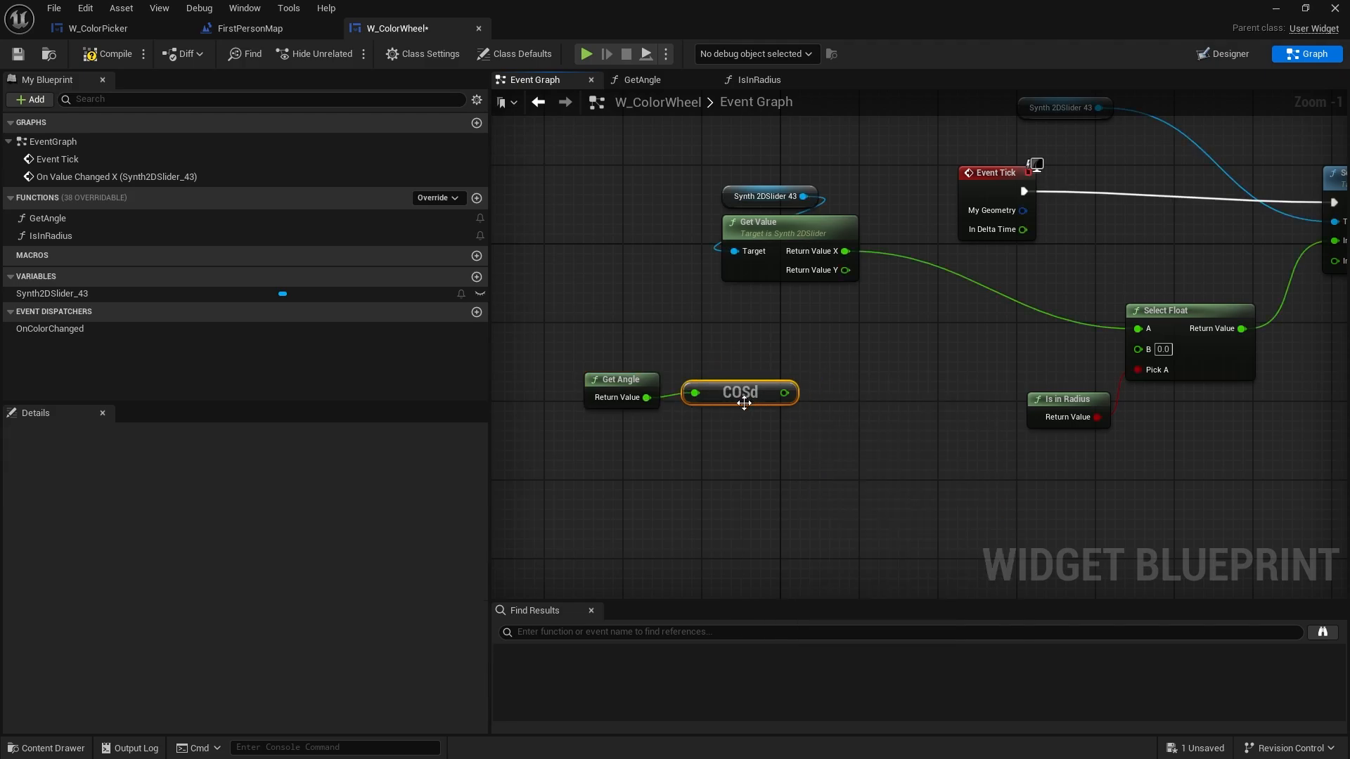
drag(739, 394, 689, 362)
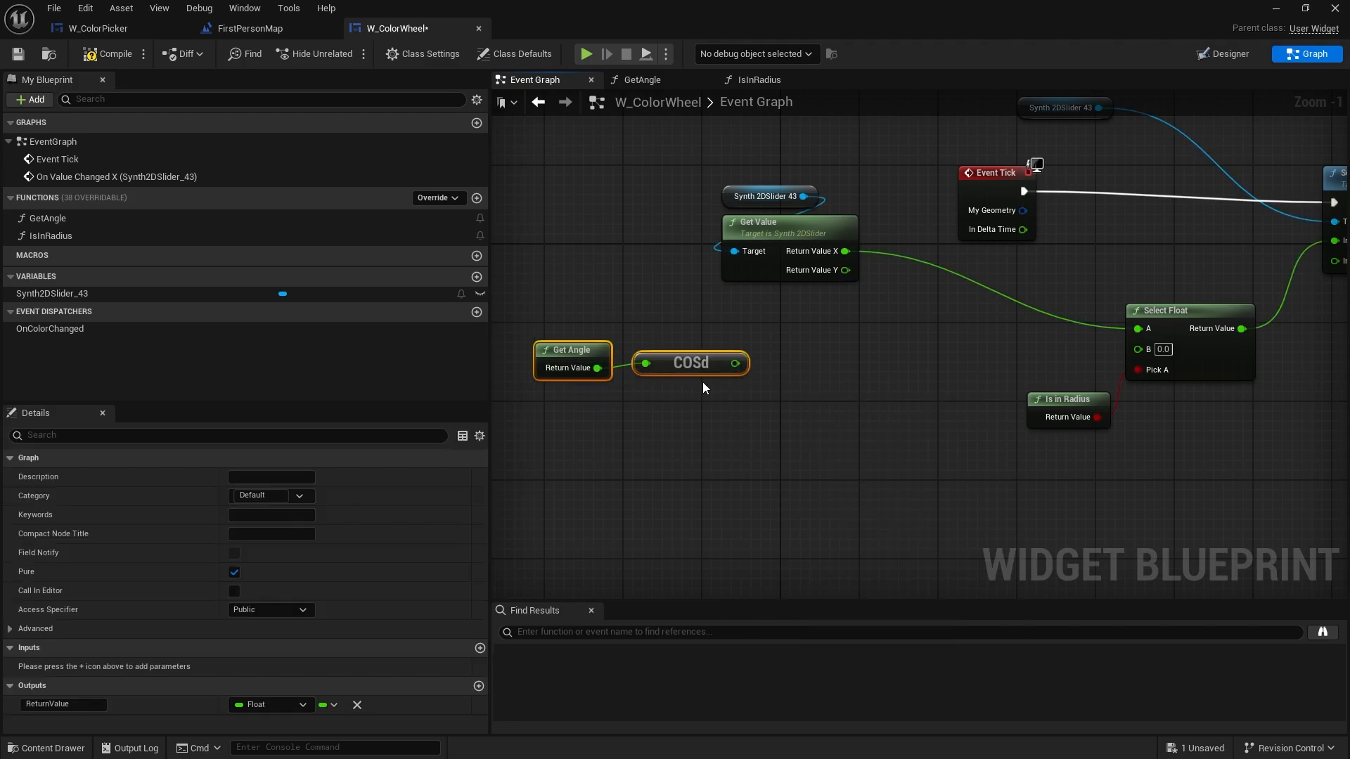
Multiply the cosine by 0.5, add it, and wire the result into Select Float B
drag(736, 363, 779, 376)
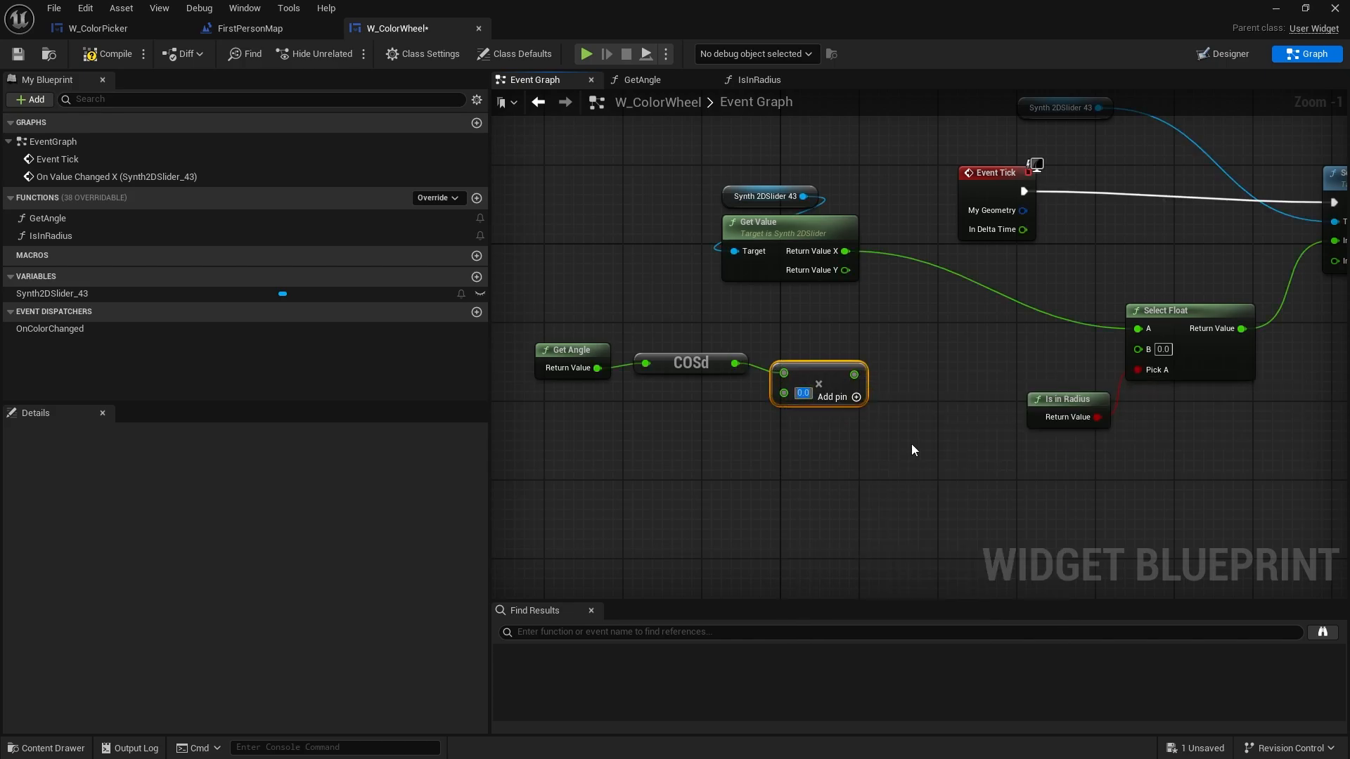
text(0.5)
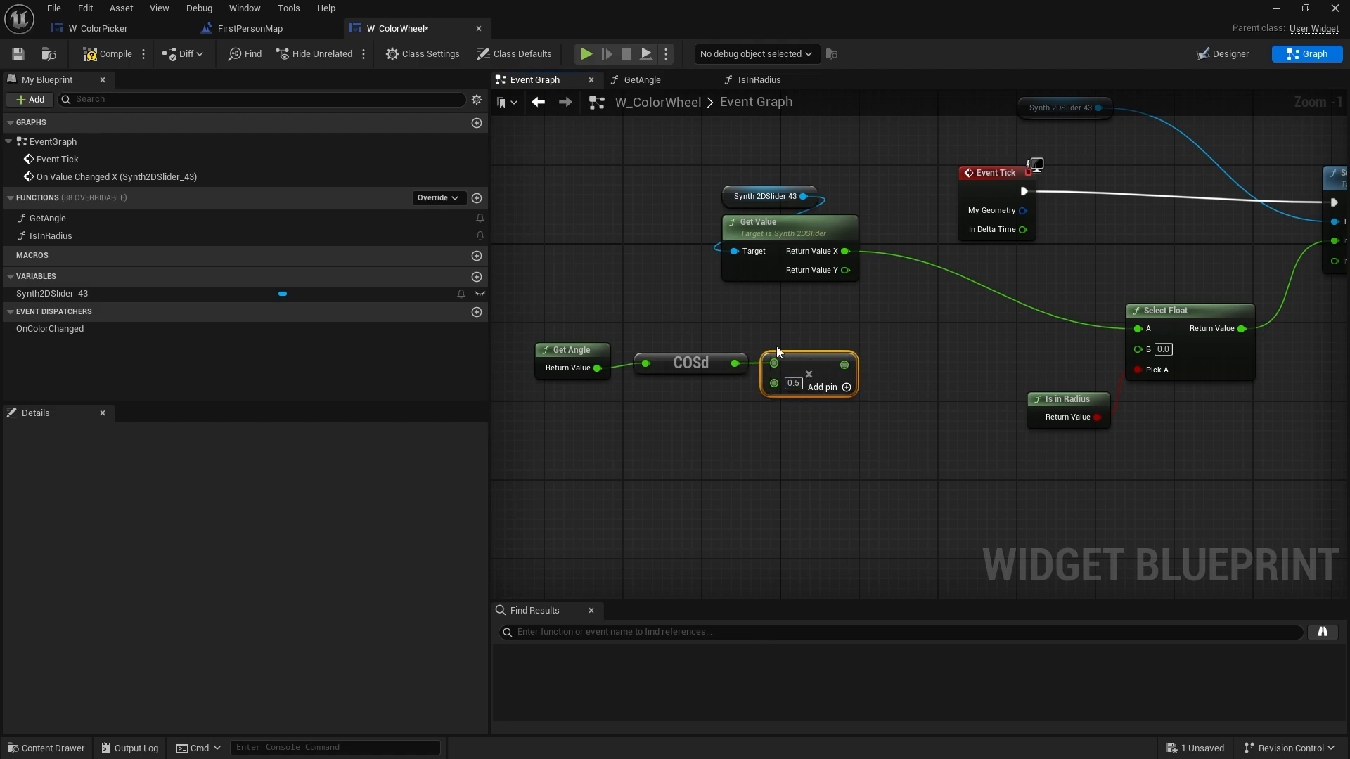
mouse_move(859, 425)
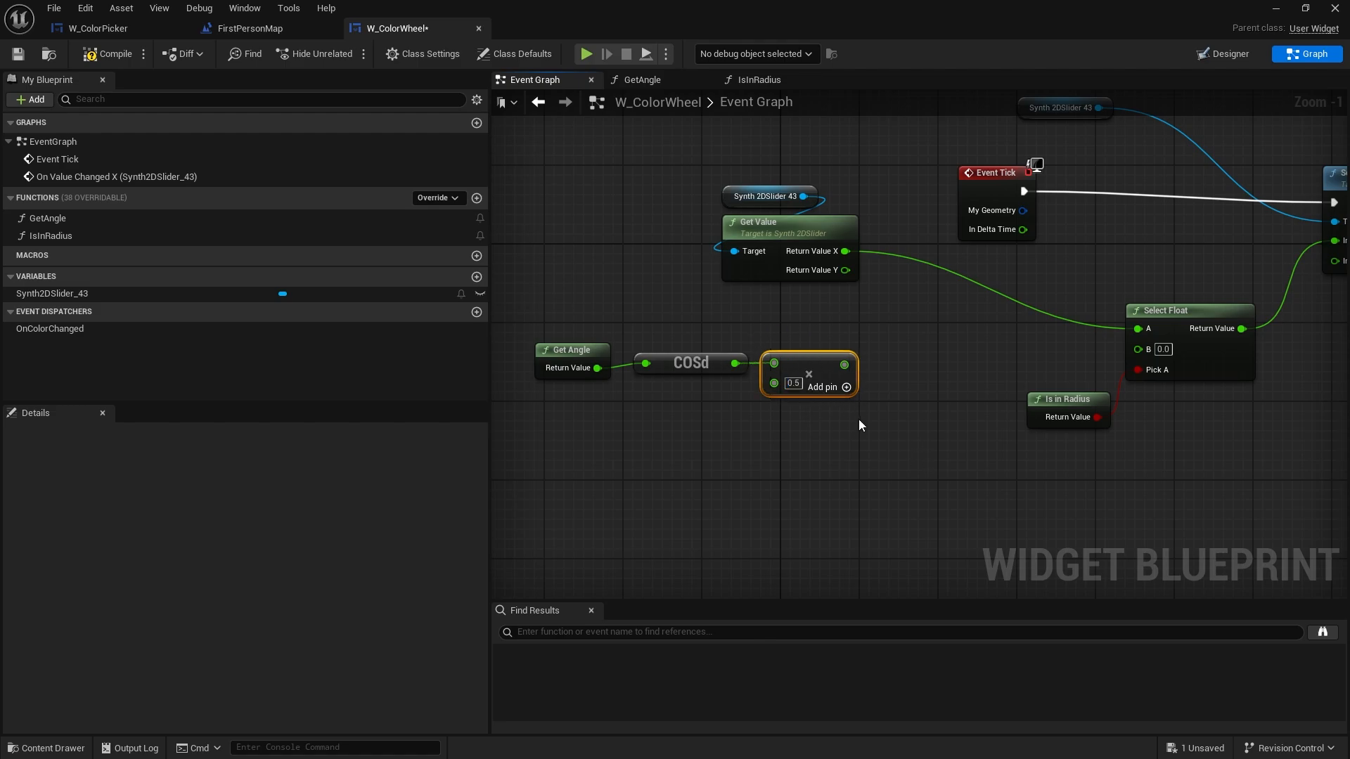
mouse_move(877, 425)
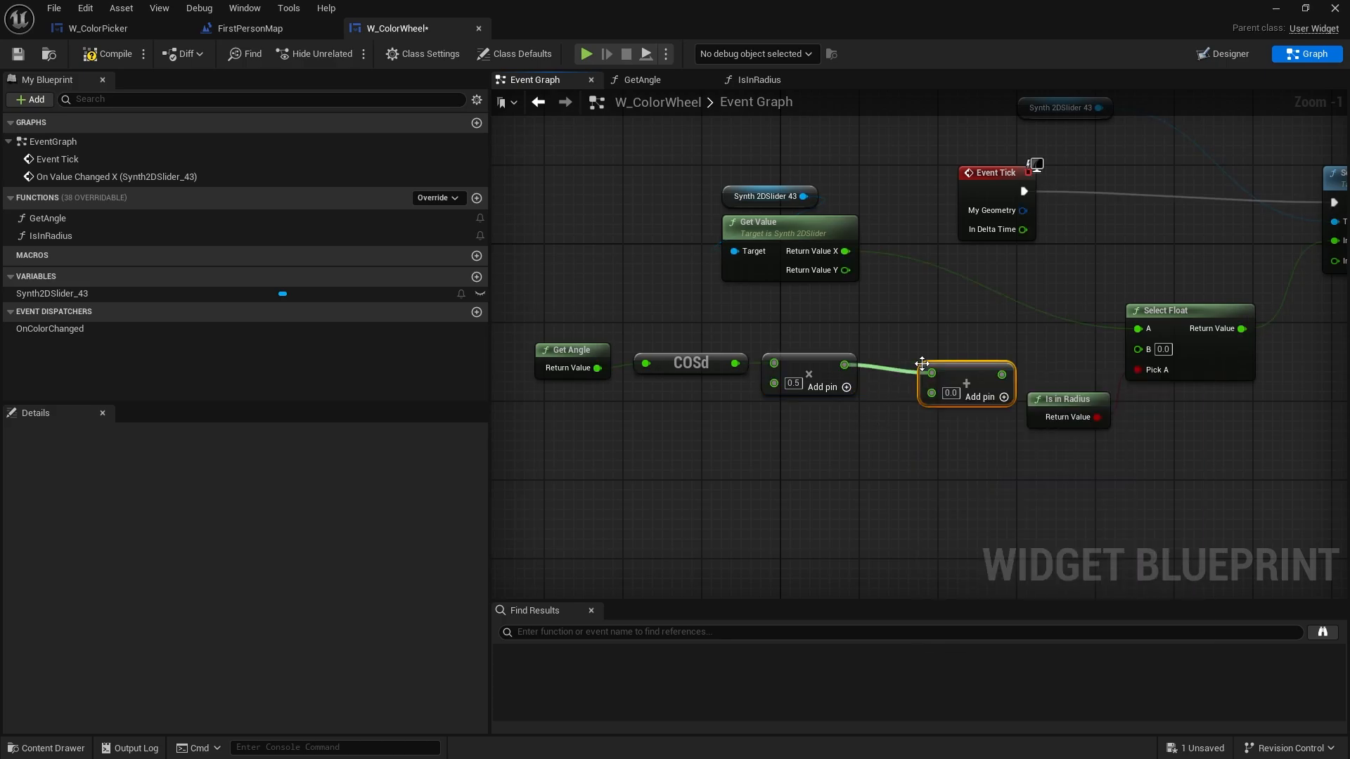
mouse_move(999, 397)
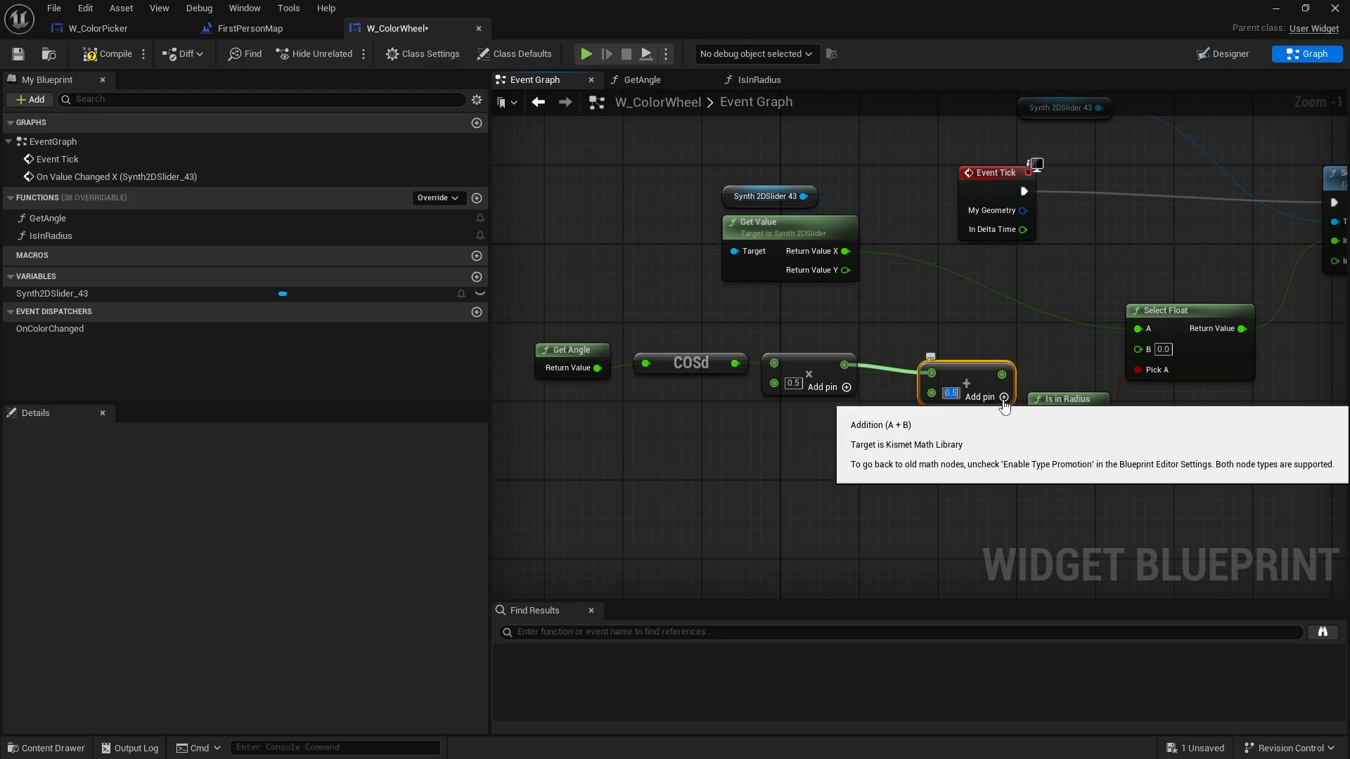
drag(964, 383, 927, 374)
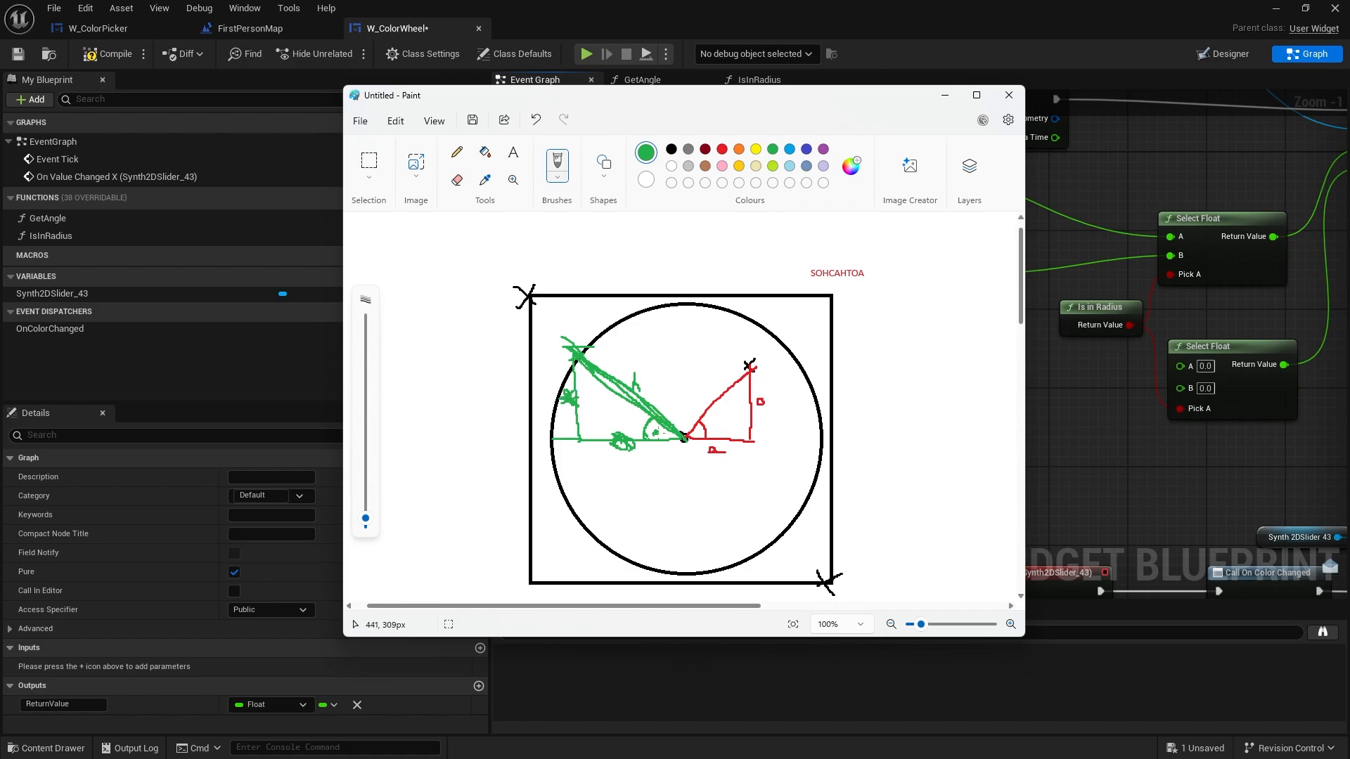
mouse_move(666, 410)
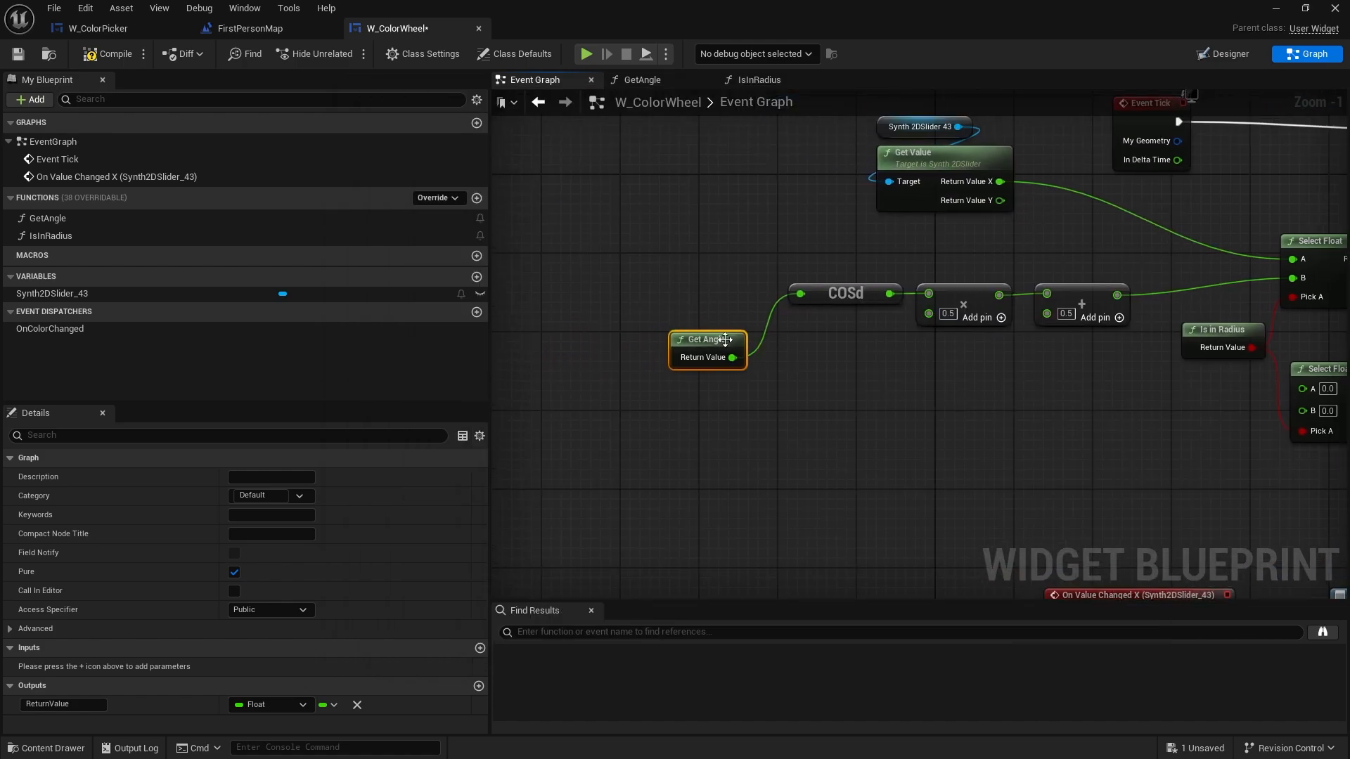
Add a Sin (Degrees) on Get Angle and wire its 0.5-scaled sum into the lower Select Float B
drag(731, 357, 772, 388)
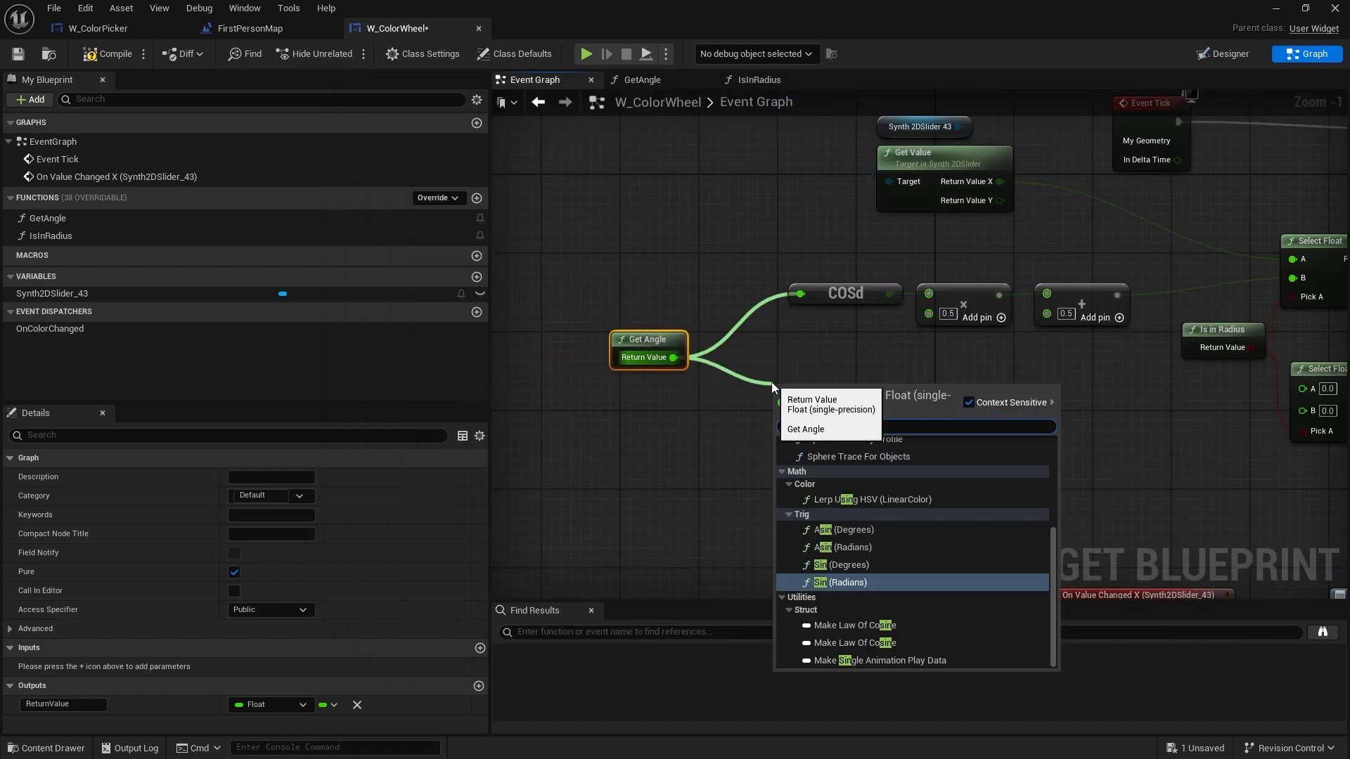
click(841, 583)
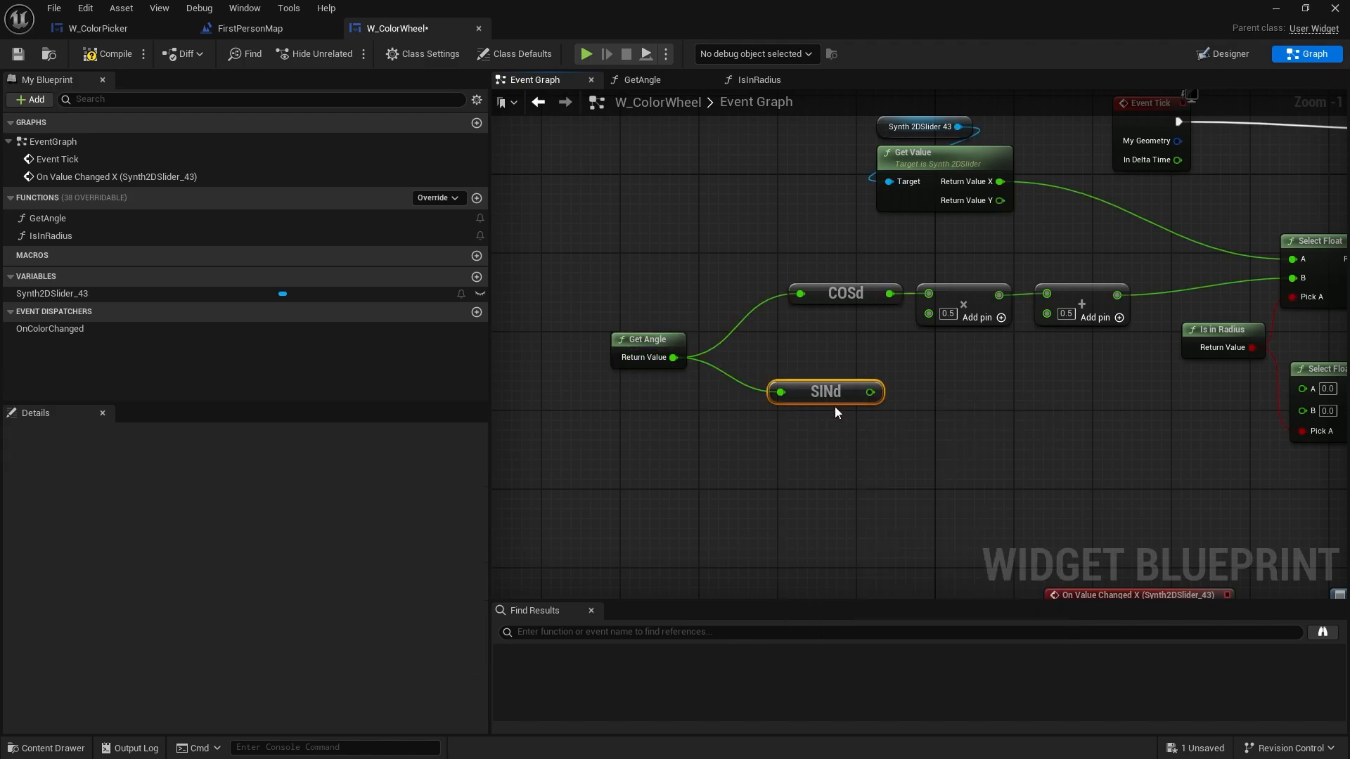
mouse_move(872, 420)
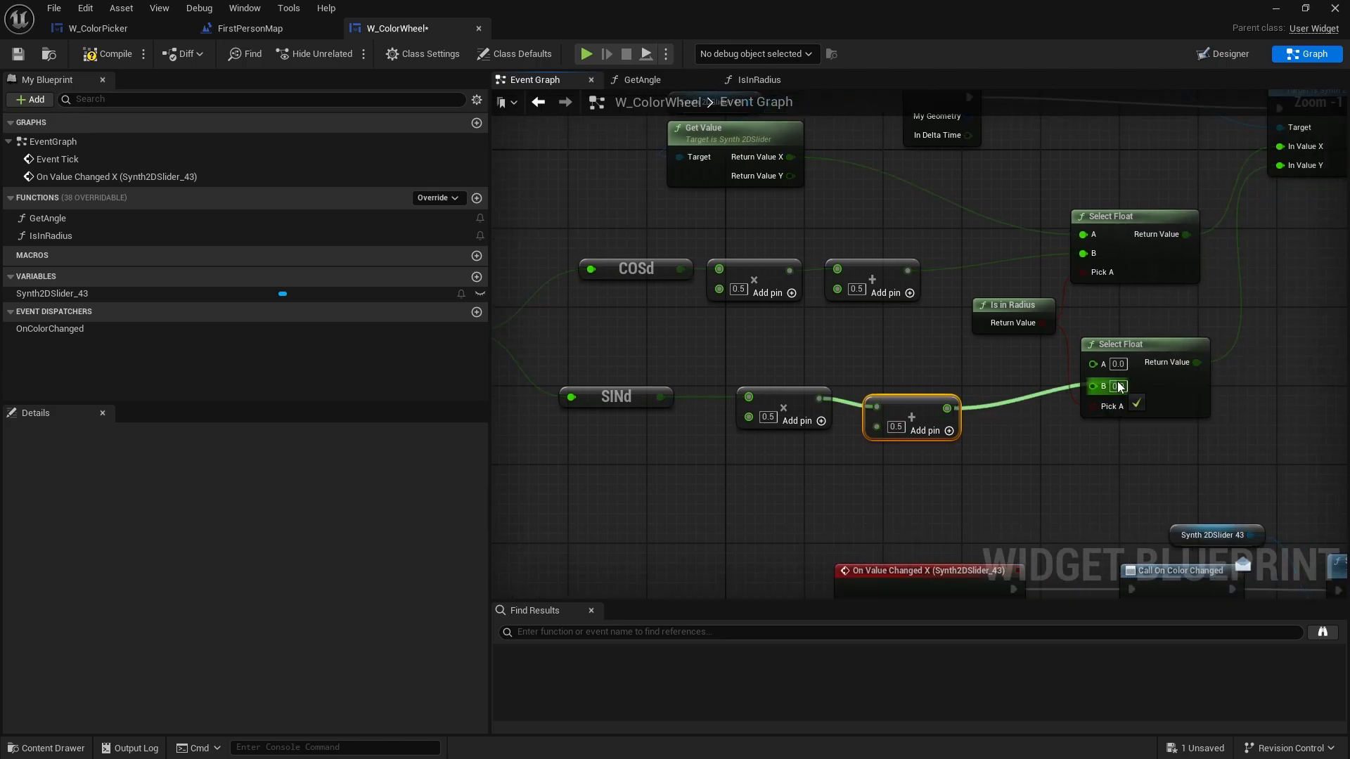
drag(788, 175, 1088, 337)
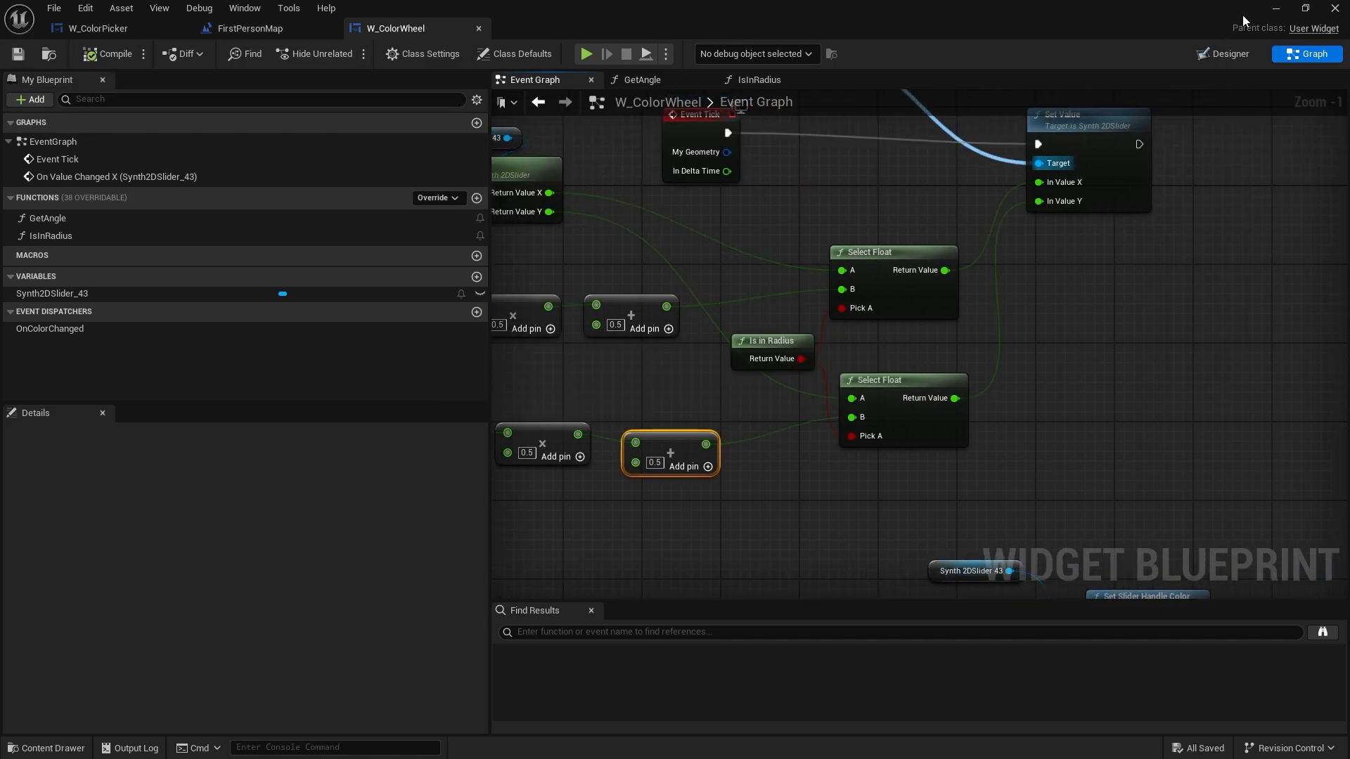
Play FirstPersonMap and move the wheel handle to green near the edge, then choose the blue preset
click(251, 28)
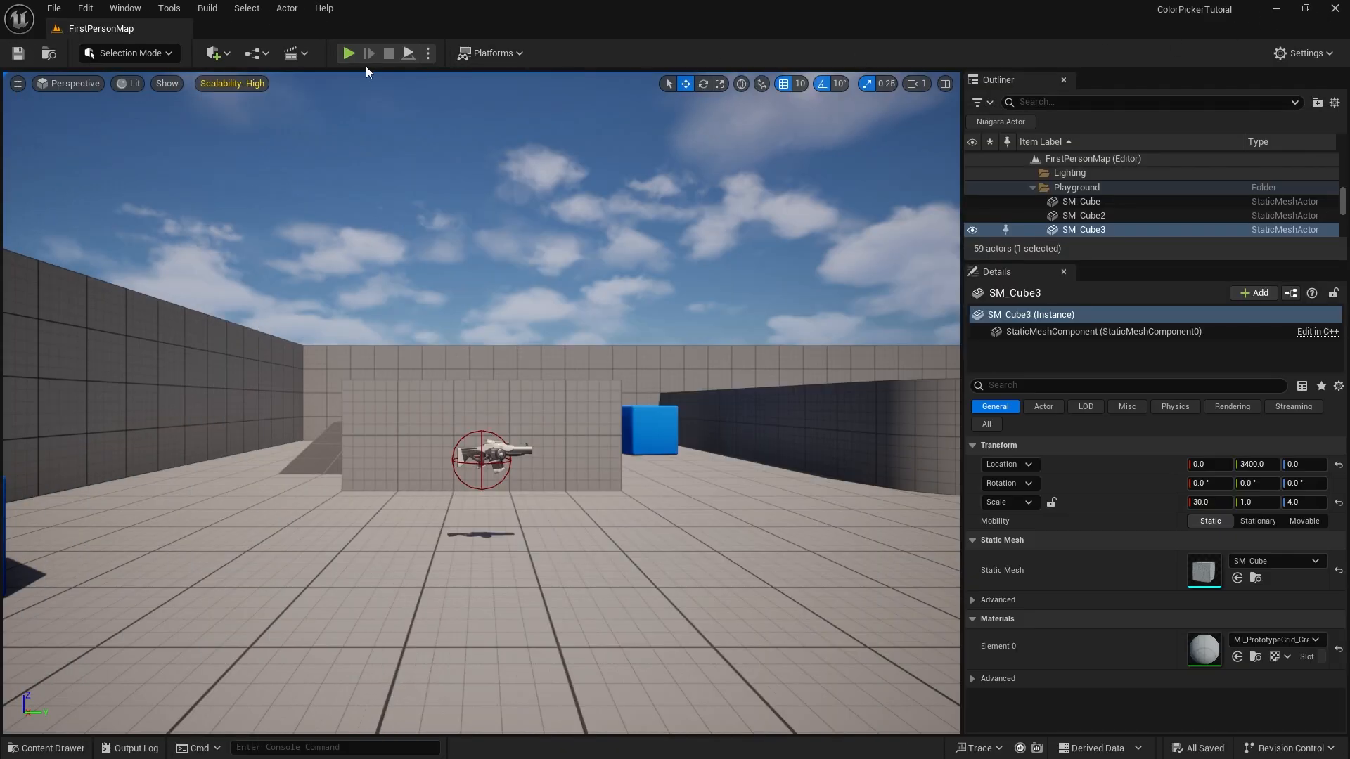
click(349, 53)
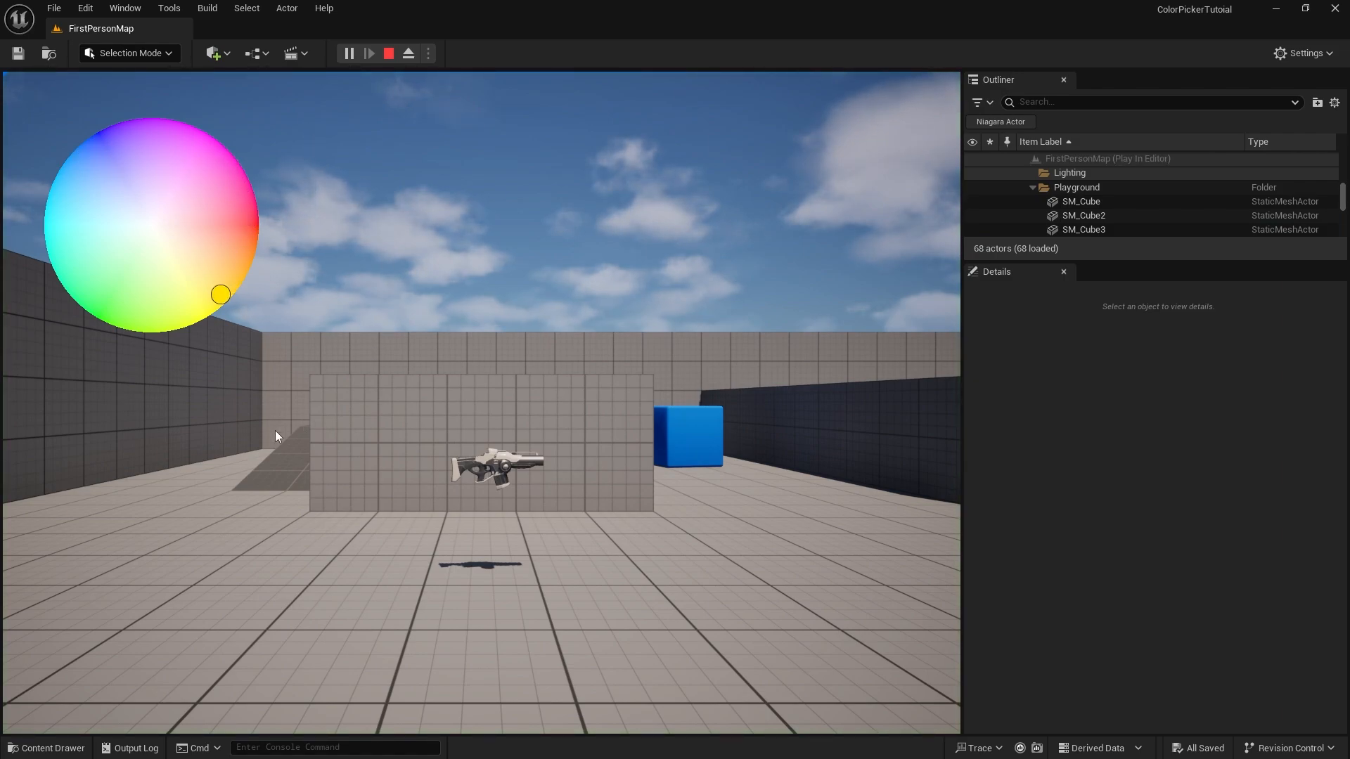
click(163, 138)
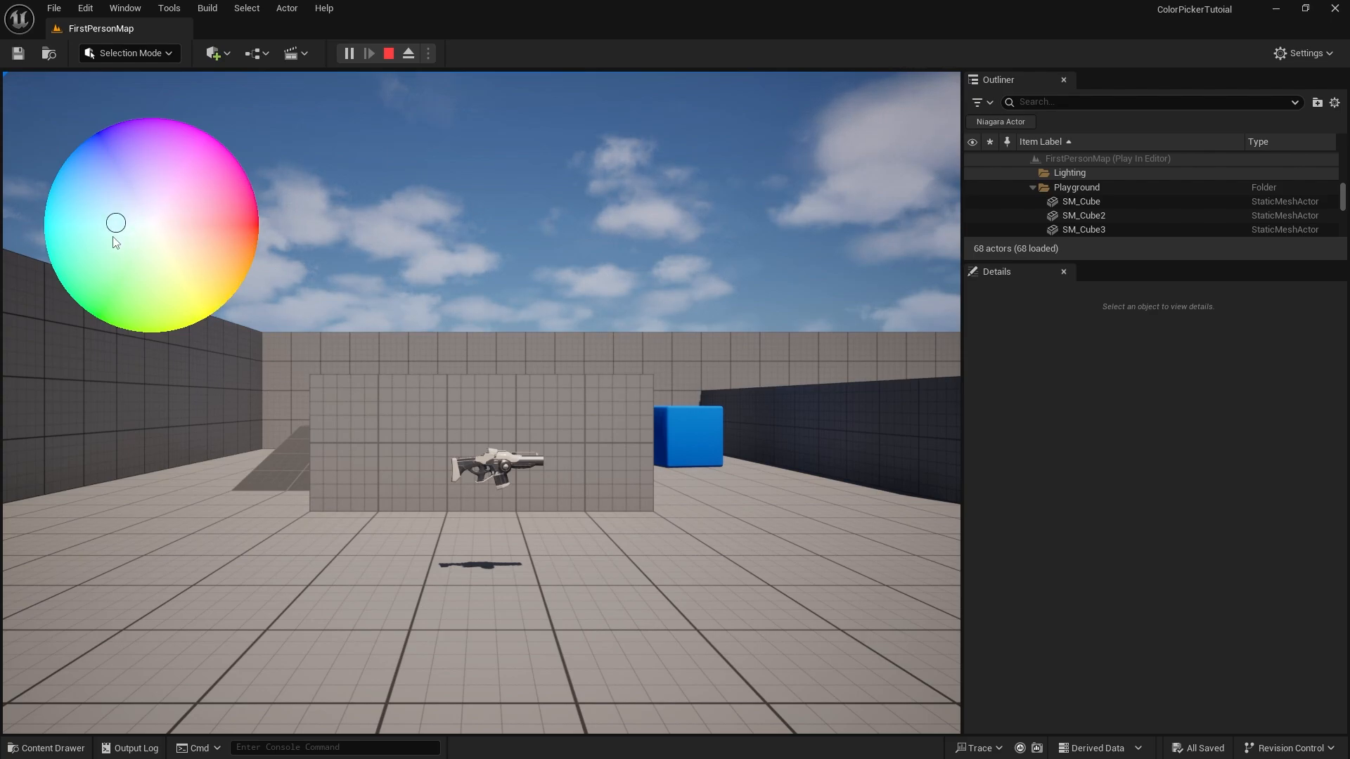
click(167, 193)
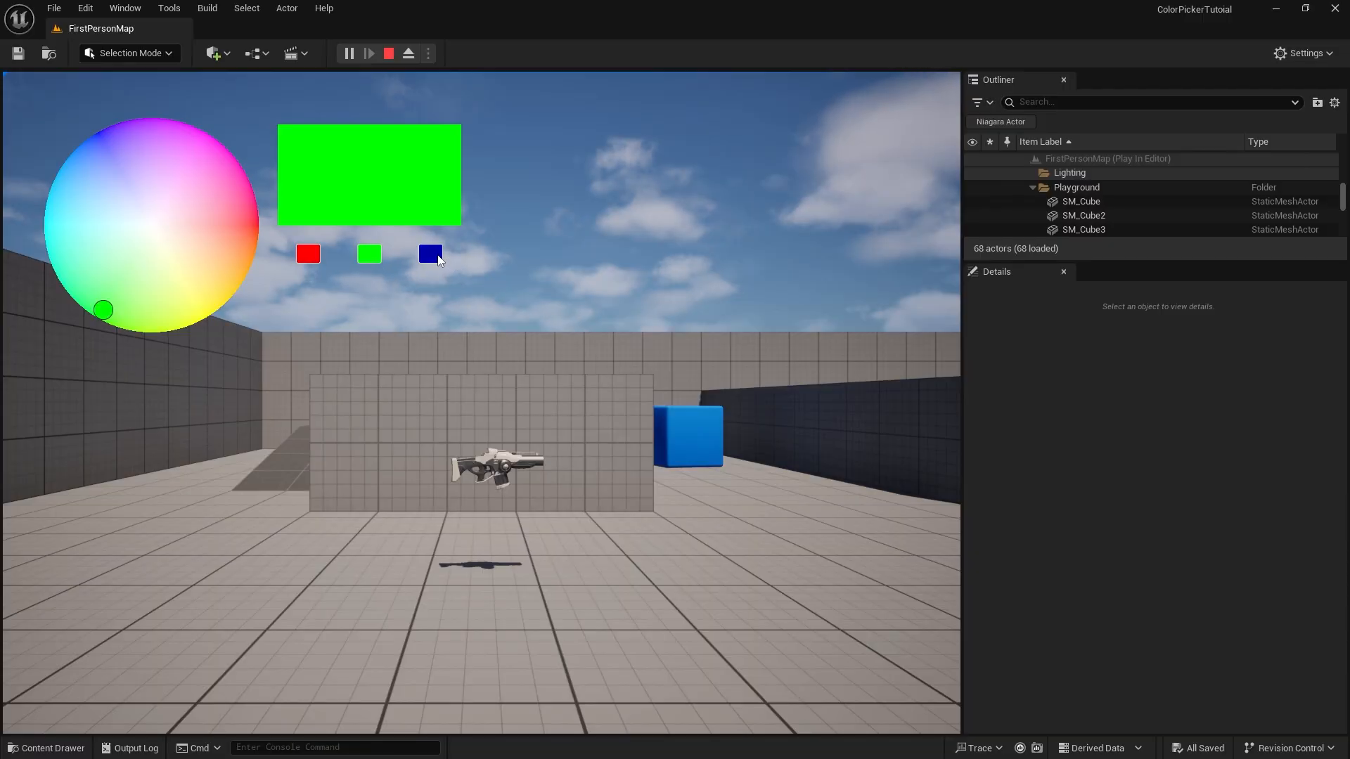
click(430, 255)
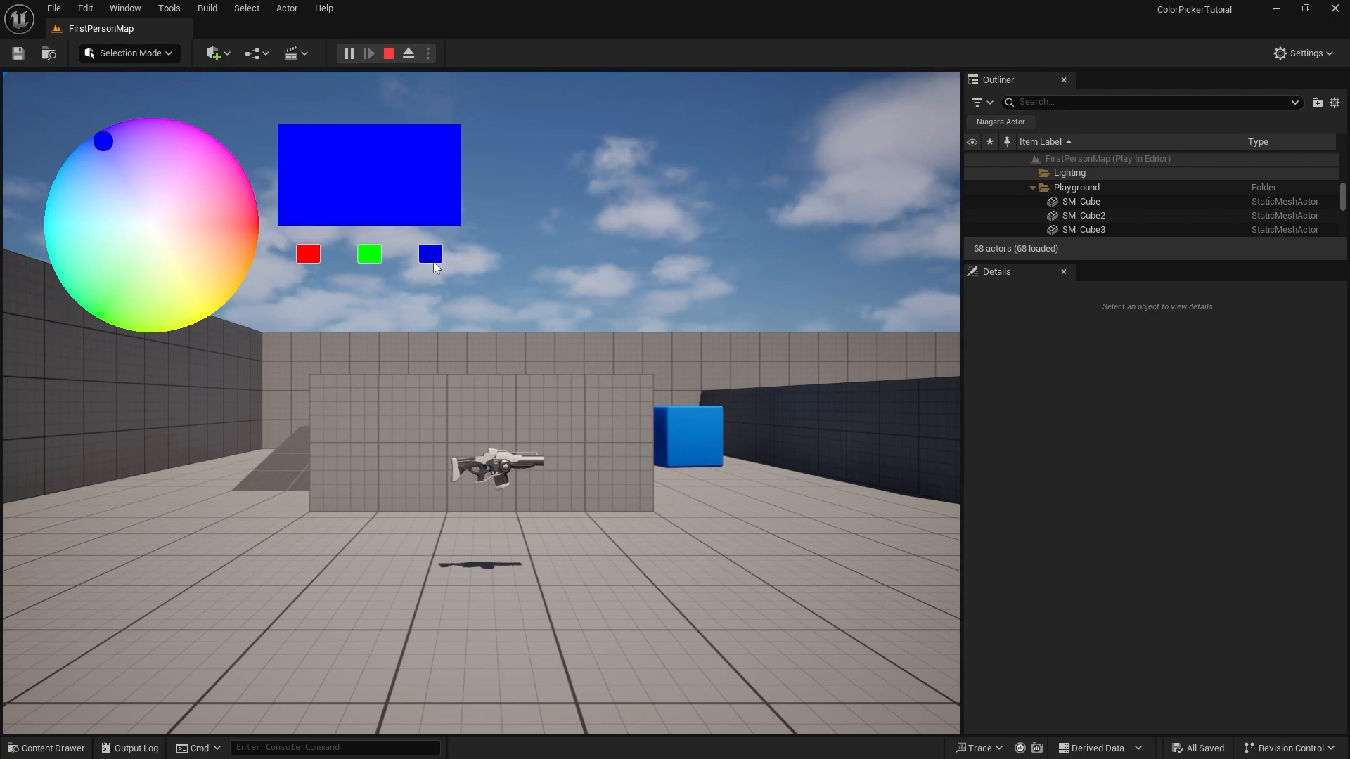